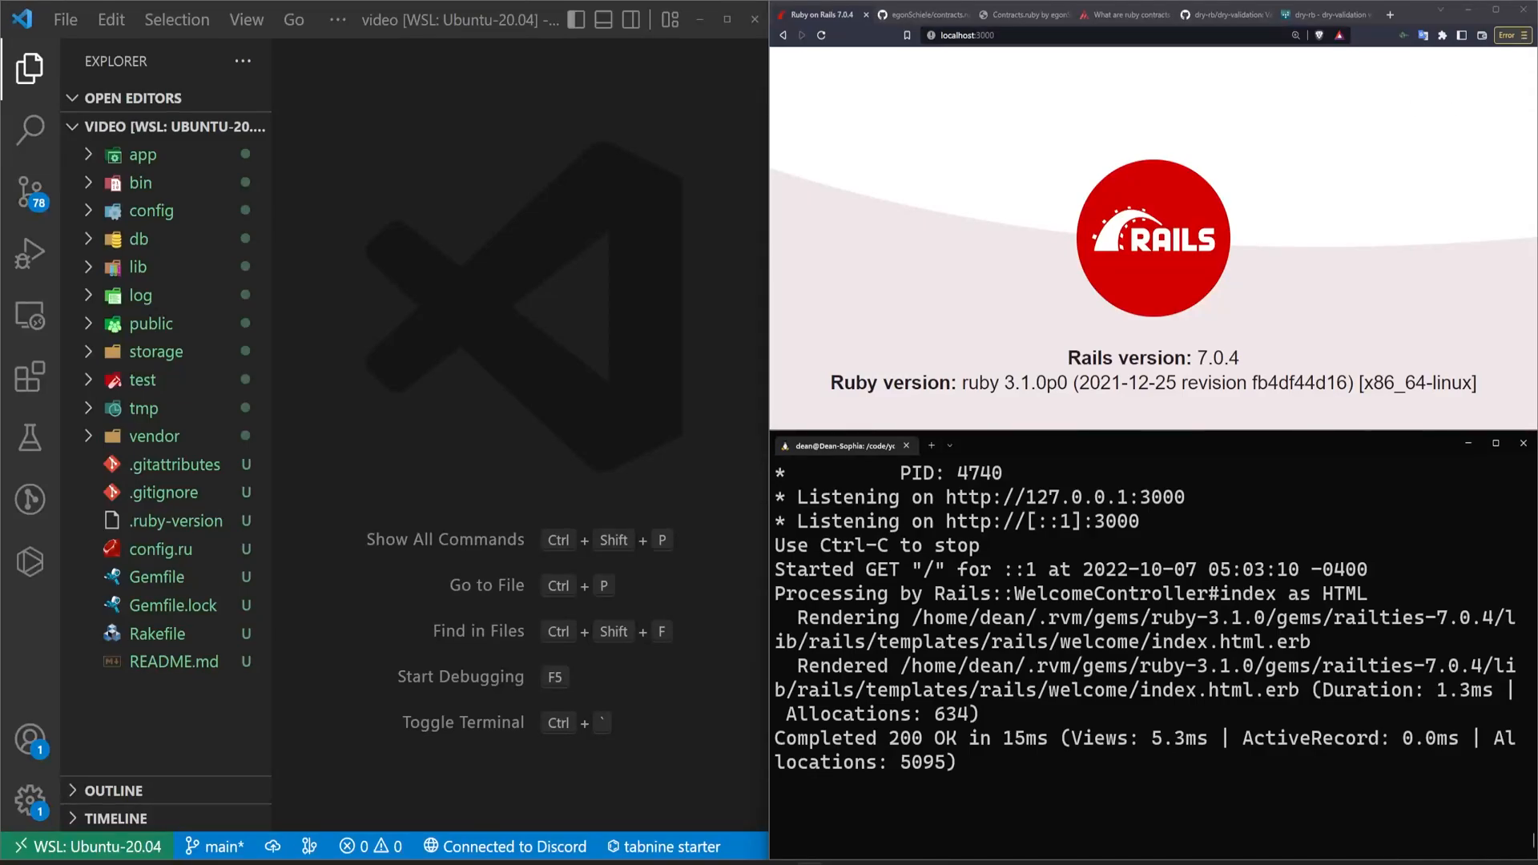
{"action": "mouse_move", "coordinate": [965, 155]}
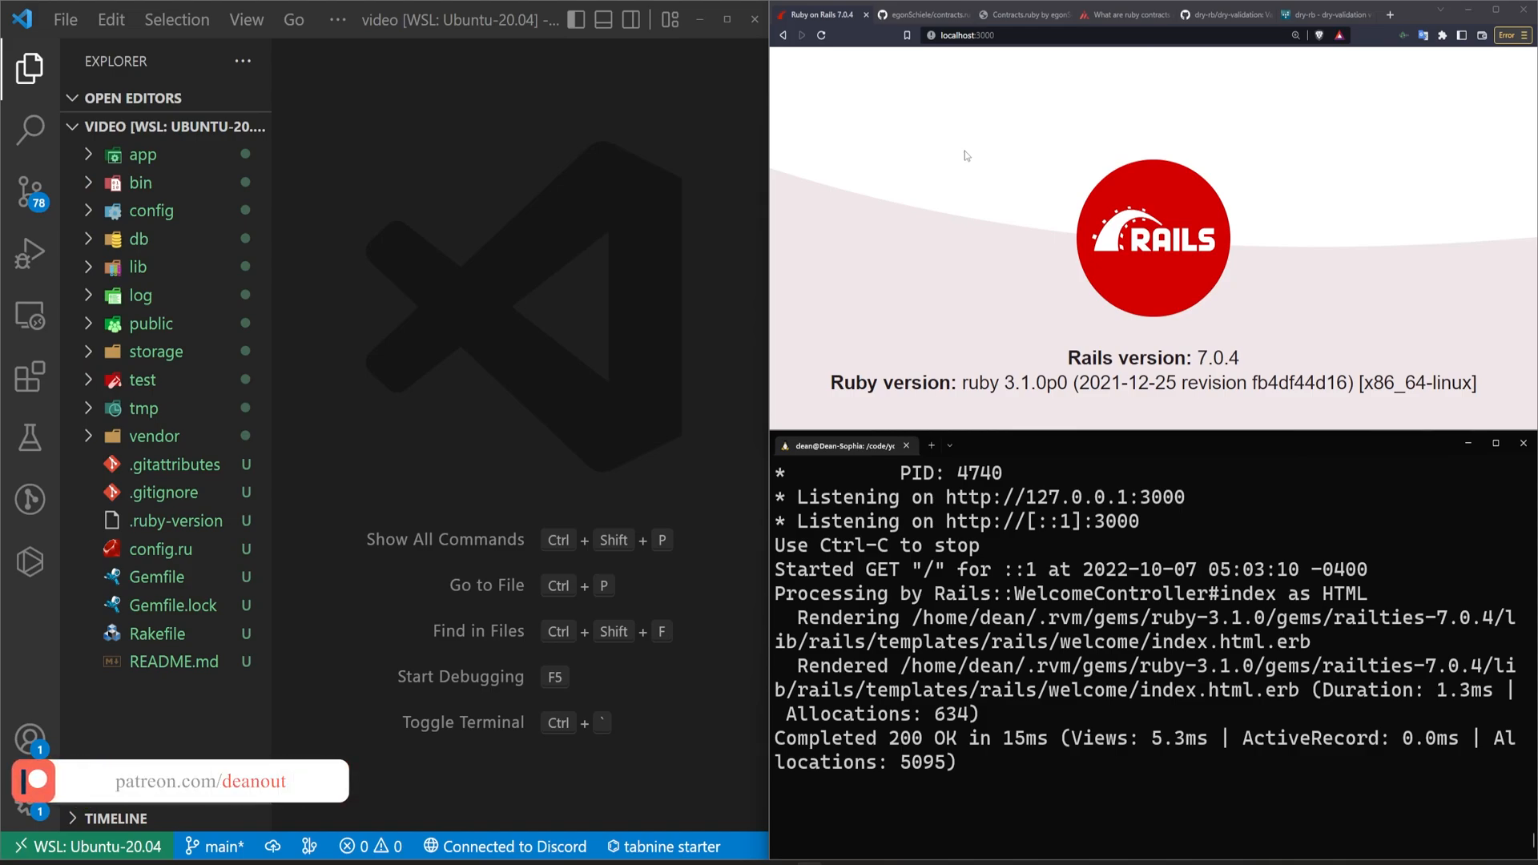
- Bring up the contracts.ruby README and scroll down to its Num => Num contract example
{"action": "left_click", "coordinate": [922, 13]}
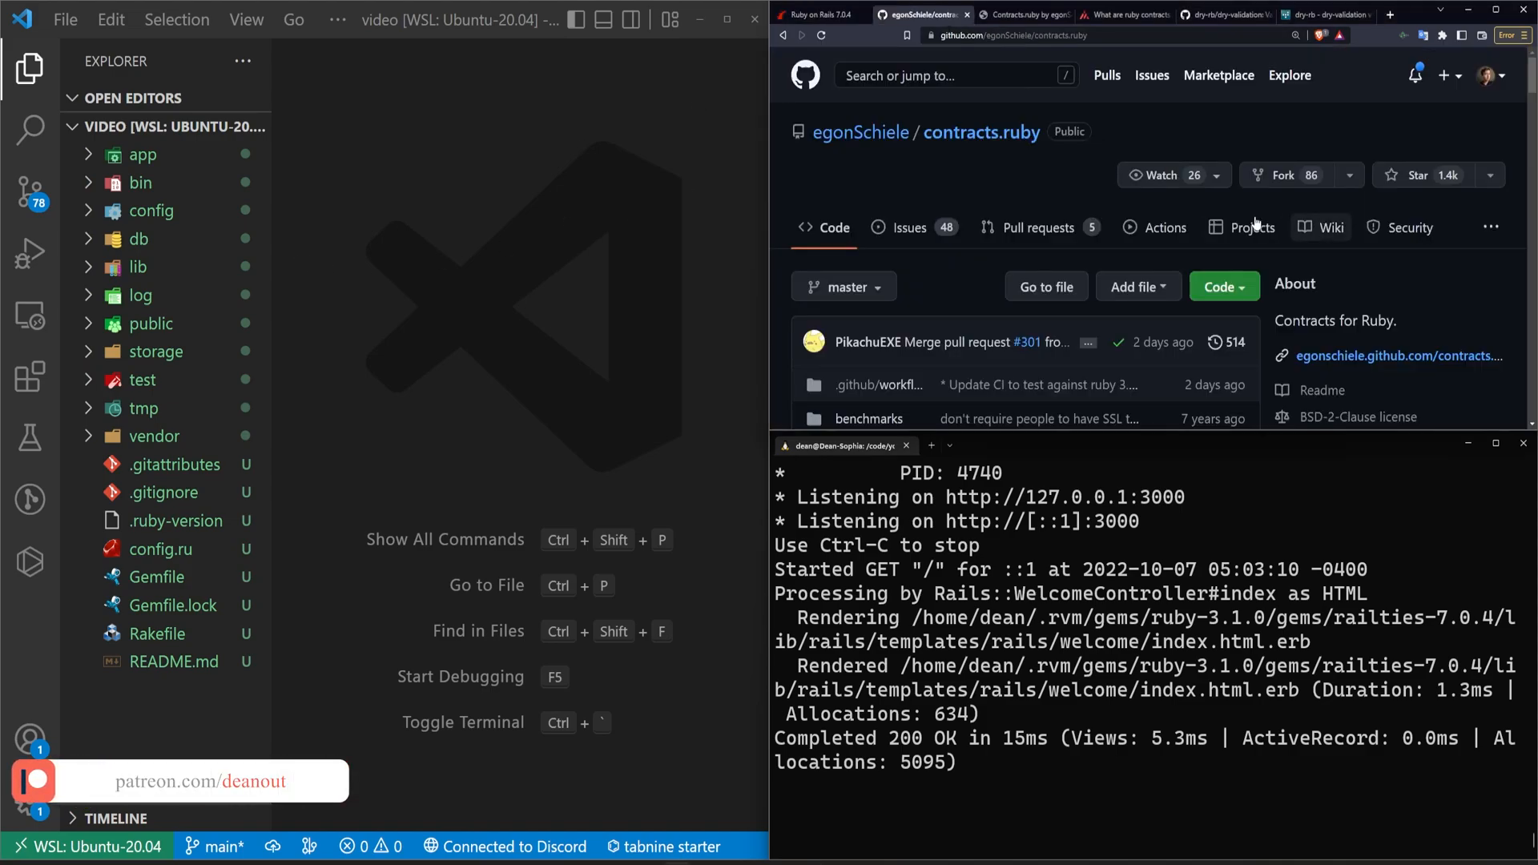
{"action": "scroll", "scroll_direction": "down", "scroll_amount": 3}
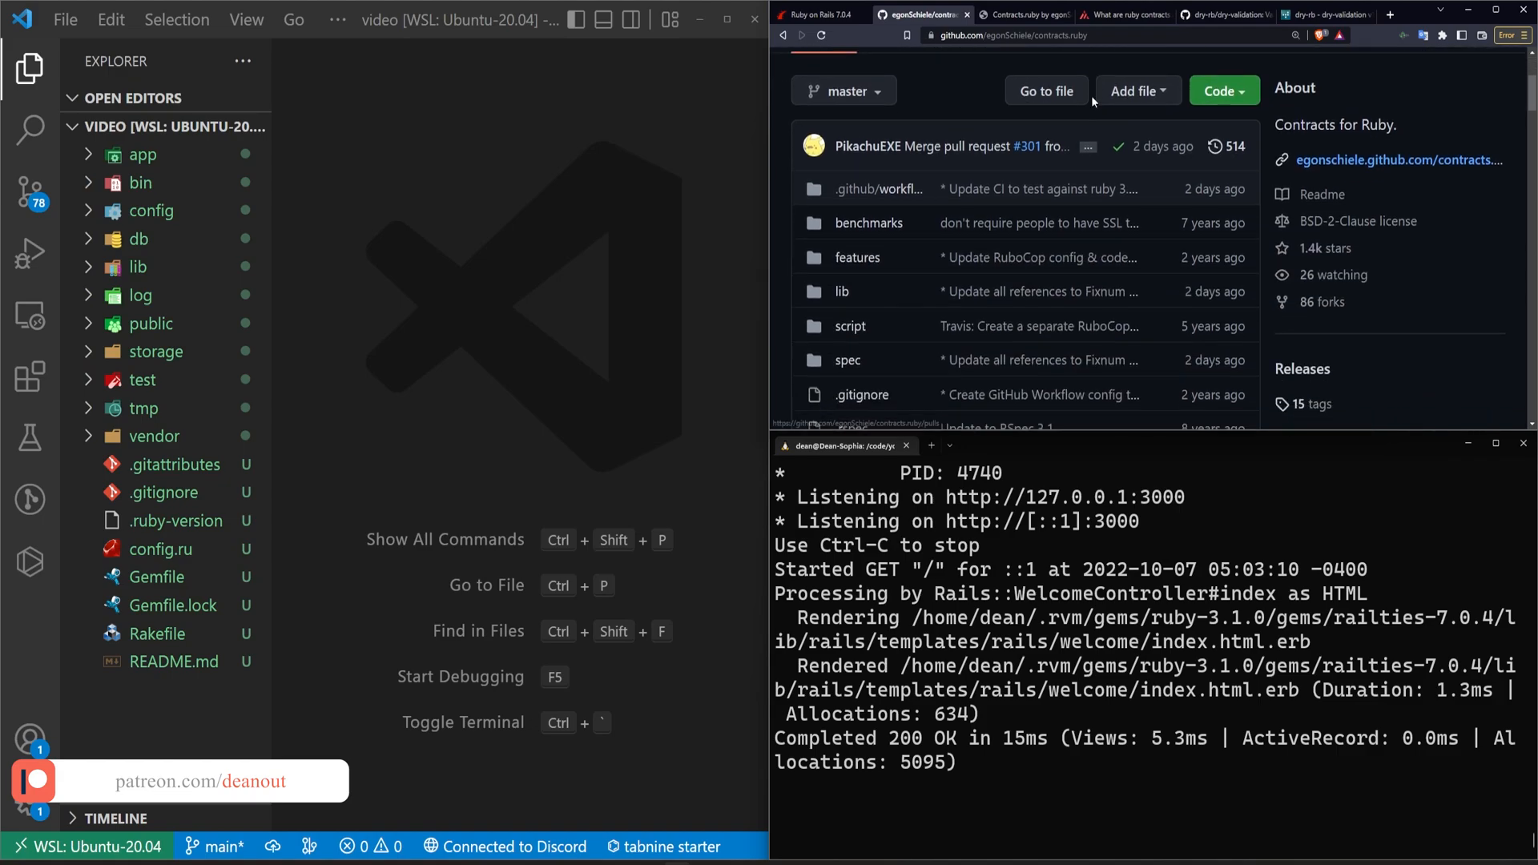
{"action": "scroll", "scroll_direction": "down", "scroll_amount": 3}
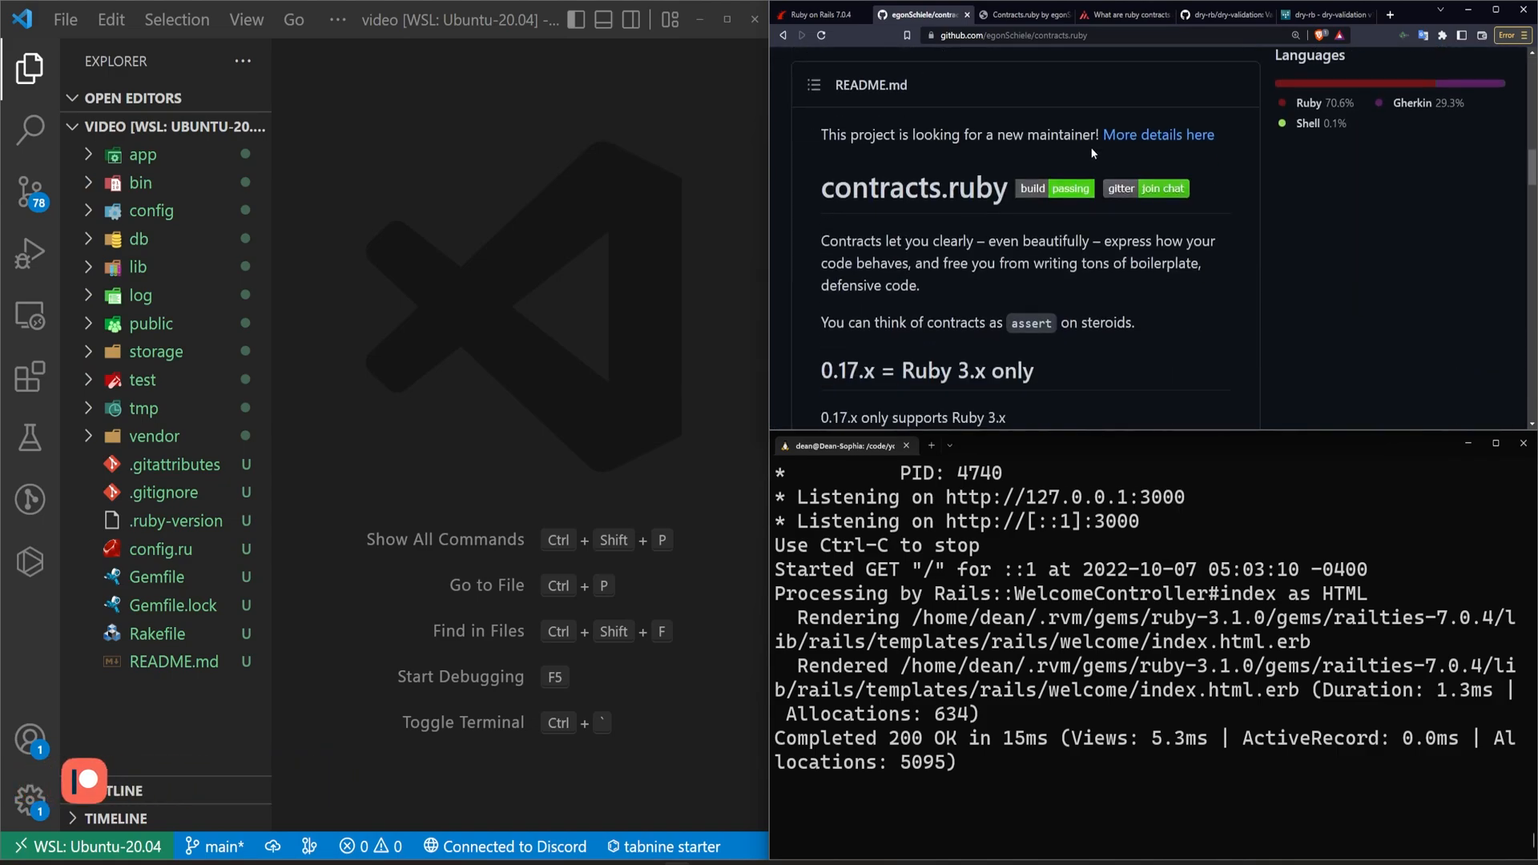
{"action": "scroll", "scroll_direction": "down", "scroll_amount": 3}
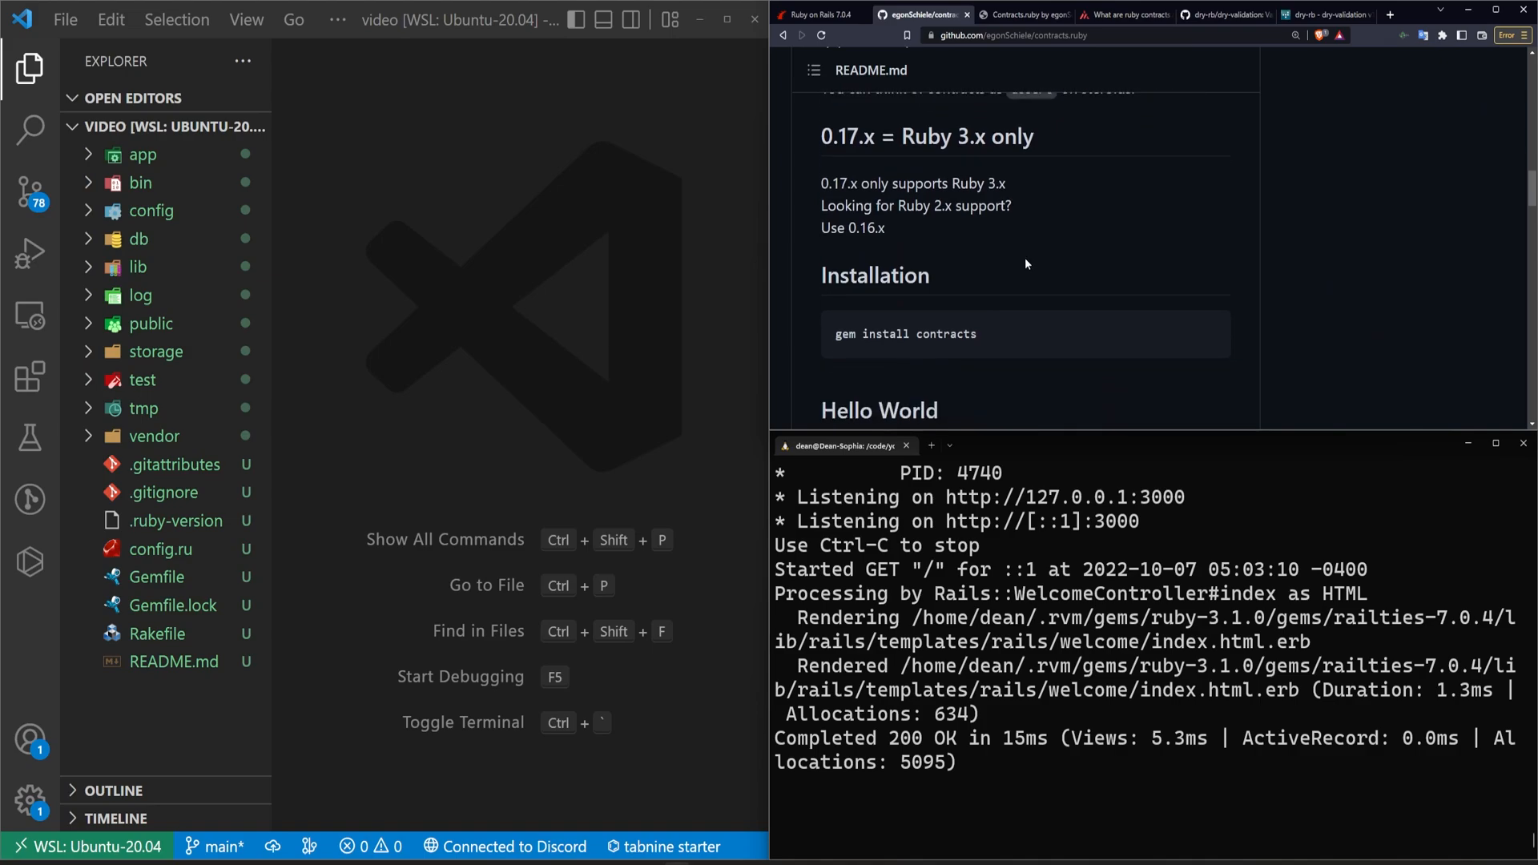
{"action": "scroll", "scroll_direction": "down", "scroll_amount": 3}
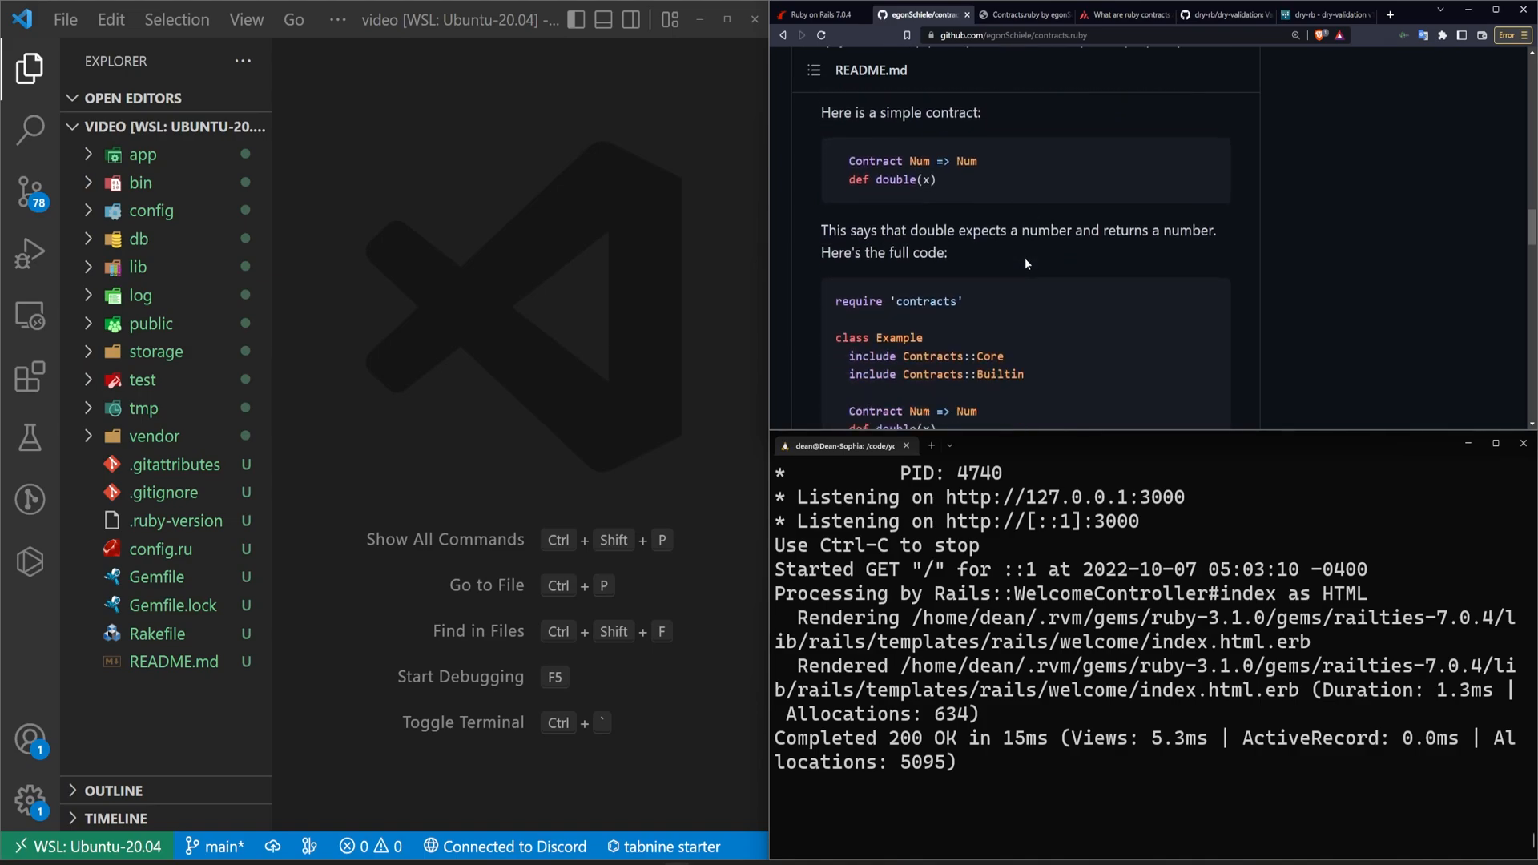
{"action": "scroll", "scroll_direction": "down", "scroll_amount": 3}
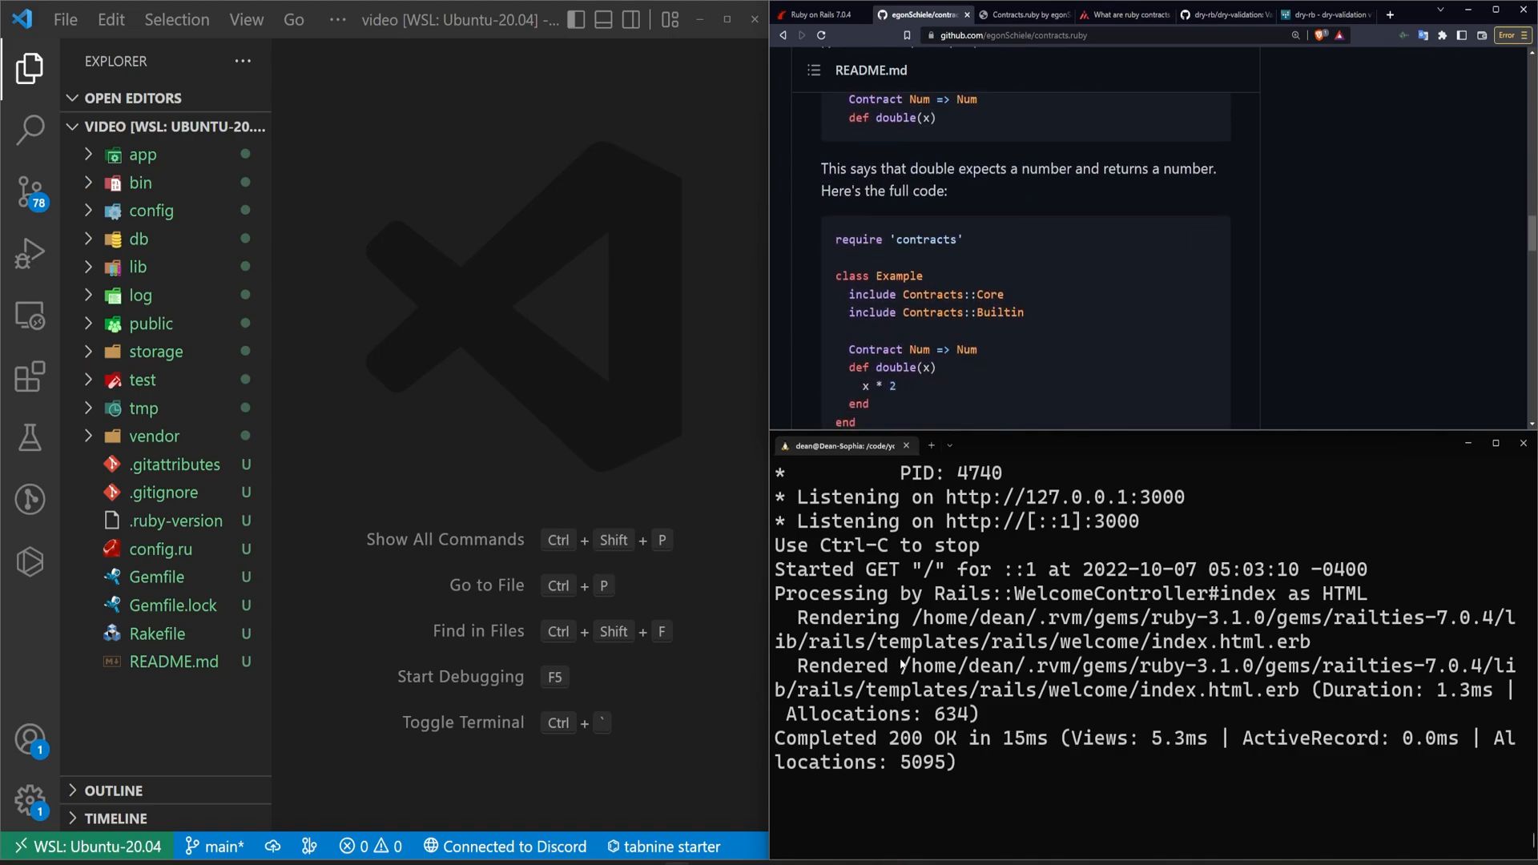
{"action": "scroll", "scroll_direction": "down", "scroll_amount": 3}
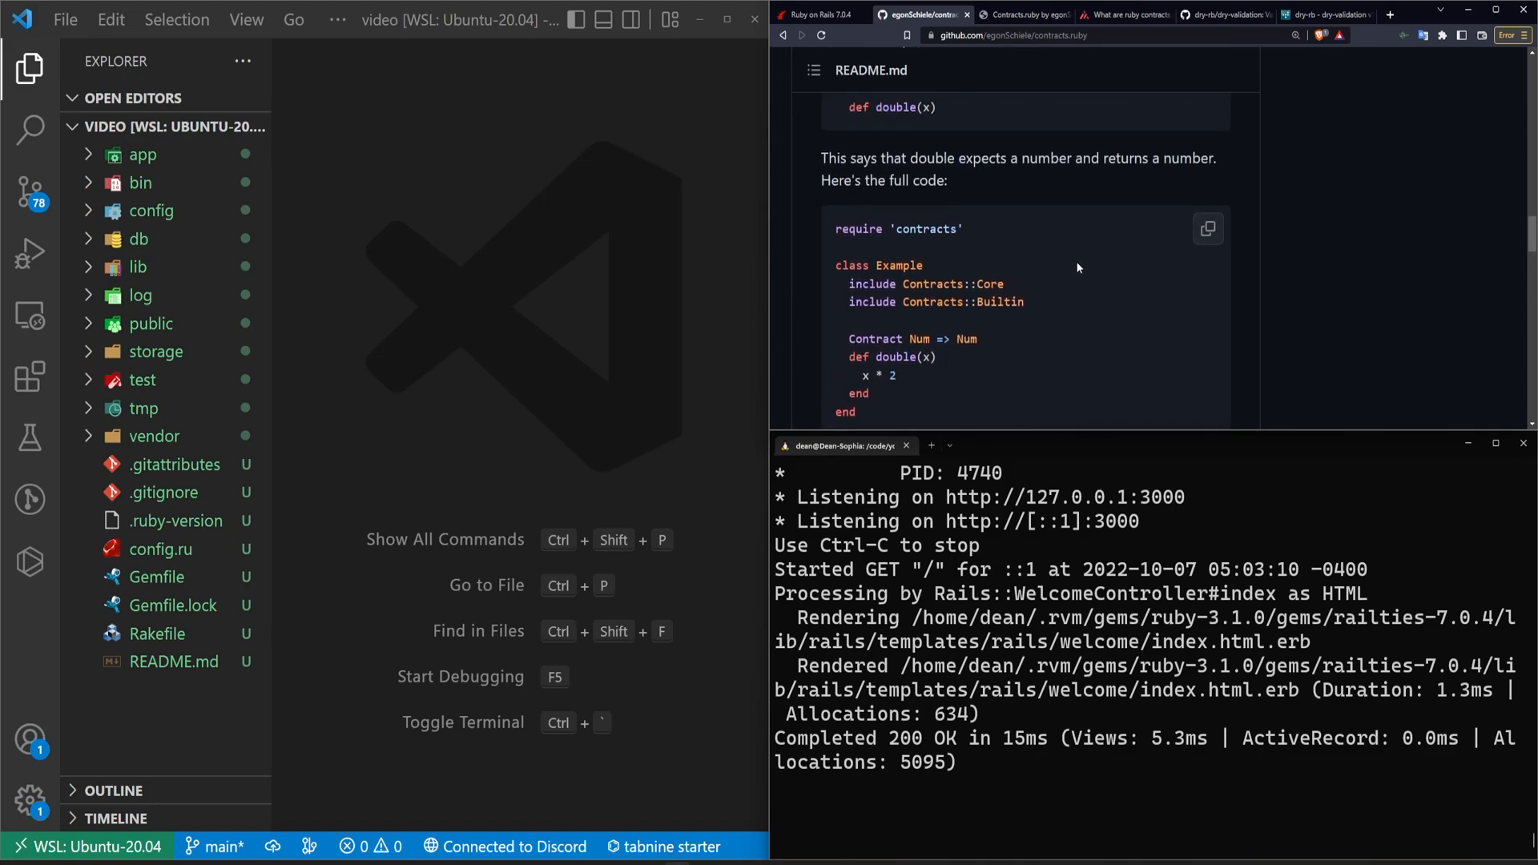
{"action": "scroll", "scroll_direction": "down", "scroll_amount": 3}
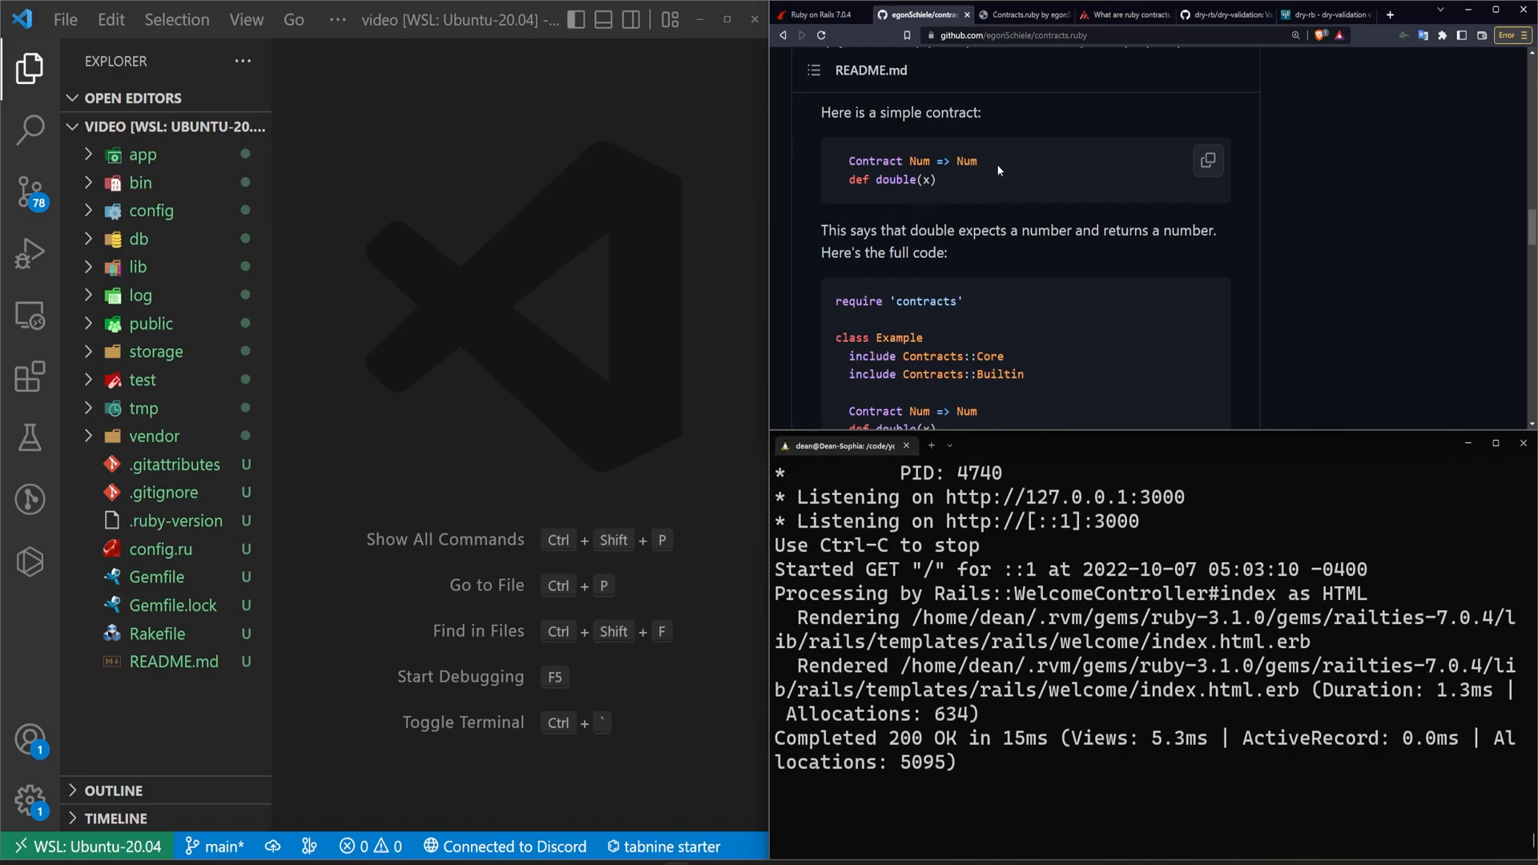
{"action": "mouse_move", "coordinate": [943, 185]}
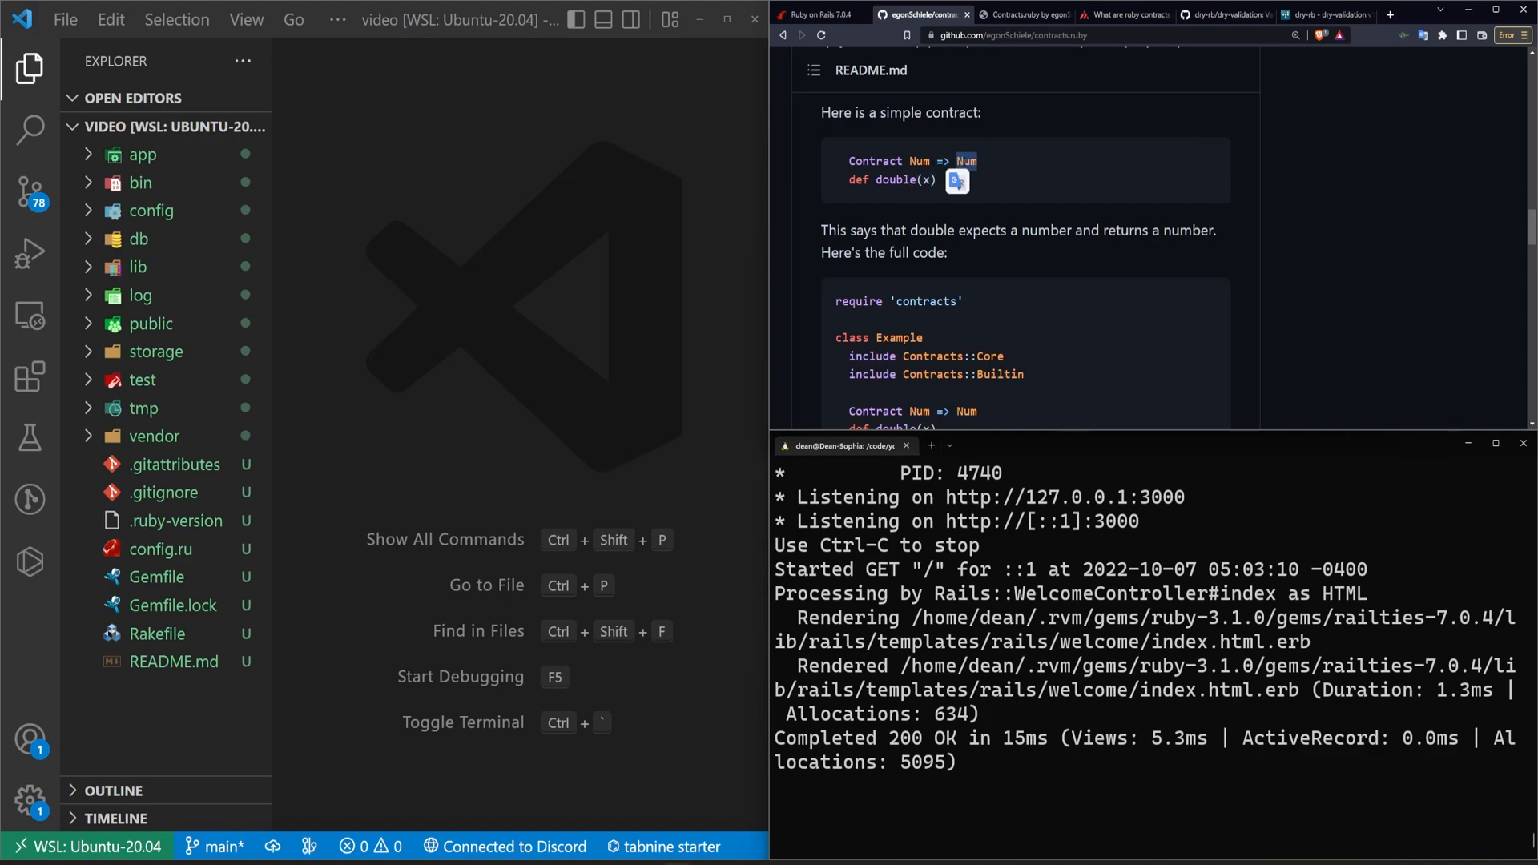
- Highlight part of the example and read on to the resulting contract-violation error message
{"action": "scroll", "scroll_direction": "down", "scroll_amount": 3}
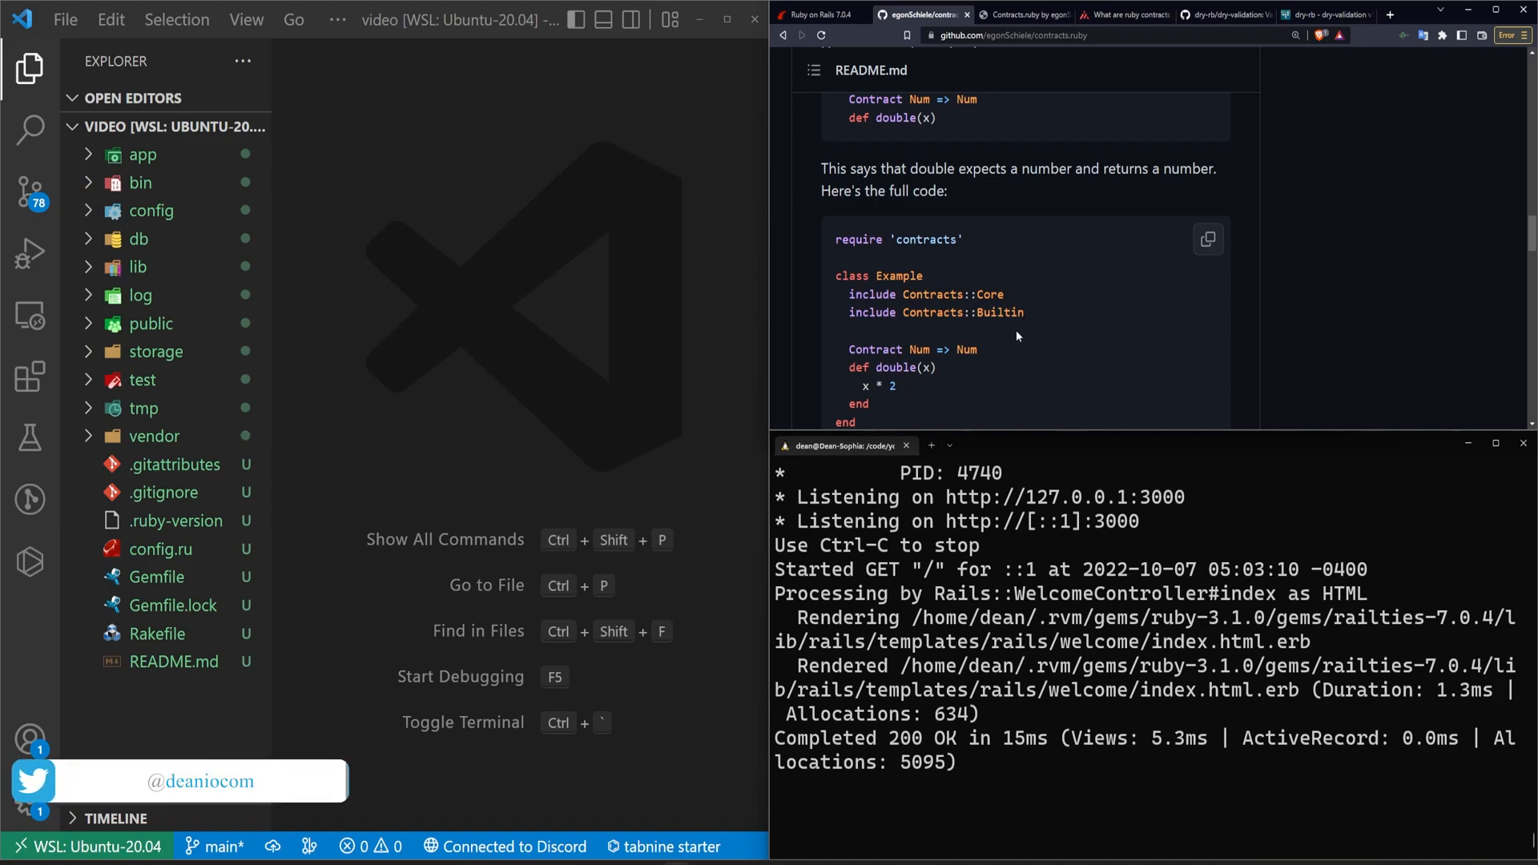
{"action": "mouse_move", "coordinate": [1023, 336]}
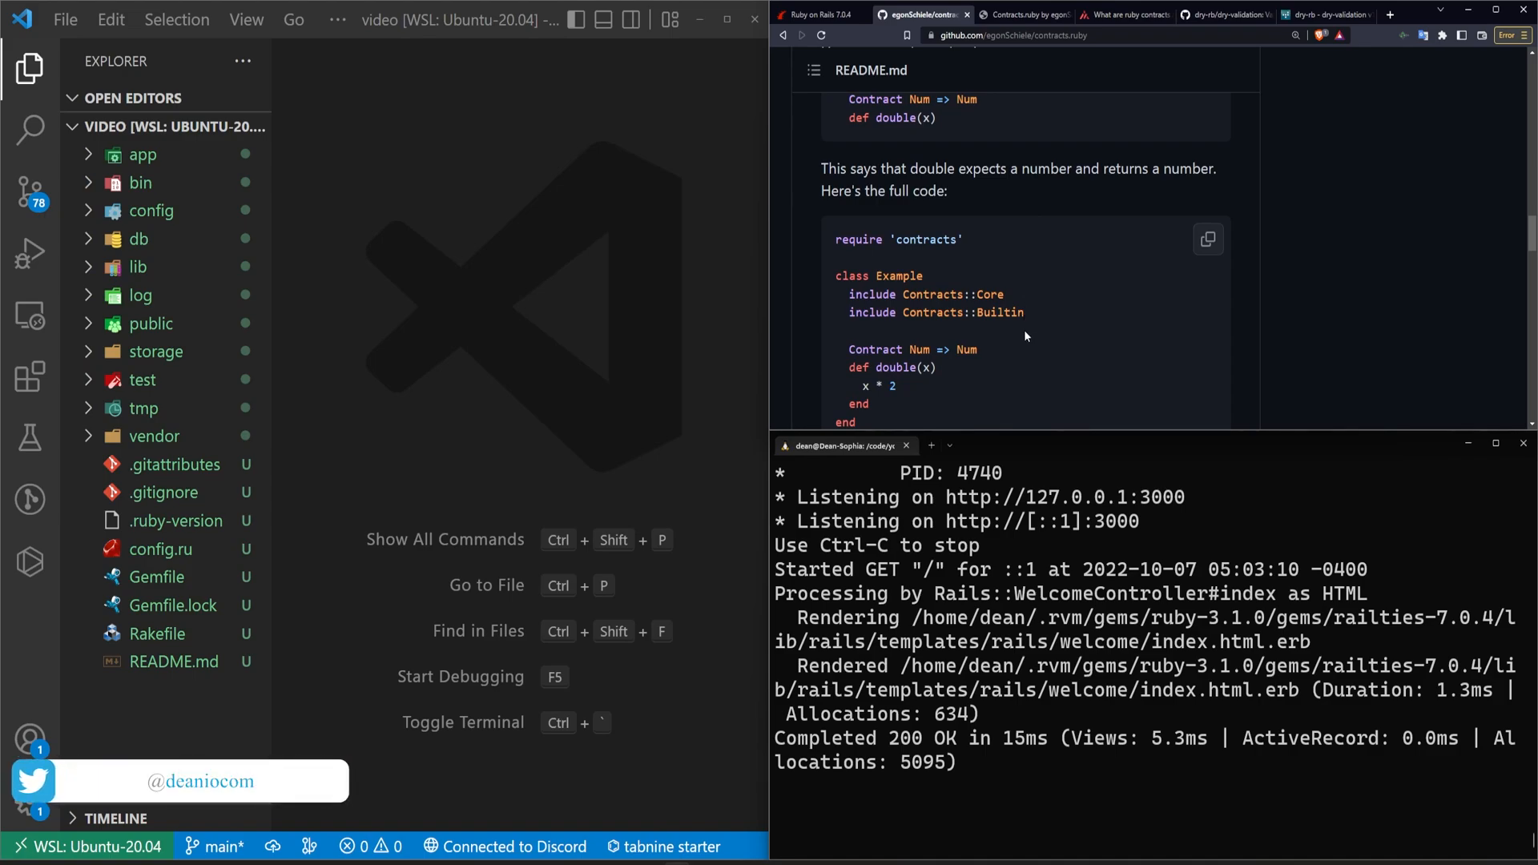
{"action": "left_click_drag", "start_coordinate": [842, 349], "coordinate": [868, 403]}
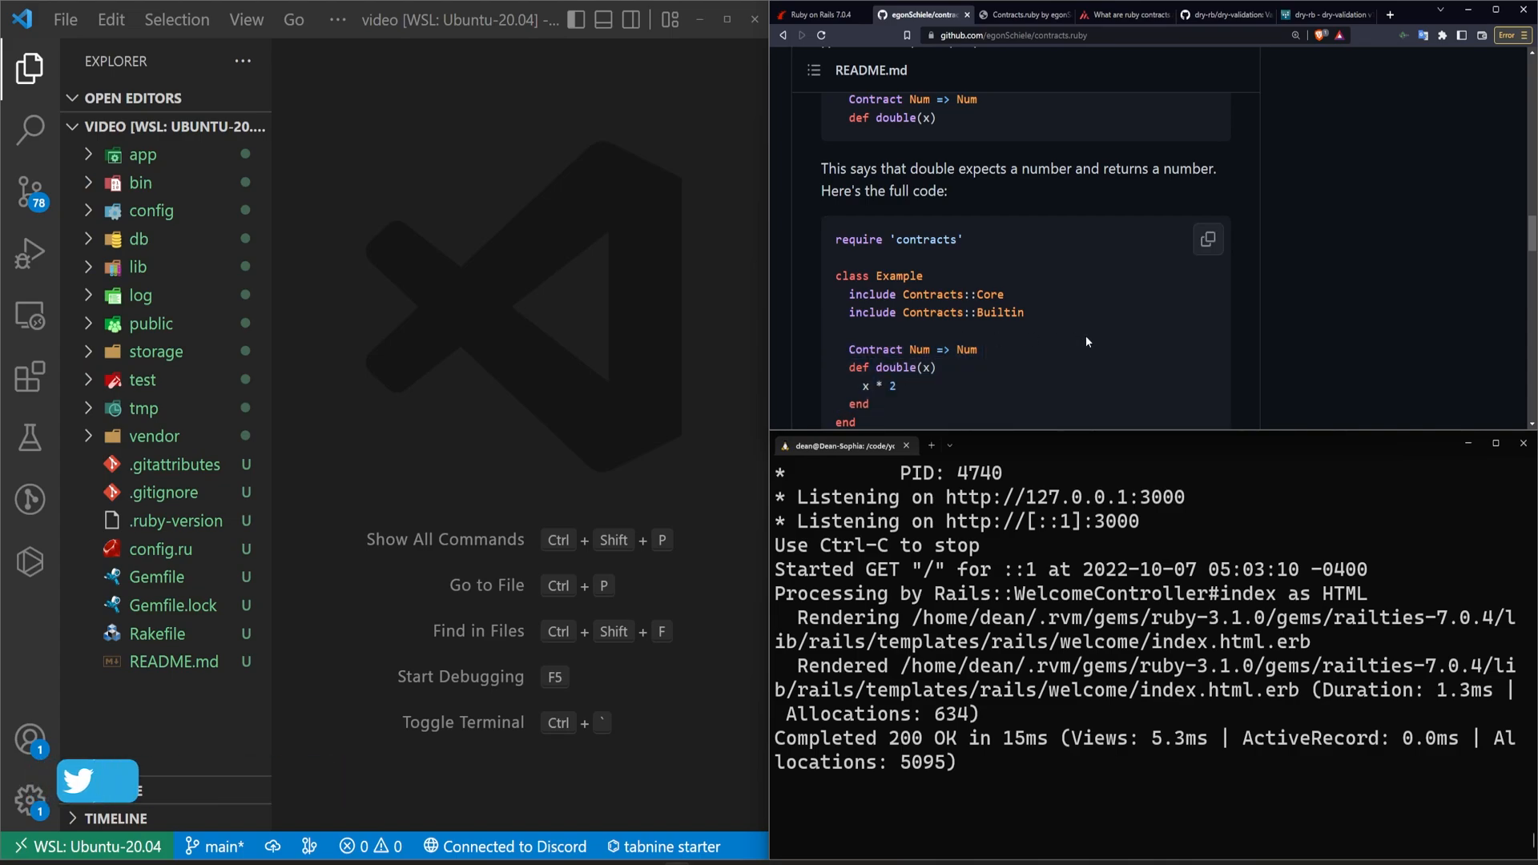
{"action": "scroll", "scroll_direction": "down", "scroll_amount": 3}
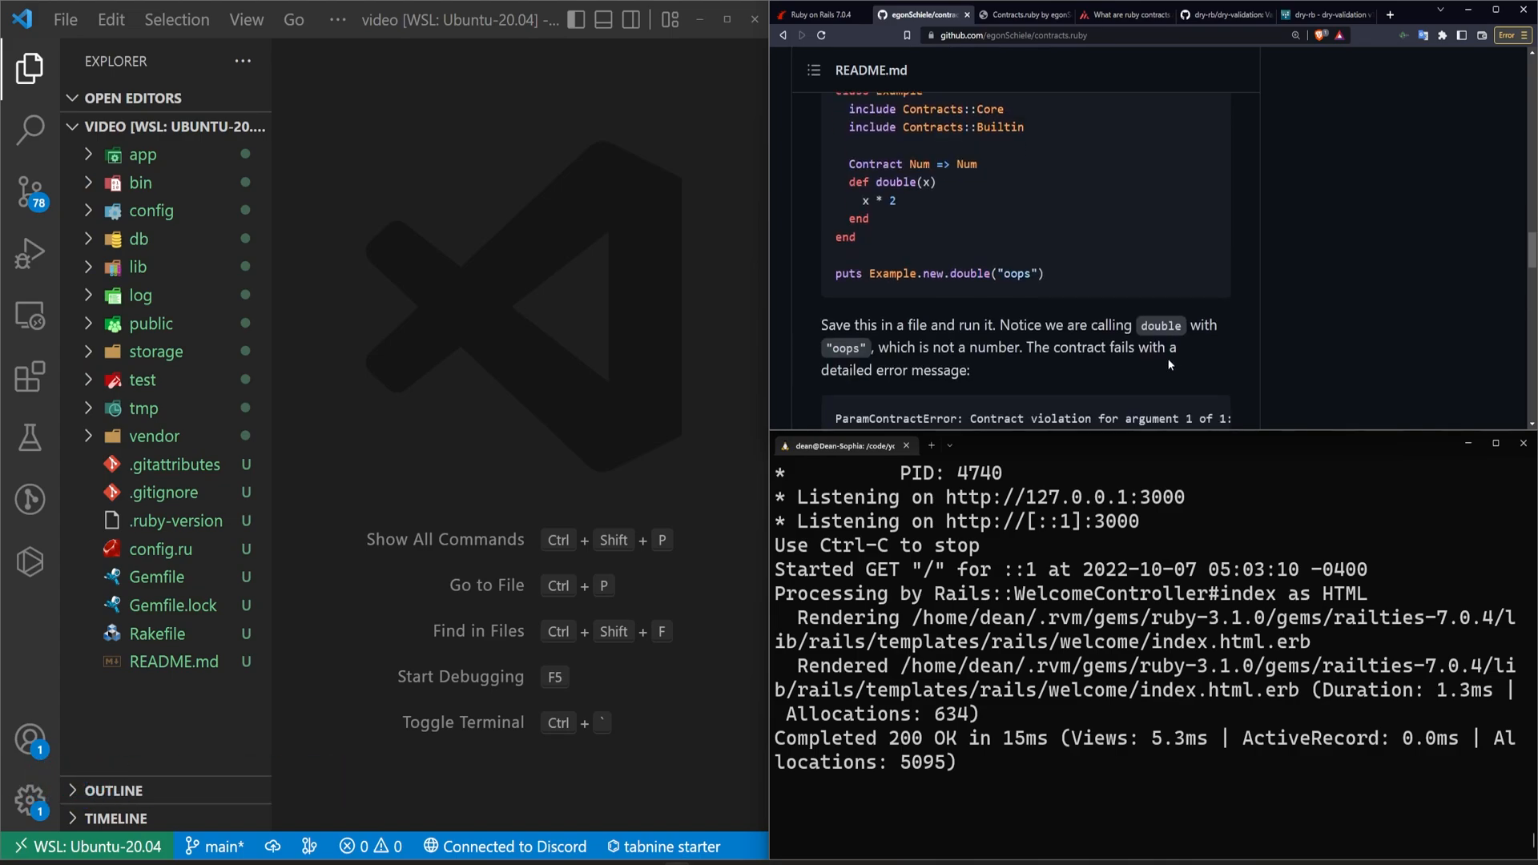
{"action": "scroll", "scroll_direction": "down", "scroll_amount": 3}
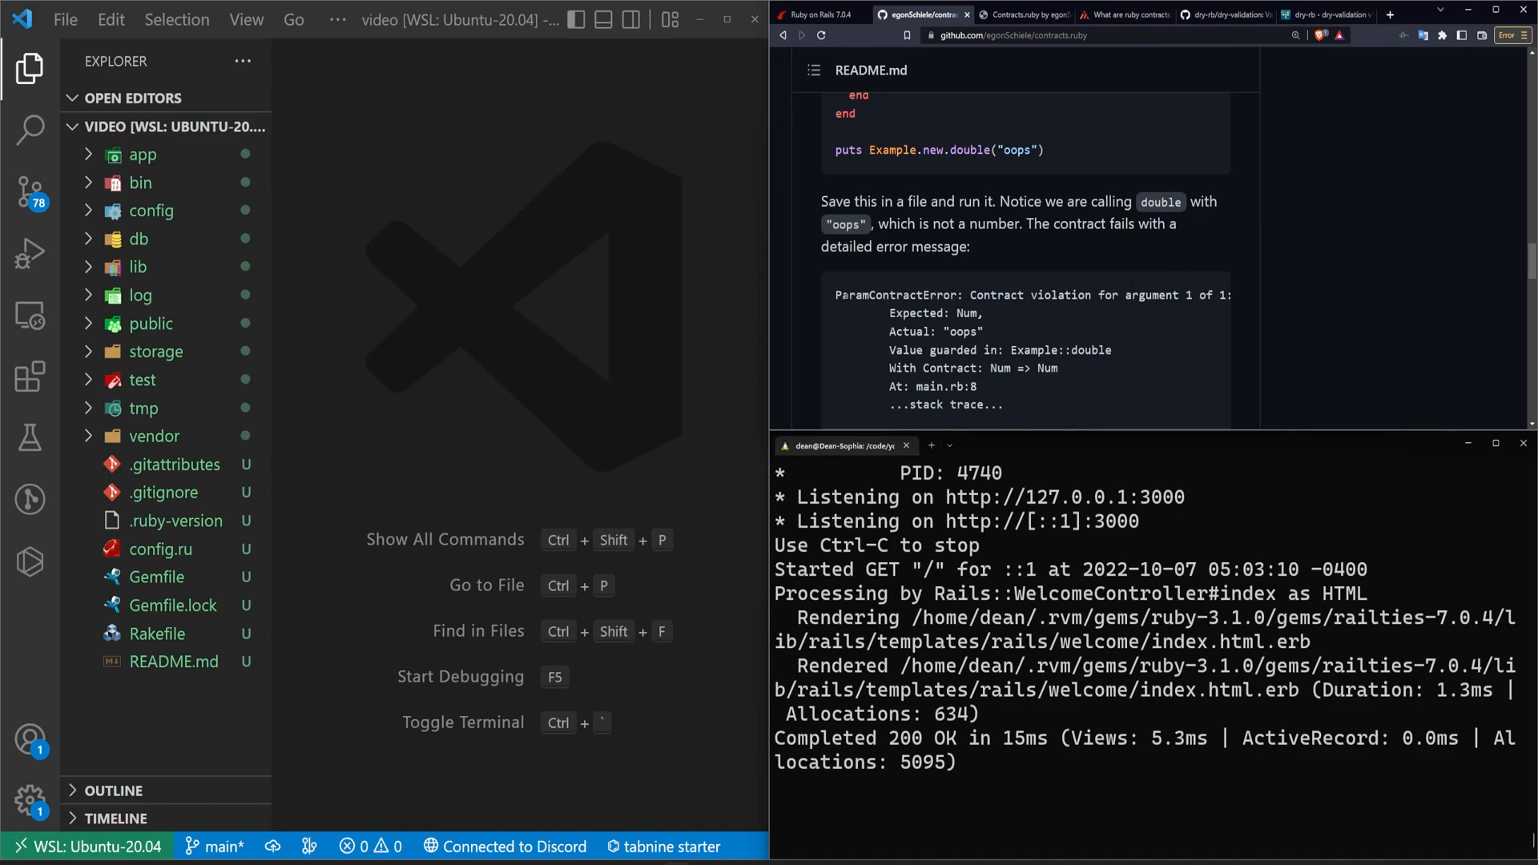
{"action": "scroll", "scroll_direction": "down", "scroll_amount": 3}
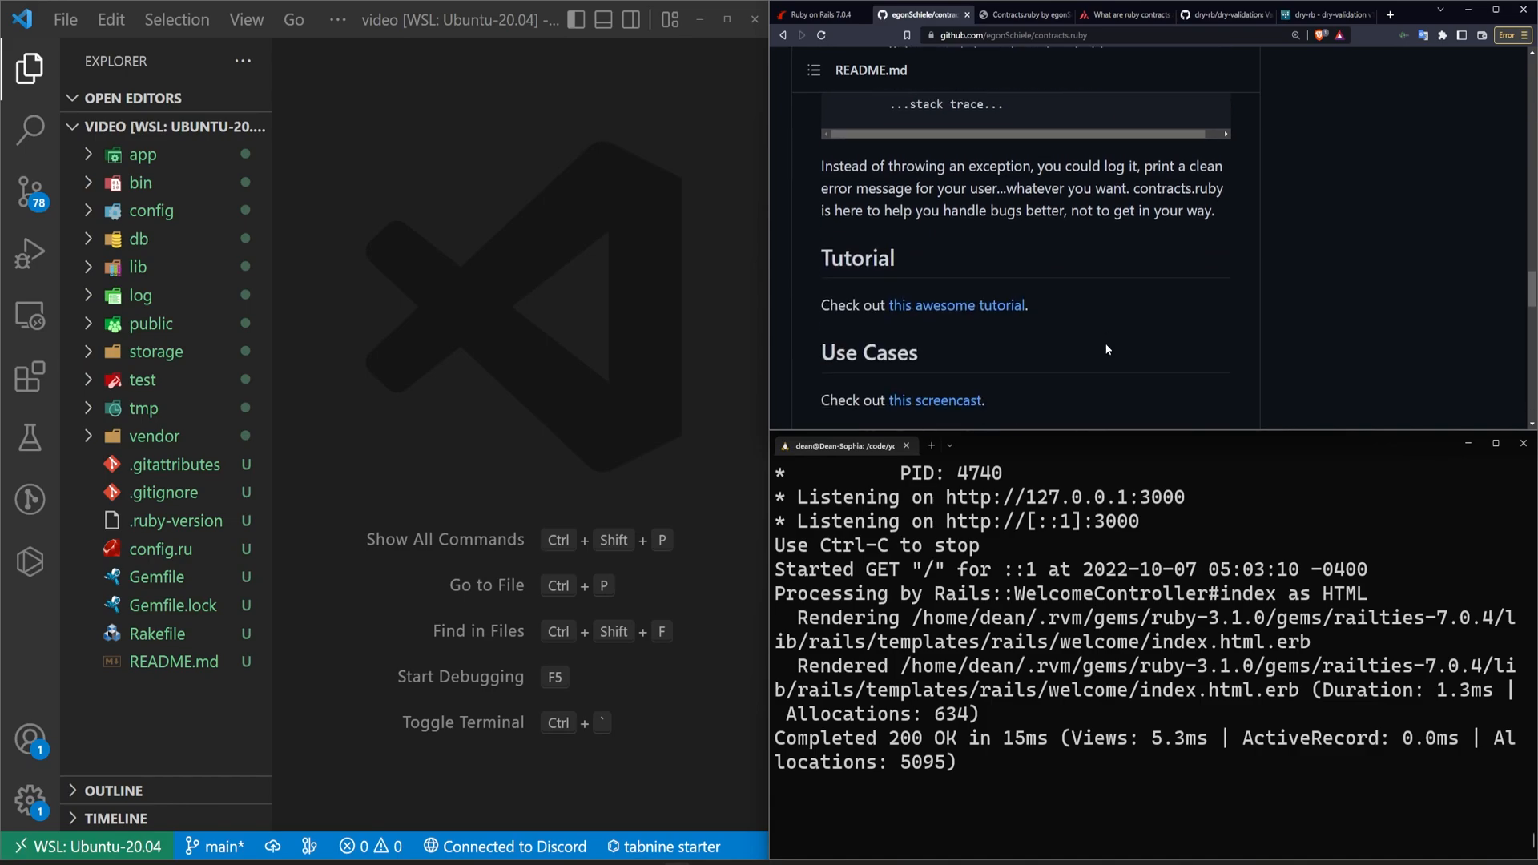
{"action": "scroll", "scroll_direction": "down", "scroll_amount": 3}
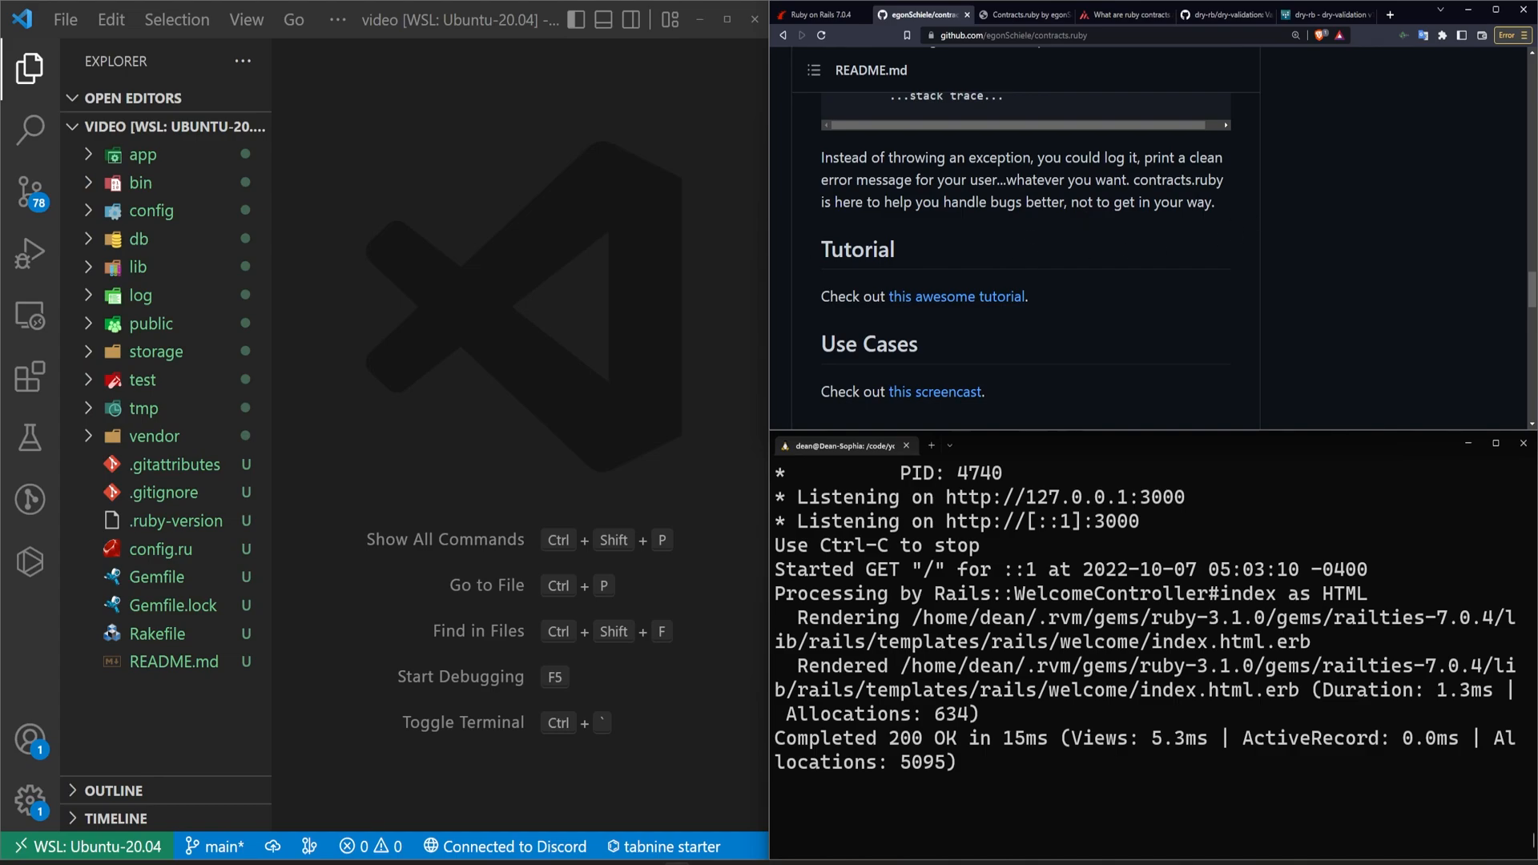
{"action": "mouse_move", "coordinate": [1212, 253]}
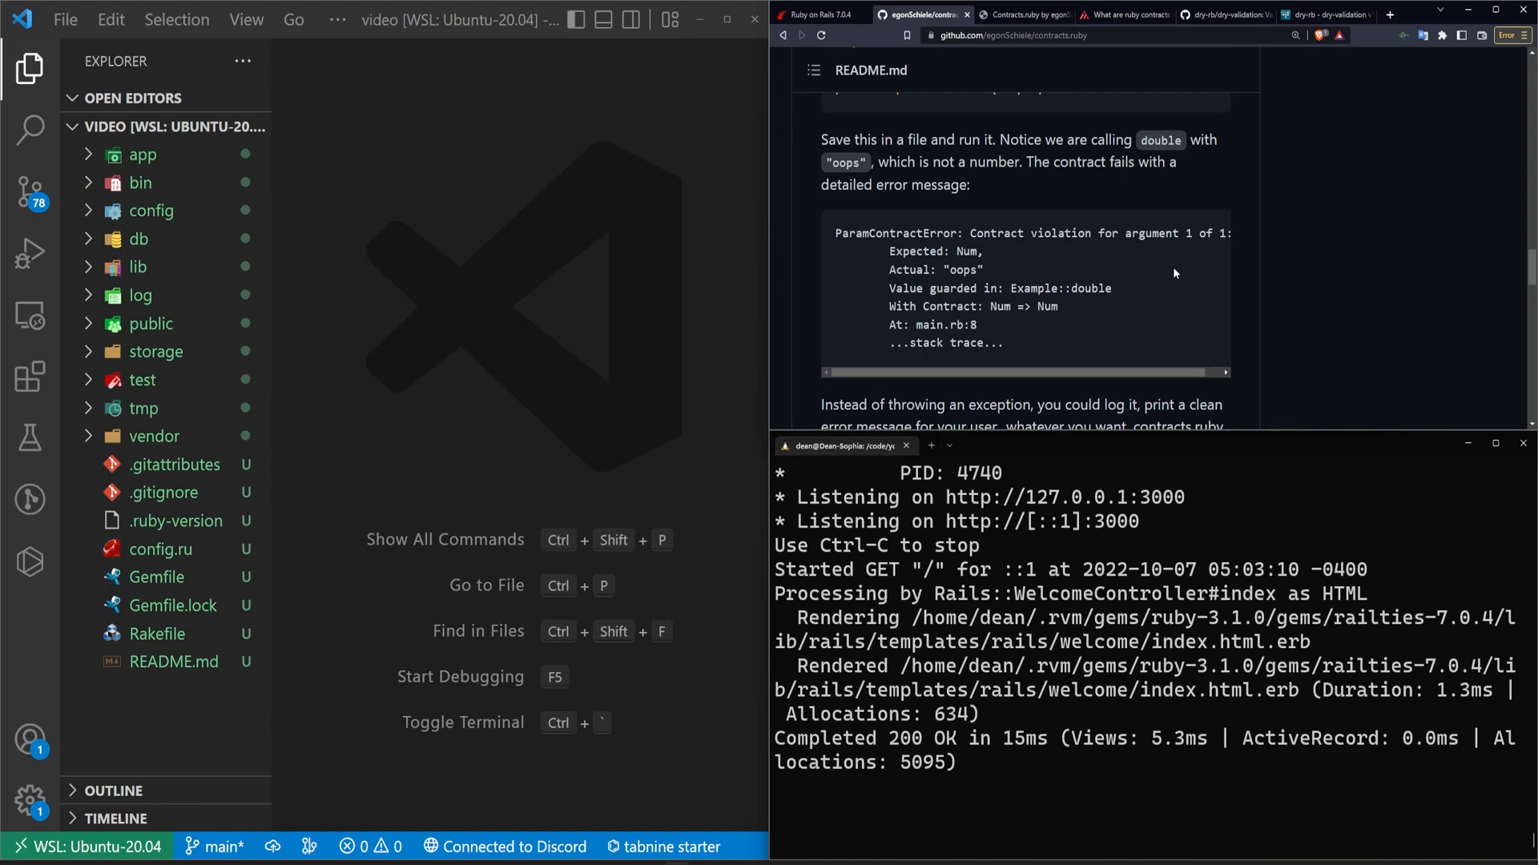
{"action": "mouse_move", "coordinate": [1127, 315]}
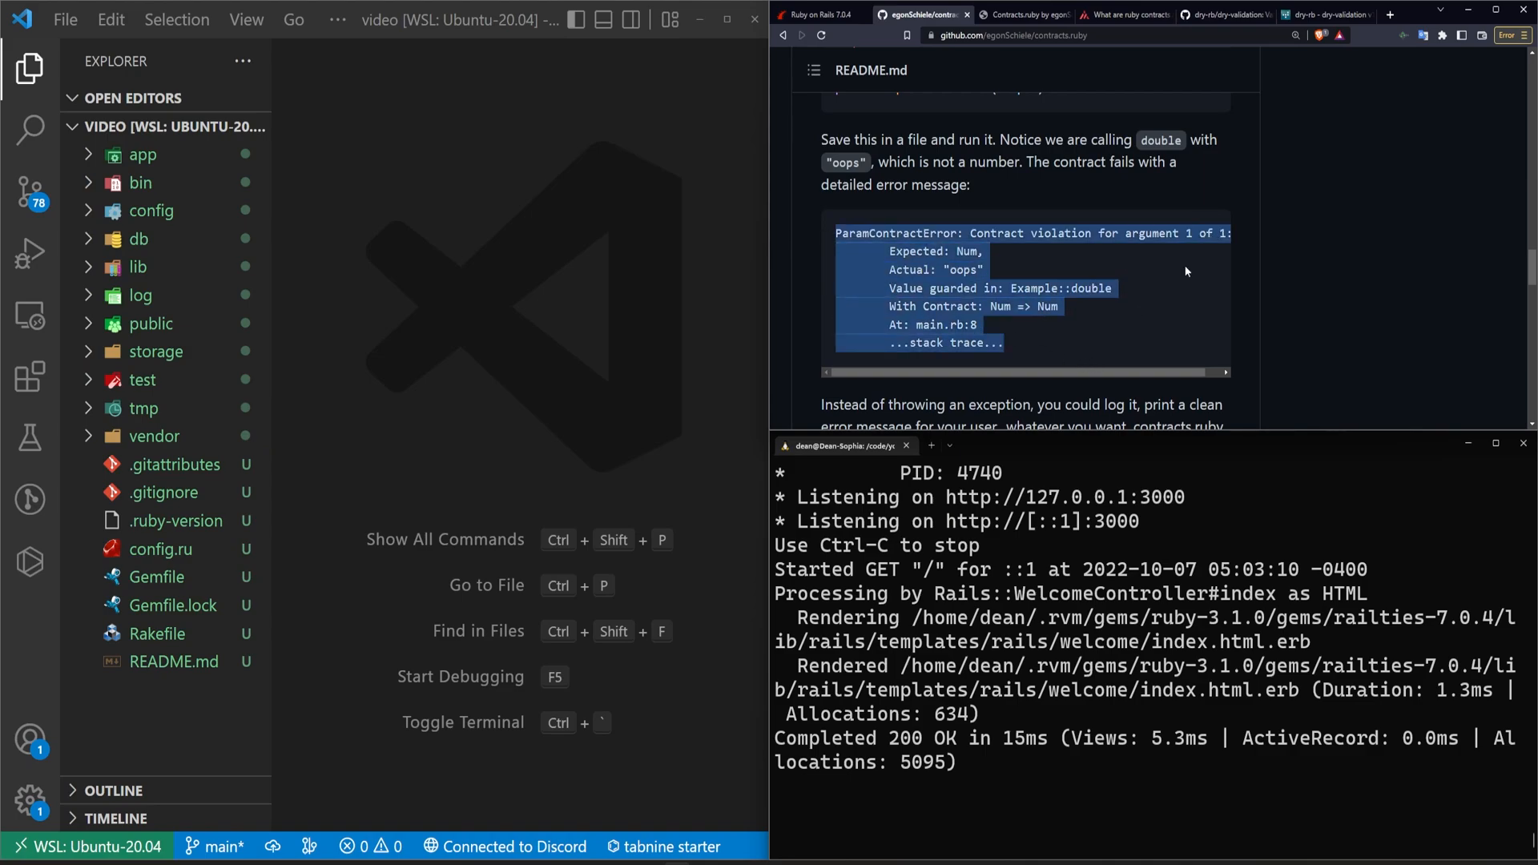
{"action": "scroll", "scroll_direction": "down", "scroll_amount": 3}
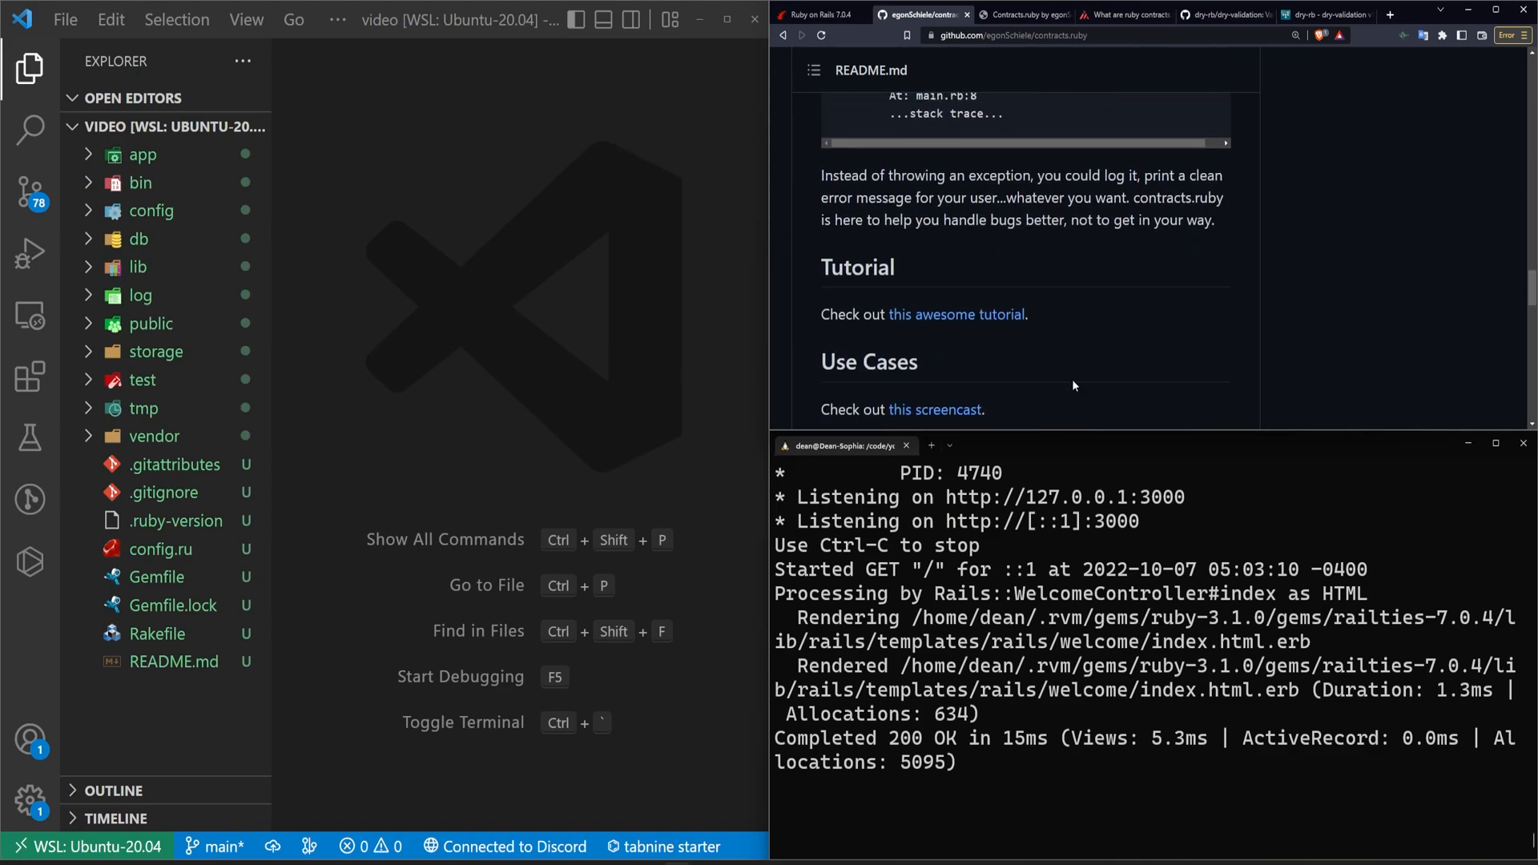
{"action": "scroll", "scroll_direction": "down", "scroll_amount": 3}
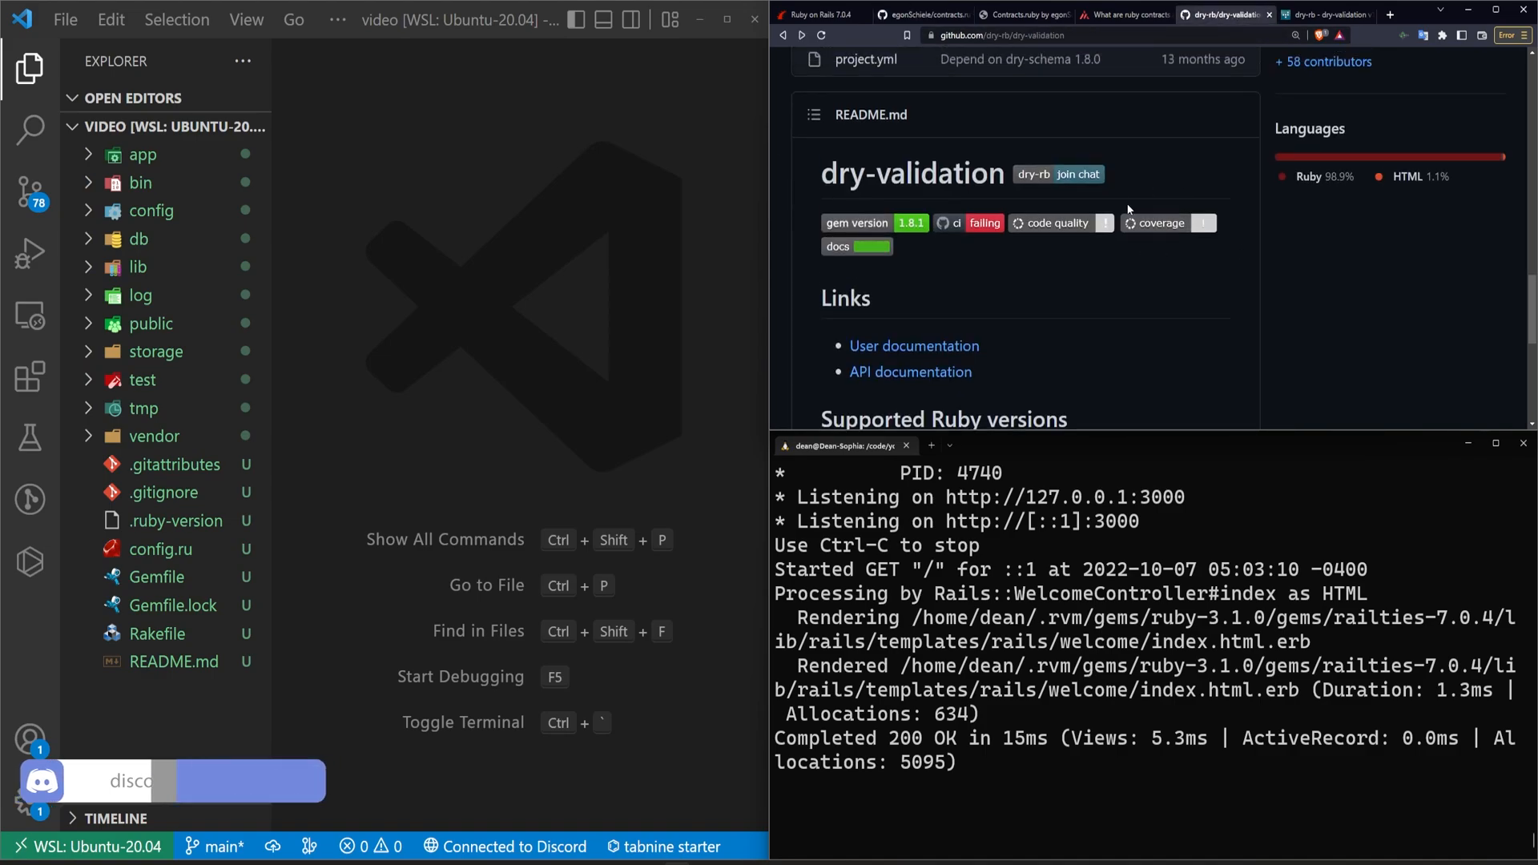
- Scroll the dry-rb.org dry-validation docs to the NewUserContract quick start, highlighting 'Validation'
{"action": "scroll", "scroll_direction": "down", "scroll_amount": 3}
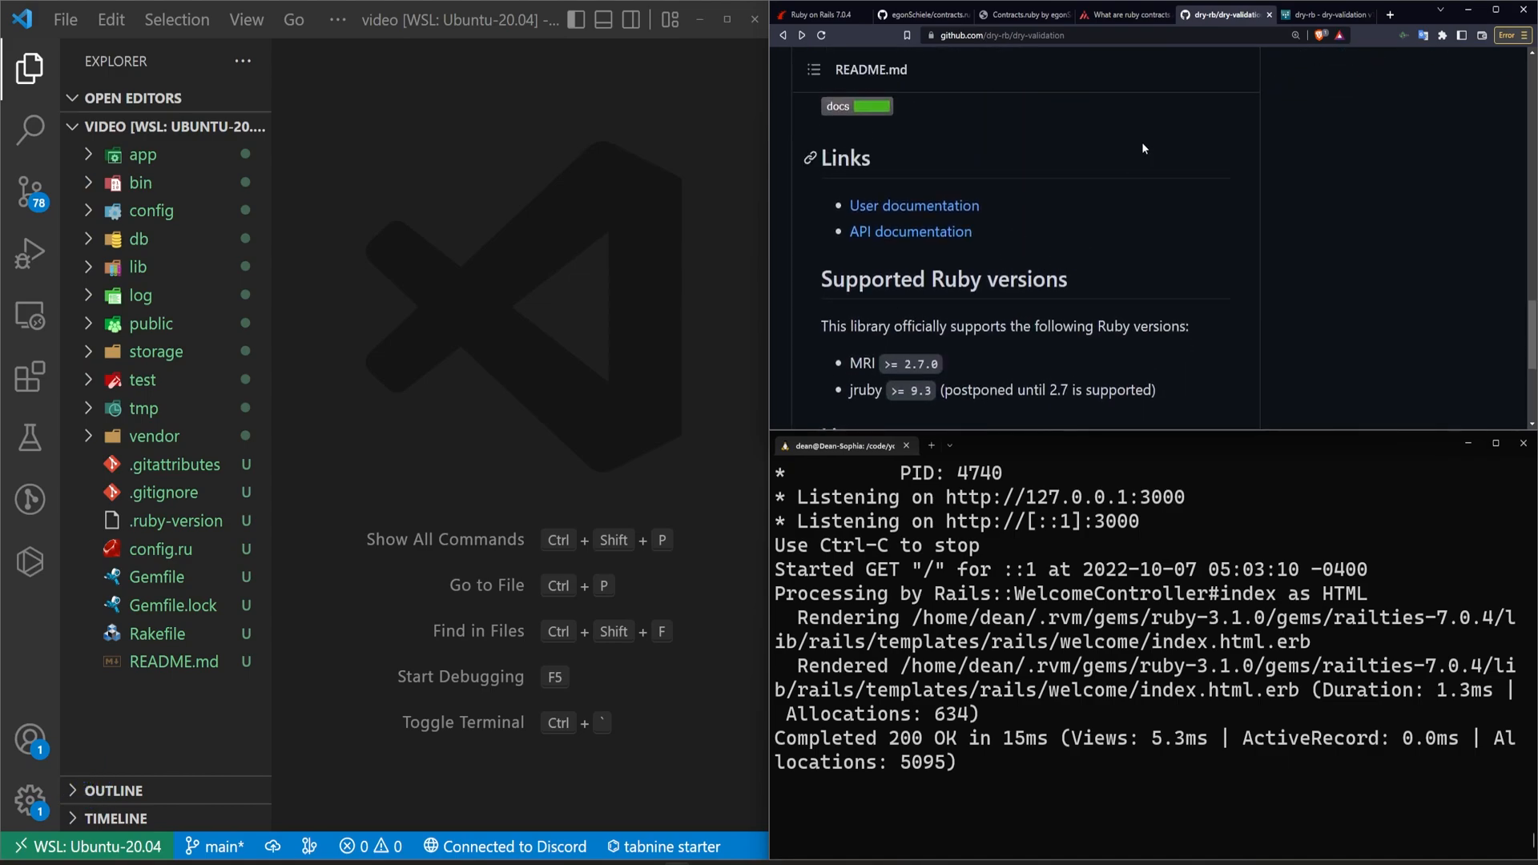
{"action": "mouse_move", "coordinate": [1401, 152]}
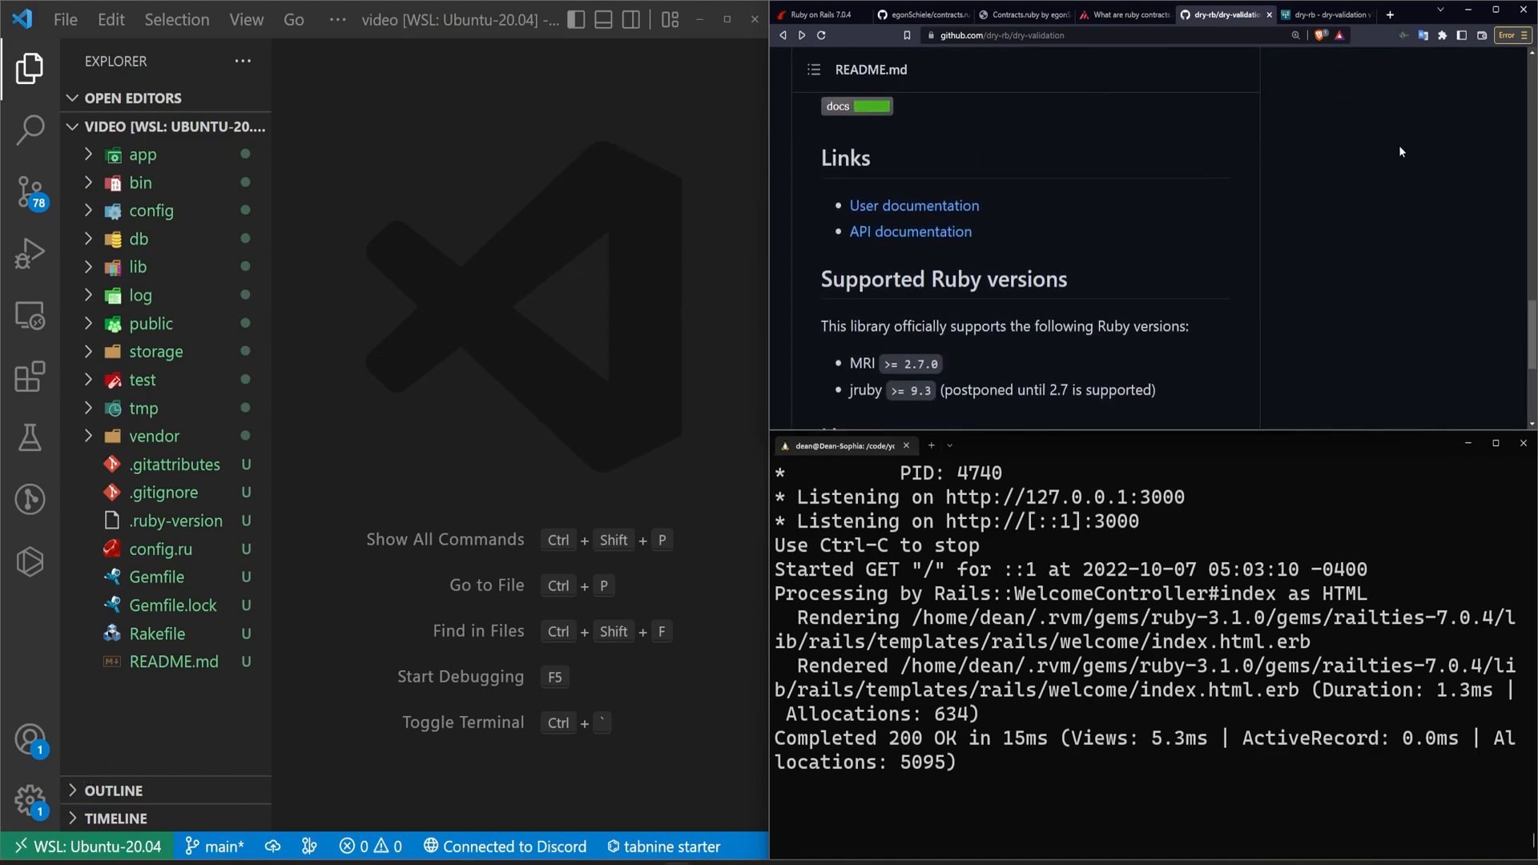
{"action": "mouse_move", "coordinate": [1297, 224]}
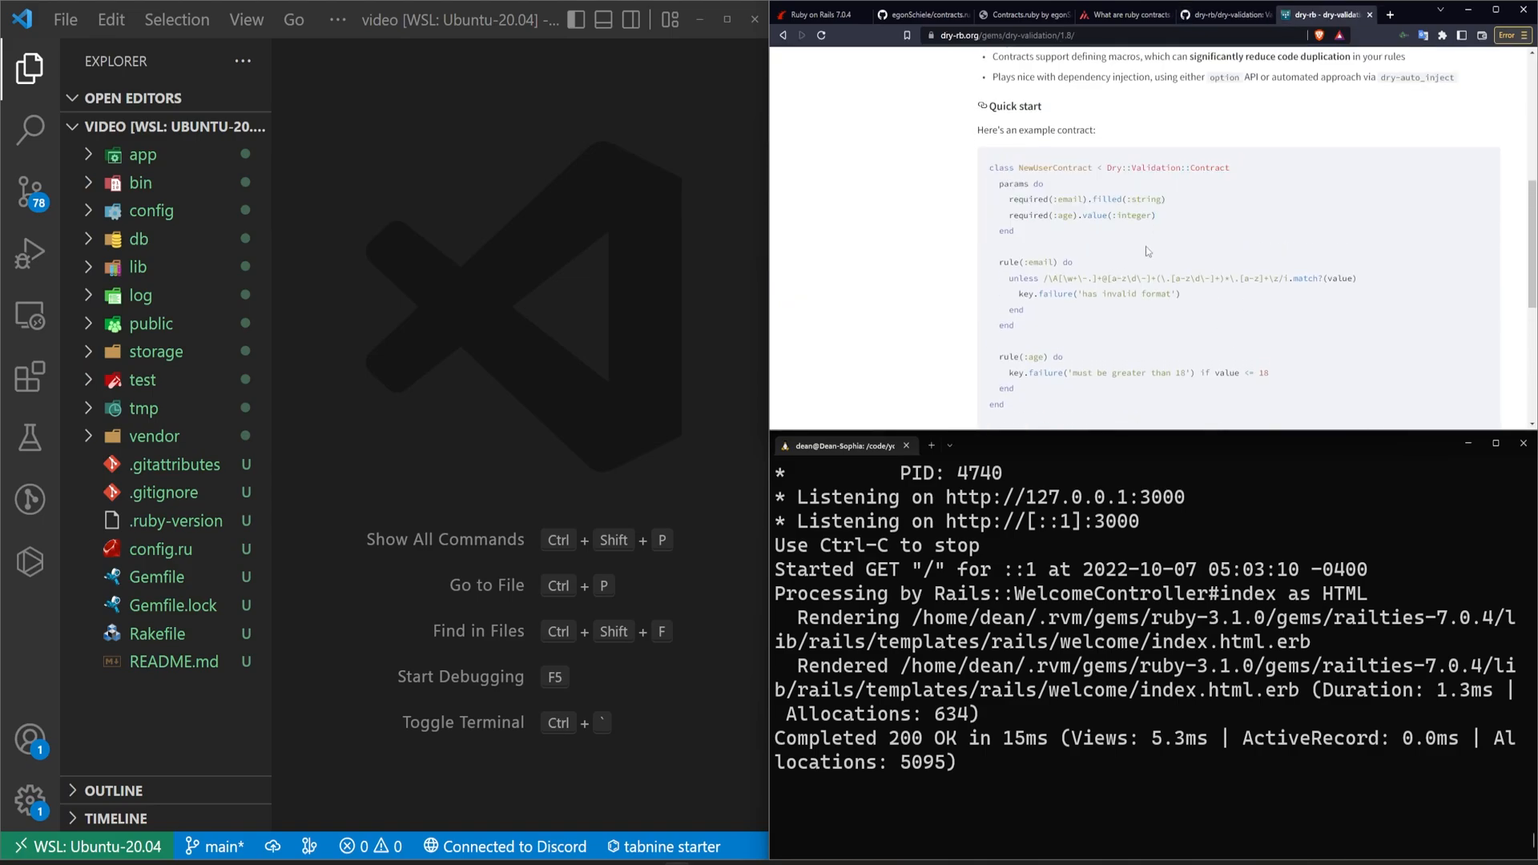
{"action": "double_click", "coordinate": [1155, 230]}
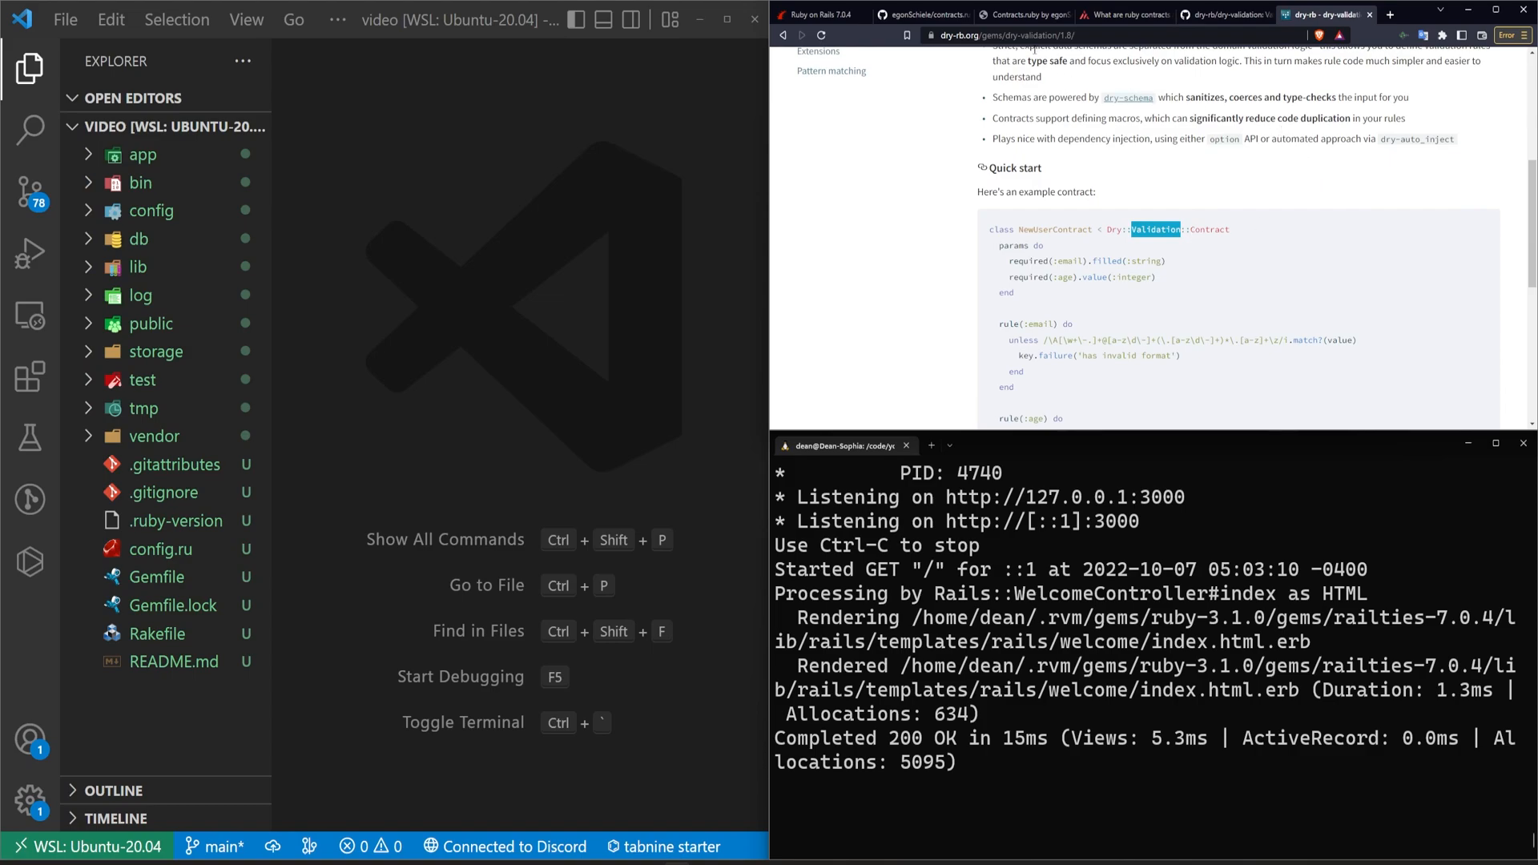
{"action": "scroll", "scroll_direction": "down", "scroll_amount": 3}
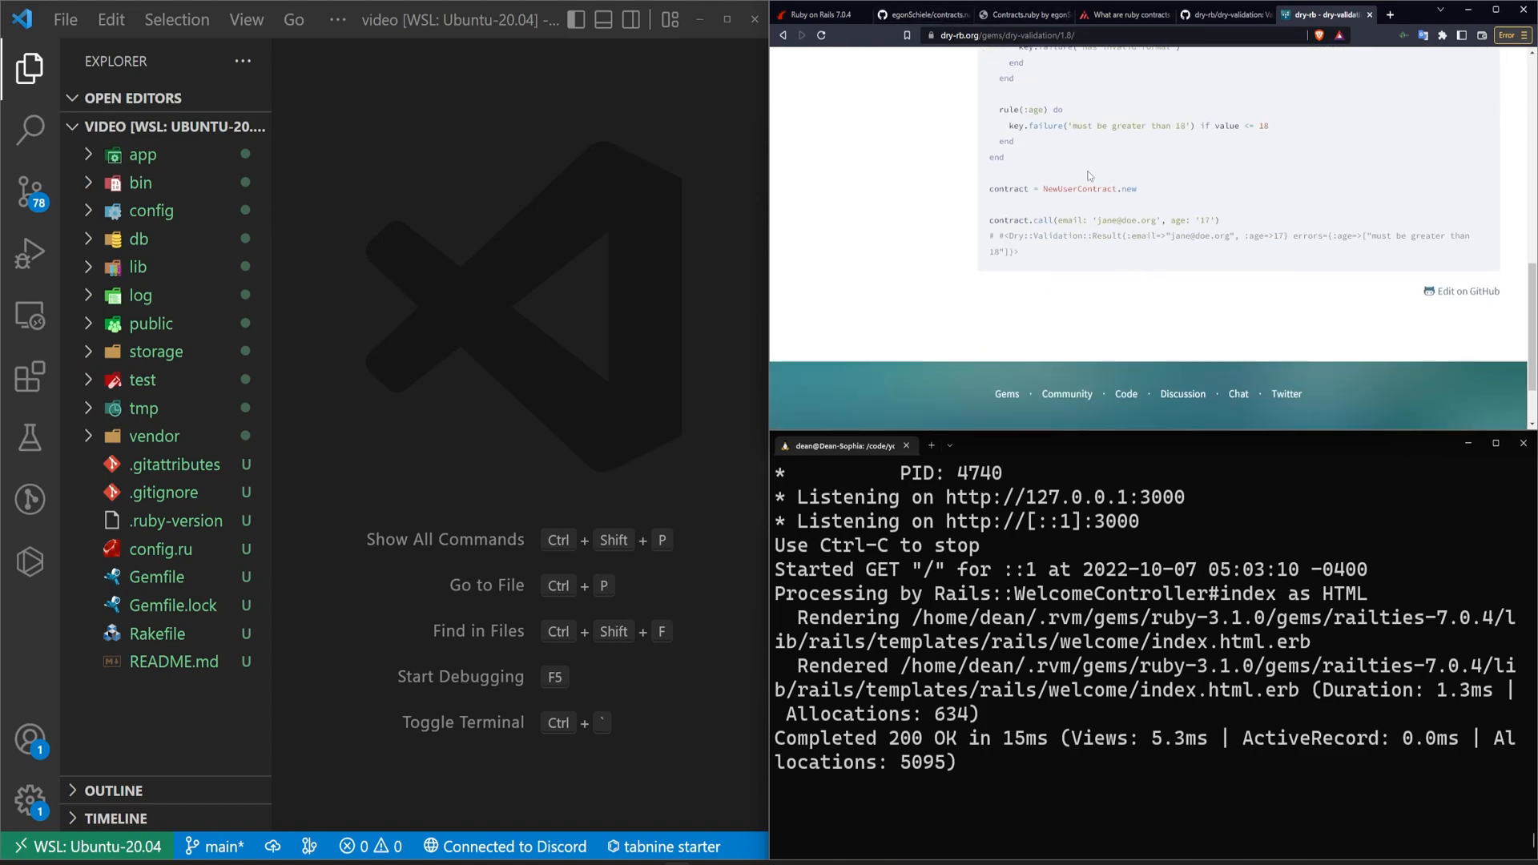
- Return to the contracts.ruby README and go through its introduction and Installation sections
{"action": "left_click", "coordinate": [922, 14]}
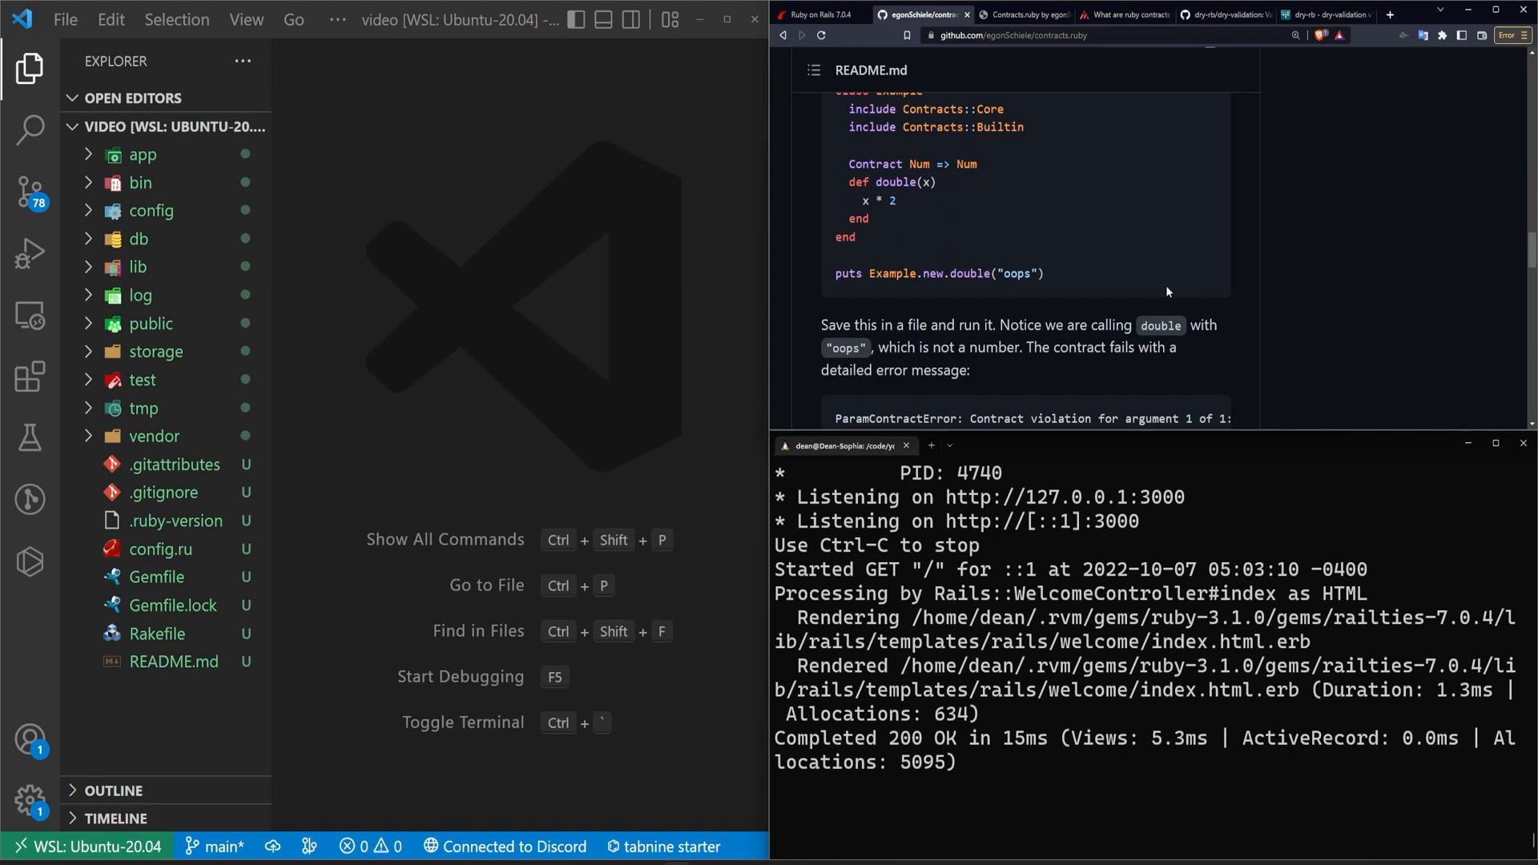
{"action": "scroll", "scroll_direction": "down", "scroll_amount": 3}
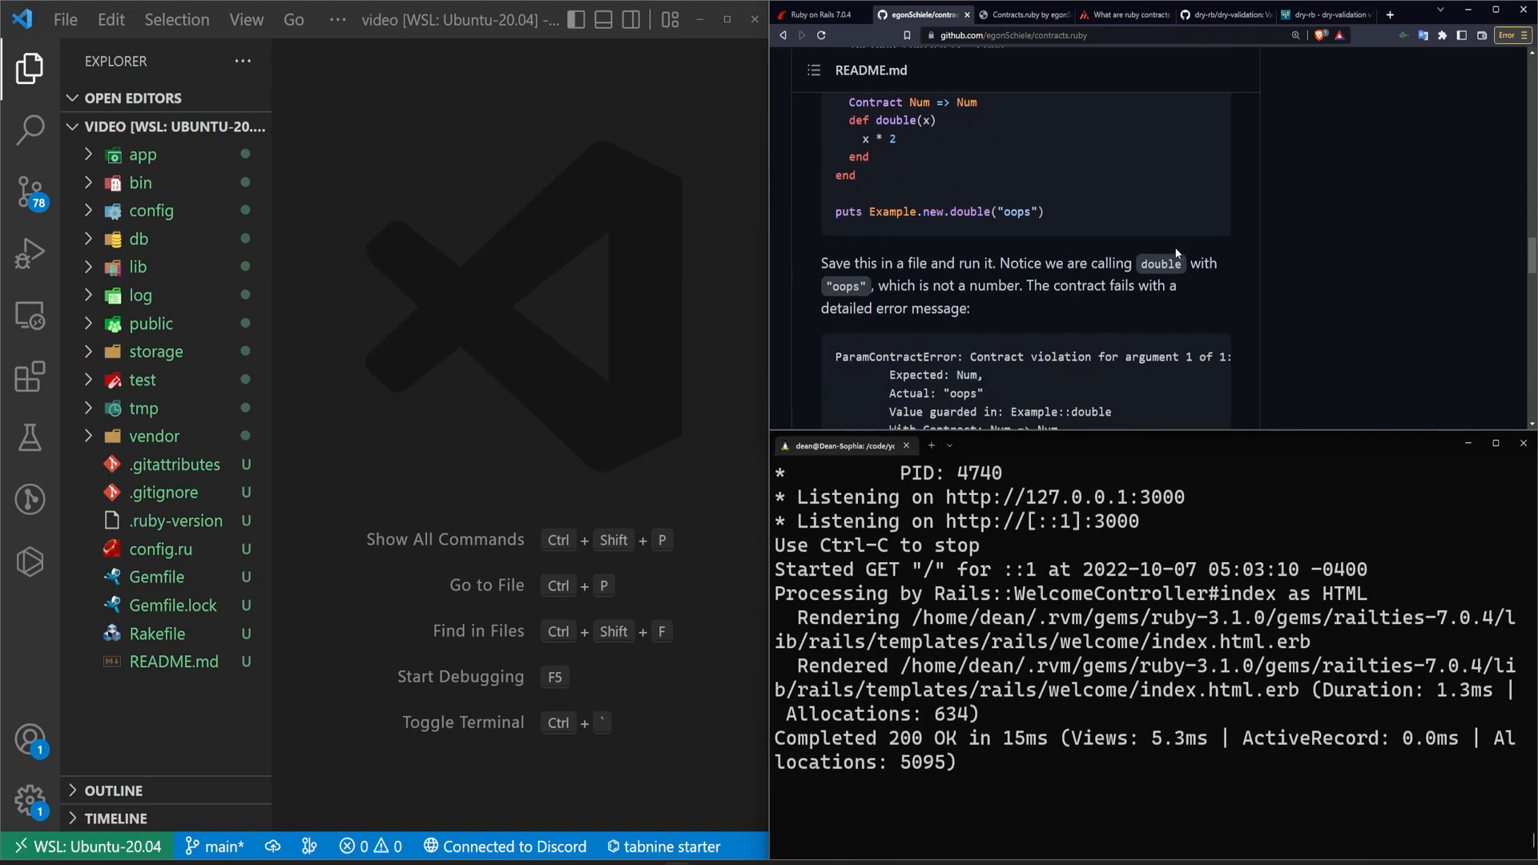
{"action": "scroll", "scroll_direction": "down", "scroll_amount": 3}
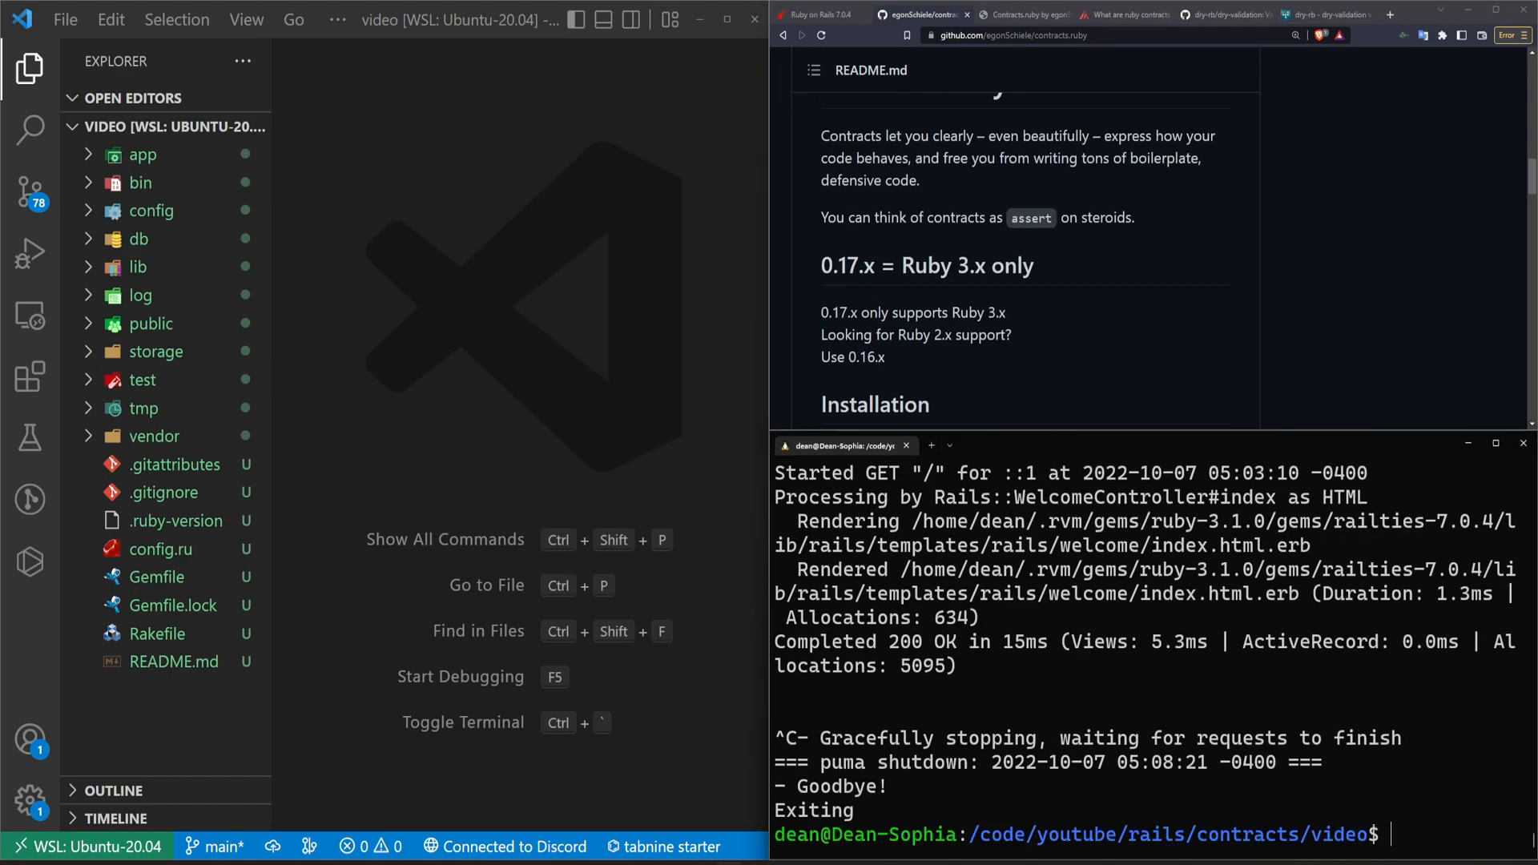
- Run 'bundle add contracts devise', installing the contracts gem and devise 4.8.1
{"action": "type", "text": "bundle add c"}
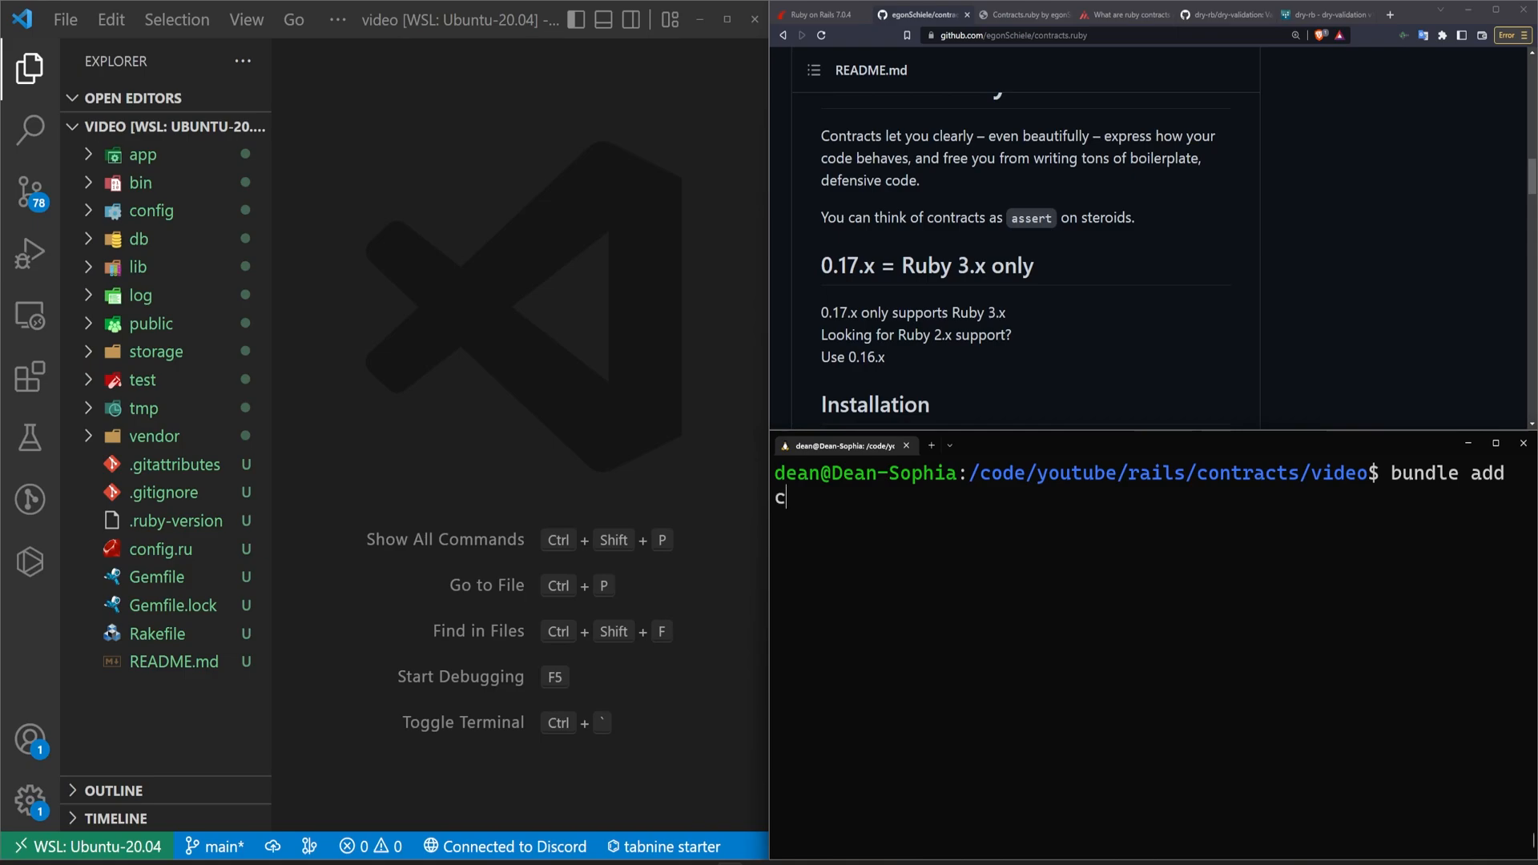
{"action": "type", "text": "ontracts"}
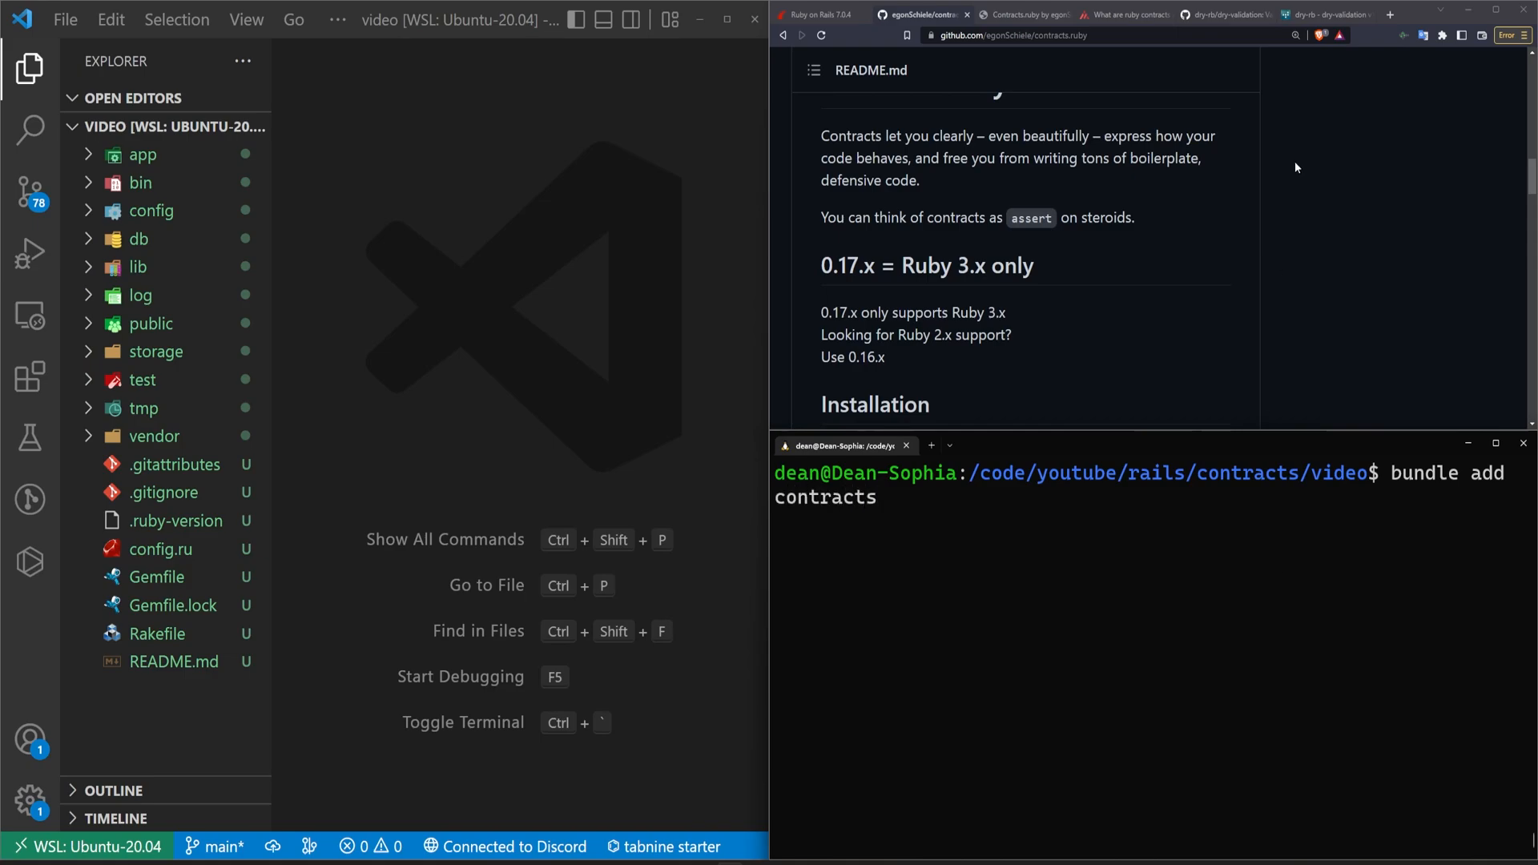
{"action": "scroll", "scroll_direction": "down", "scroll_amount": 3}
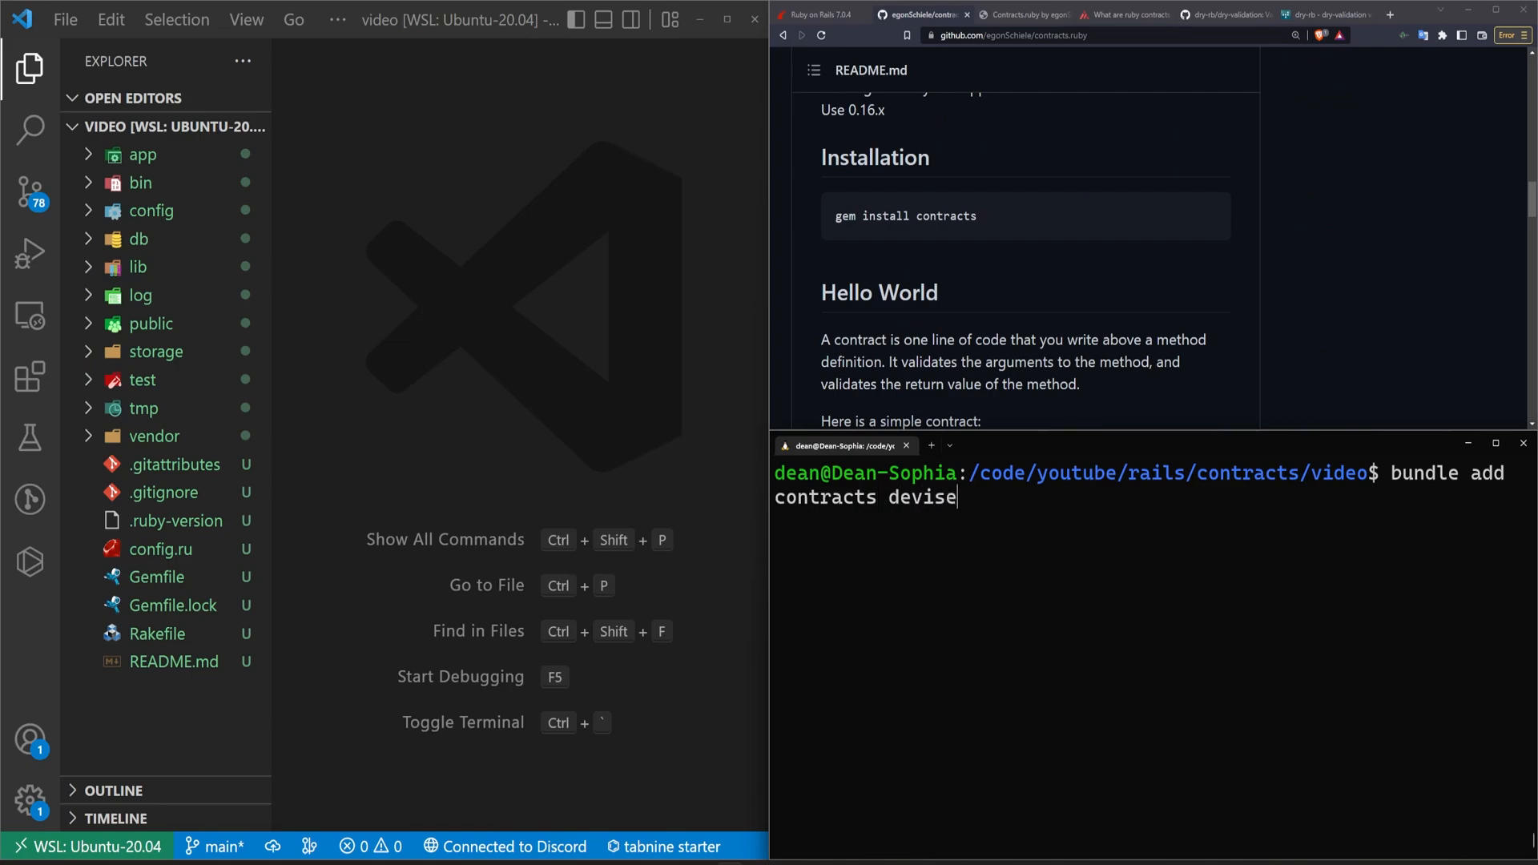
{"action": "key", "text": "Return"}
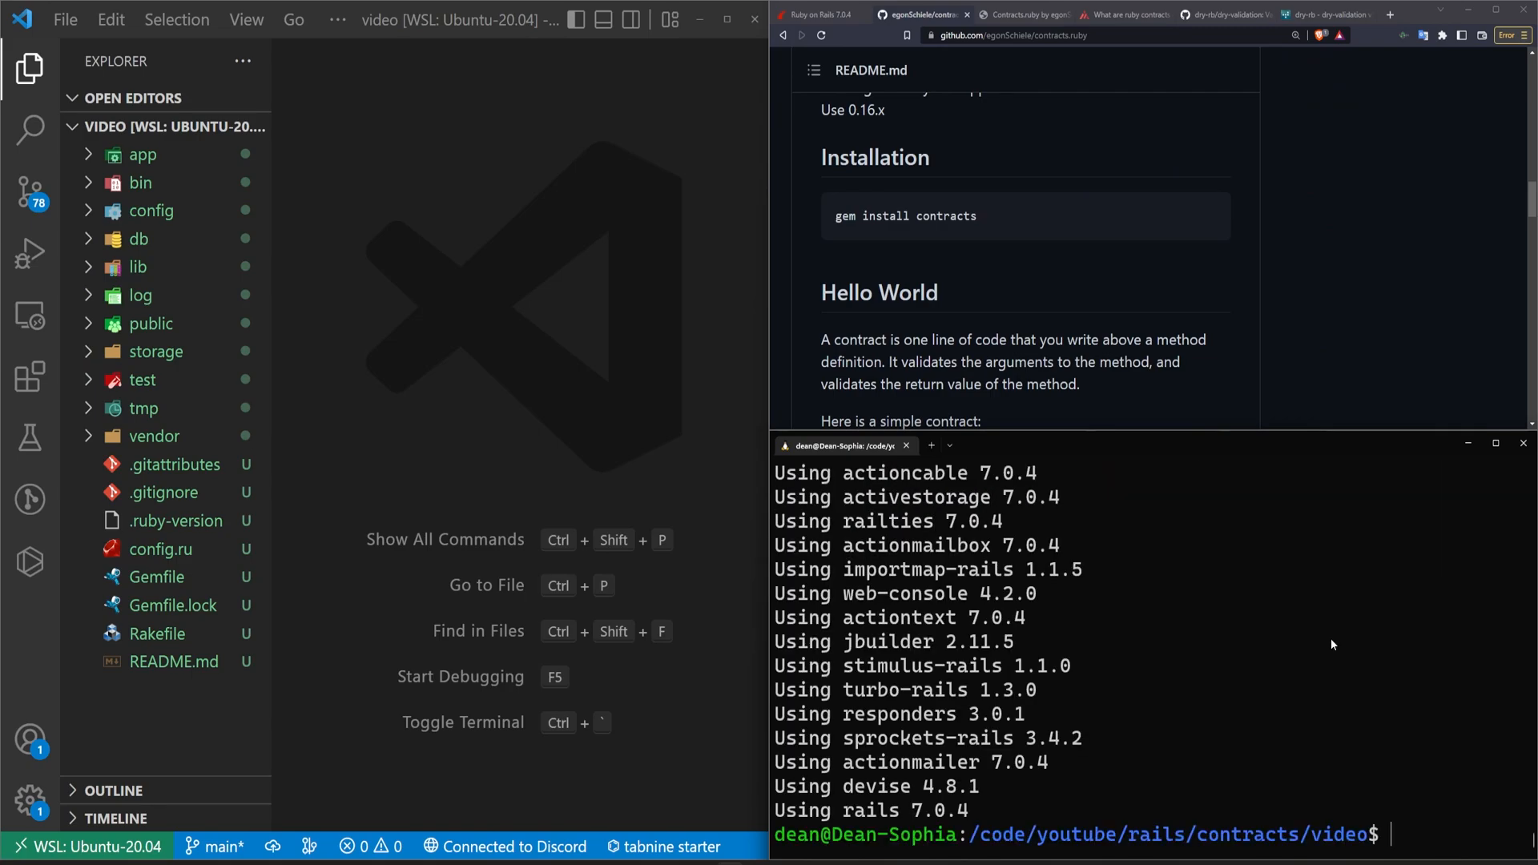
{"action": "type", "text": "bund"}
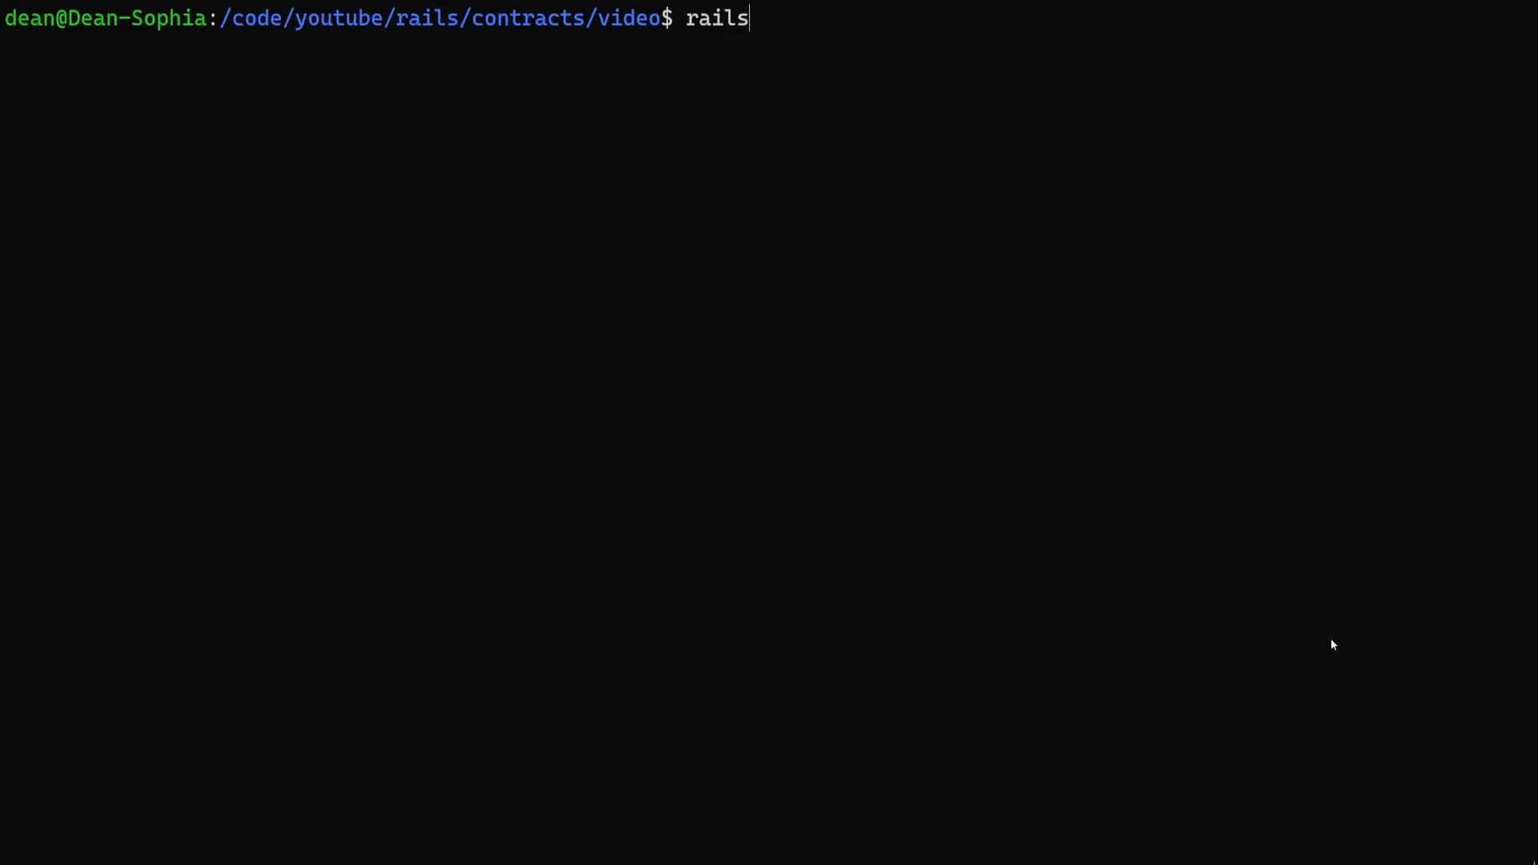
- Run devise:install, generate Devise User, migrate, generate pages controller with home, and restart rails s
{"action": "type", "text": "g devise:install"}
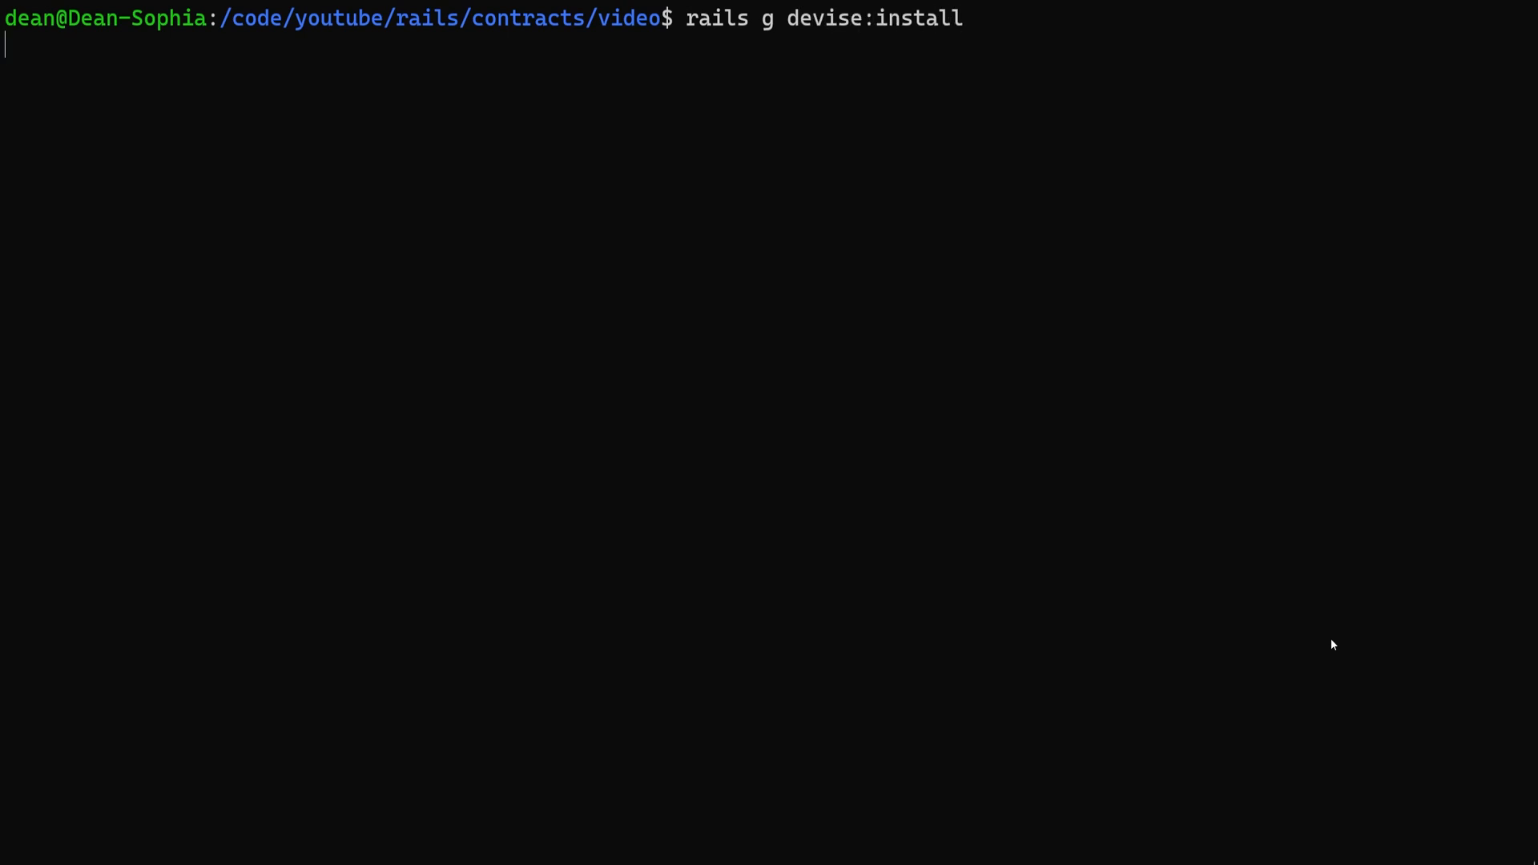
{"action": "key", "text": "BackSpace"}
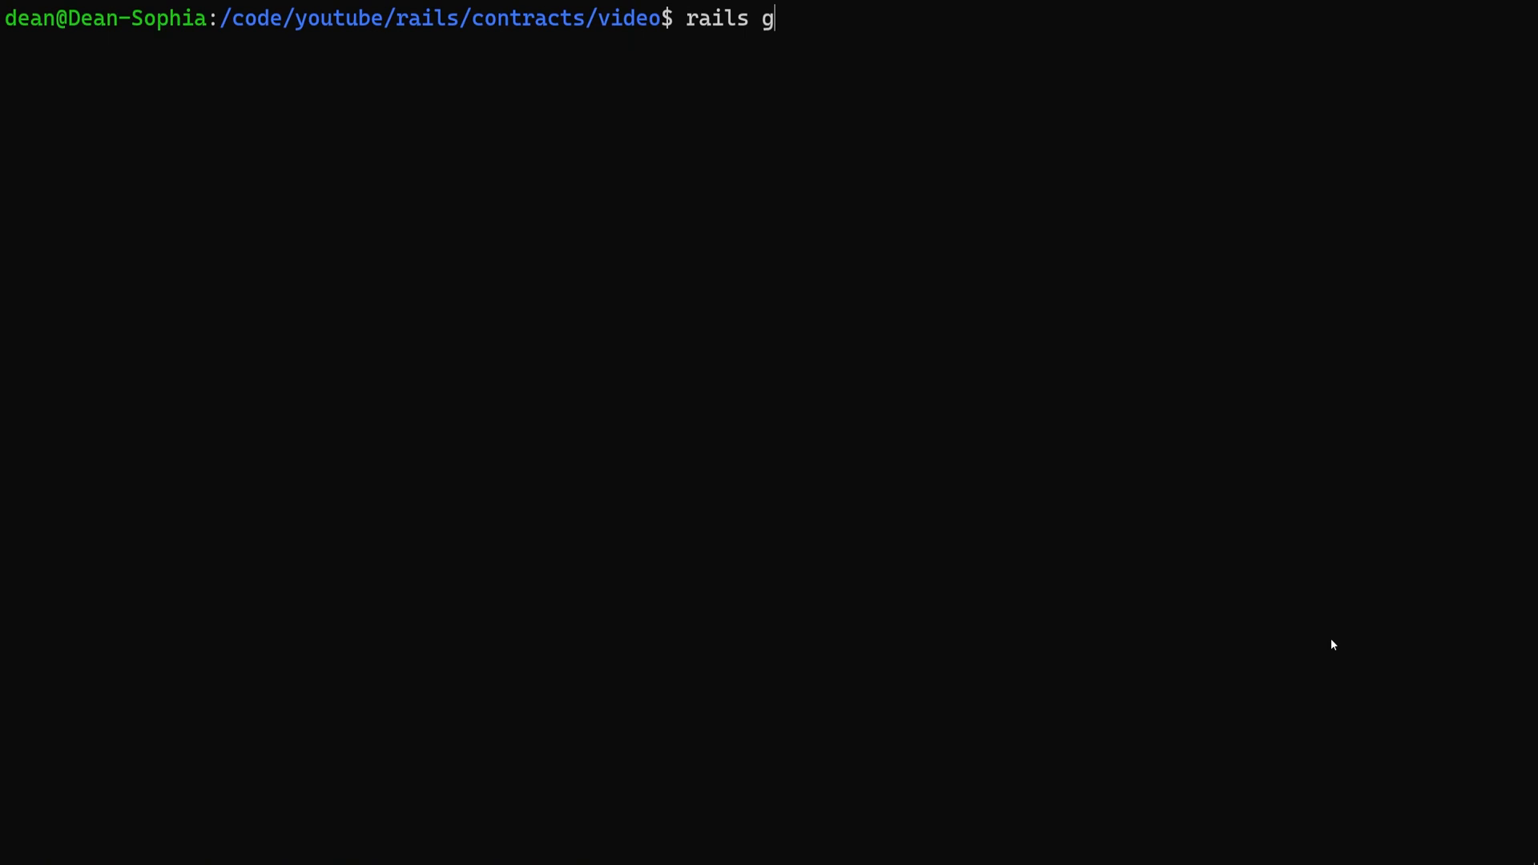
{"action": "type", "text": "devise User"}
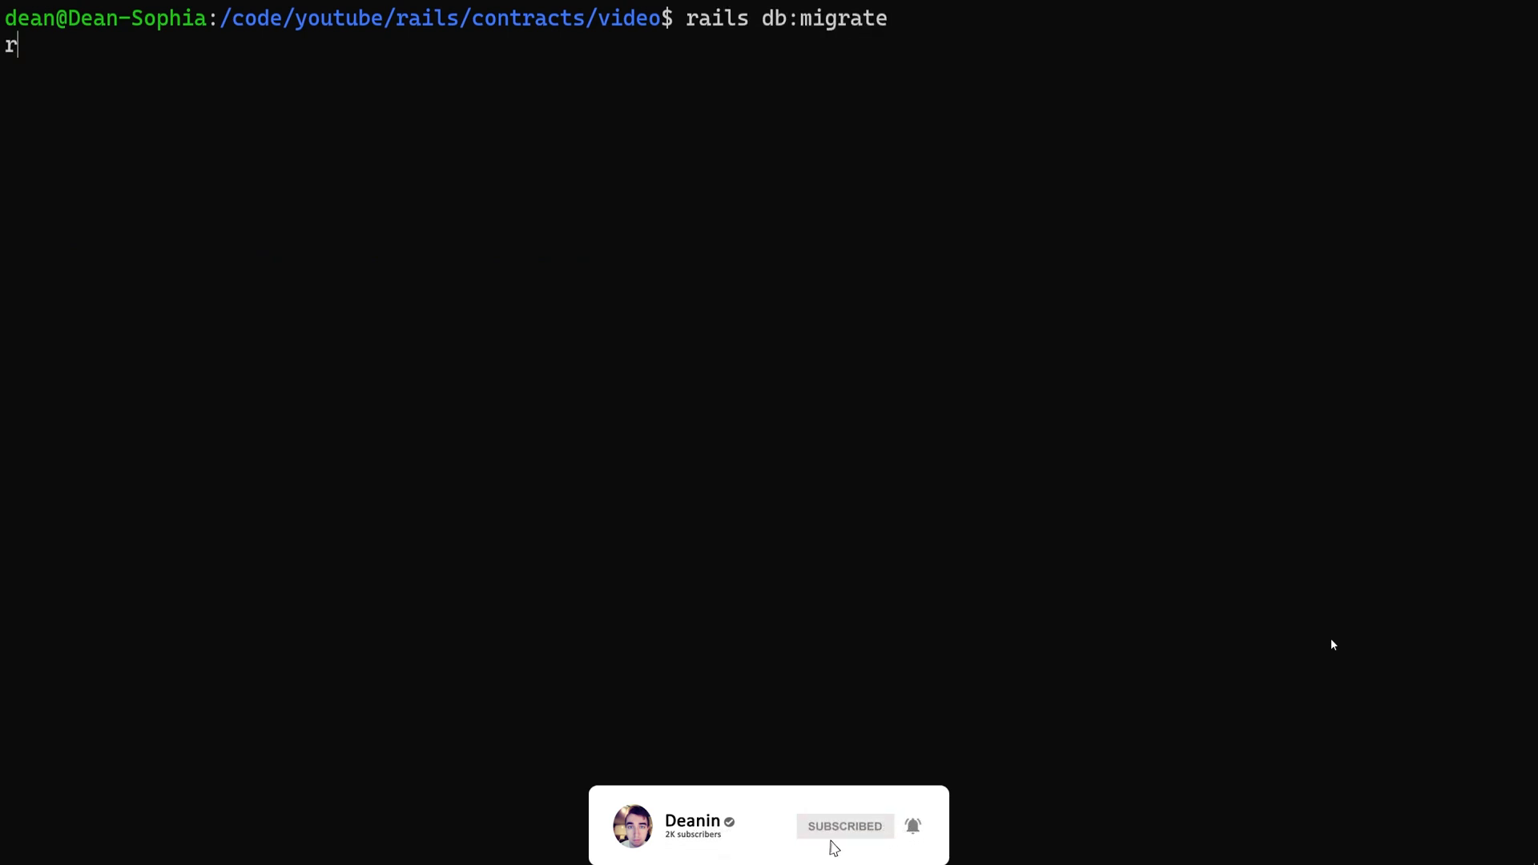
{"action": "type", "text": "rails g control"}
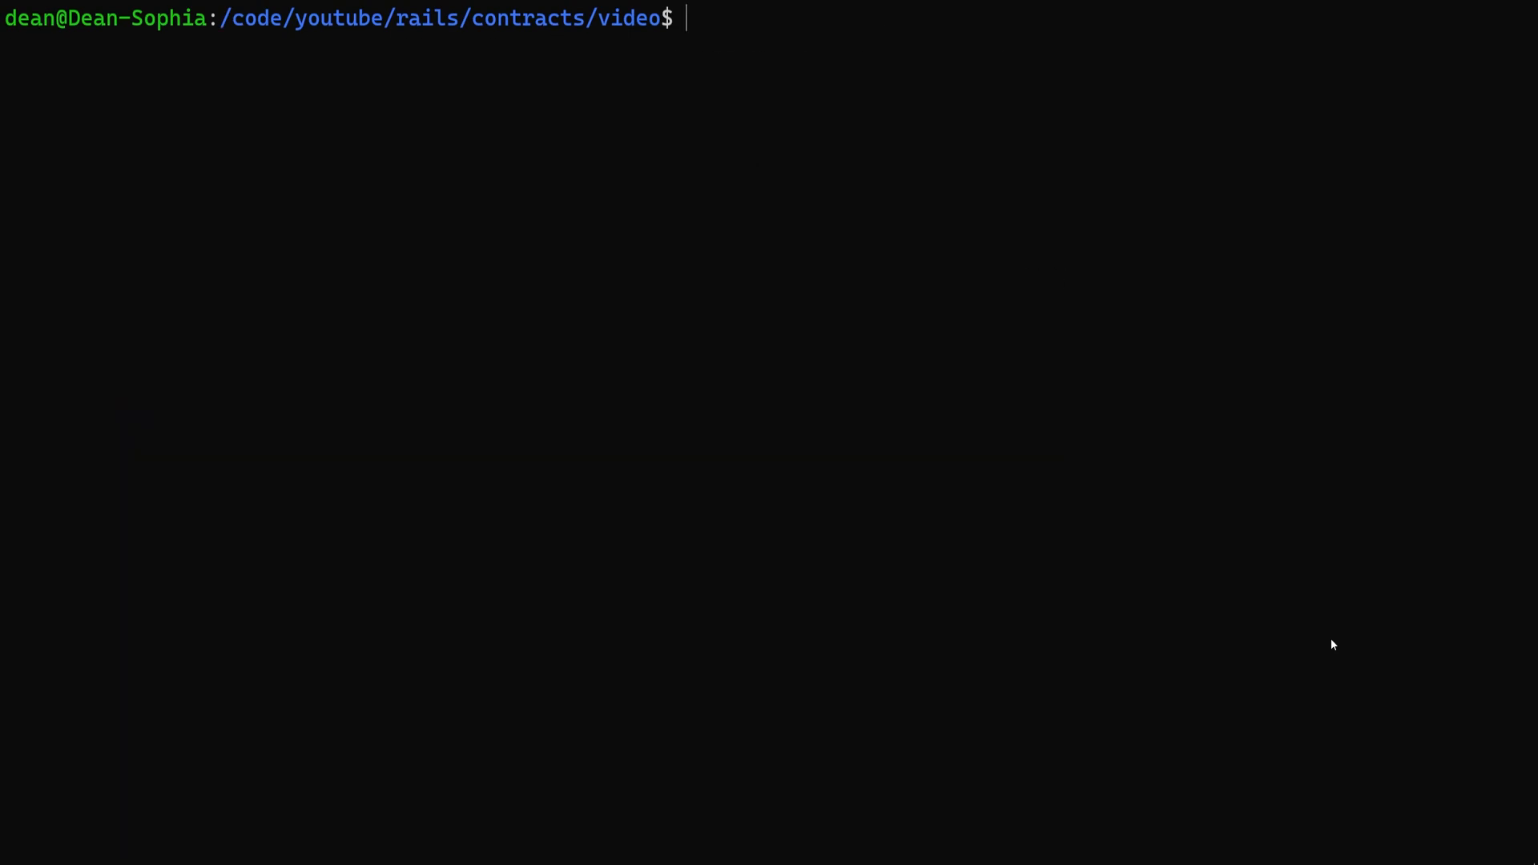
{"action": "type", "text": "rai"}
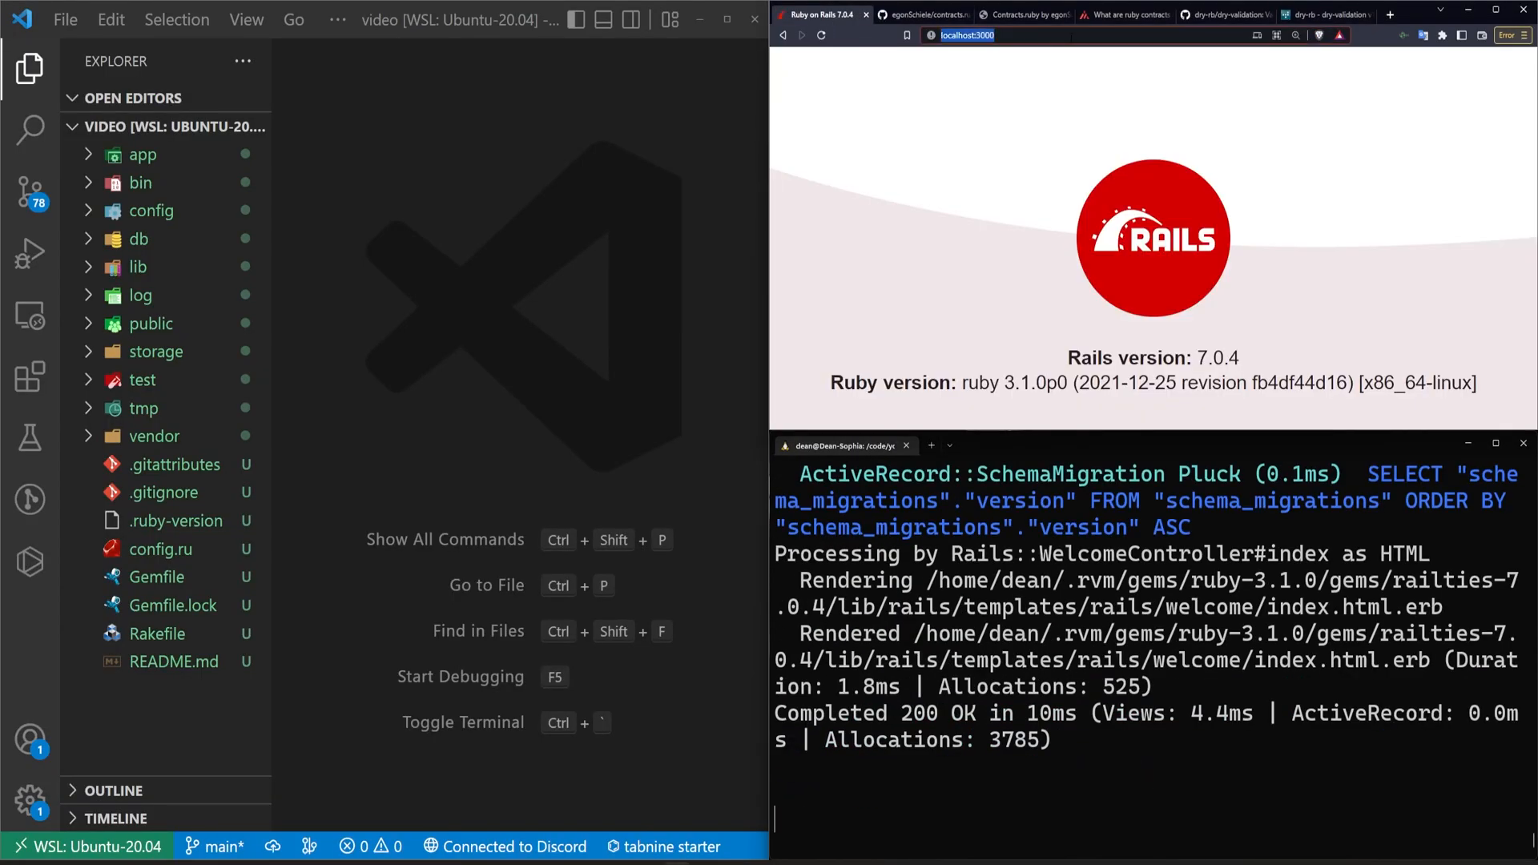
- Replace get 'pages/home' with root 'pages#home' in routes.rb and reload localhost:3000
{"action": "type", "text": "/pages/home"}
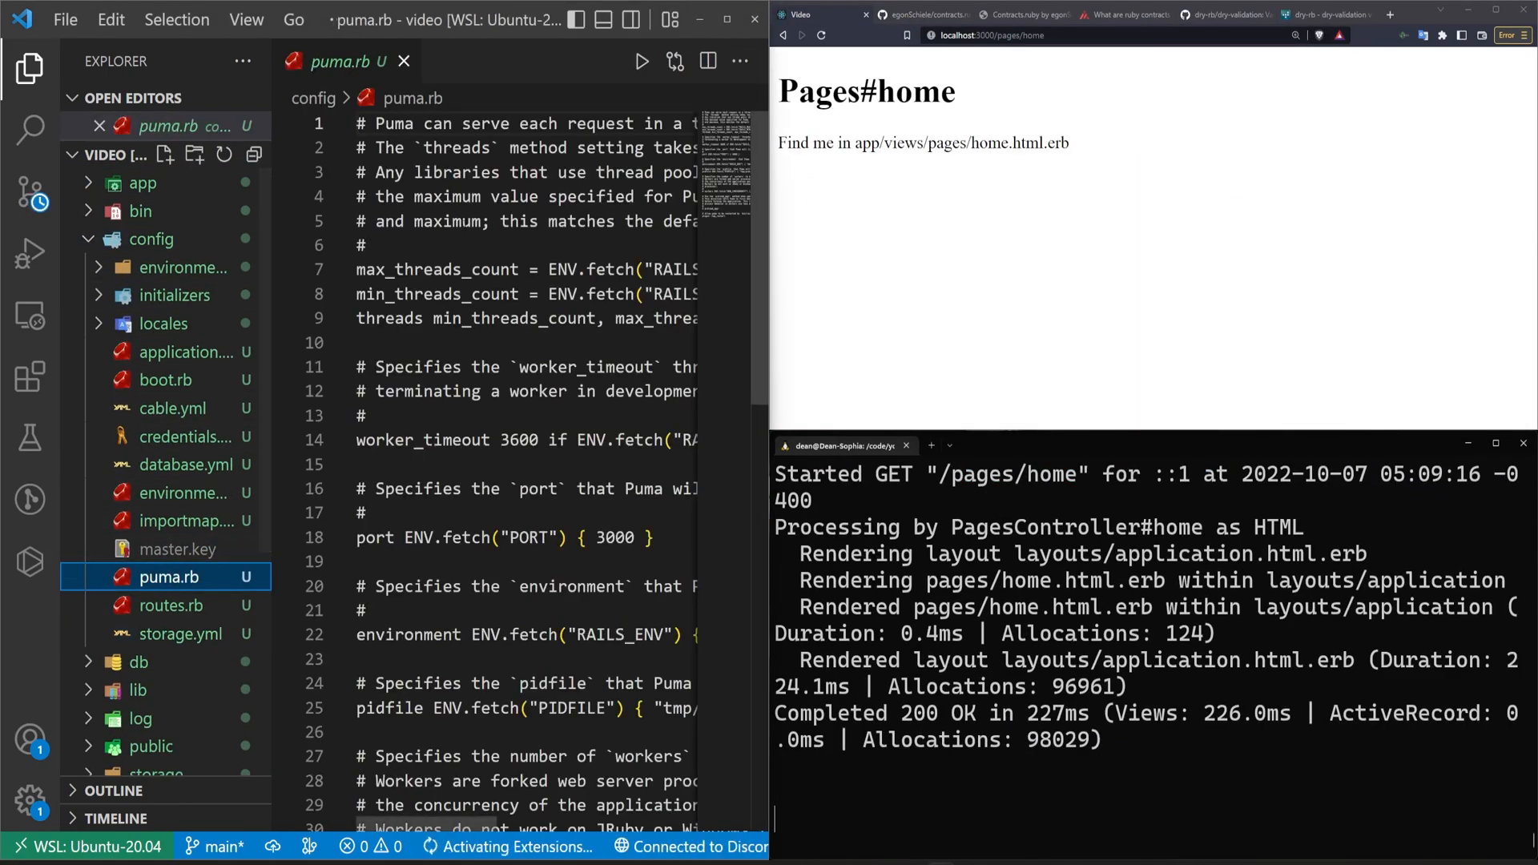
{"action": "left_click", "coordinate": [172, 605]}
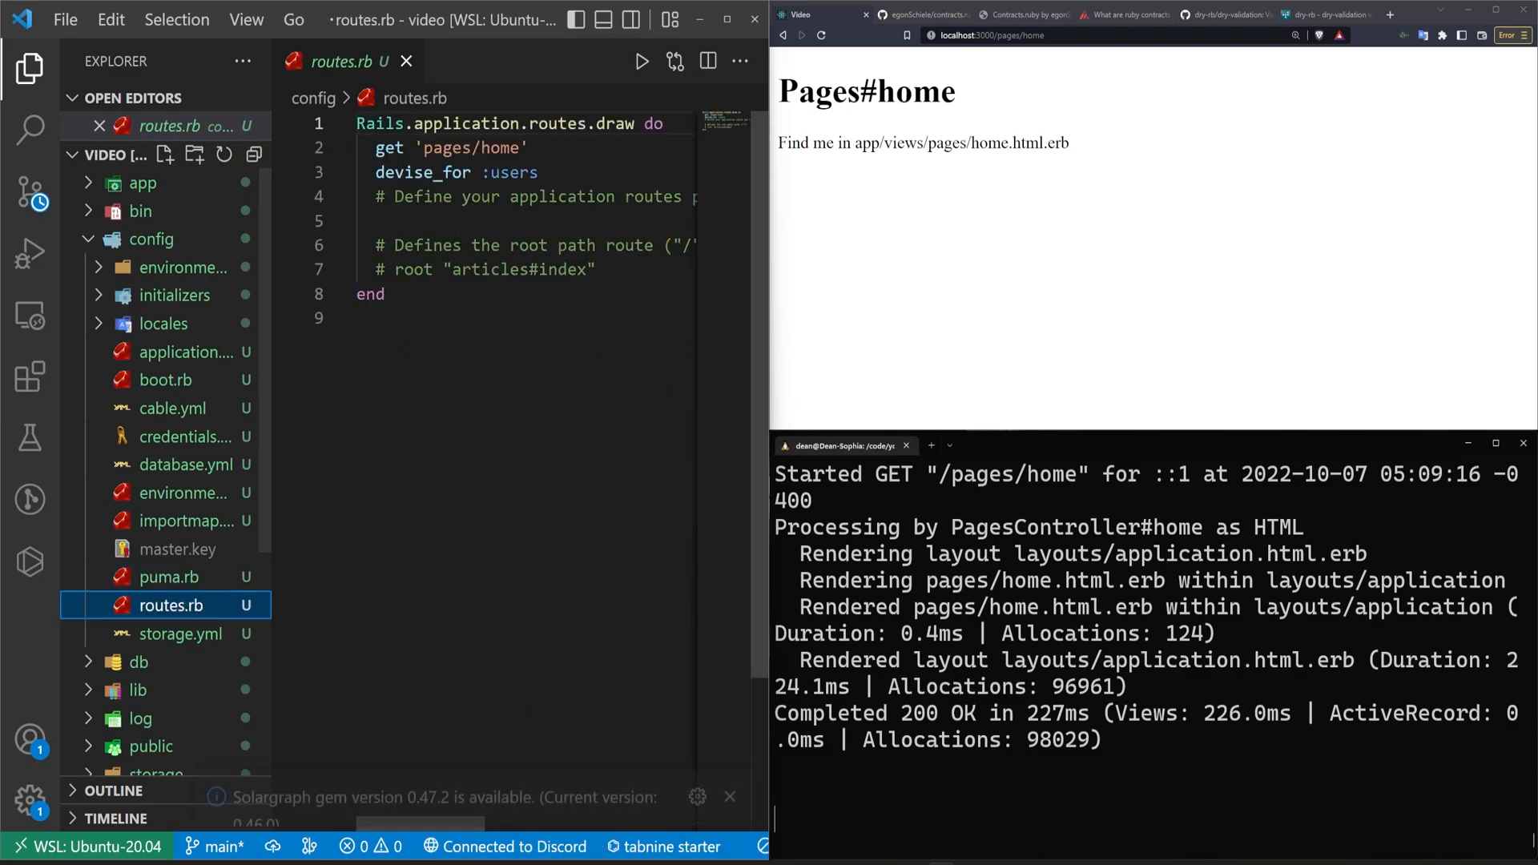
{"action": "type", "text": "root 'pages#home'"}
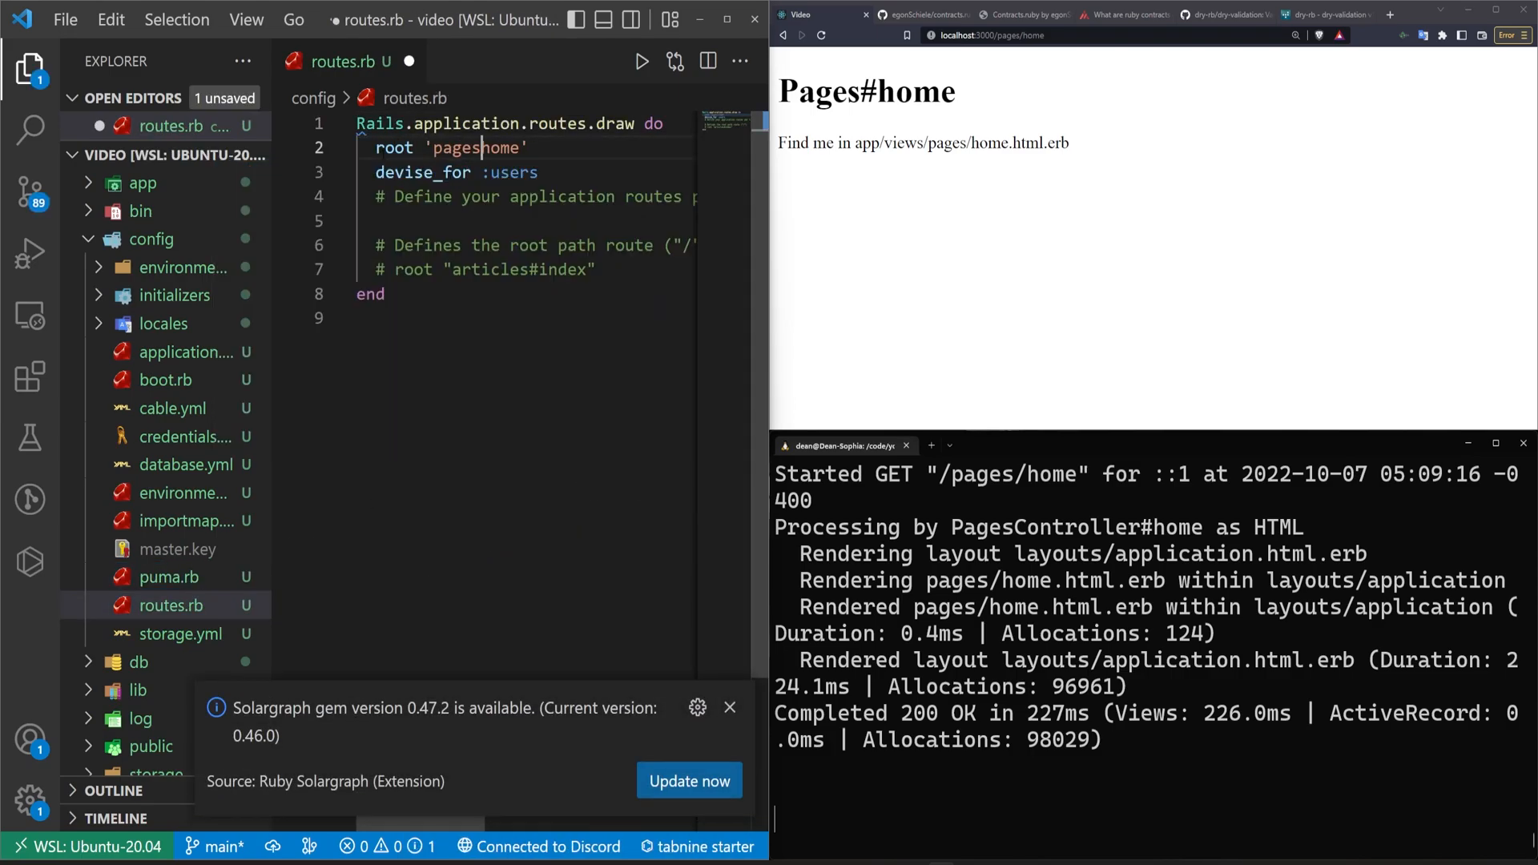
{"action": "type", "text": "#"}
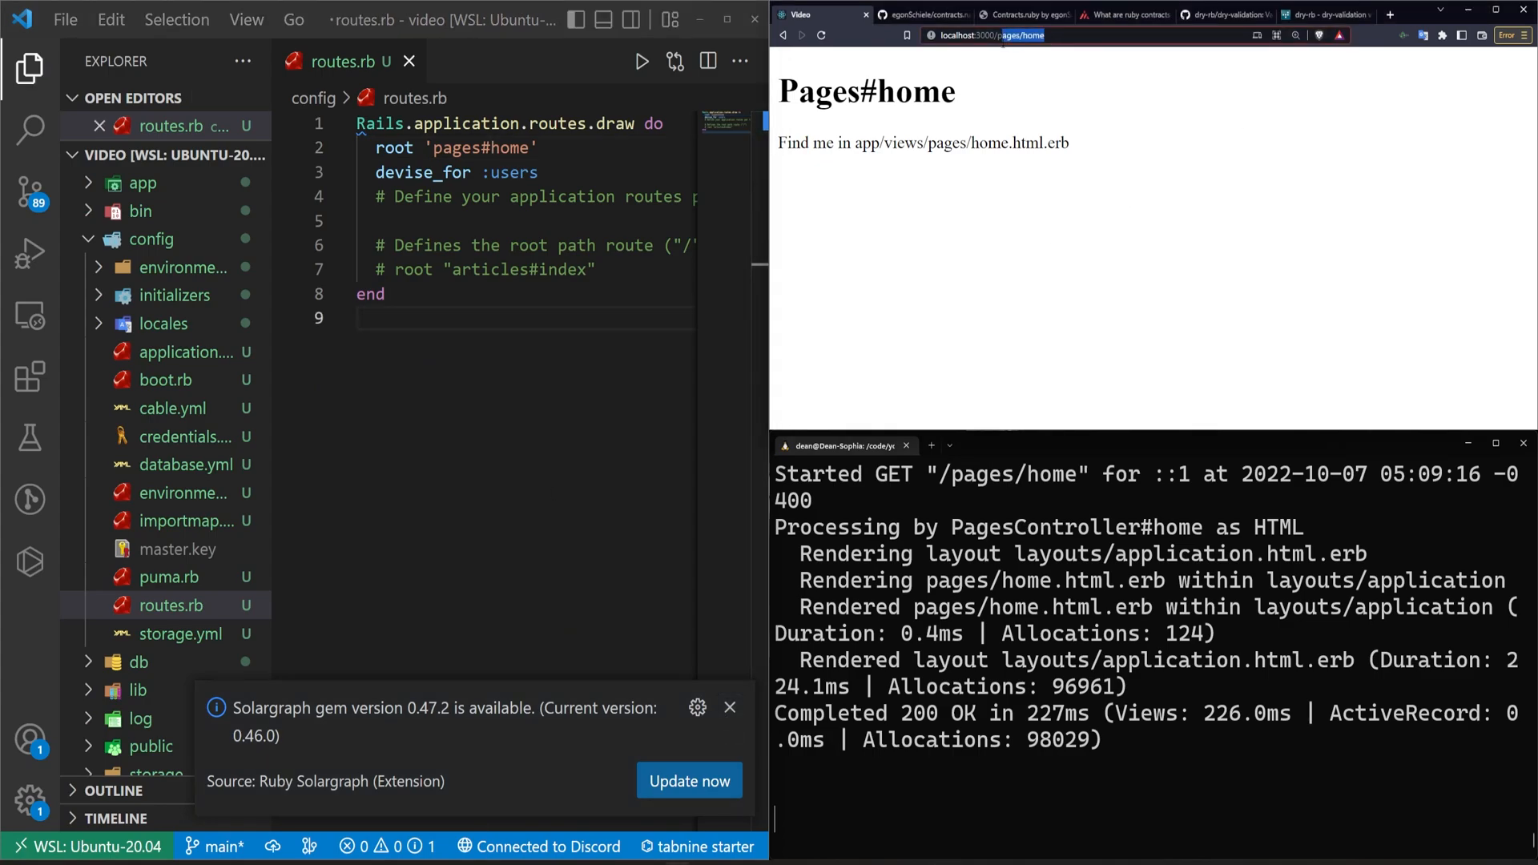
{"action": "left_click", "coordinate": [143, 182]}
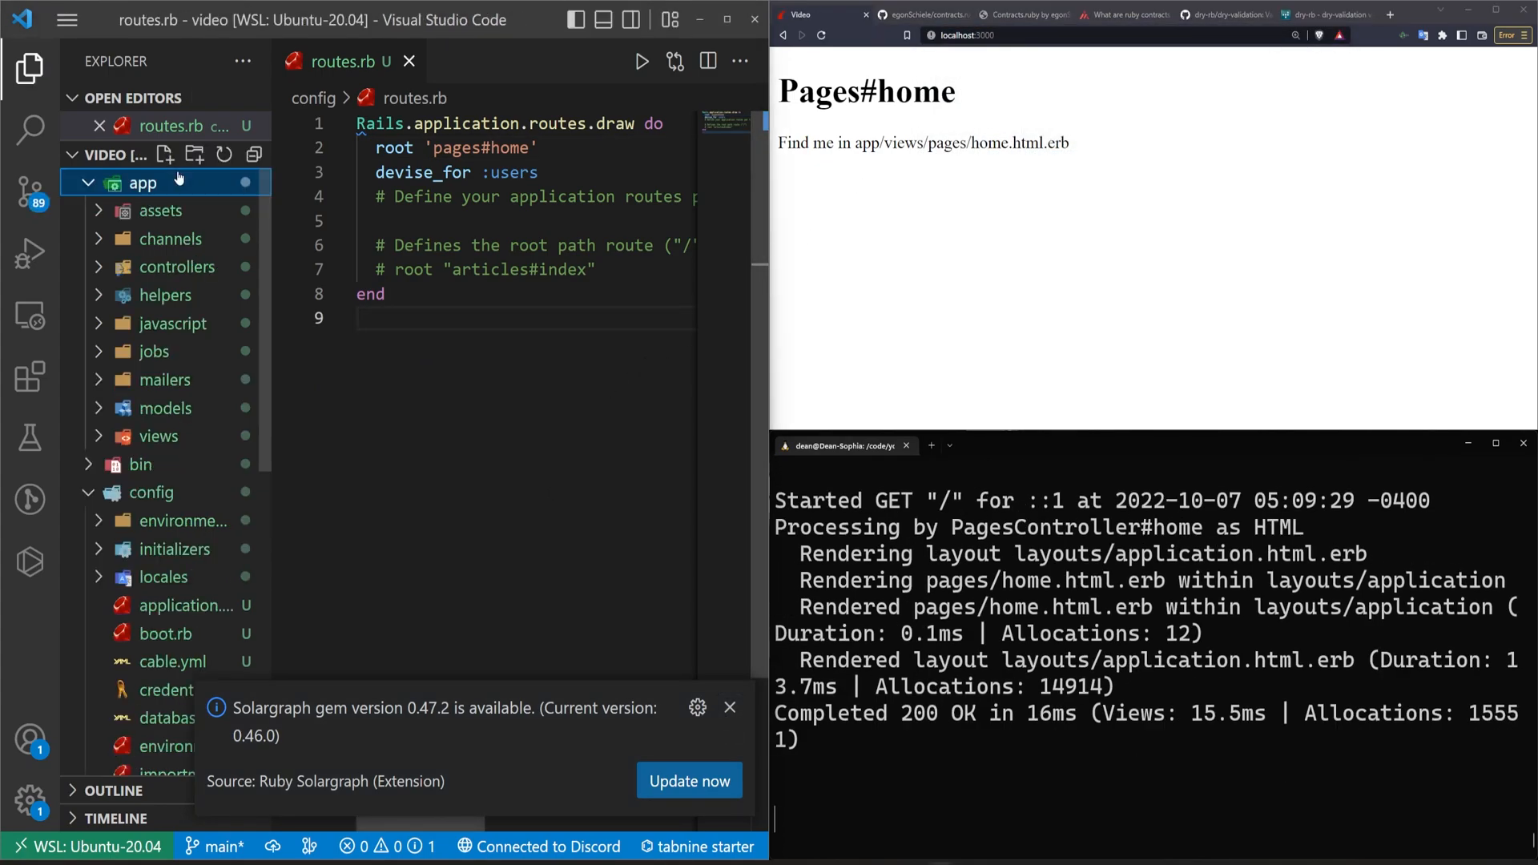
{"action": "left_click", "coordinate": [158, 436]}
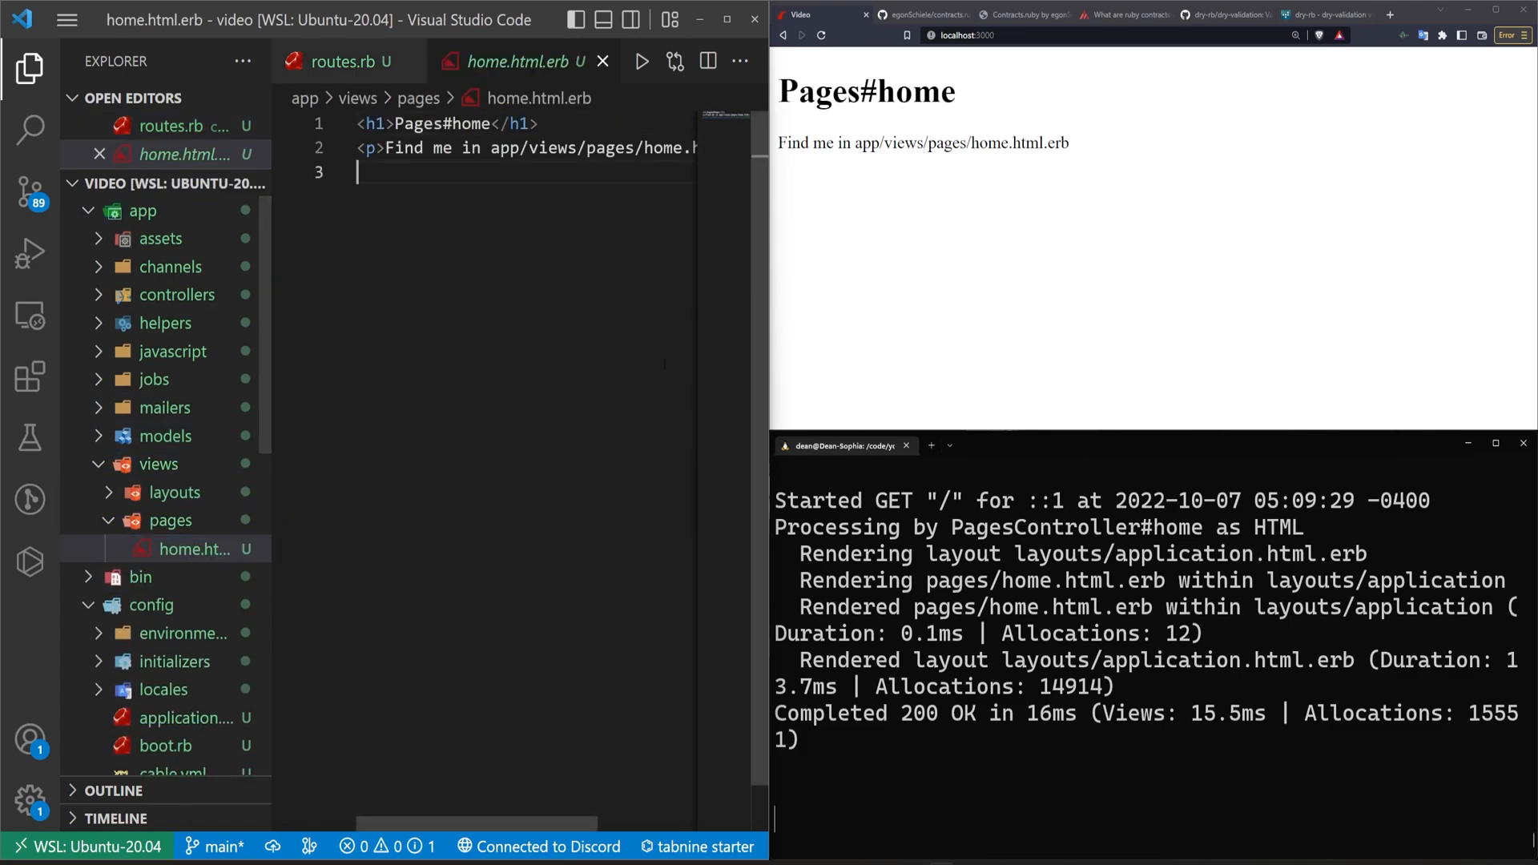
- Add an if user_signed_in? block with Sign out, Sign in and Sign up link_to helpers
{"action": "left_click", "coordinate": [30, 67]}
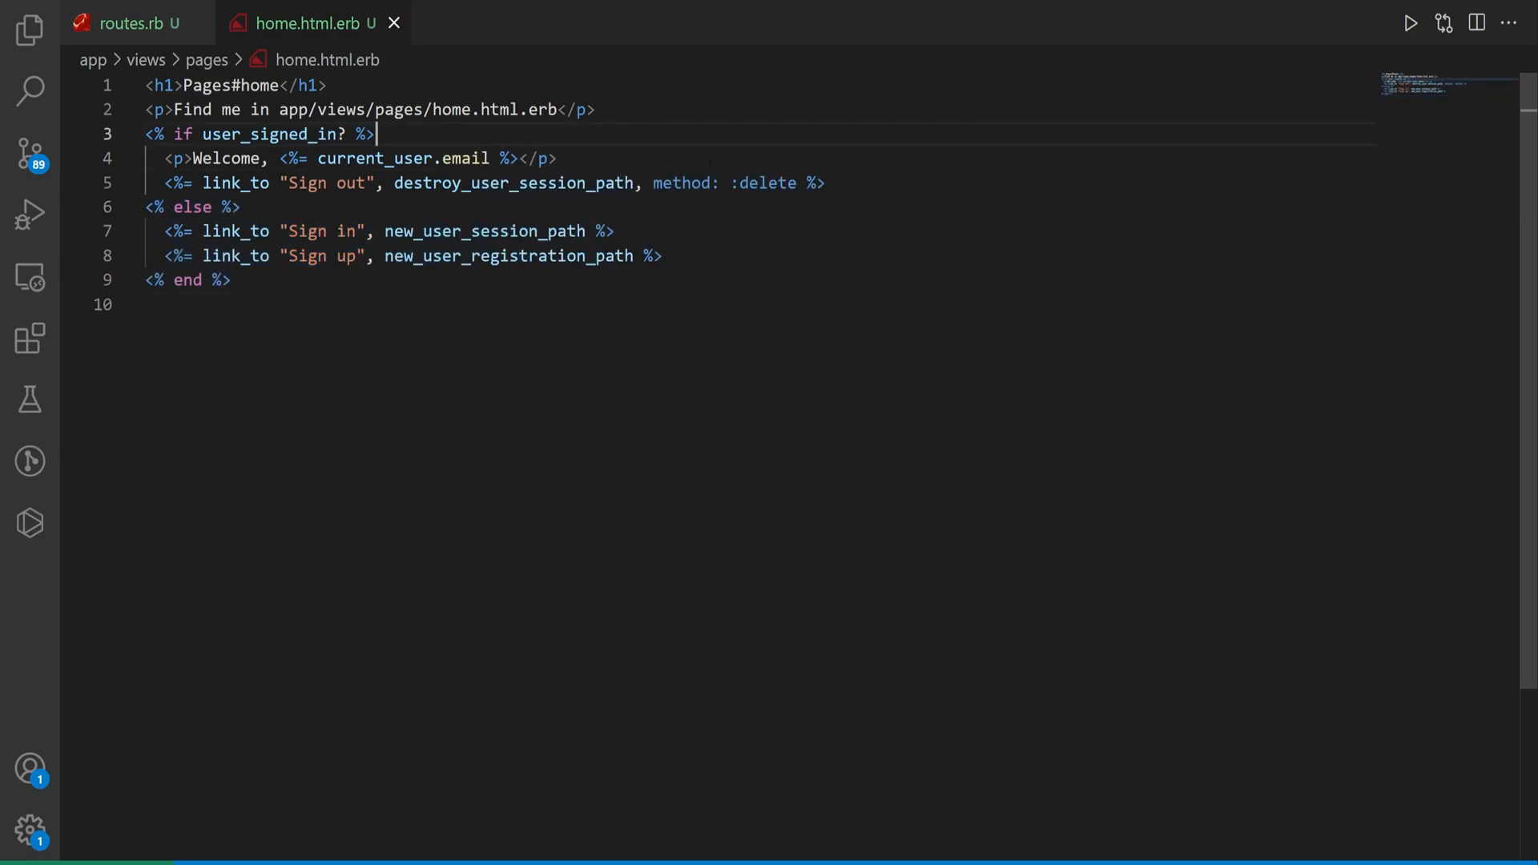
{"action": "double_click", "coordinate": [683, 184]}
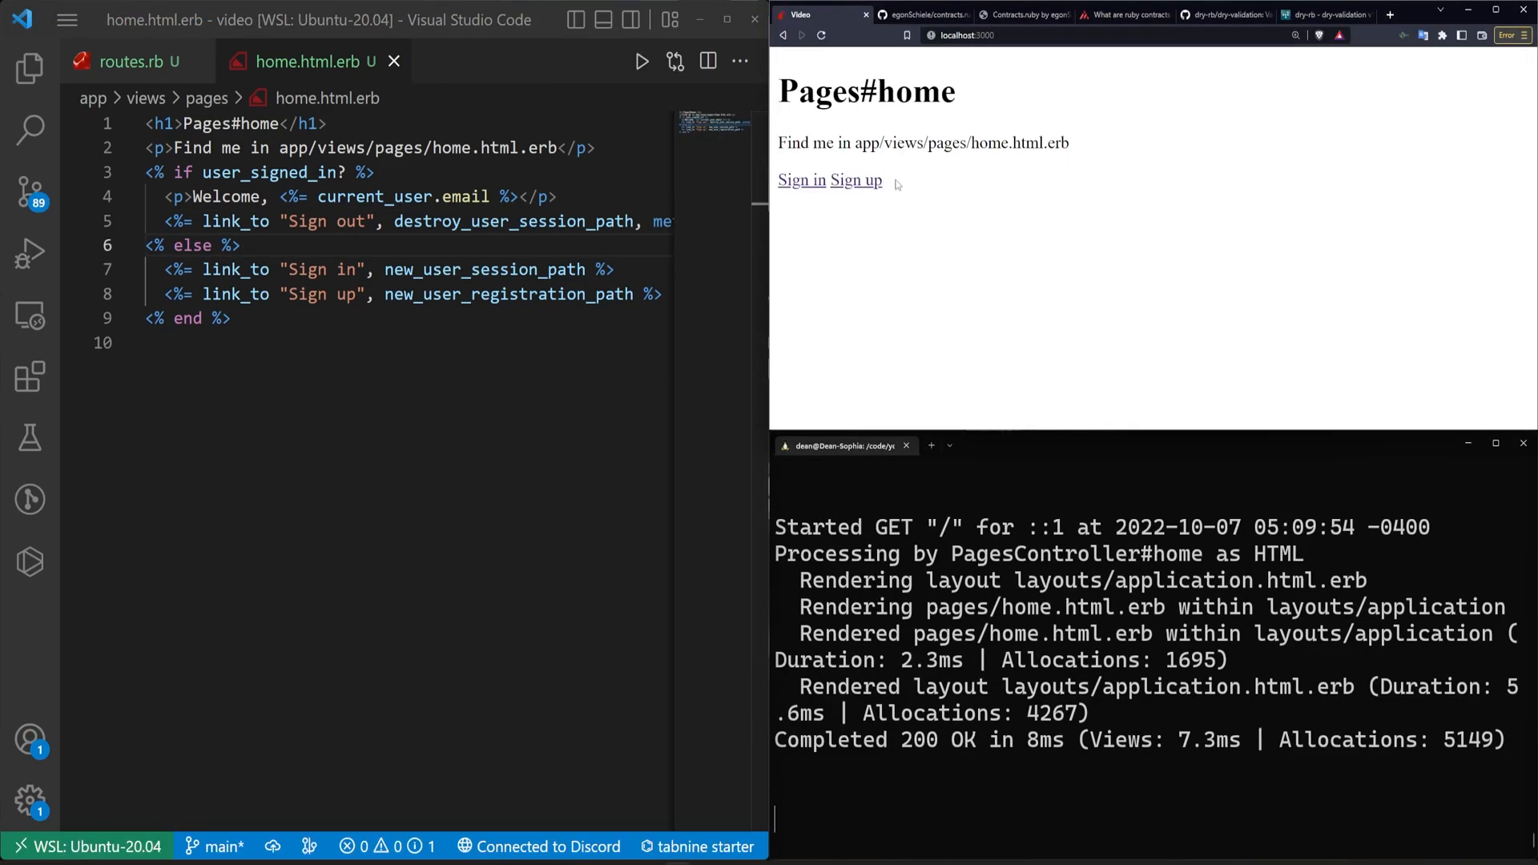
- Submit the Sign up form for a new account, which raises a NoMethodError
{"action": "left_click", "coordinate": [855, 179]}
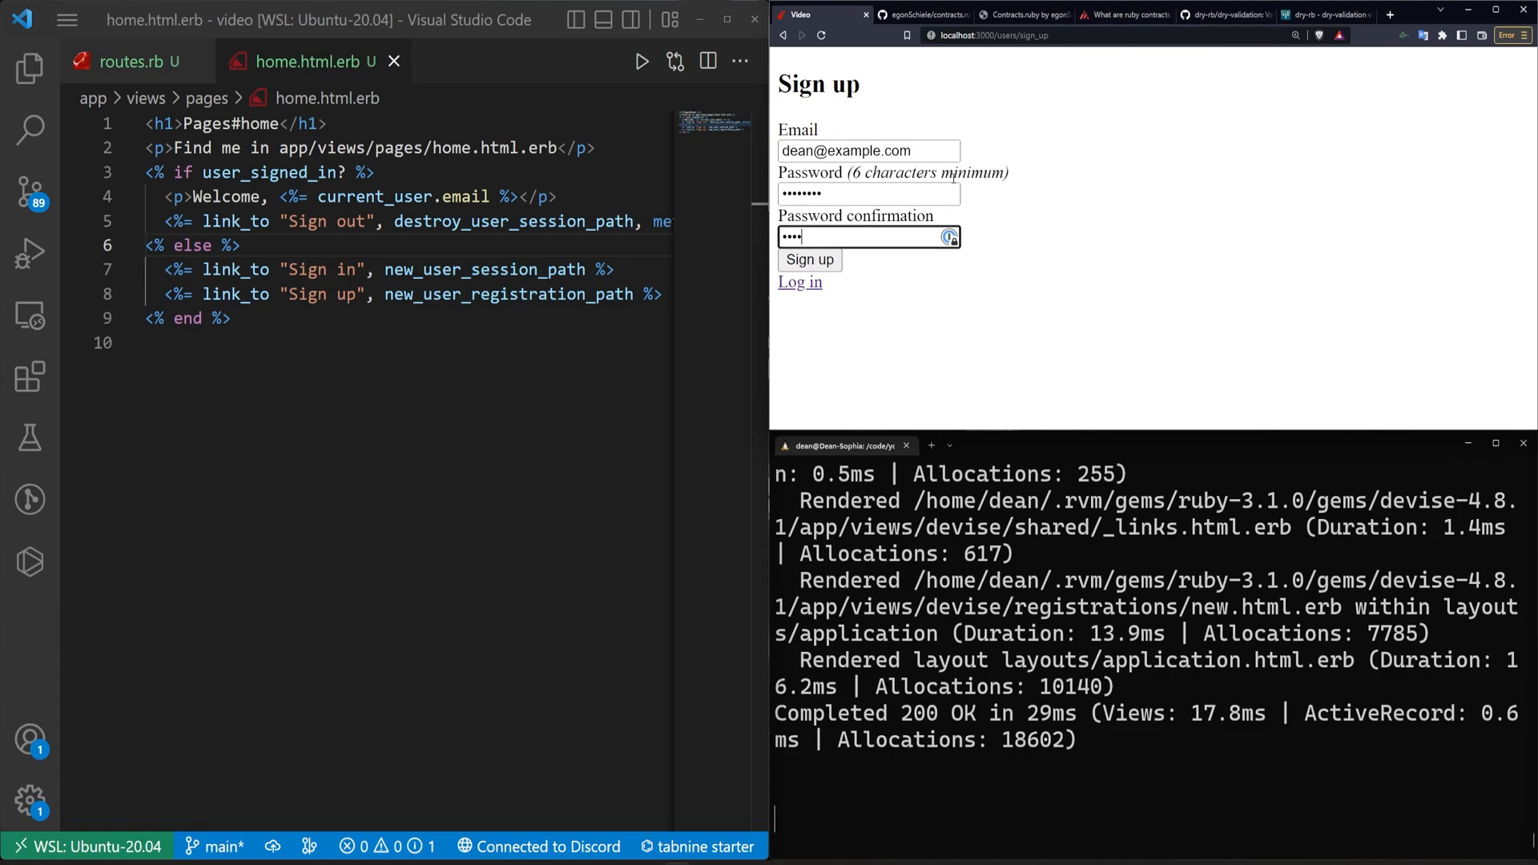
{"action": "left_click", "coordinate": [810, 258]}
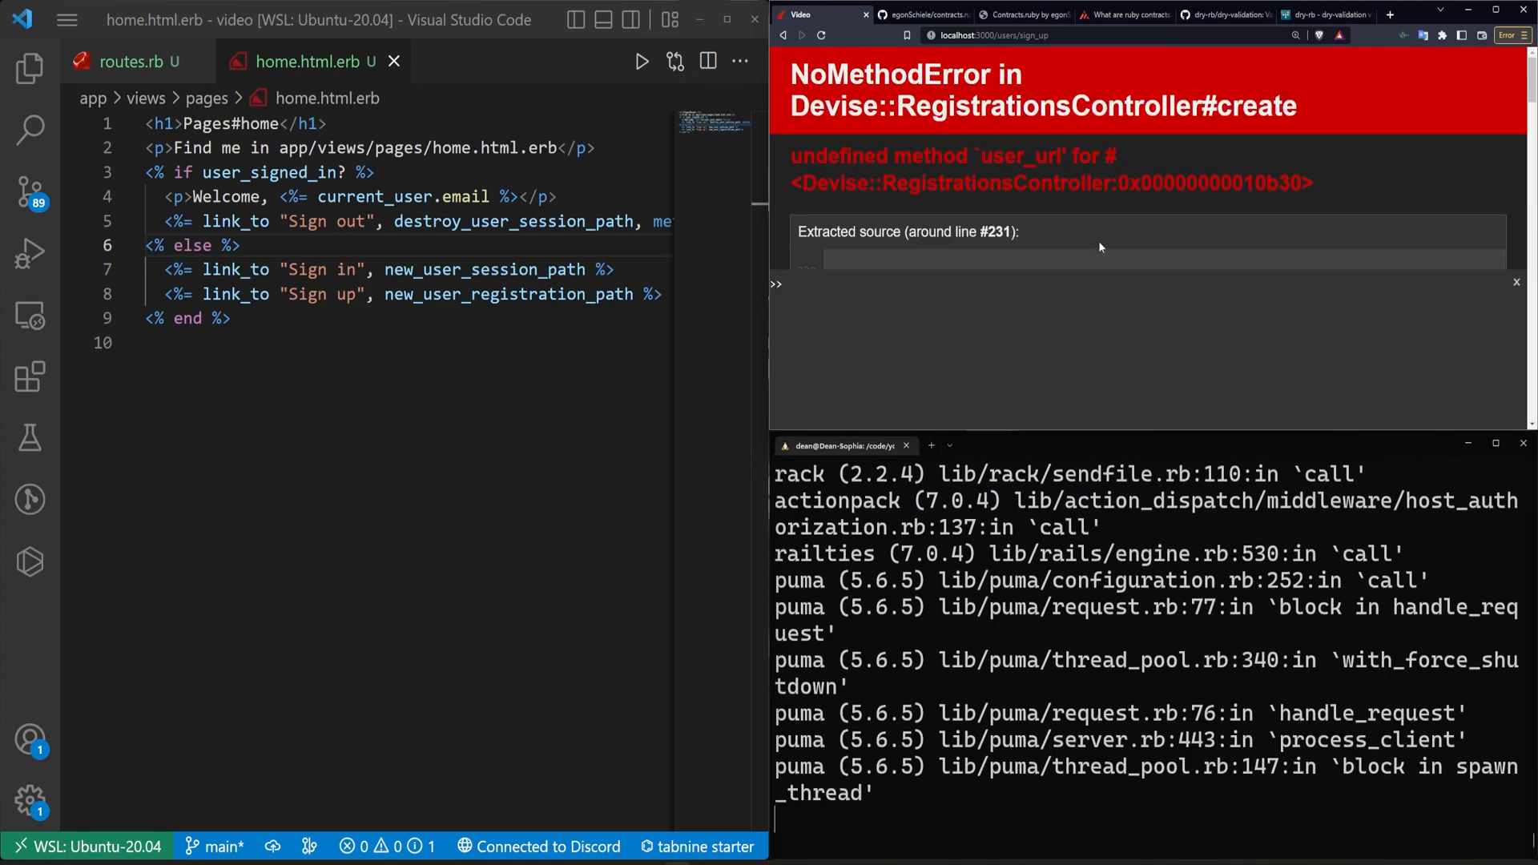
{"action": "left_click", "coordinate": [821, 35]}
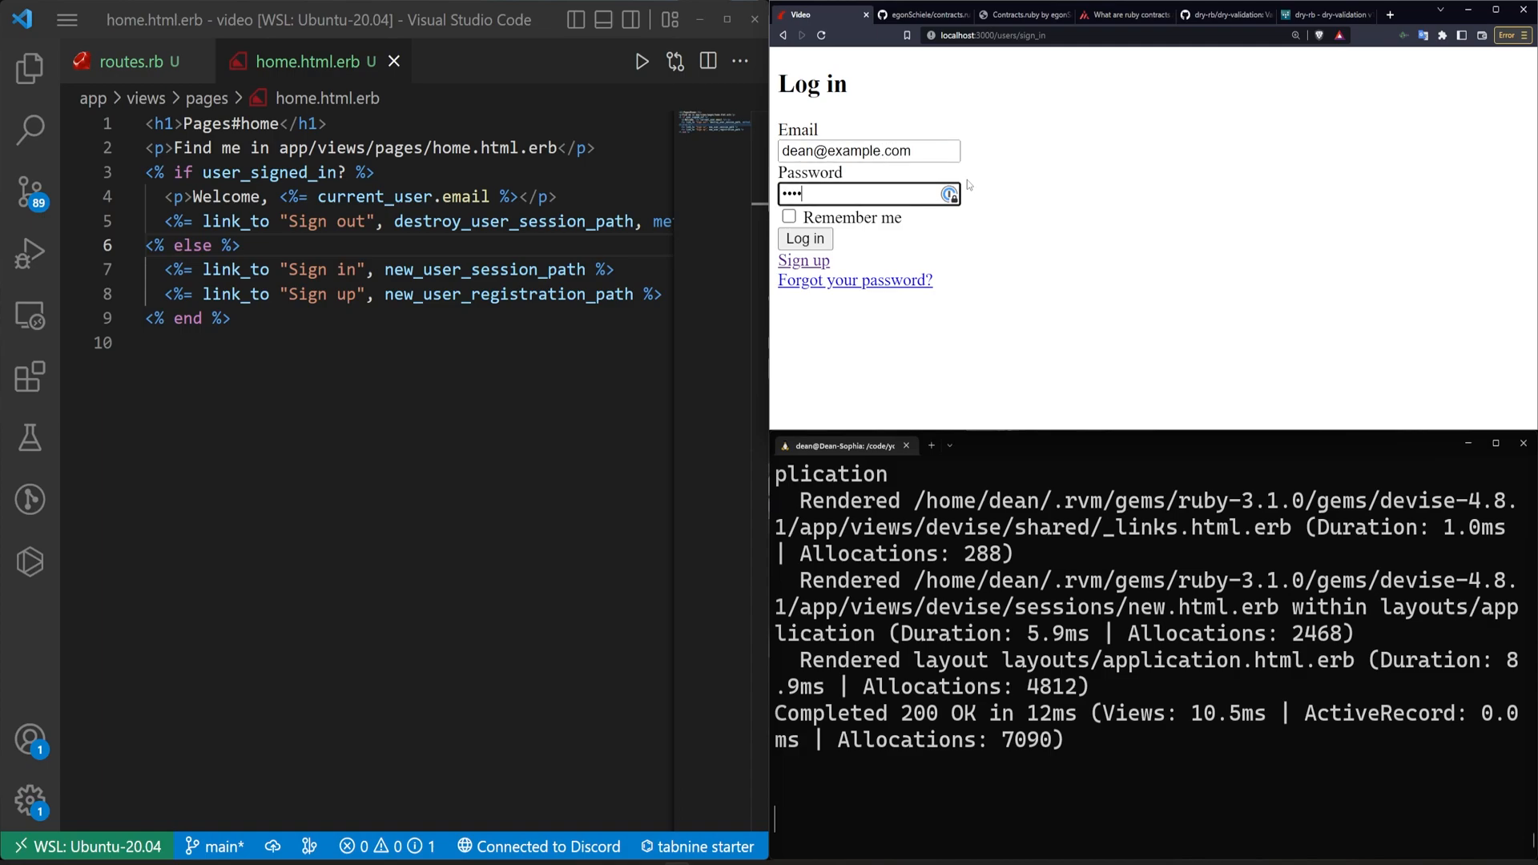
- Log in with the same credentials and check the welcome line showing the user's email
{"action": "left_click", "coordinate": [804, 239]}
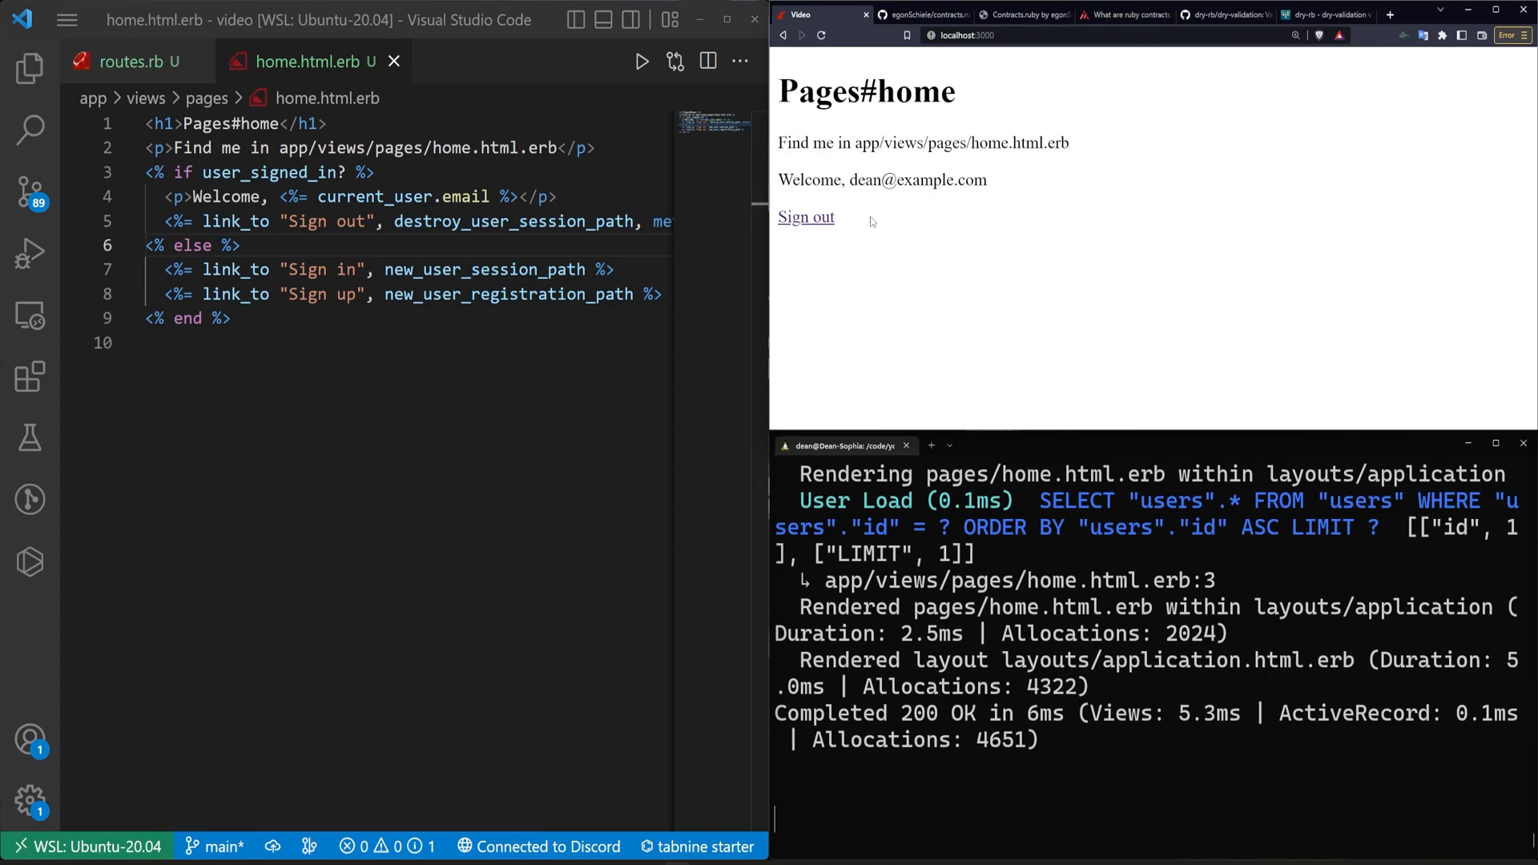
{"action": "mouse_move", "coordinate": [1281, 298]}
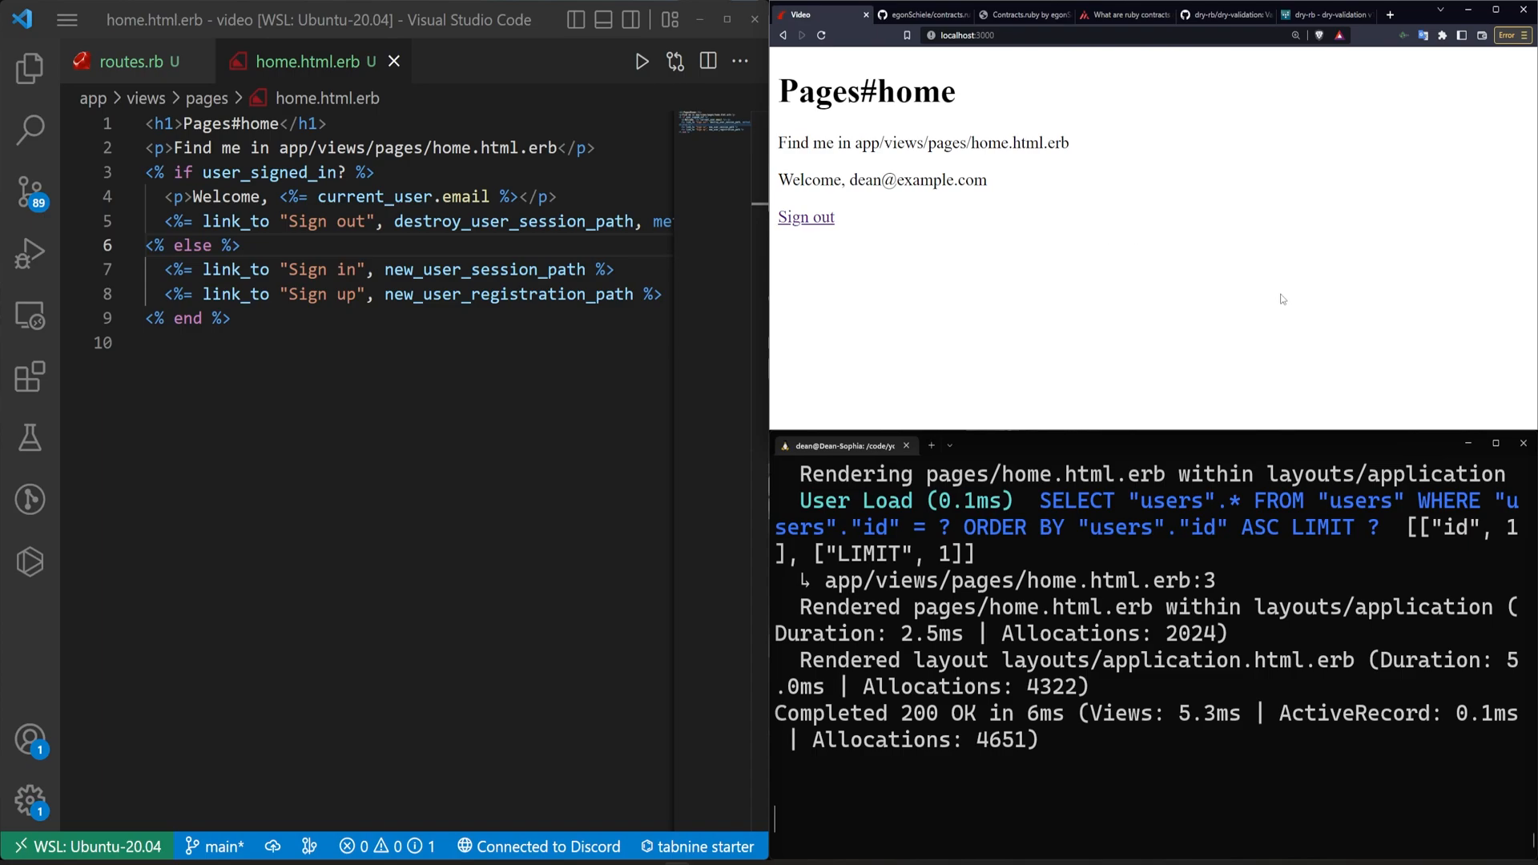
{"action": "mouse_move", "coordinate": [1192, 258]}
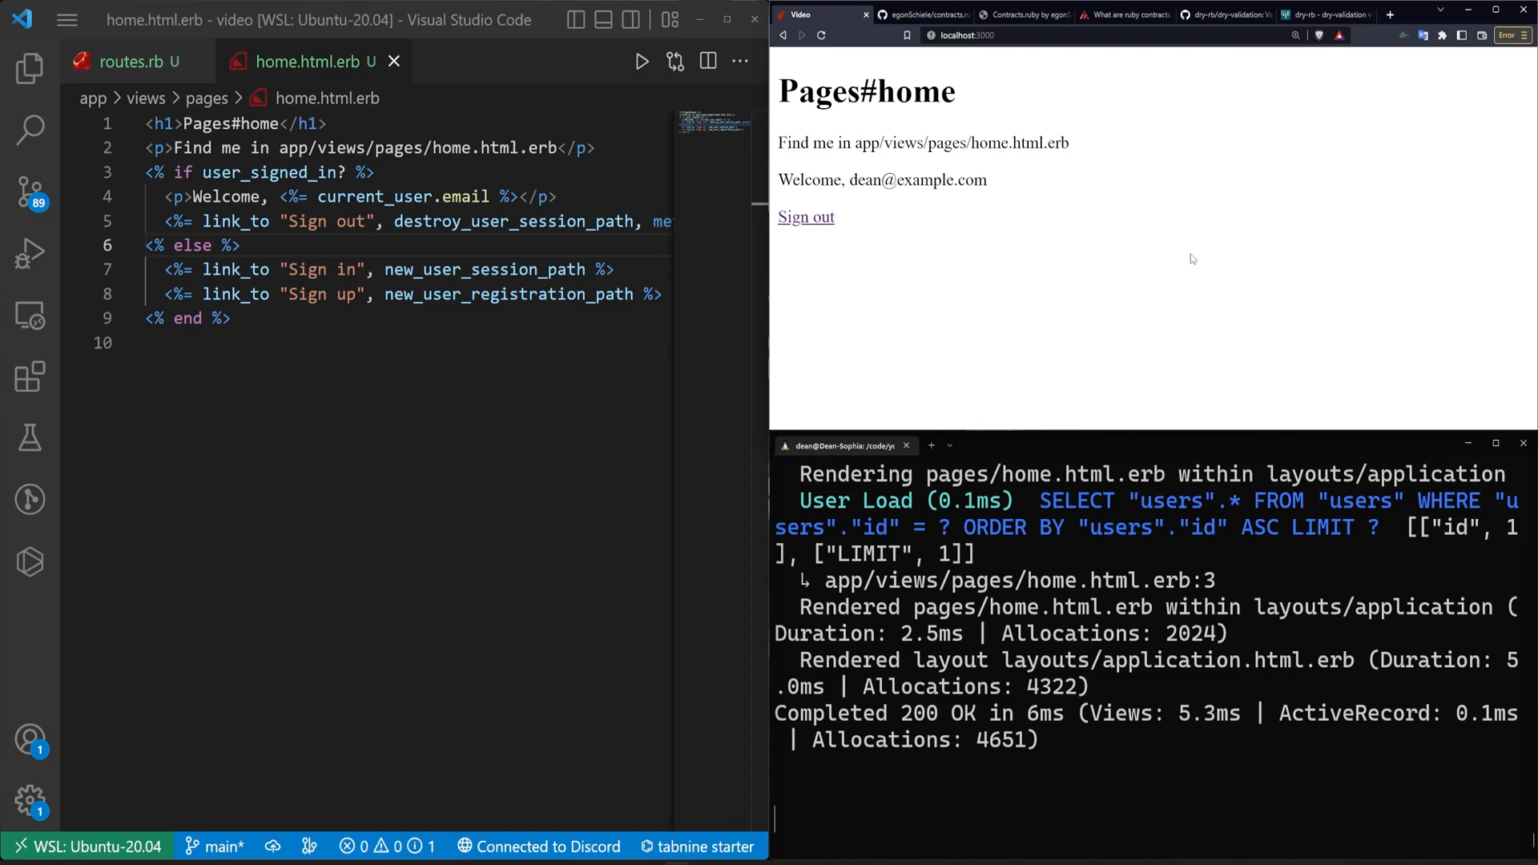
{"action": "double_click", "coordinate": [973, 179]}
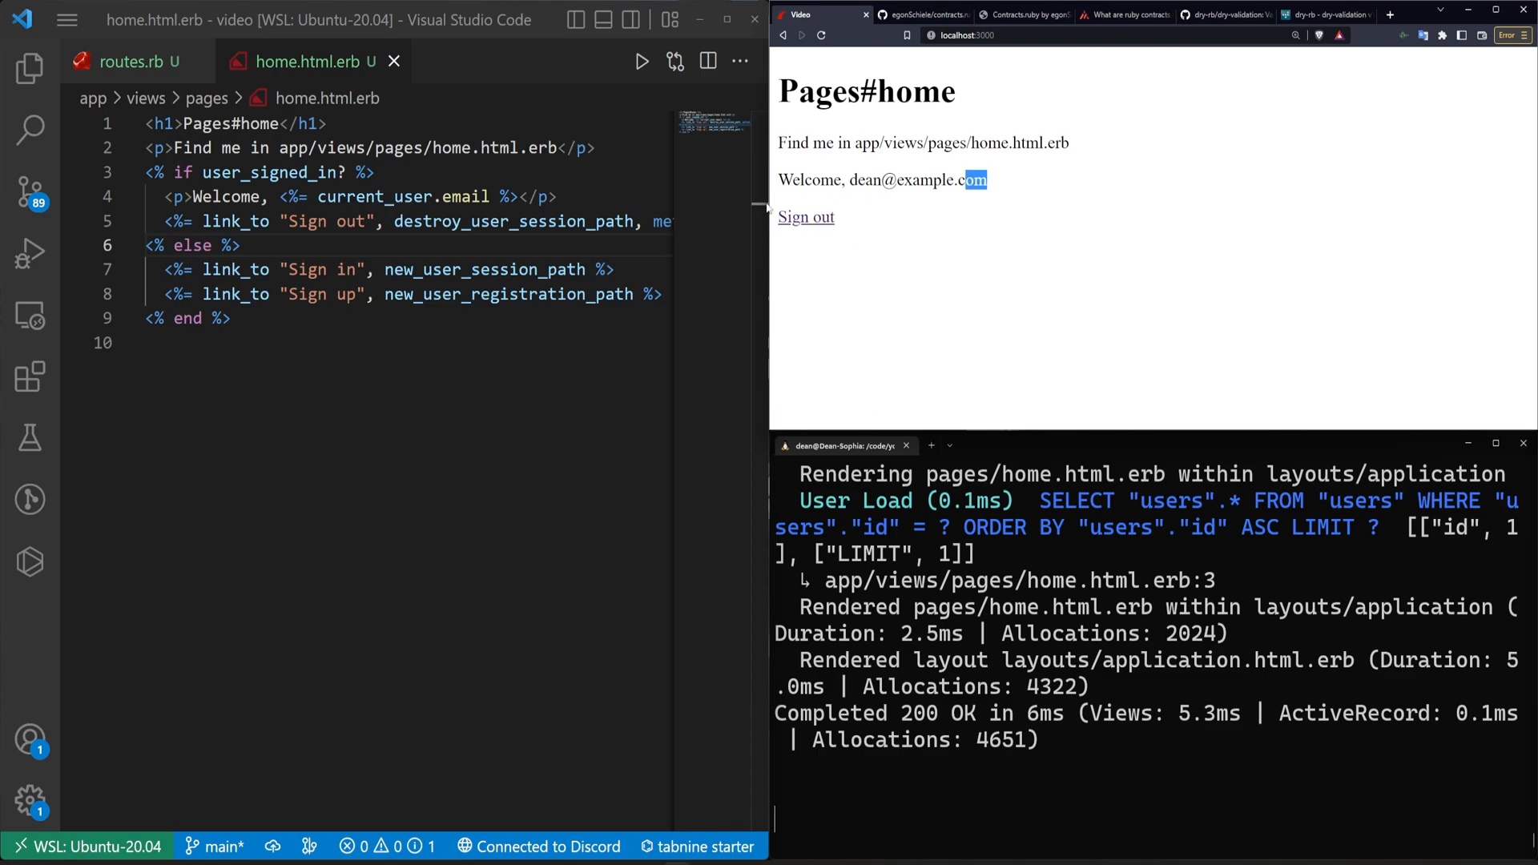
{"action": "left_click", "coordinate": [30, 67]}
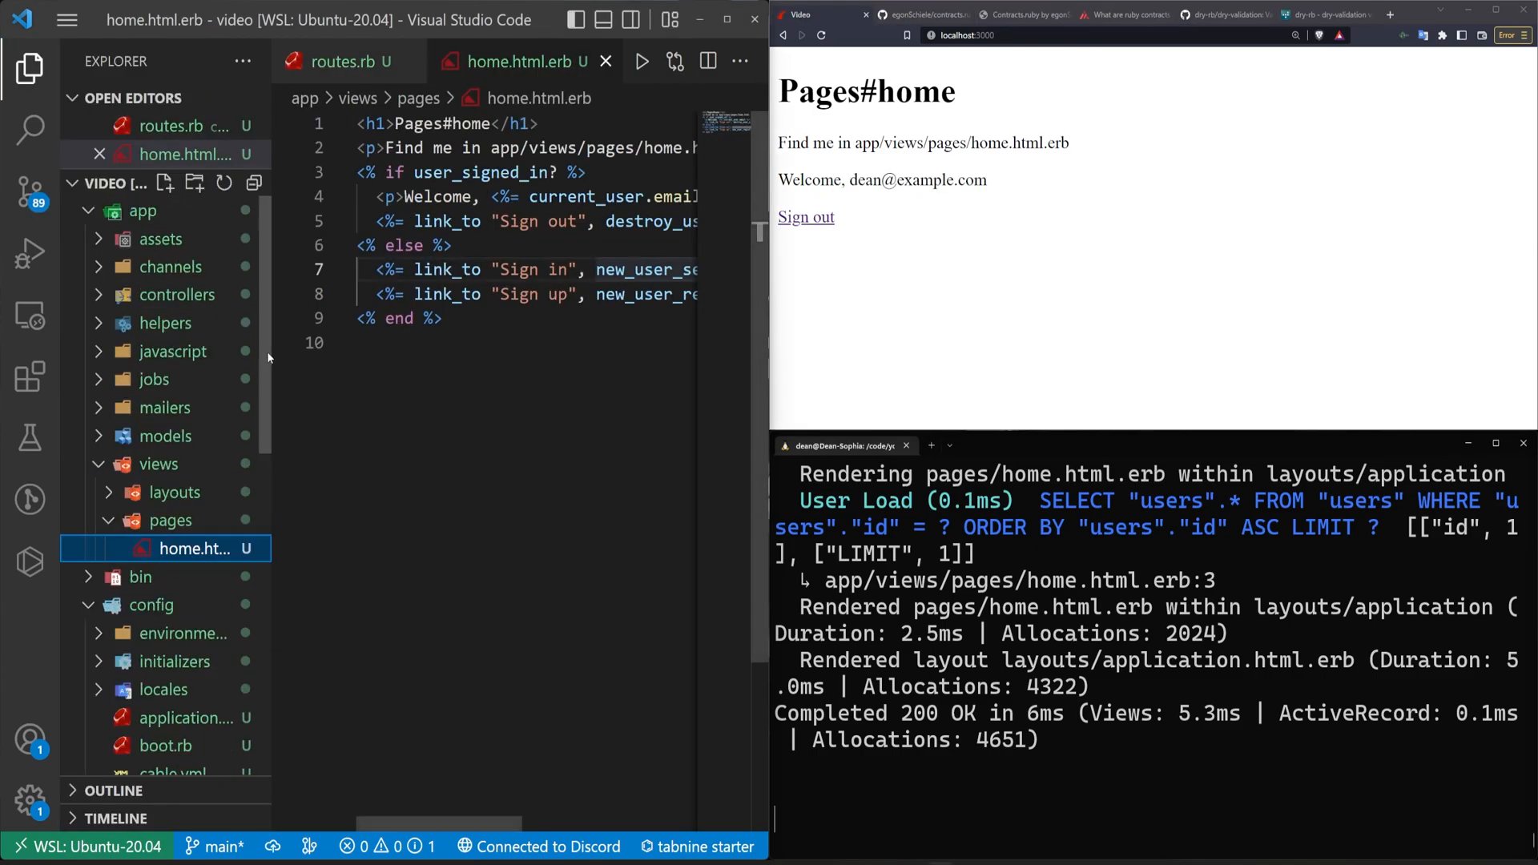
- Add a username method to user.rb returning email.split('@').first
{"action": "left_click", "coordinate": [165, 435]}
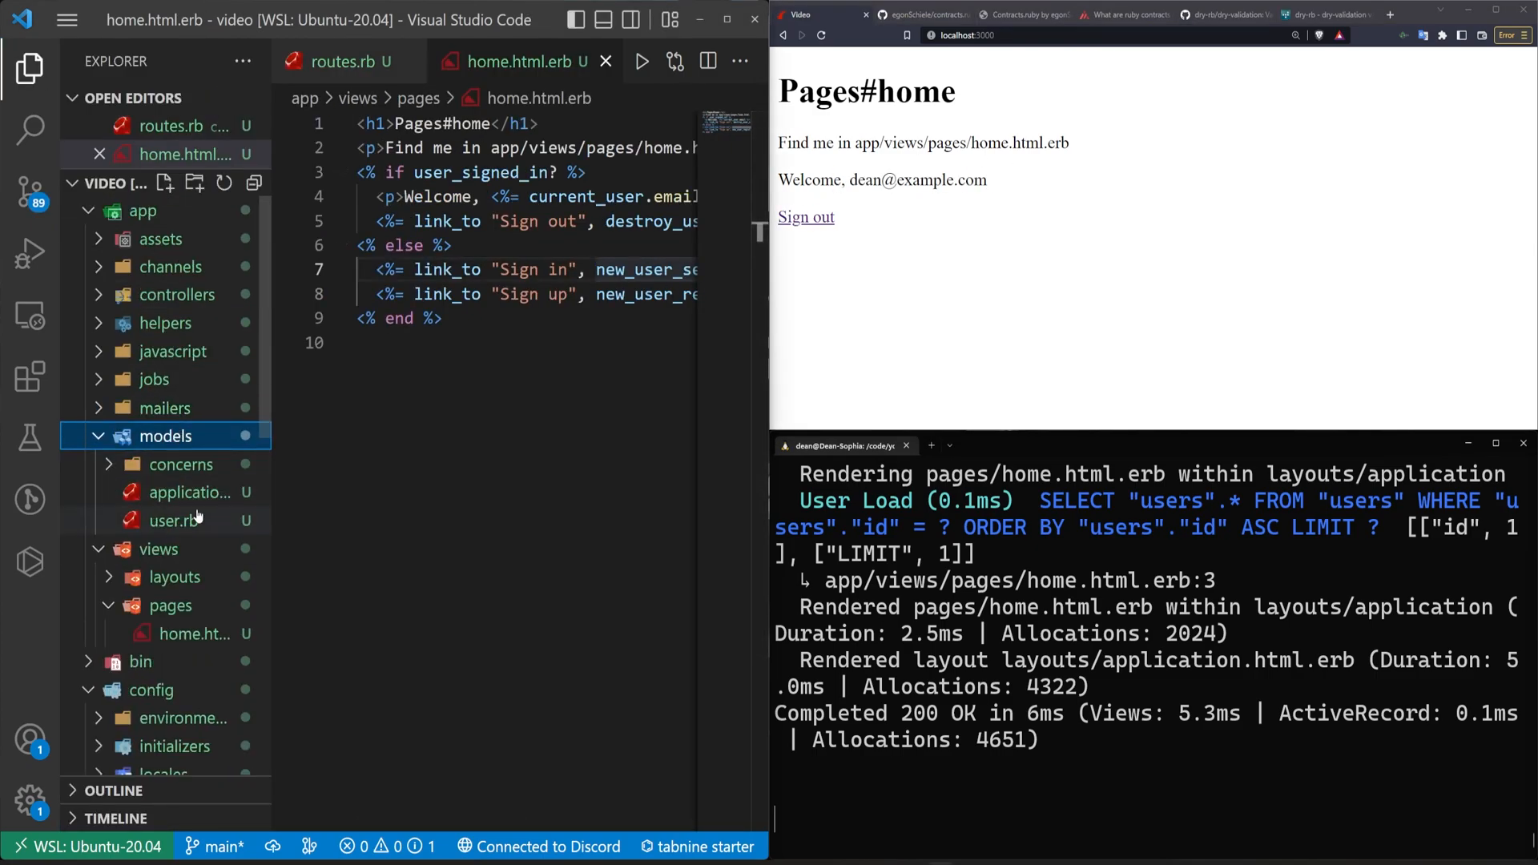
{"action": "left_click", "coordinate": [176, 520]}
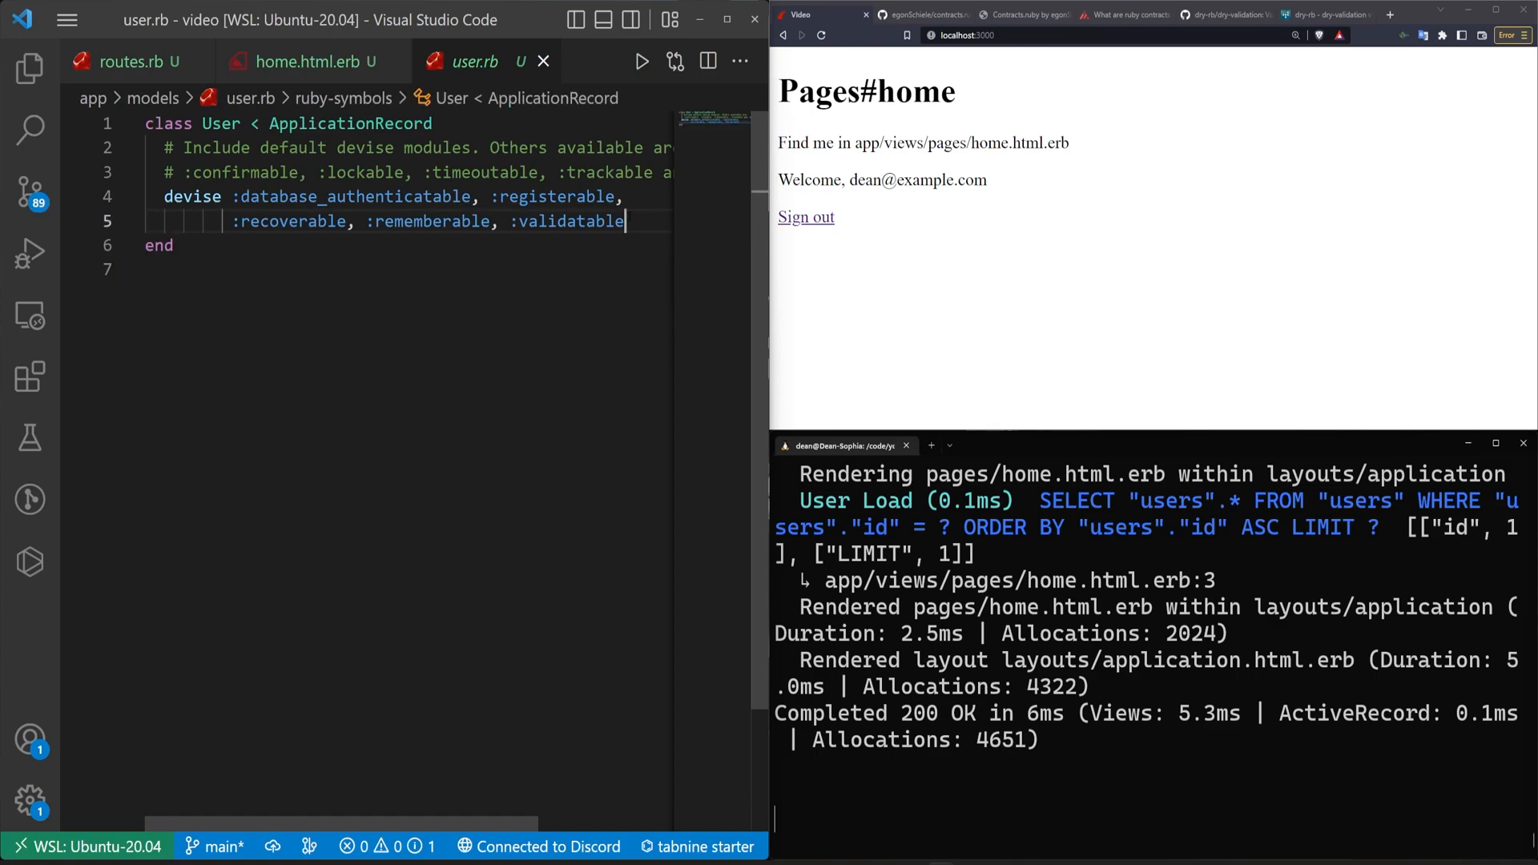
{"action": "type", "text": "def"}
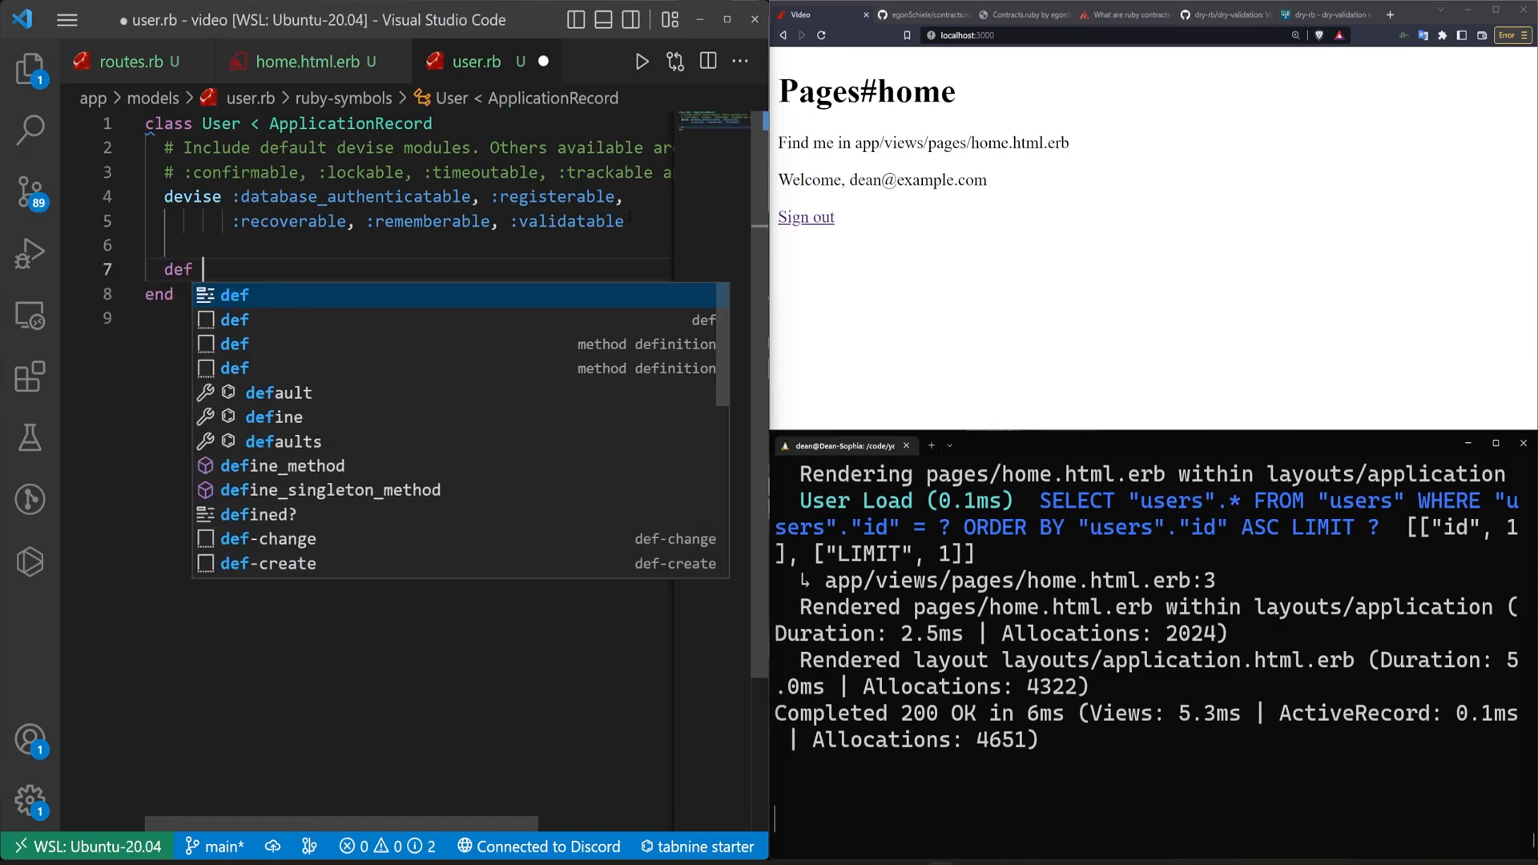
{"action": "type", "text": "username"}
{"action": "type", "text": "email.split('@').first"}
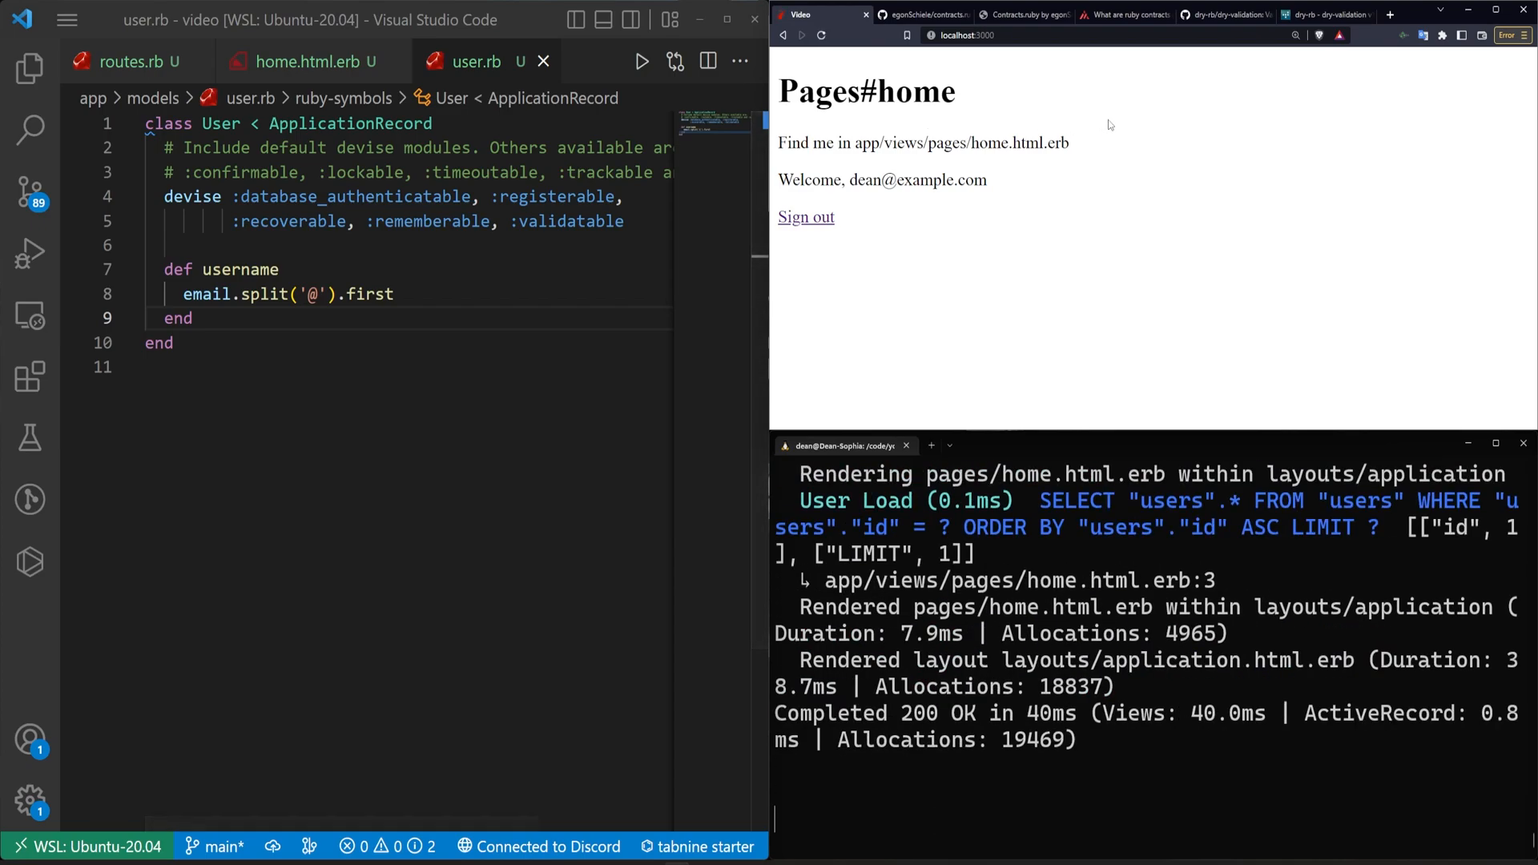
- Show current_user.username in home.html.erb and capitalize it to greet 'Welcome, Dean'
{"action": "left_click", "coordinate": [305, 61]}
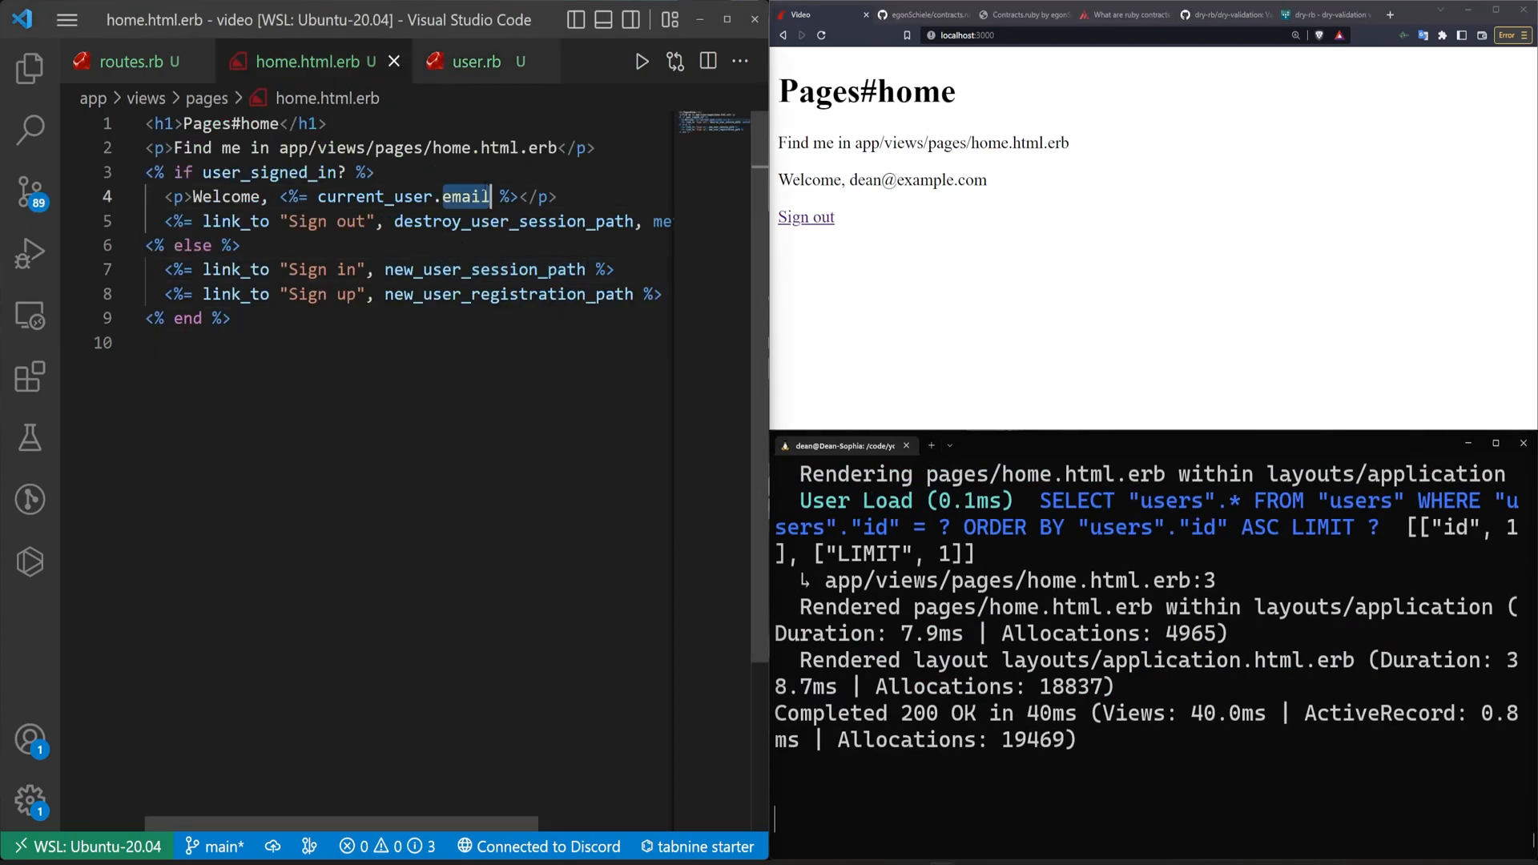
{"action": "type", "text": "username"}
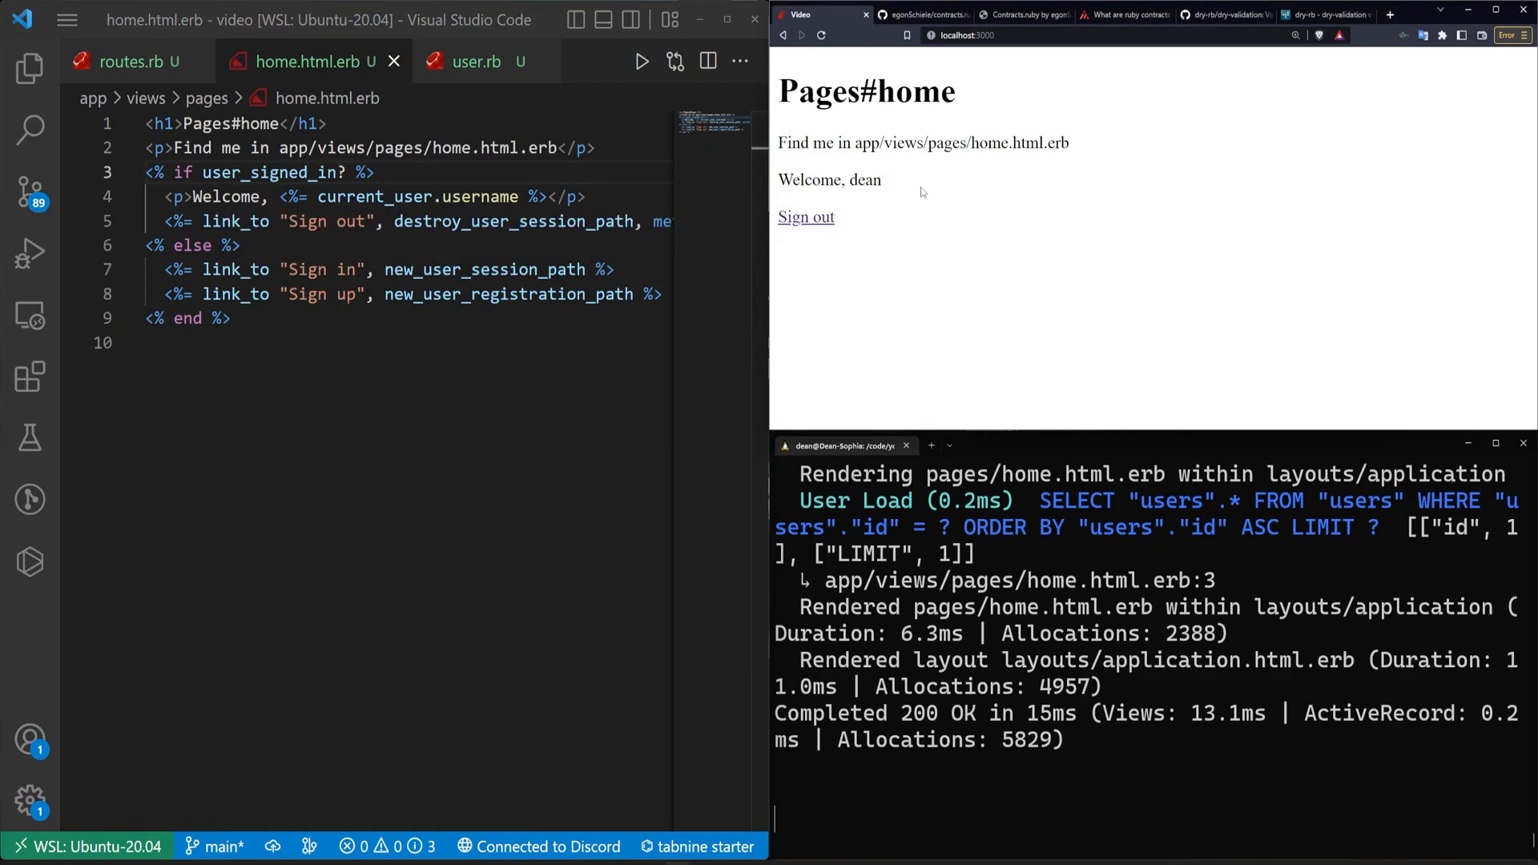
{"action": "left_click", "coordinate": [475, 61]}
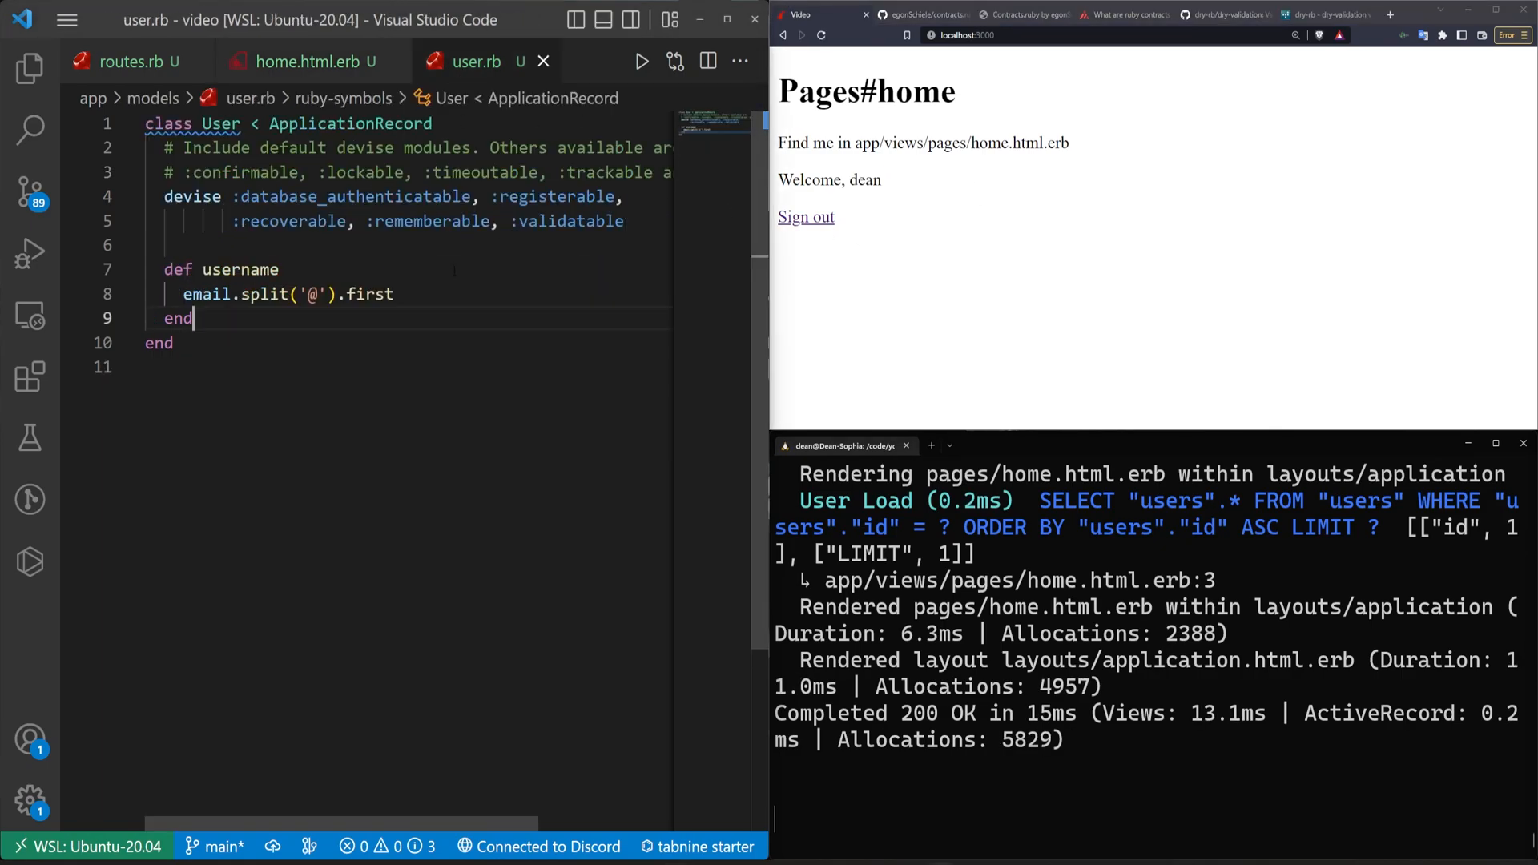
{"action": "type", "text": ".capitalize"}
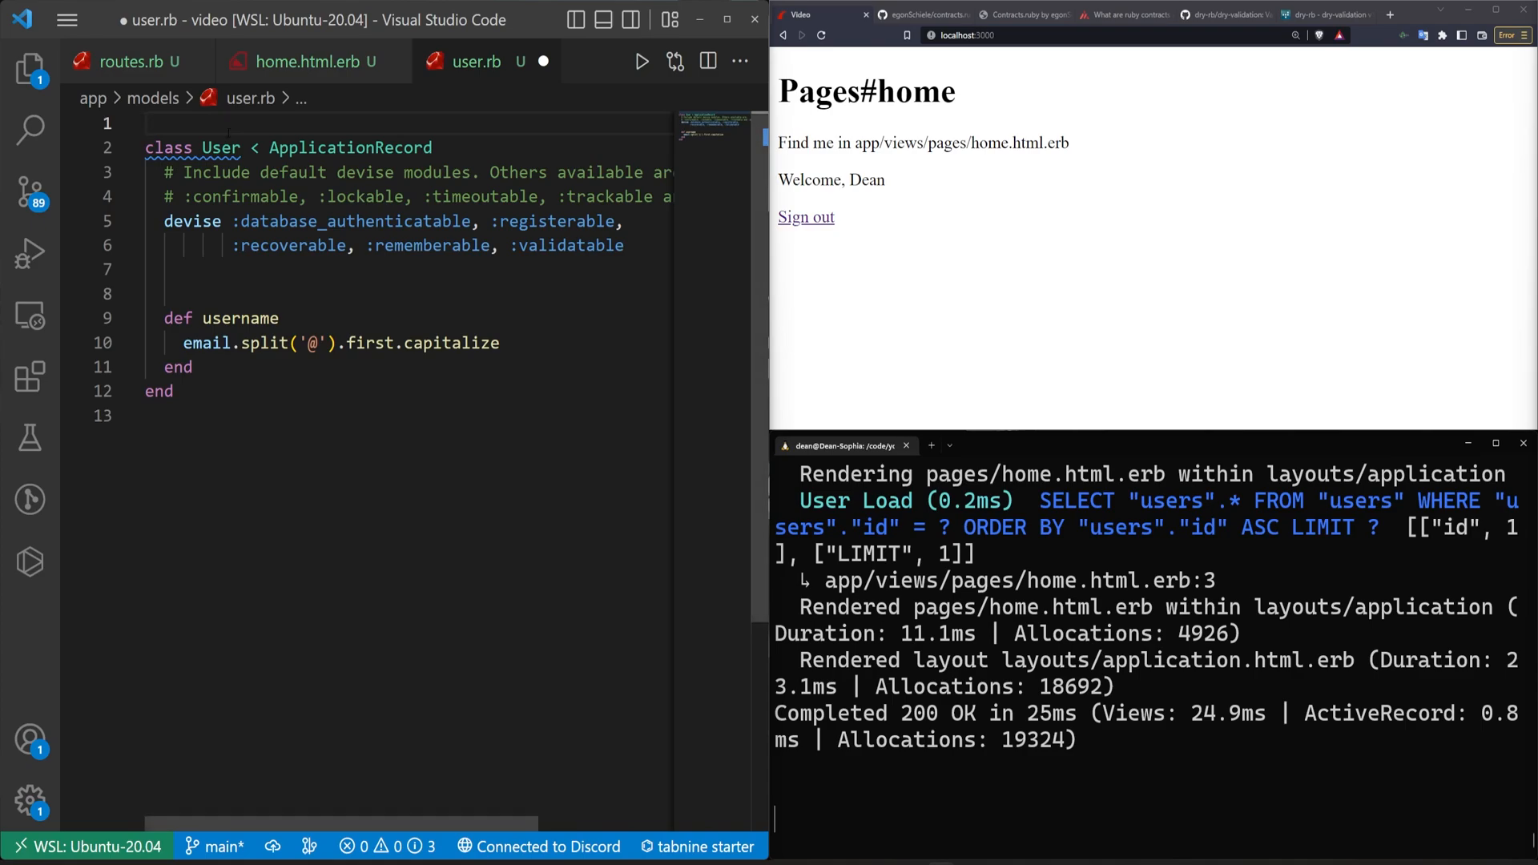
- Add require 'contracts' to user.rb and include Contracts::Core and Contracts::Builtin
{"action": "type", "text": "requ"}
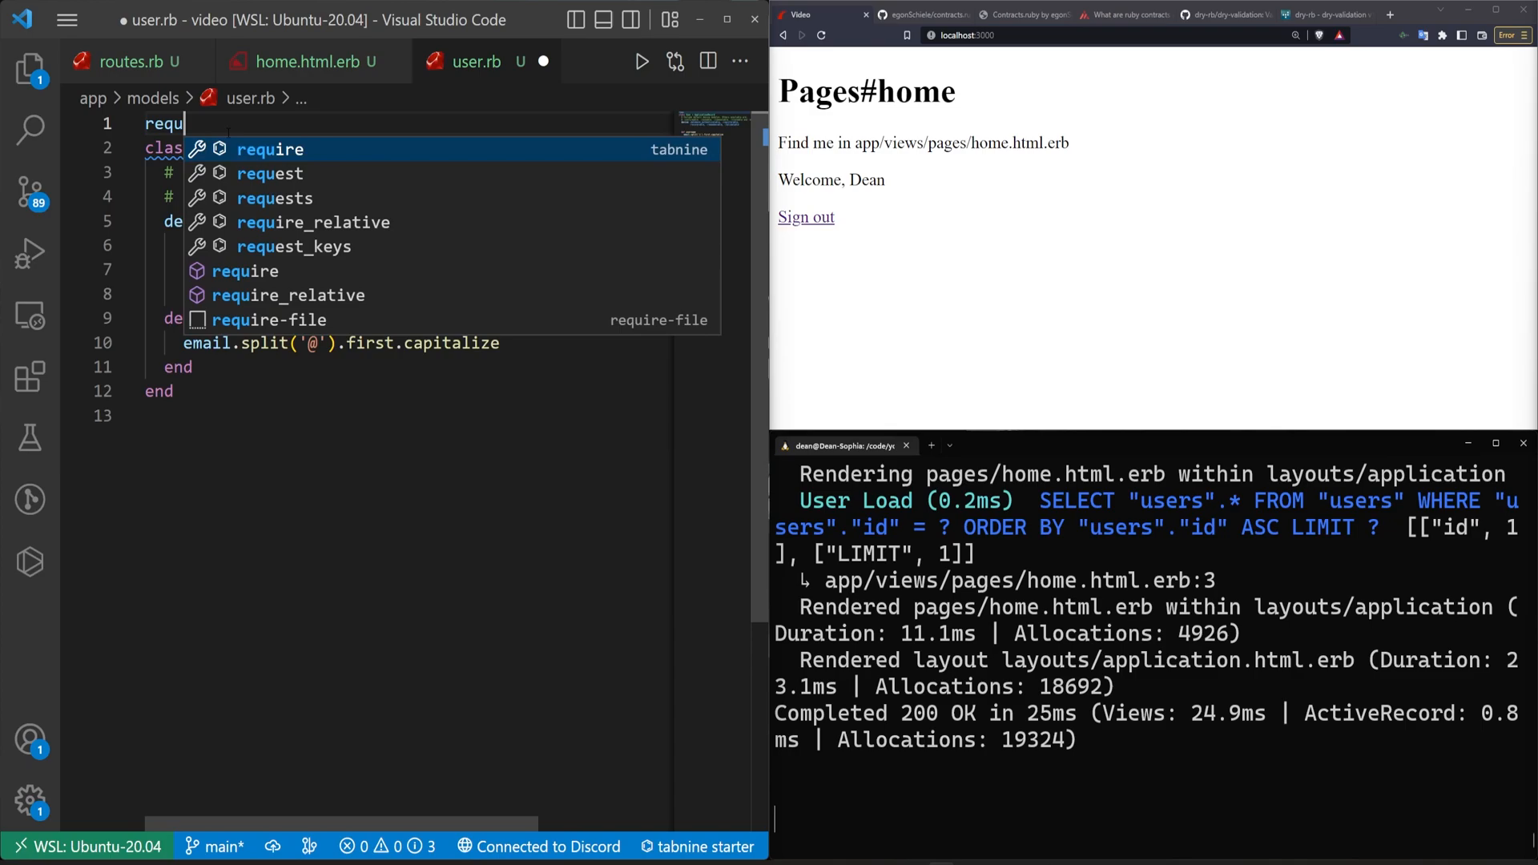
{"action": "type", "text": "require ''"}
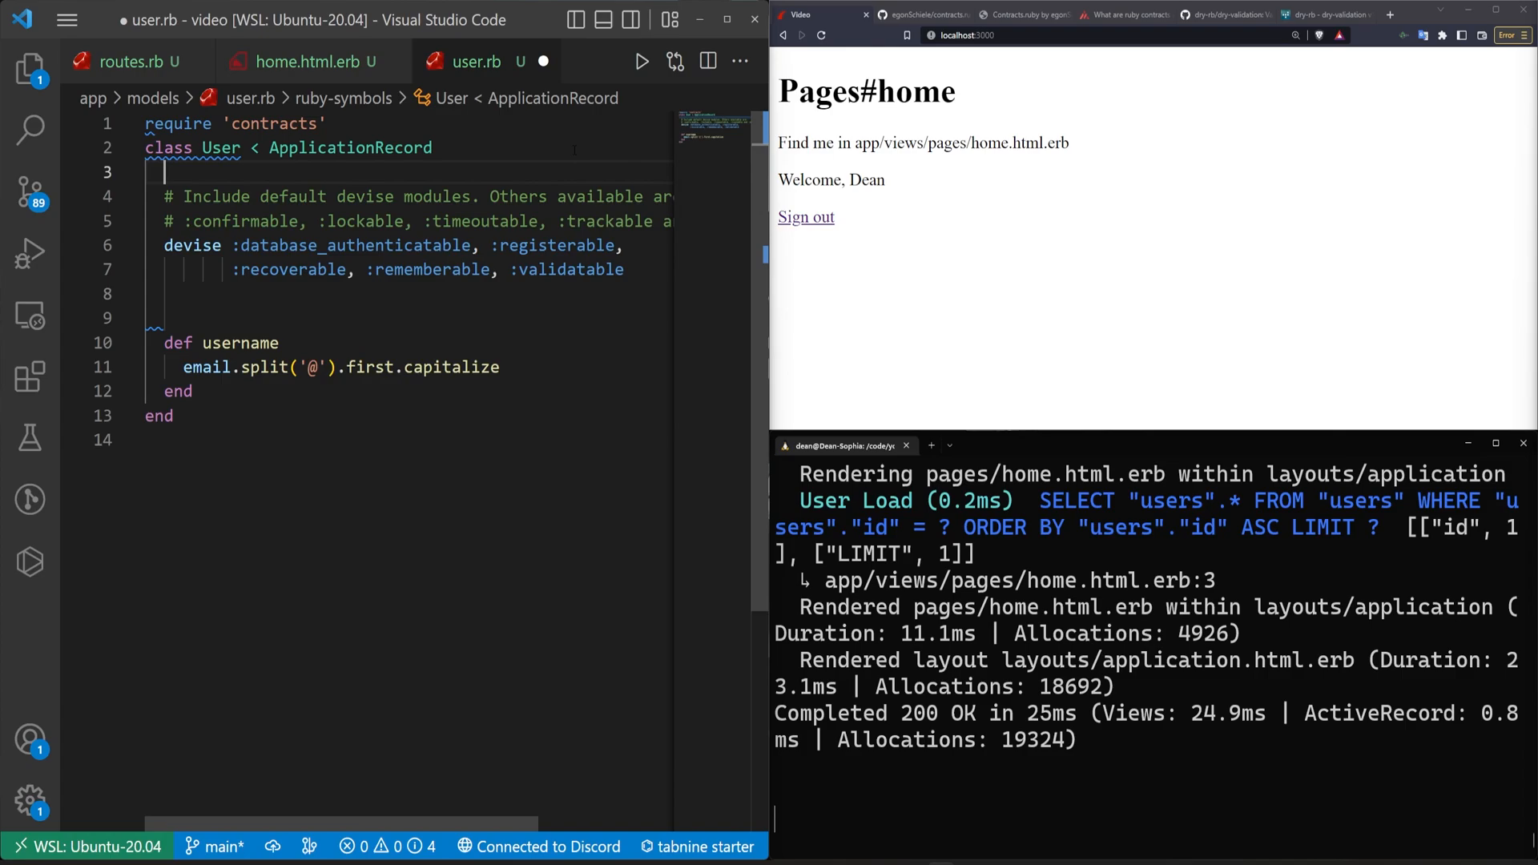
{"action": "type", "text": "include Contracts"}
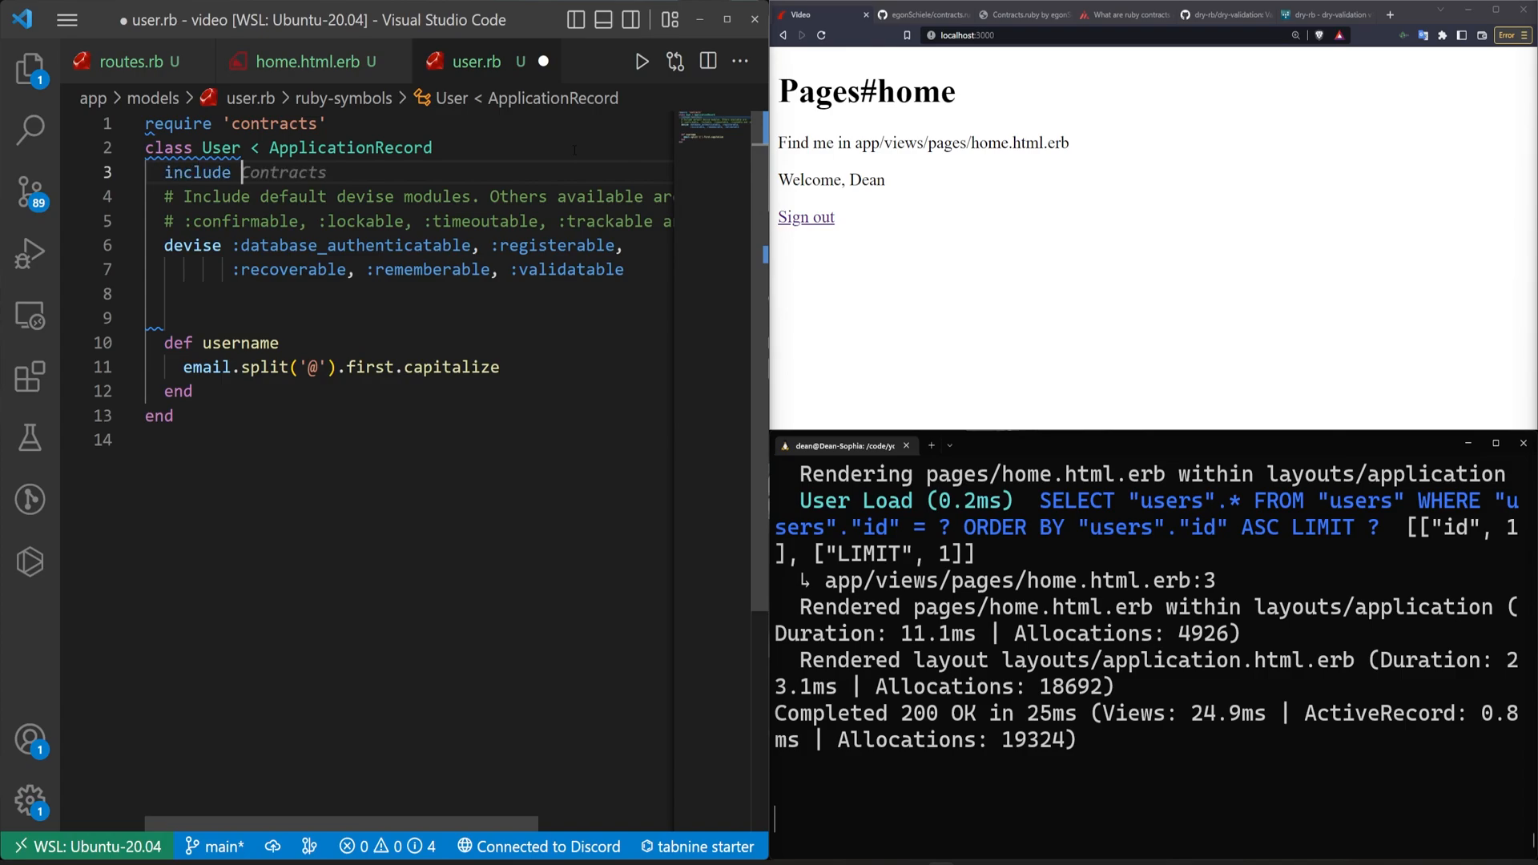
{"action": "type", "text": "Contracts::Core"}
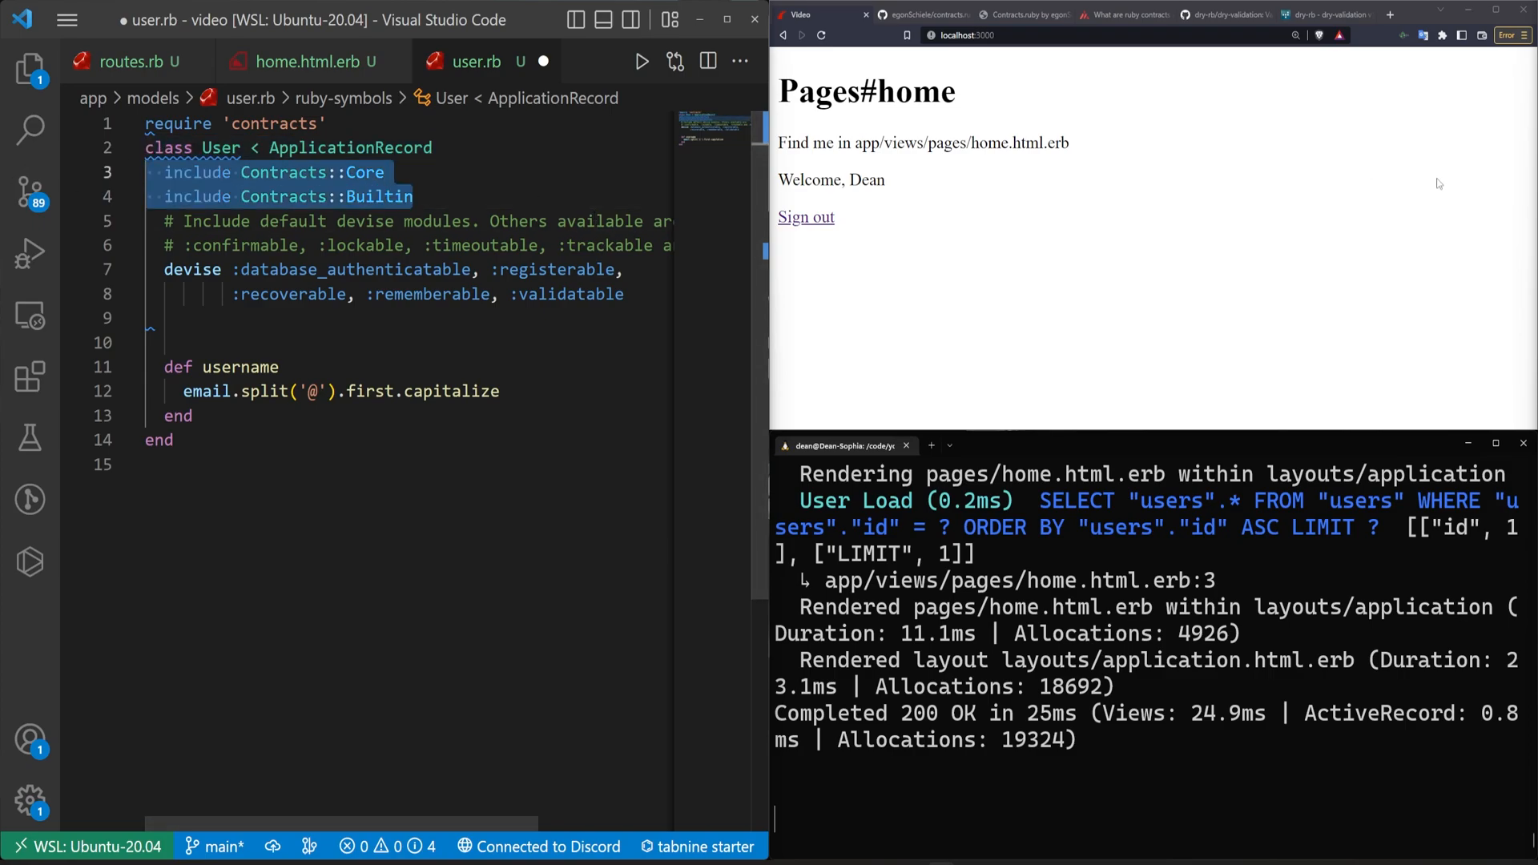
- Enlarge and scroll through the contracts.ruby Built-in Contracts docs, then return to the app tab
{"action": "left_click", "coordinate": [1020, 13]}
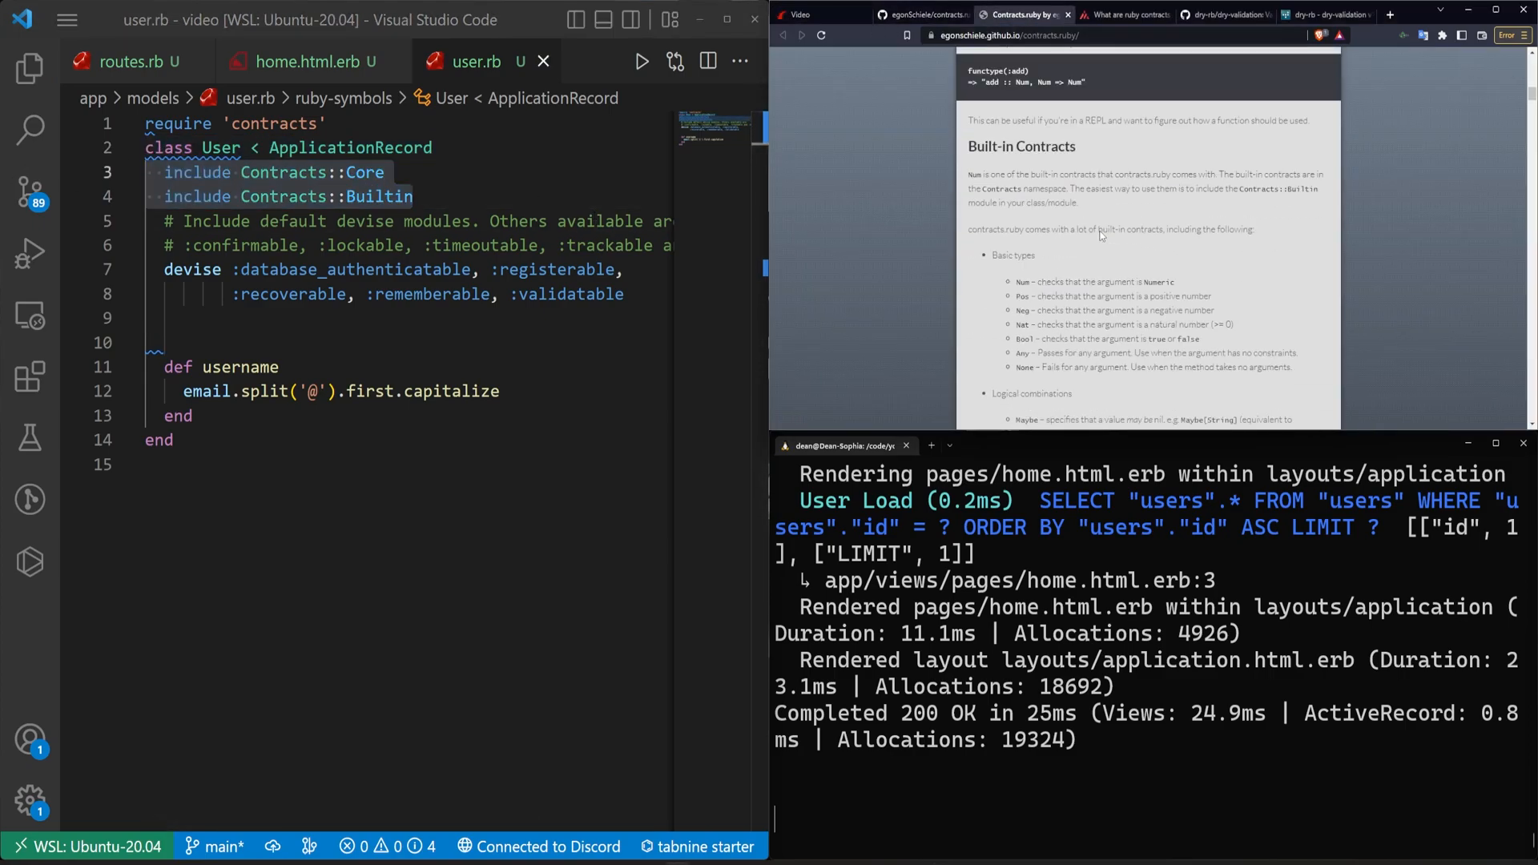
{"action": "key", "text": "ctrl+plus"}
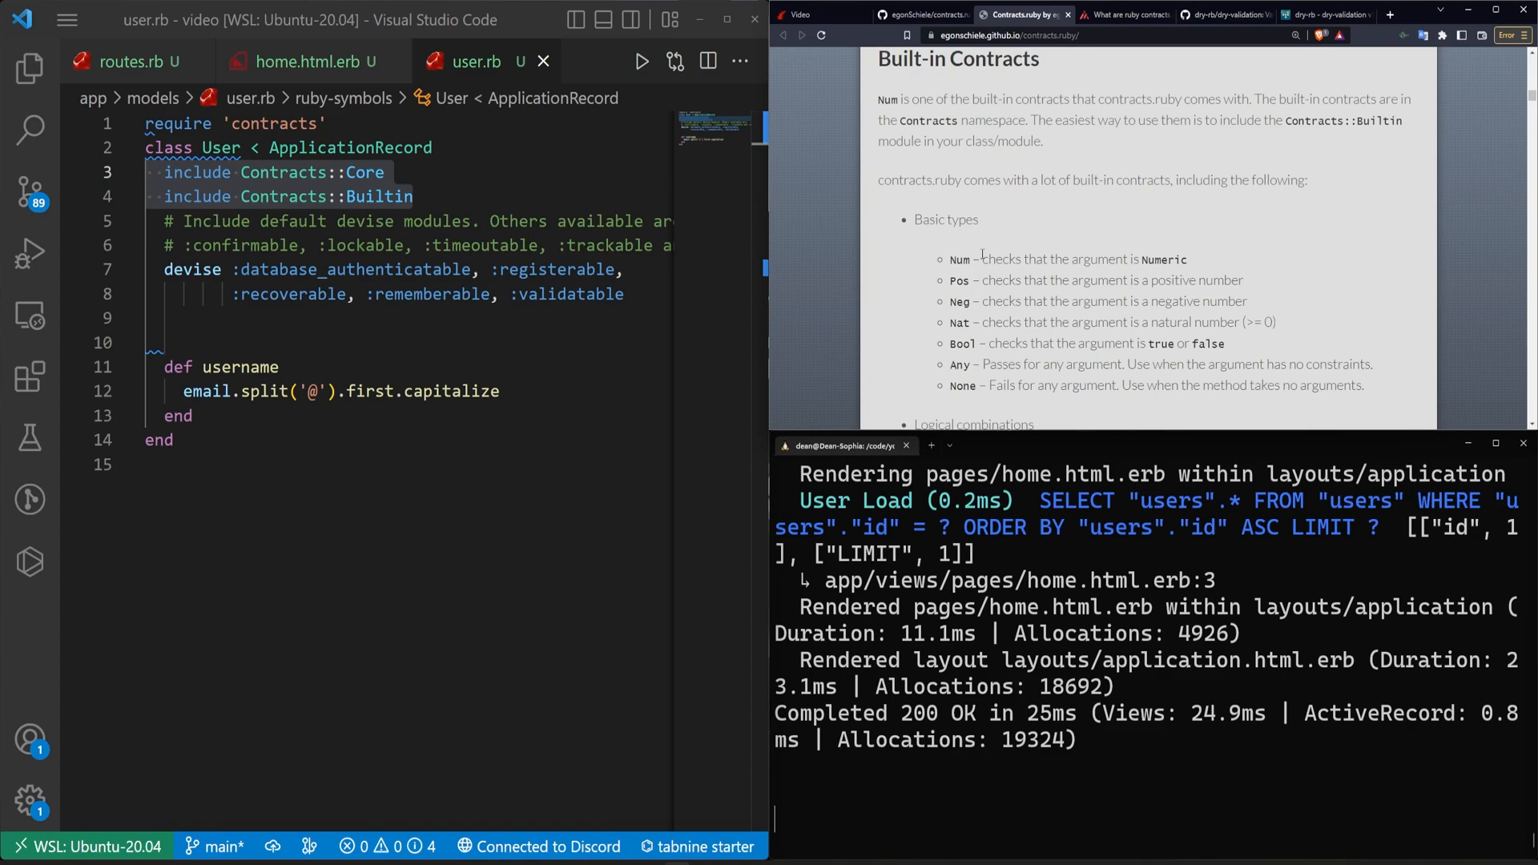
{"action": "scroll", "scroll_direction": "down", "scroll_amount": 3}
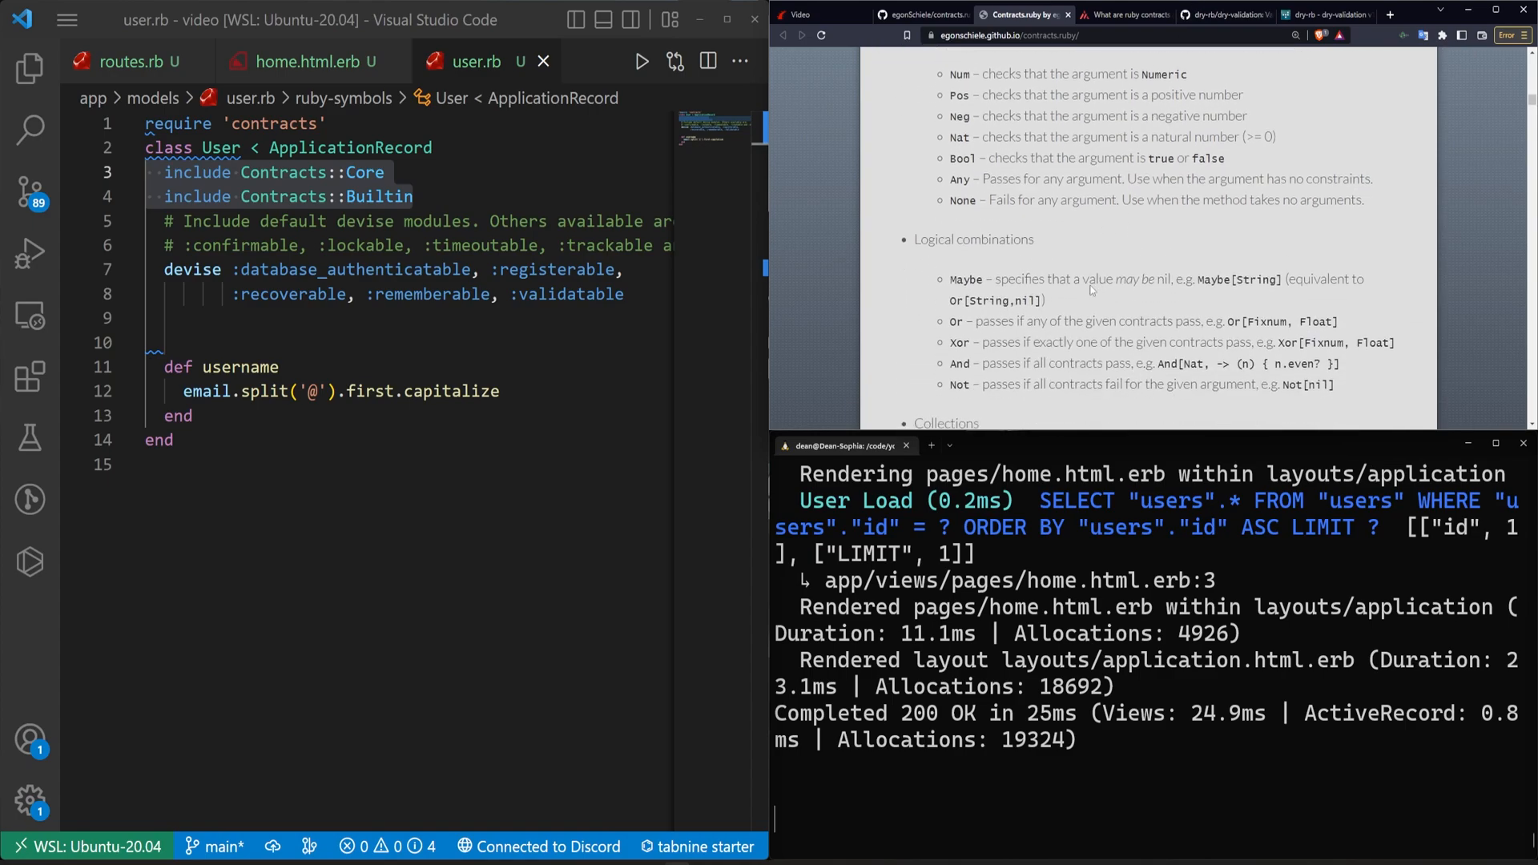
{"action": "scroll", "scroll_direction": "down", "scroll_amount": 3}
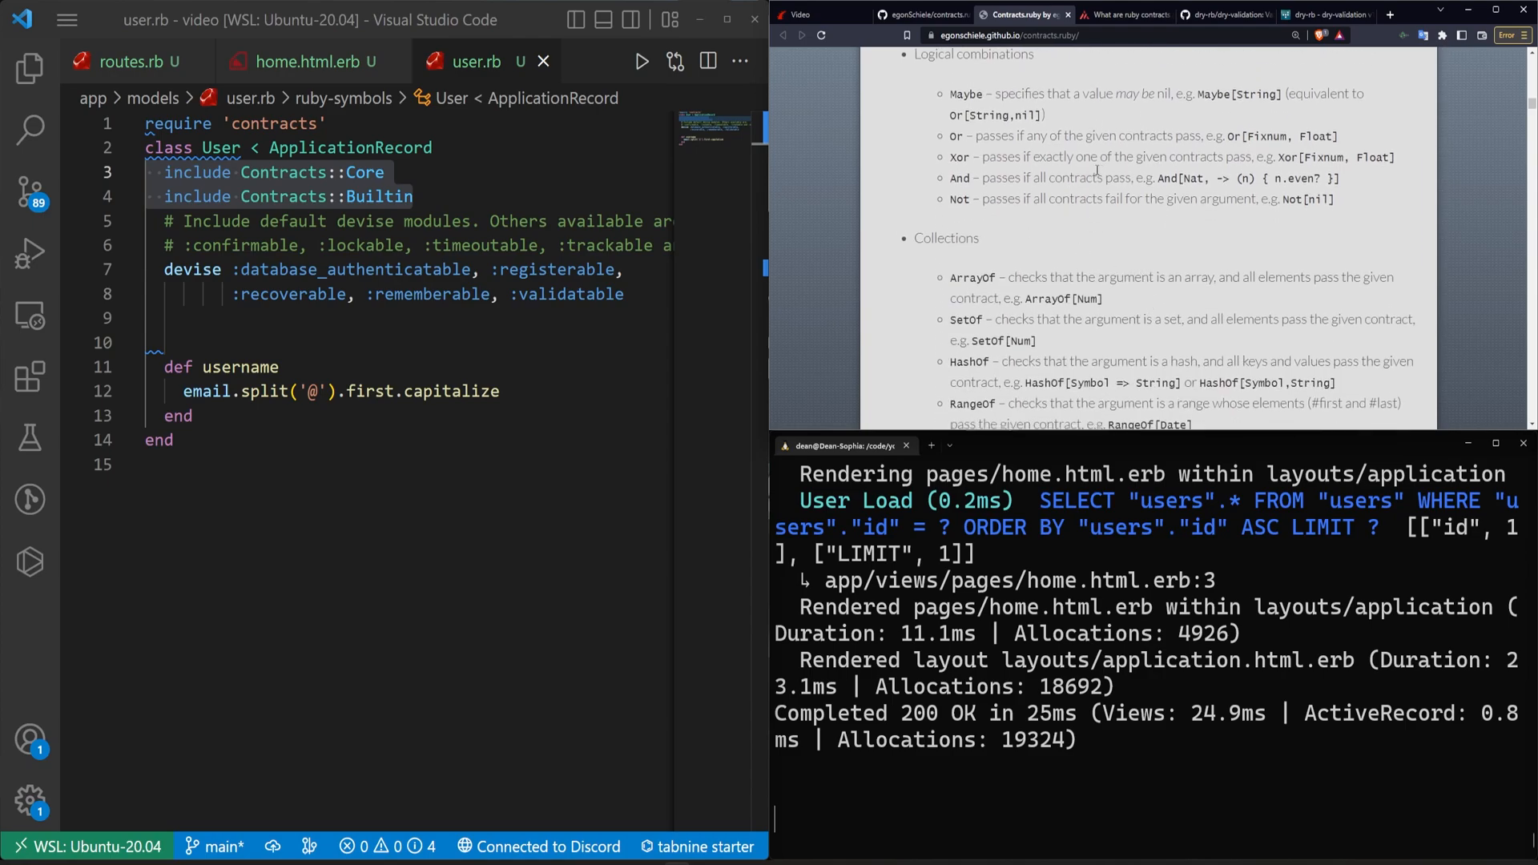
{"action": "scroll", "scroll_direction": "down", "scroll_amount": 3}
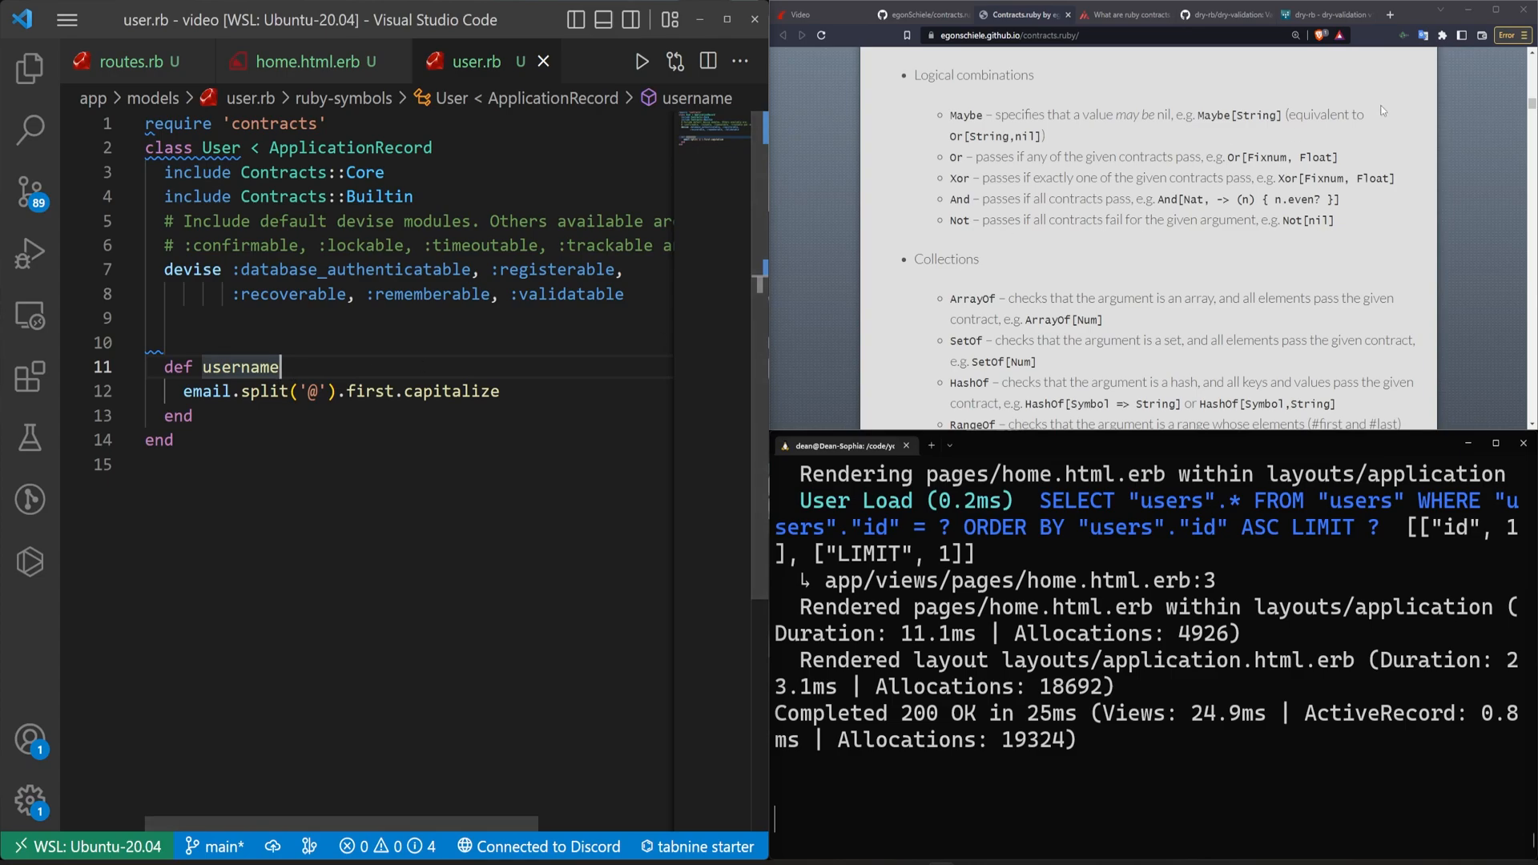
{"action": "scroll", "scroll_direction": "down", "scroll_amount": 3}
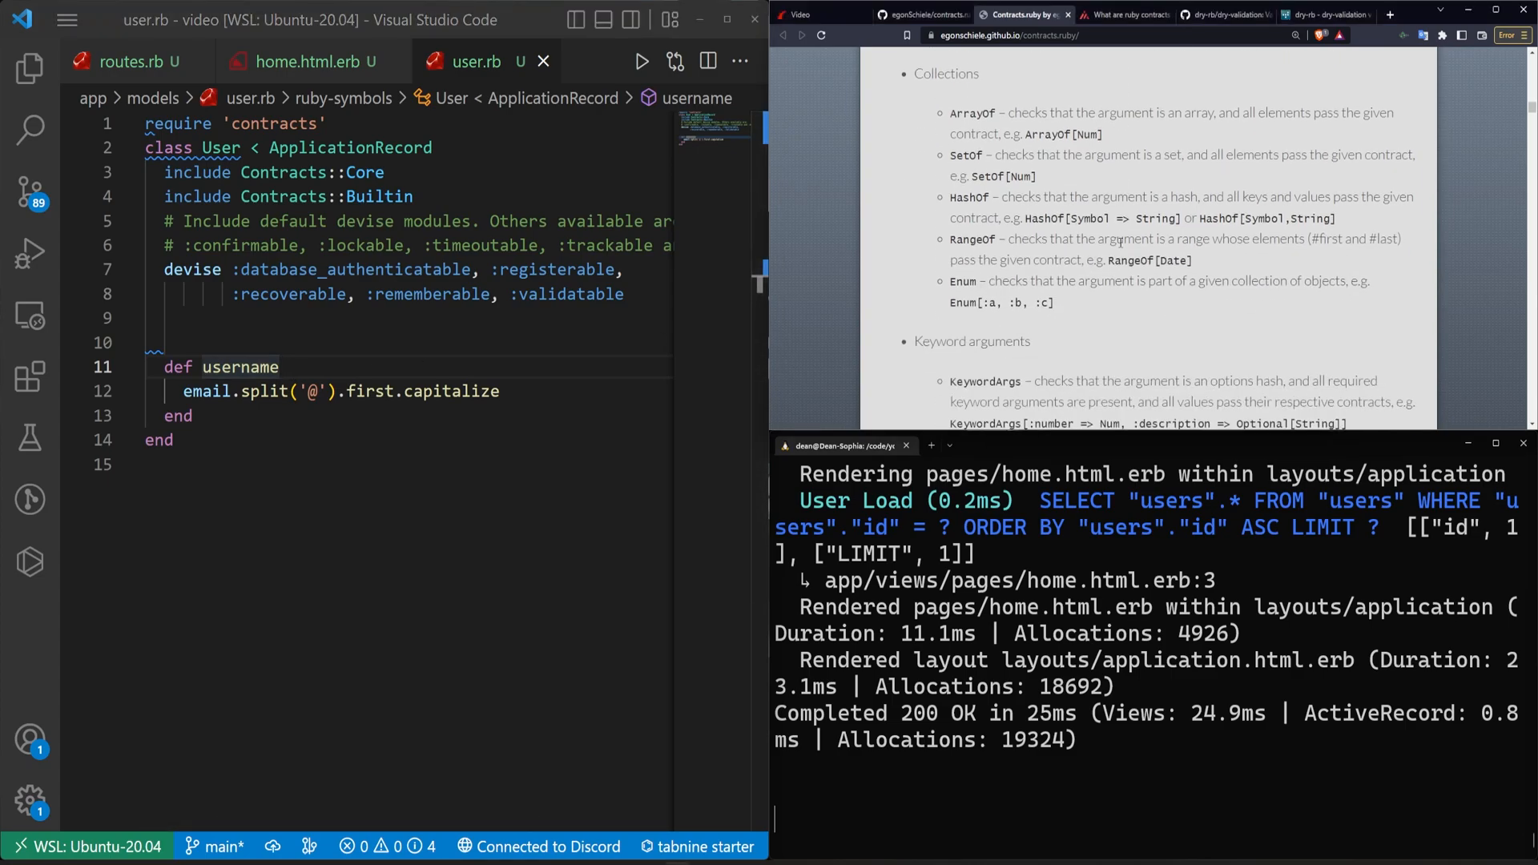
{"action": "scroll", "scroll_direction": "down", "scroll_amount": 3}
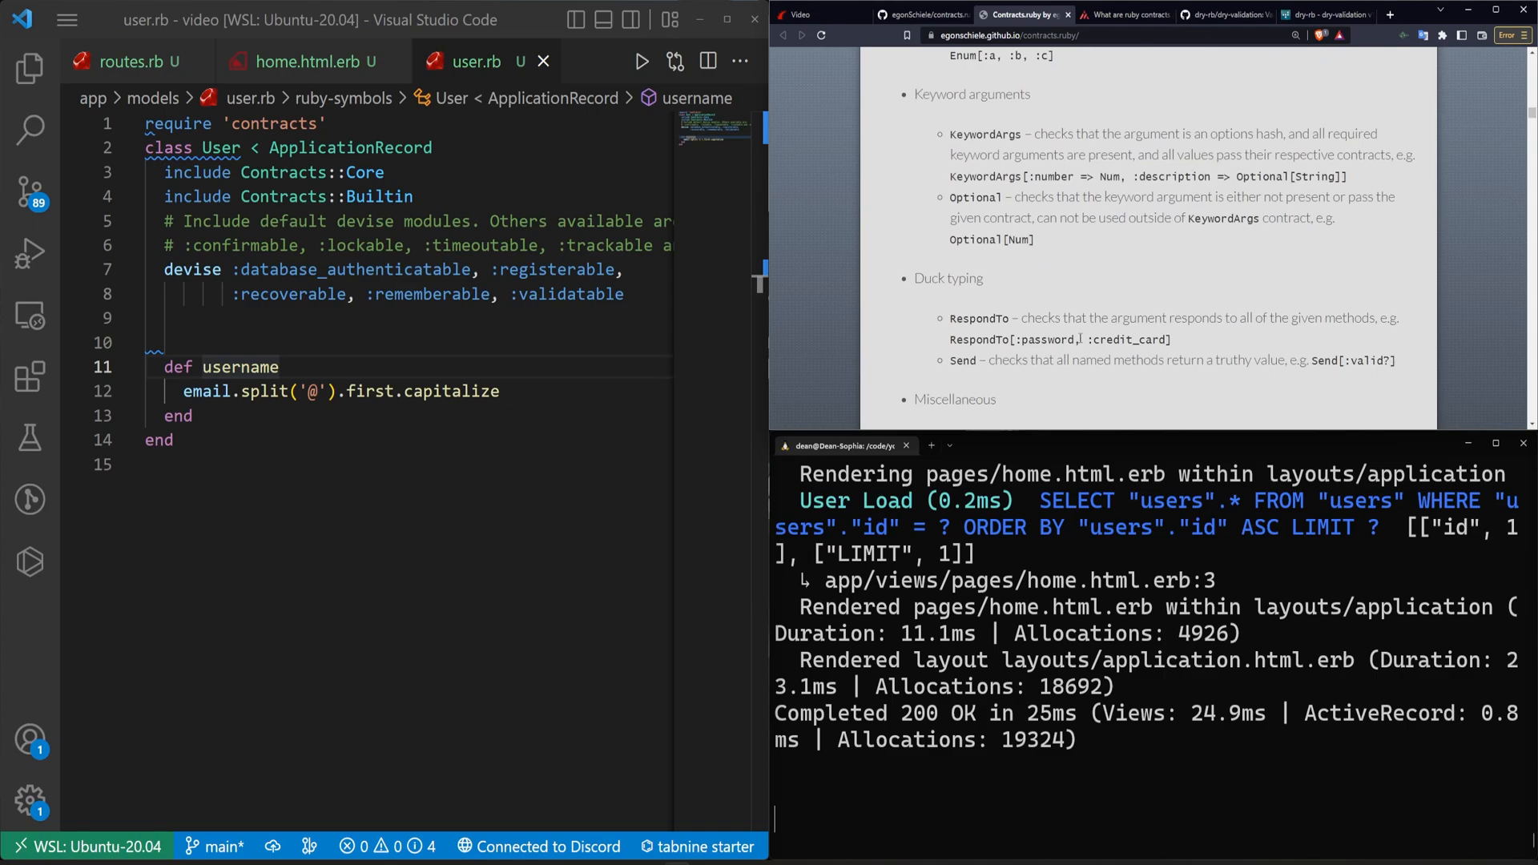
{"action": "scroll", "scroll_direction": "down", "scroll_amount": 3}
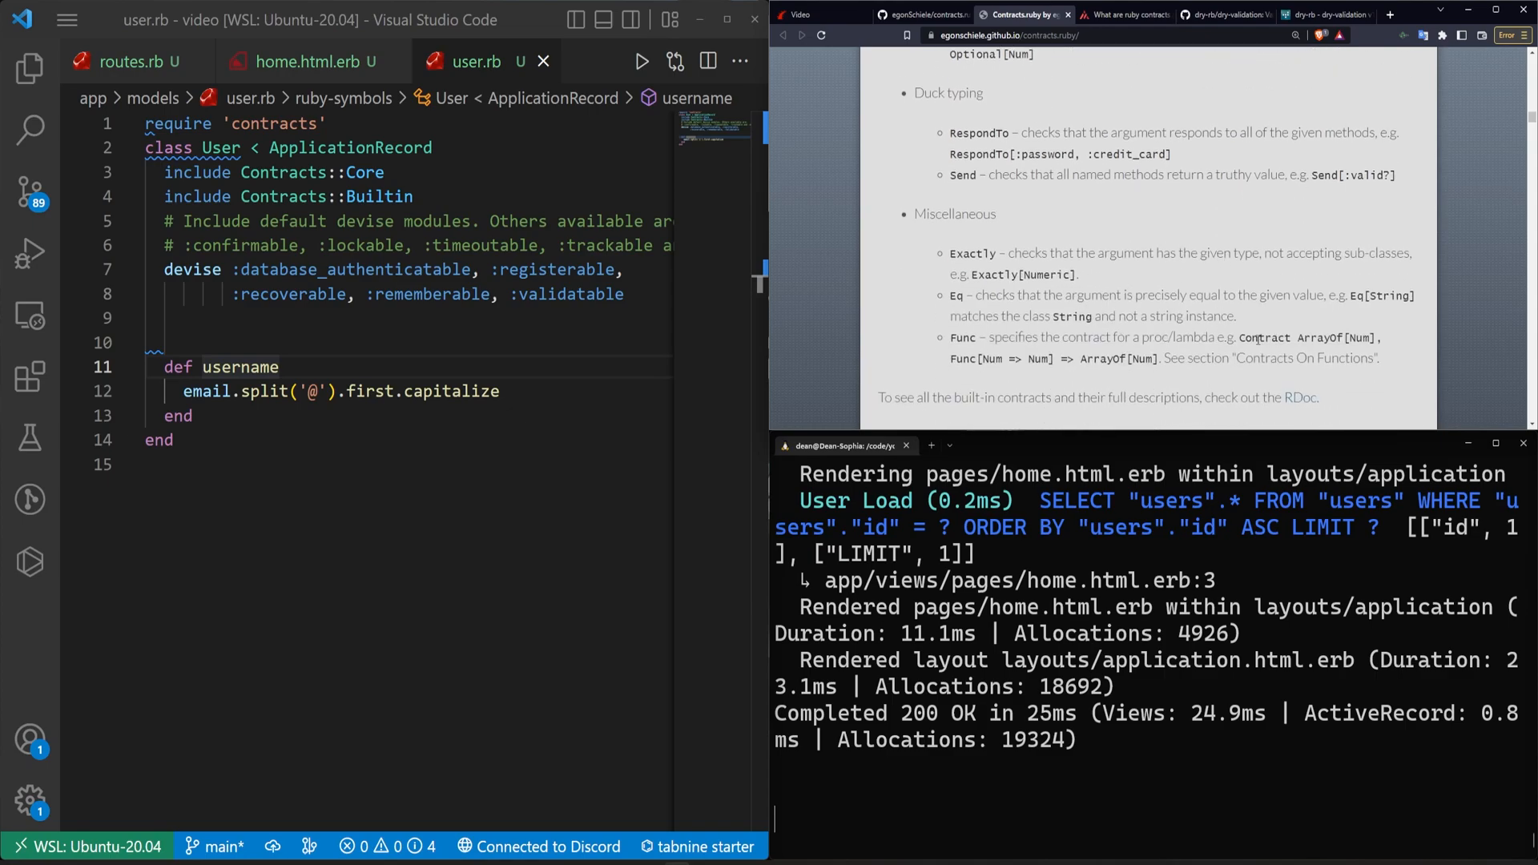
{"action": "scroll", "scroll_direction": "down", "scroll_amount": 3}
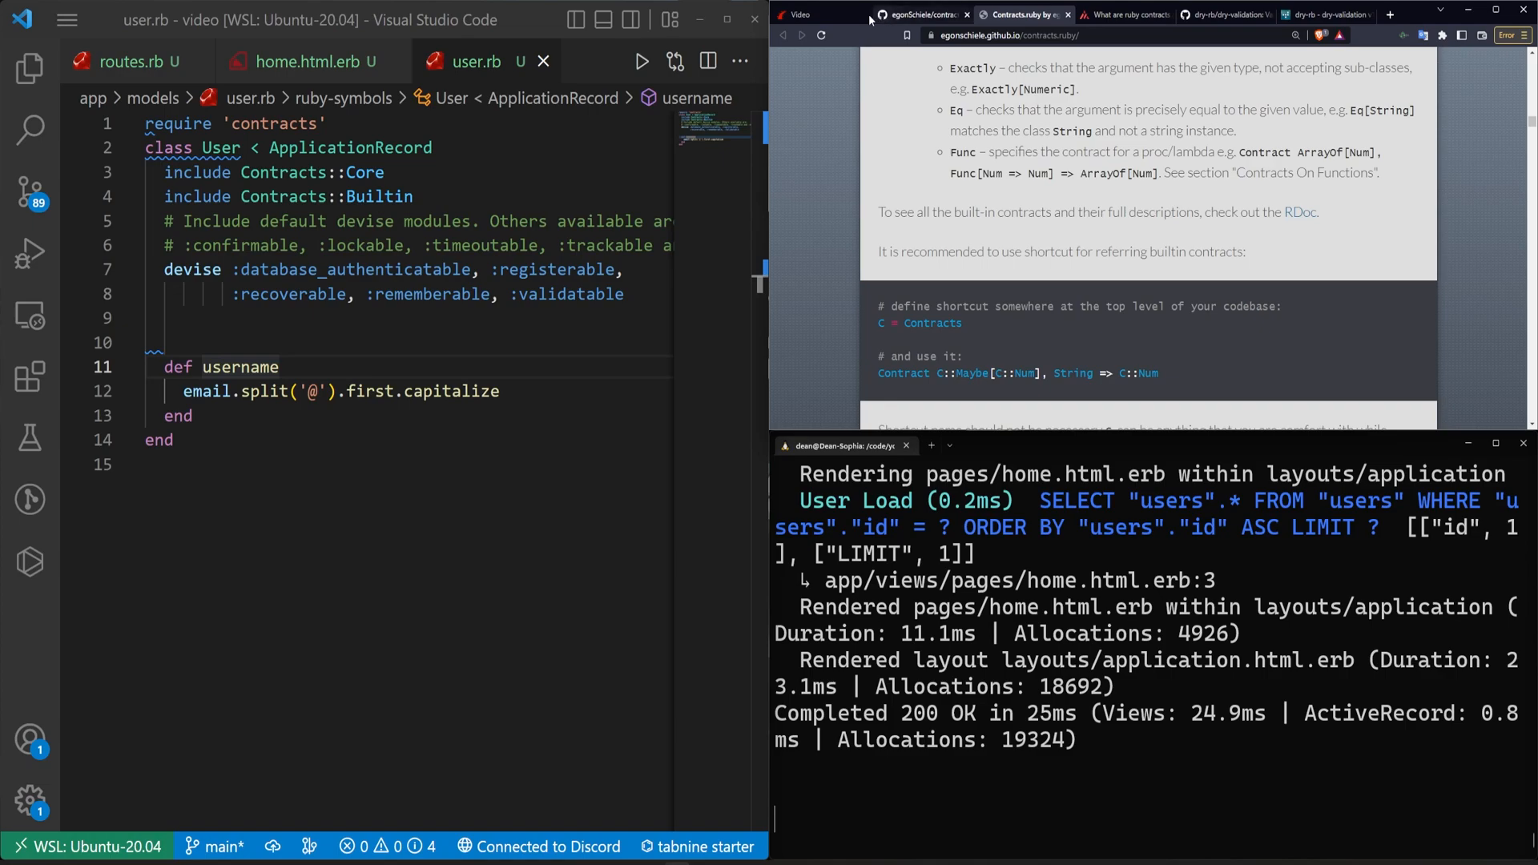
{"action": "left_click", "coordinate": [799, 14]}
{"action": "type", "text": "Contract String =>"}
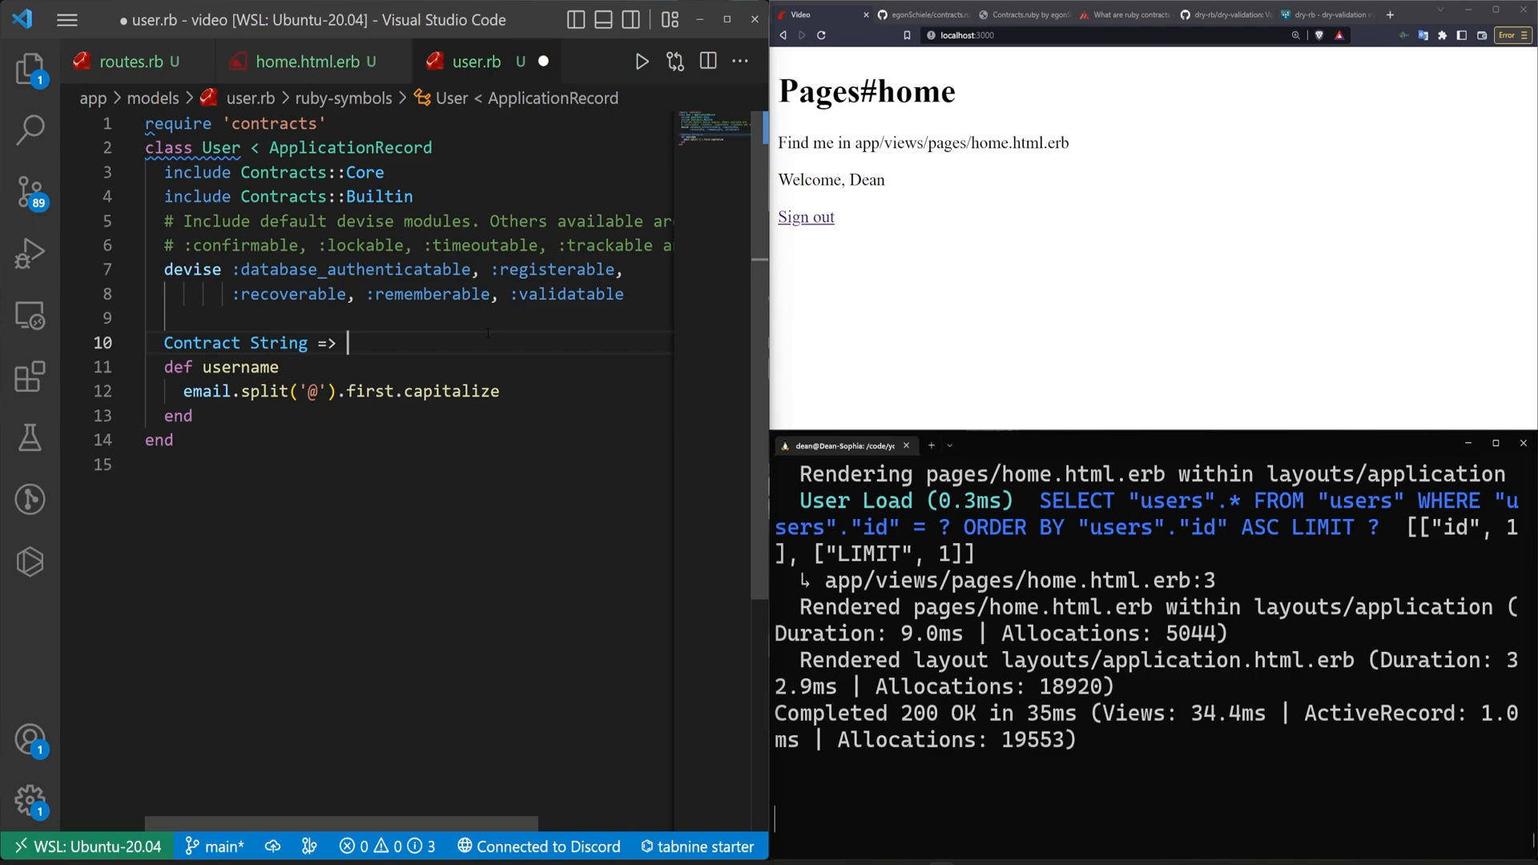
- Check the contracts docs again and complete the username contract as String => Num
{"action": "left_click", "coordinate": [1020, 14]}
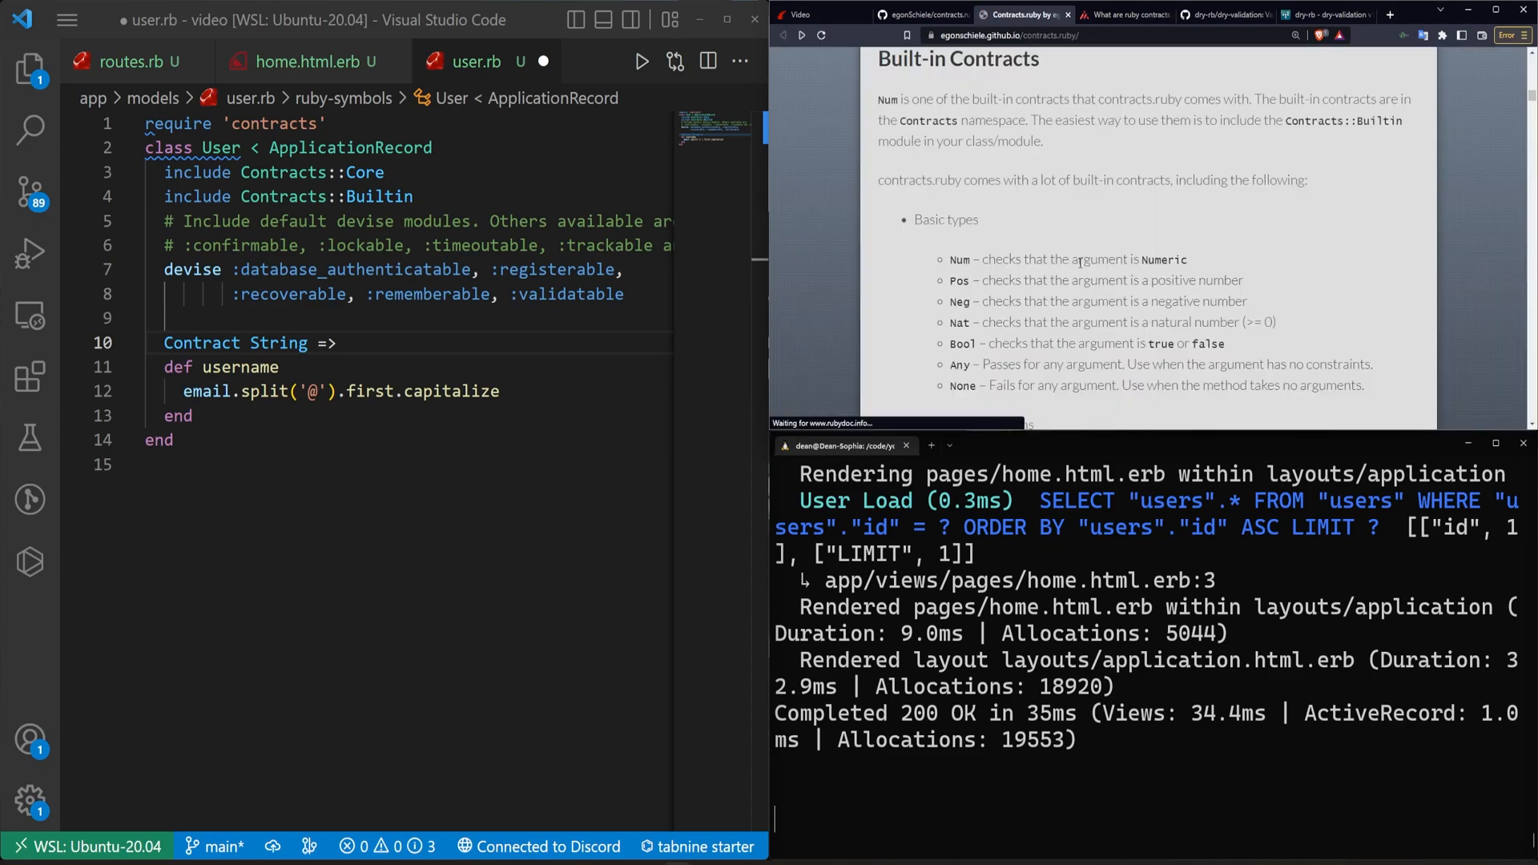
{"action": "type", "text": "Num"}
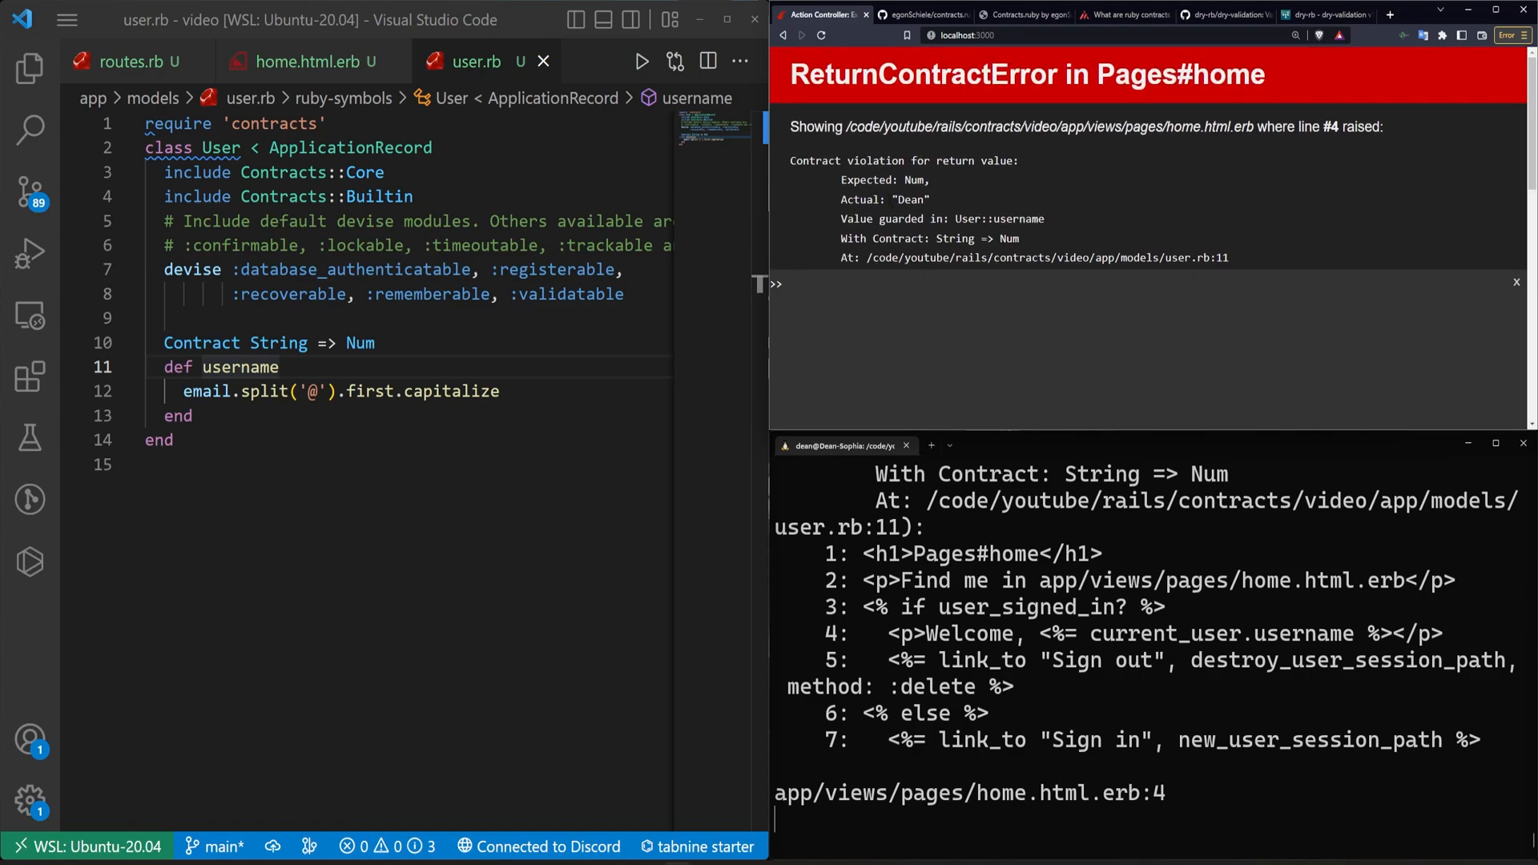
{"action": "scroll", "scroll_direction": "down", "scroll_amount": 3}
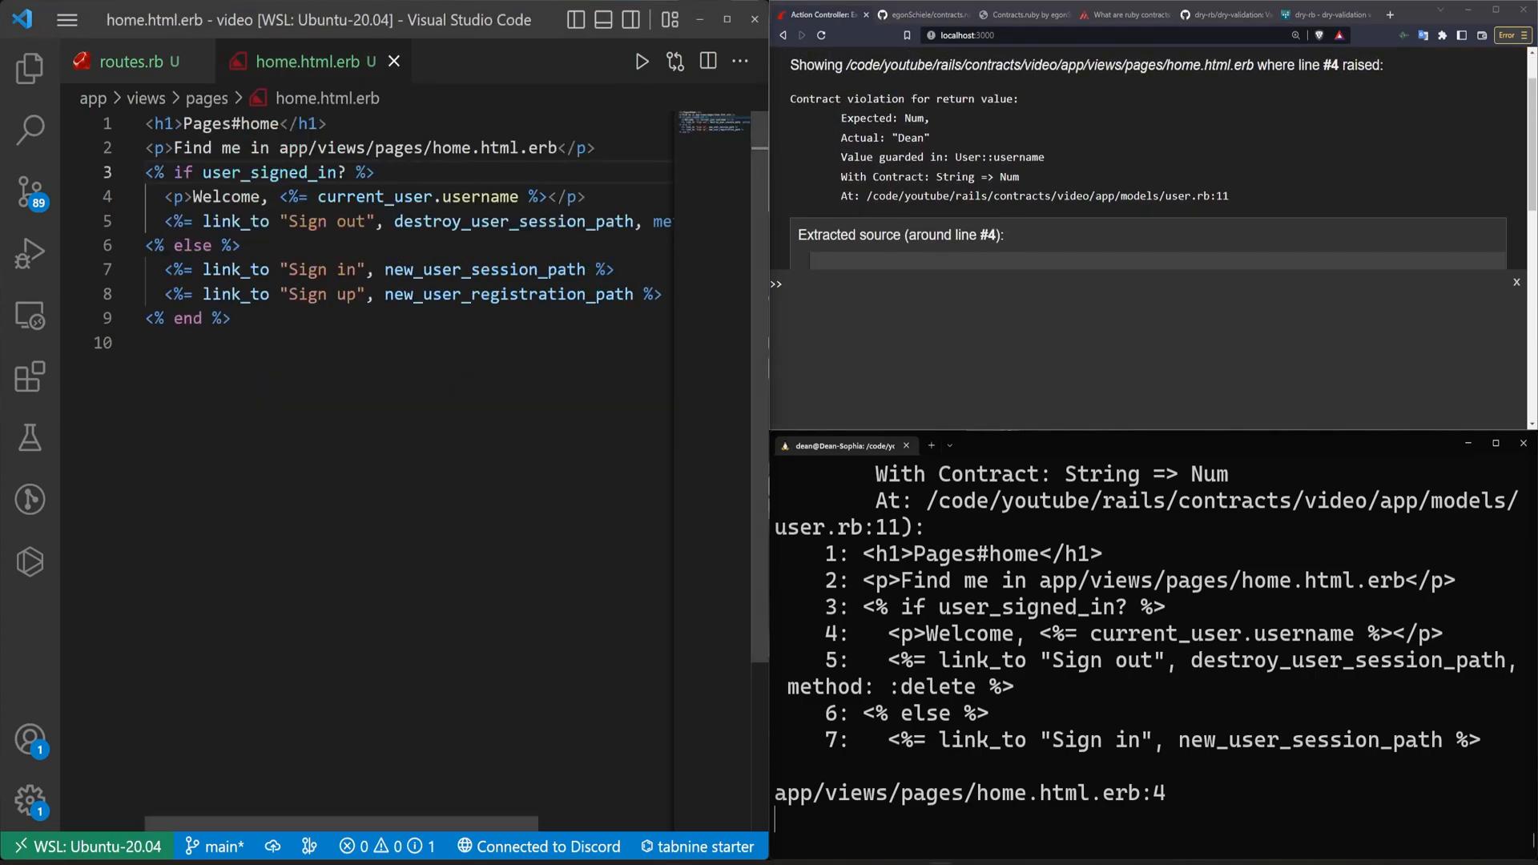
{"action": "left_click", "coordinate": [499, 196]}
{"action": "type", "text": "y"}
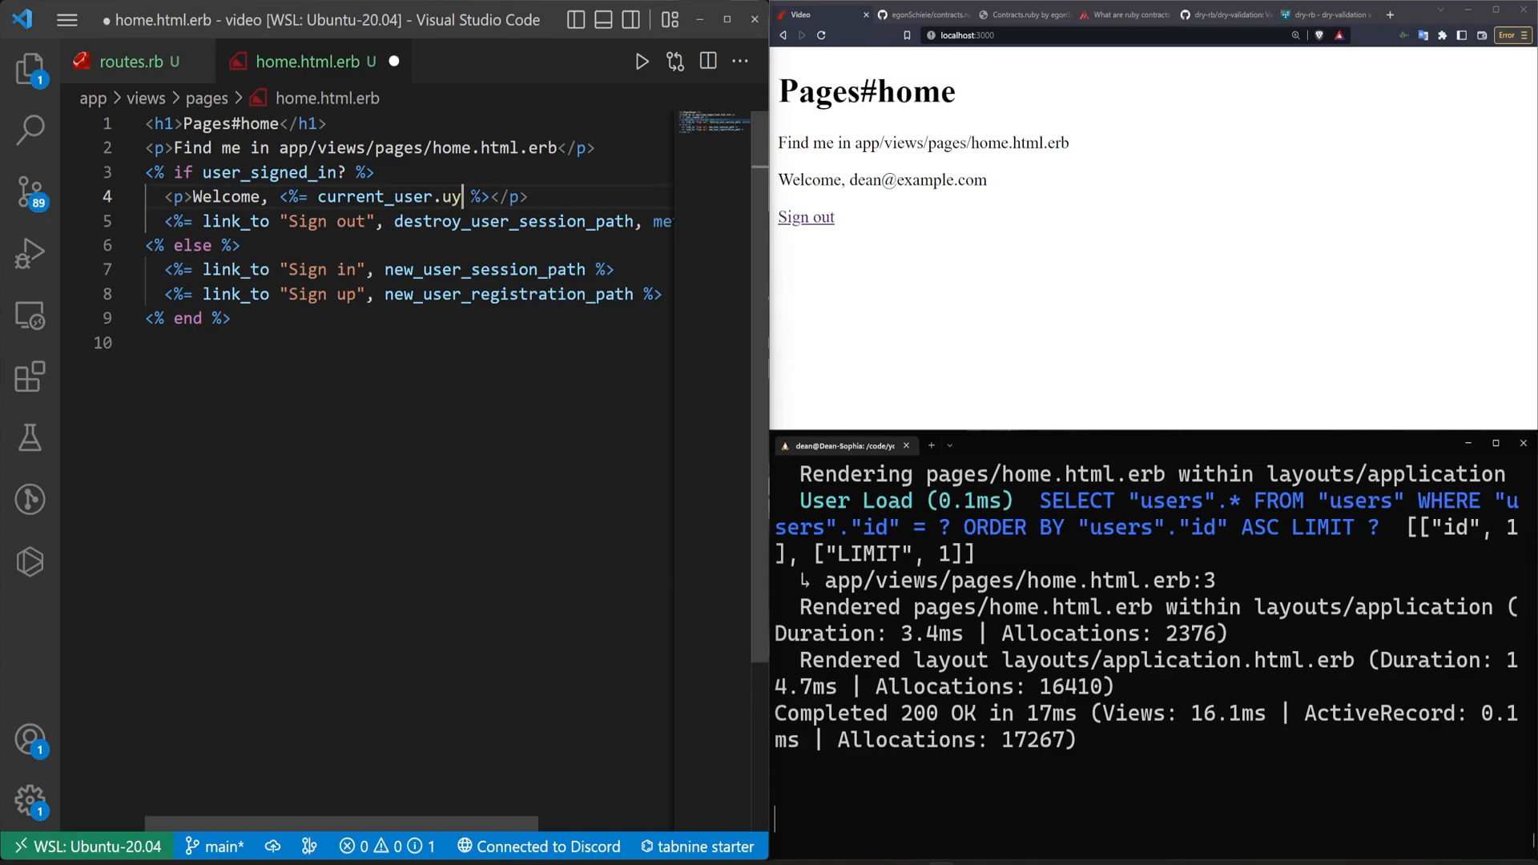
{"action": "type", "text": "sername"}
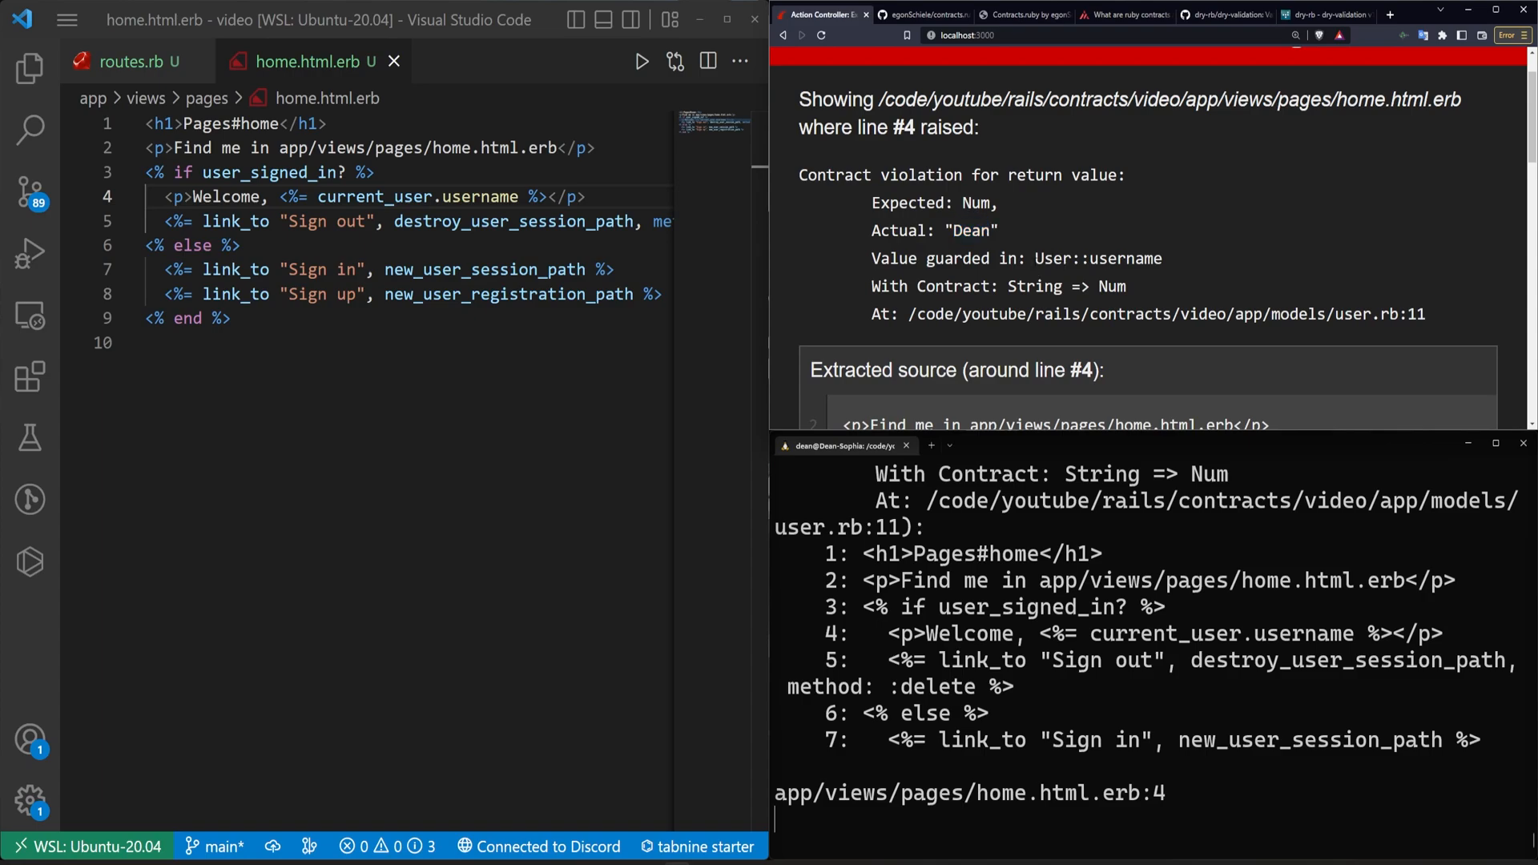
{"action": "double_click", "coordinate": [1050, 258]}
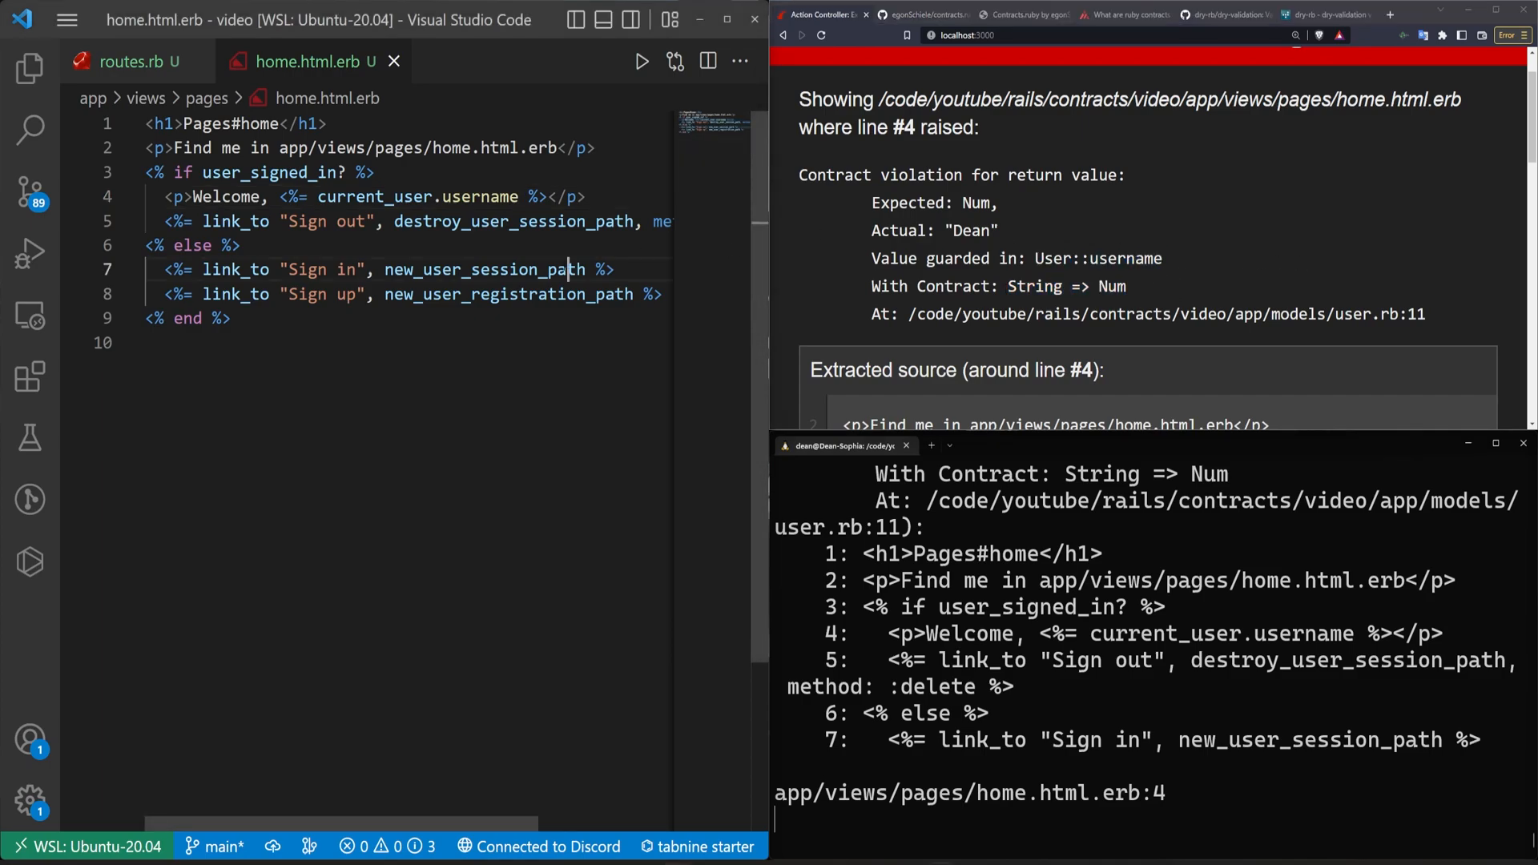
{"action": "left_click", "coordinate": [476, 60]}
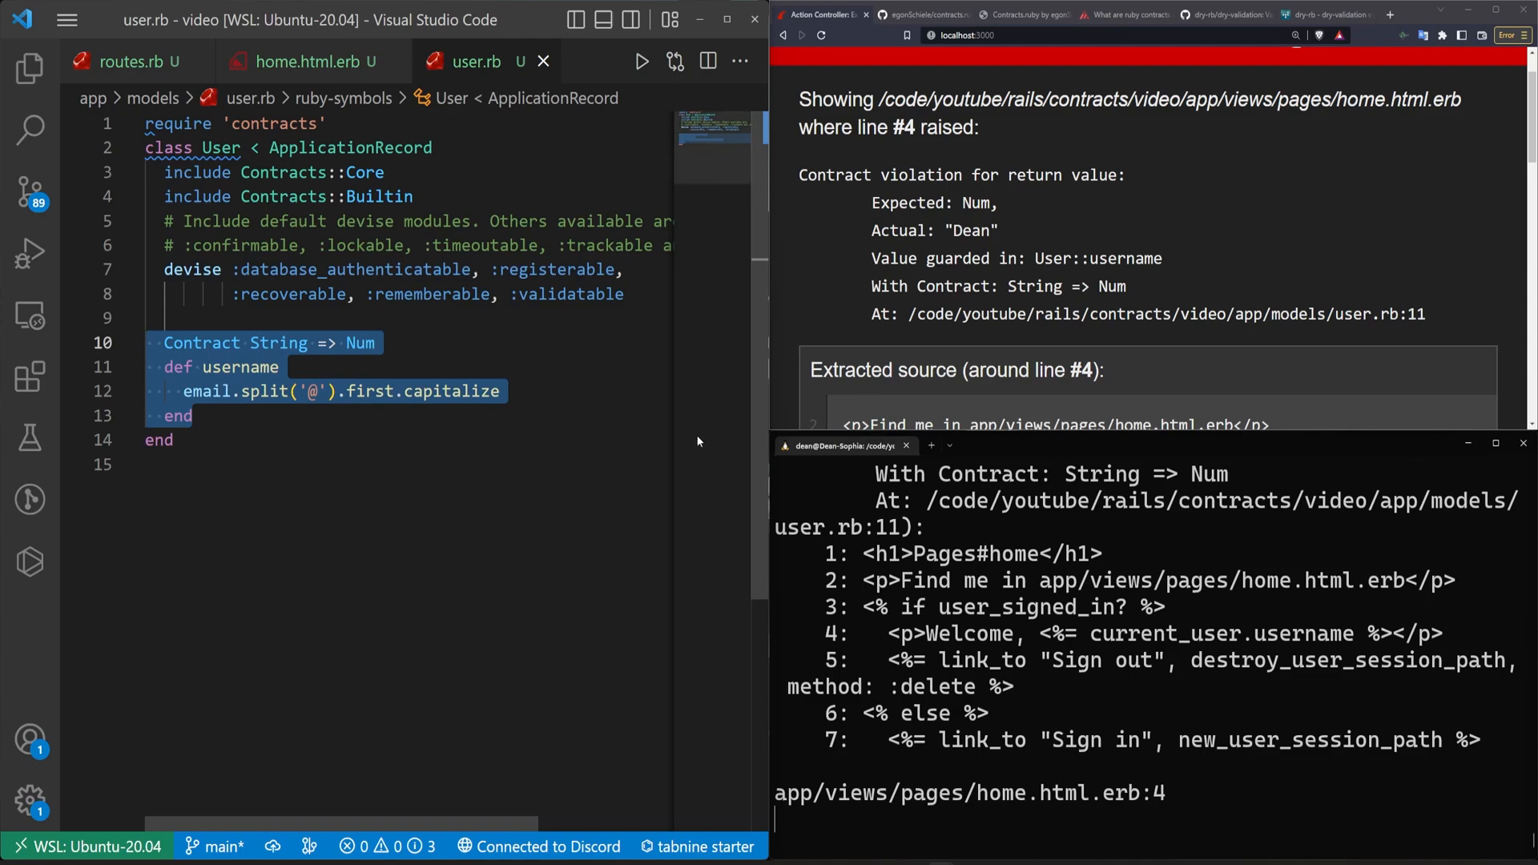
- Change the return type to String, wrap the argument in Maybe[], and rename the parameter to apple
{"action": "type", "text": "S"}
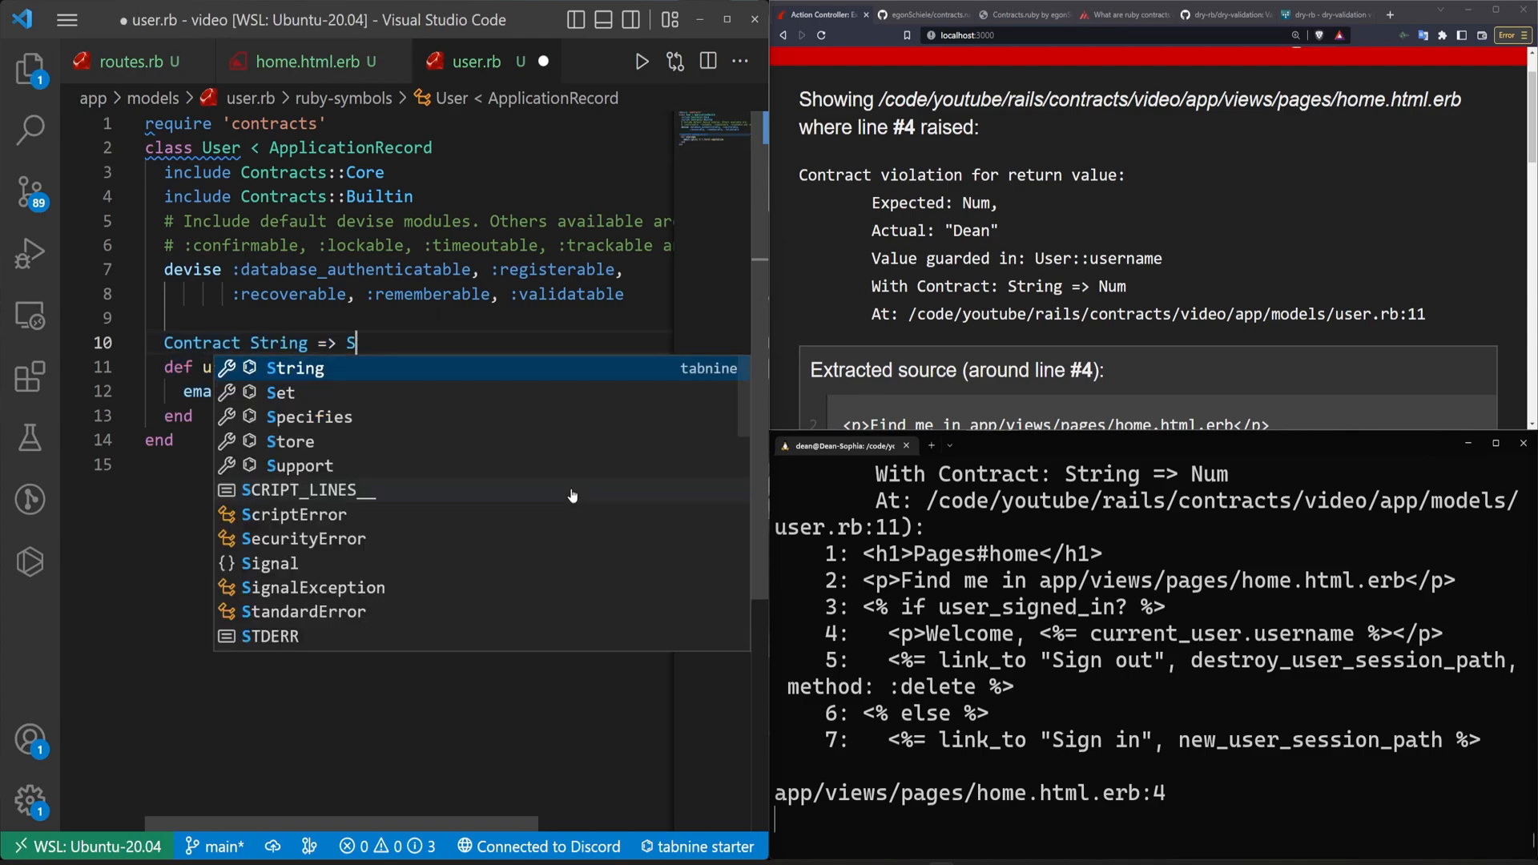
{"action": "type", "text": "tring"}
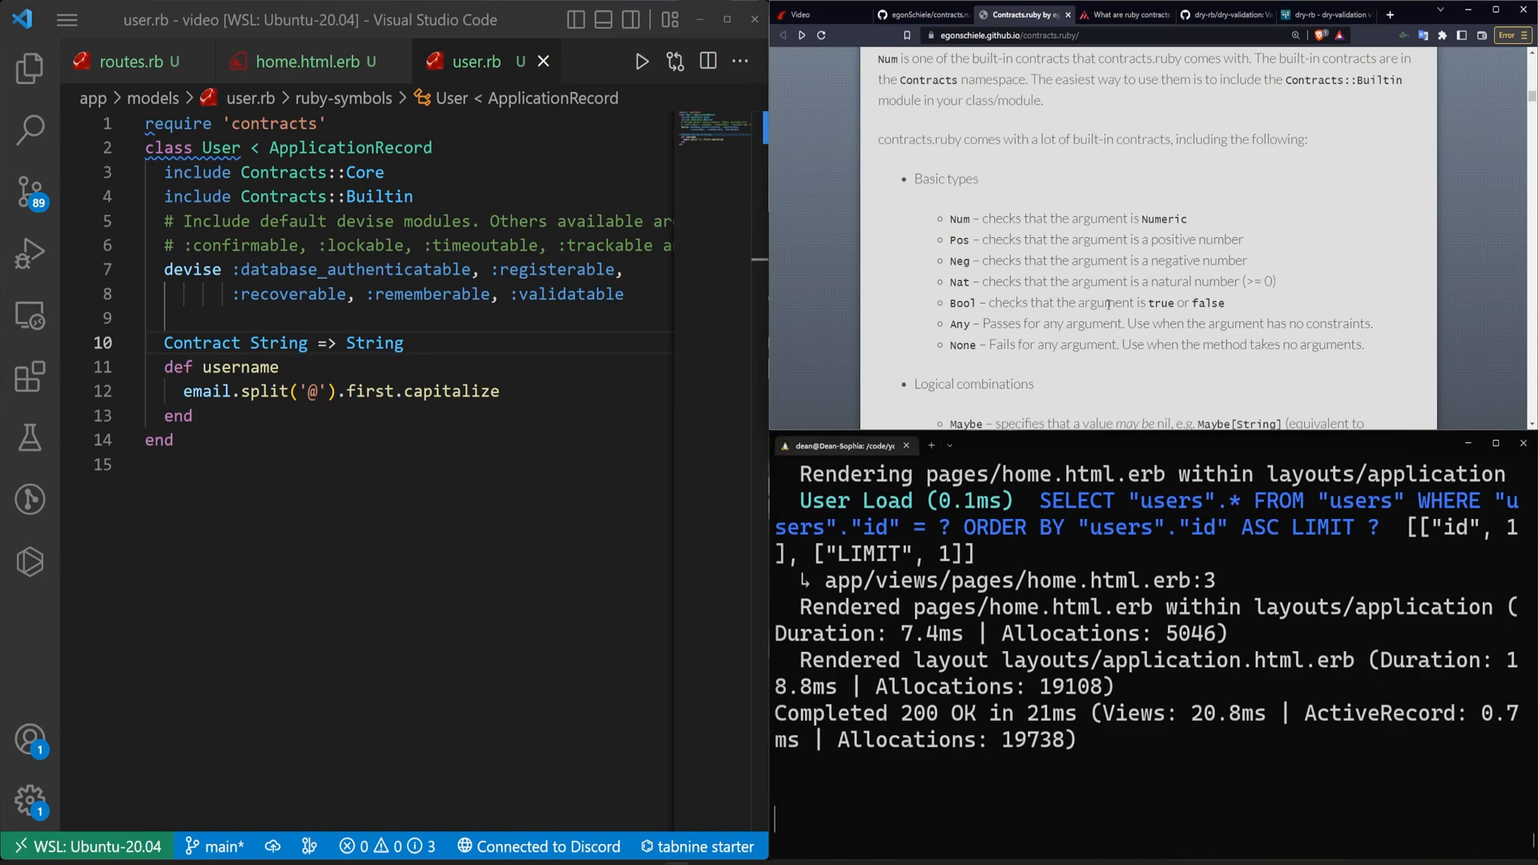
{"action": "scroll", "scroll_direction": "down", "scroll_amount": 3}
{"action": "type", "text": "("}
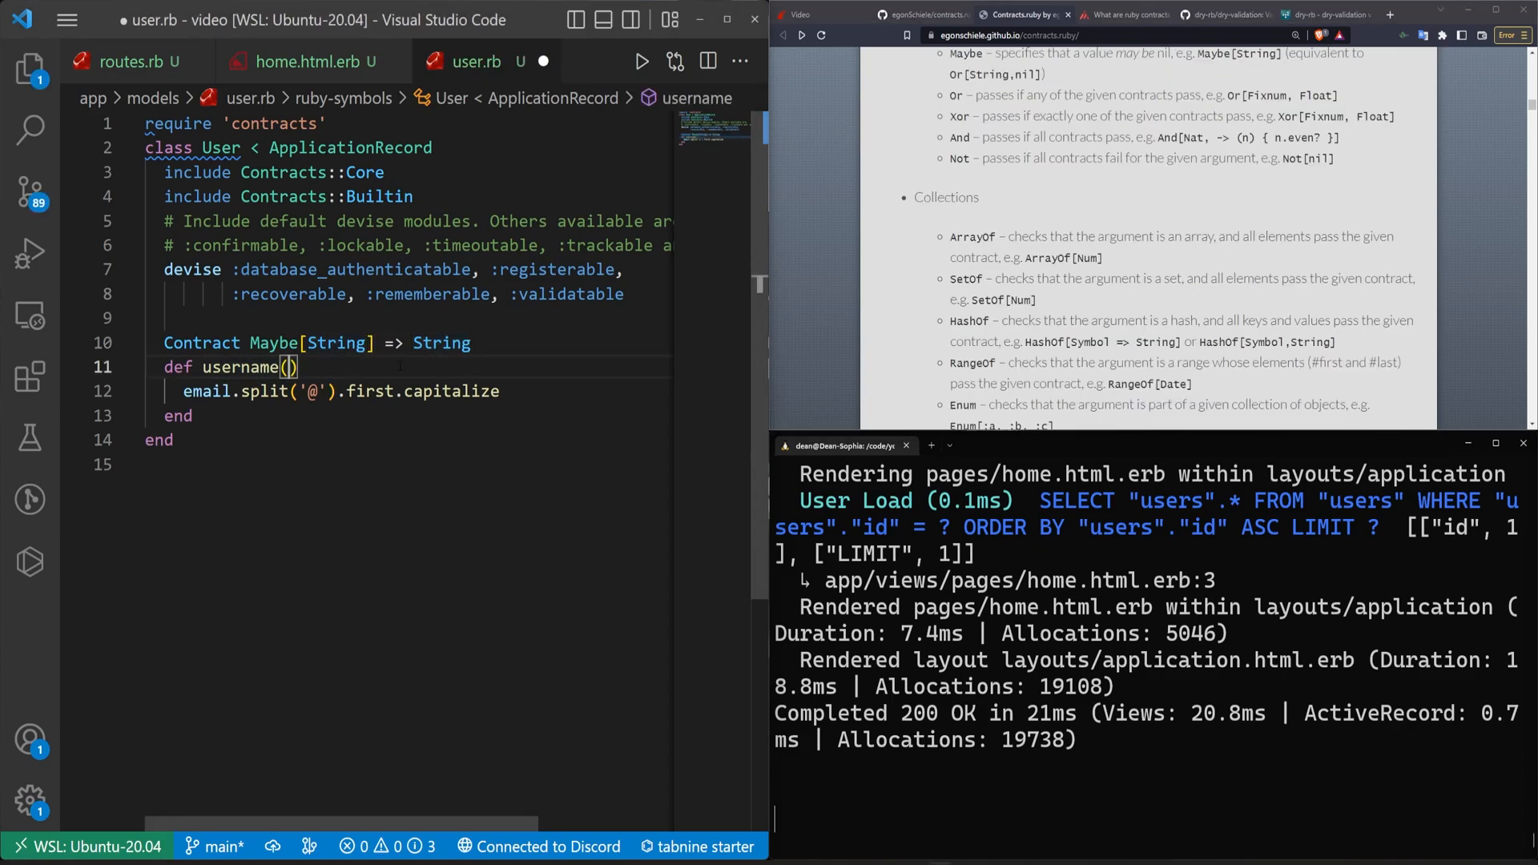
{"action": "type", "text": "number"}
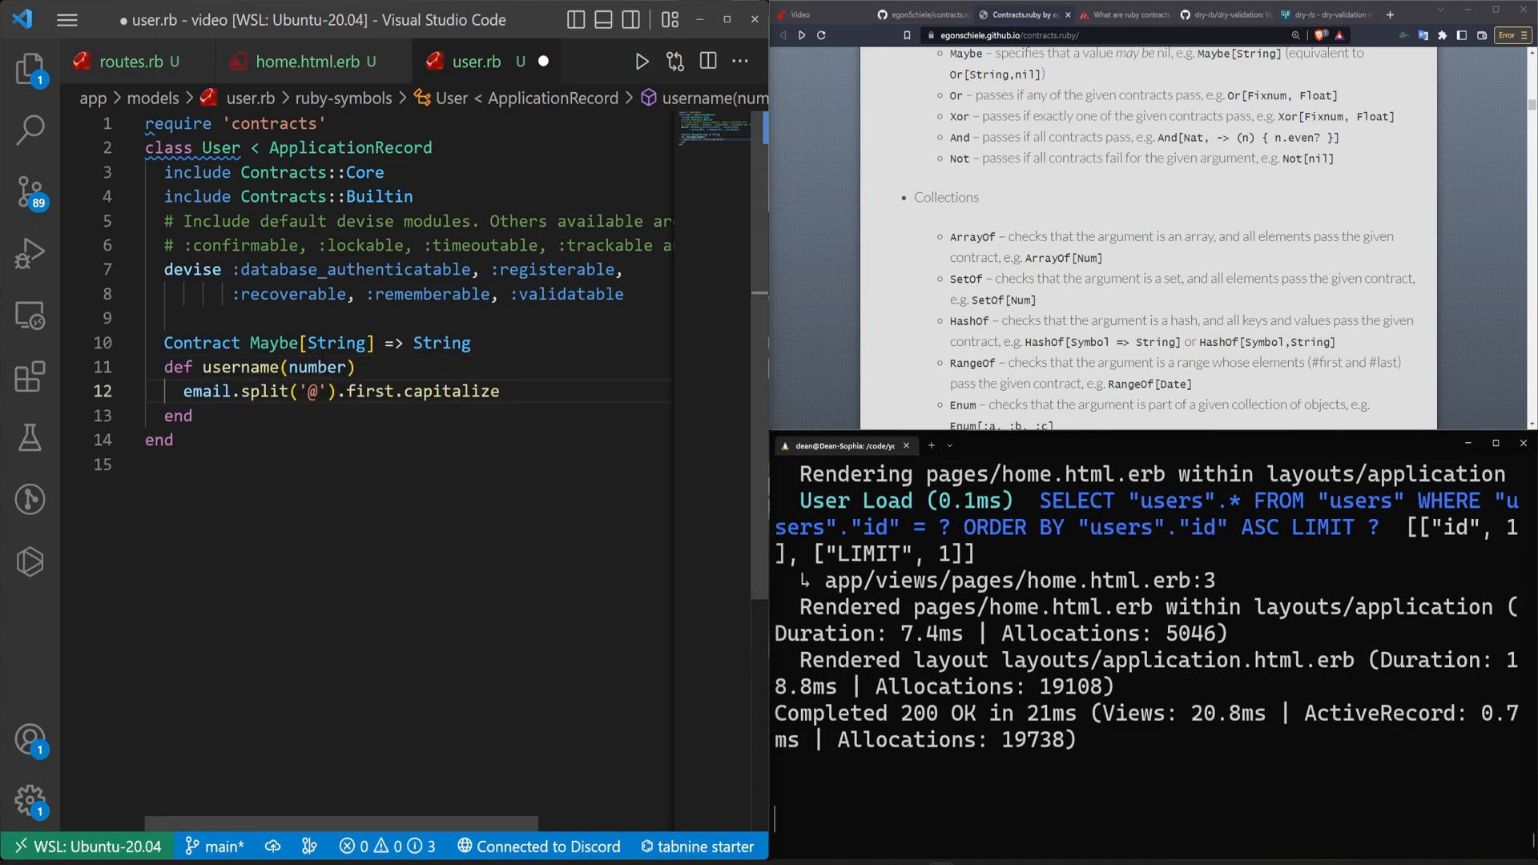
{"action": "double_click", "coordinate": [316, 367]}
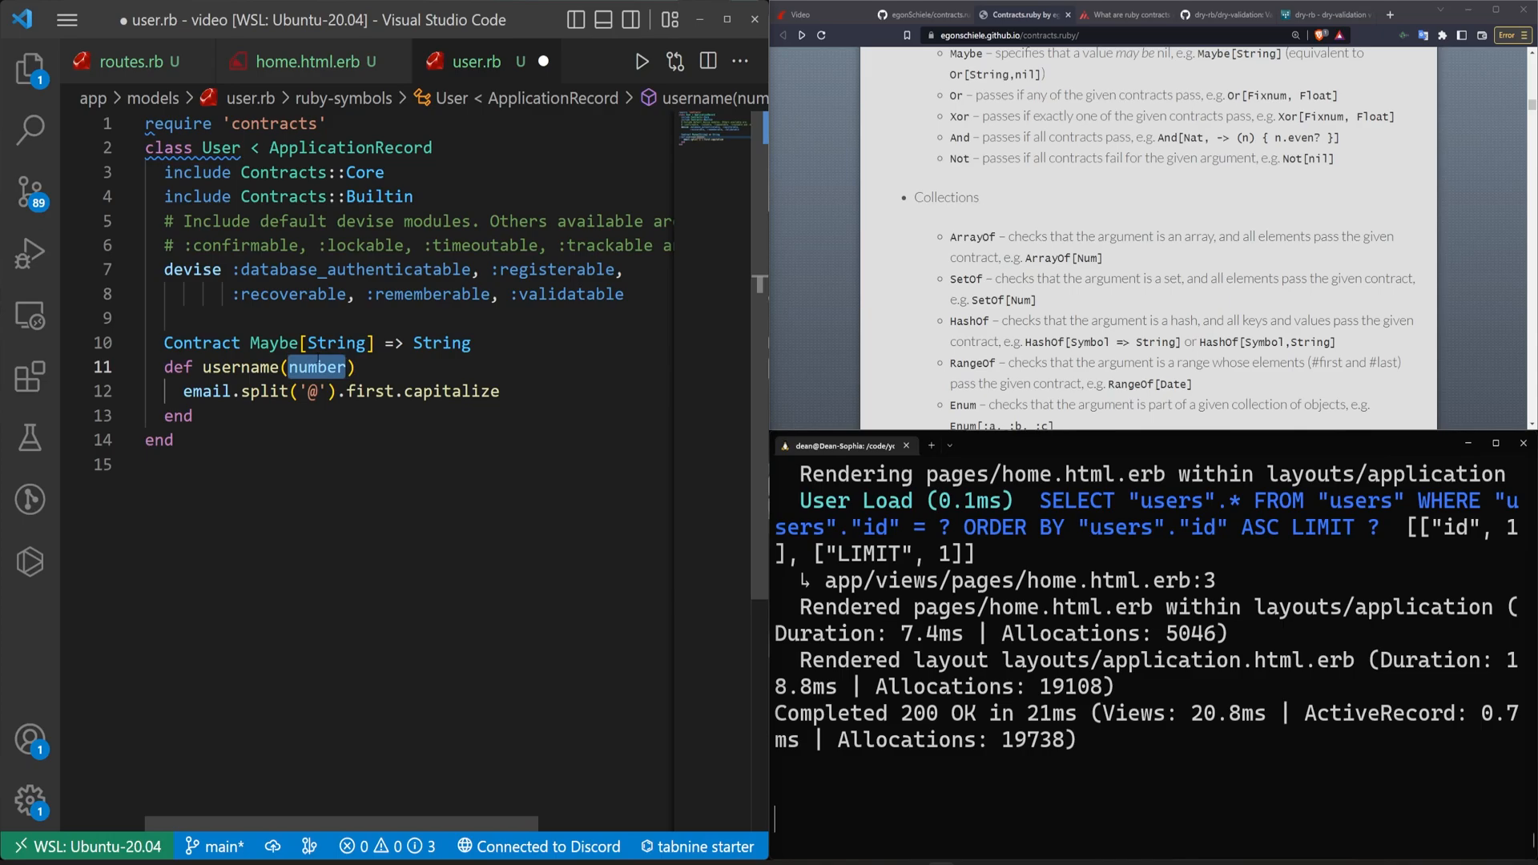
{"action": "type", "text": "apple"}
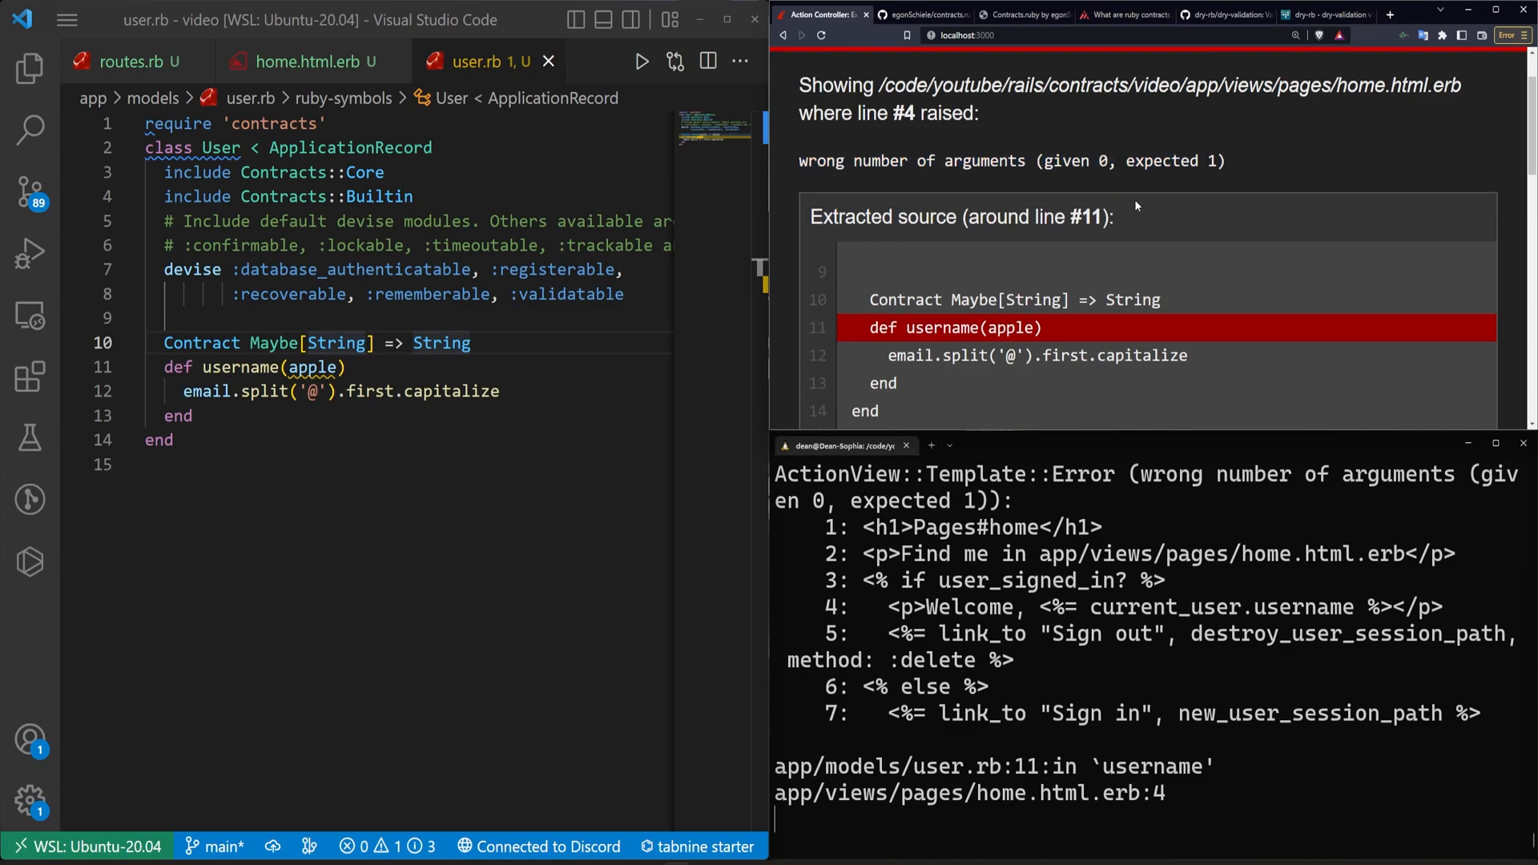
- Pass the argument ("string") to the username call in home.html.erb
{"action": "left_click", "coordinate": [305, 60]}
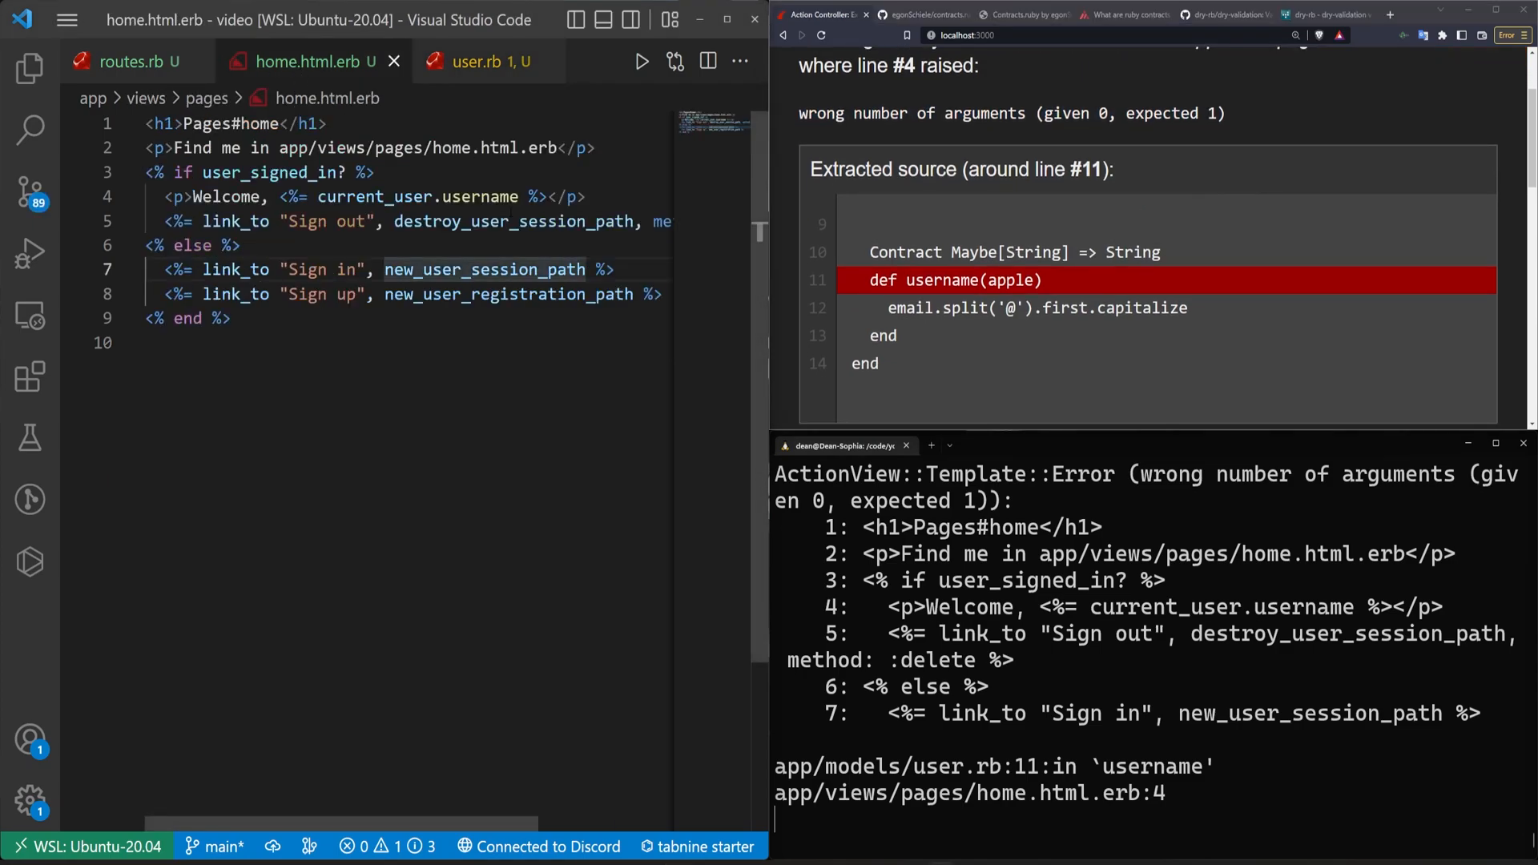
{"action": "type", "text": "()"}
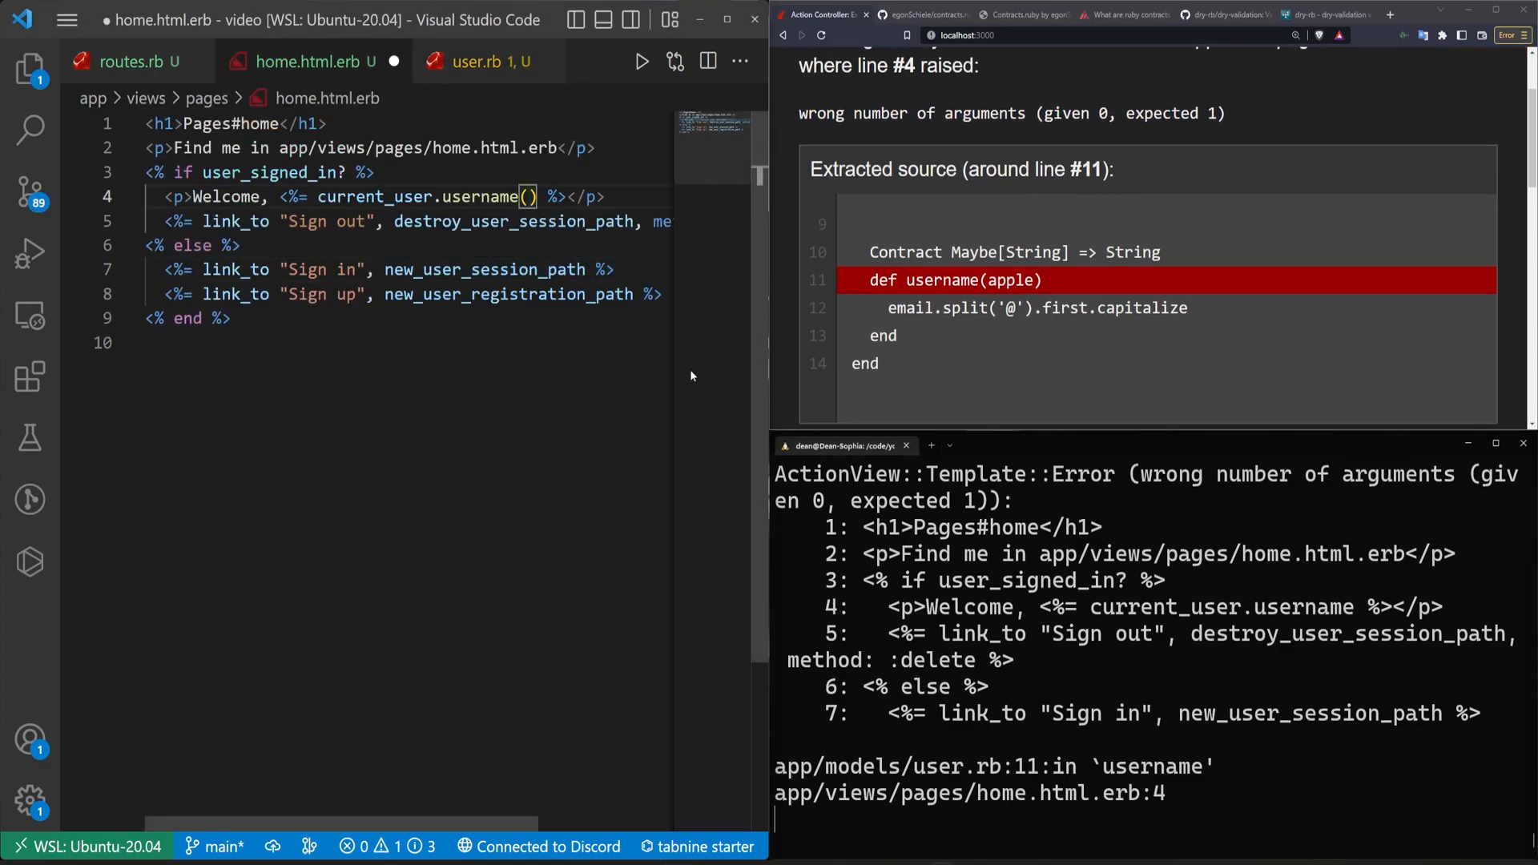
{"action": "type", "text": "\"string\""}
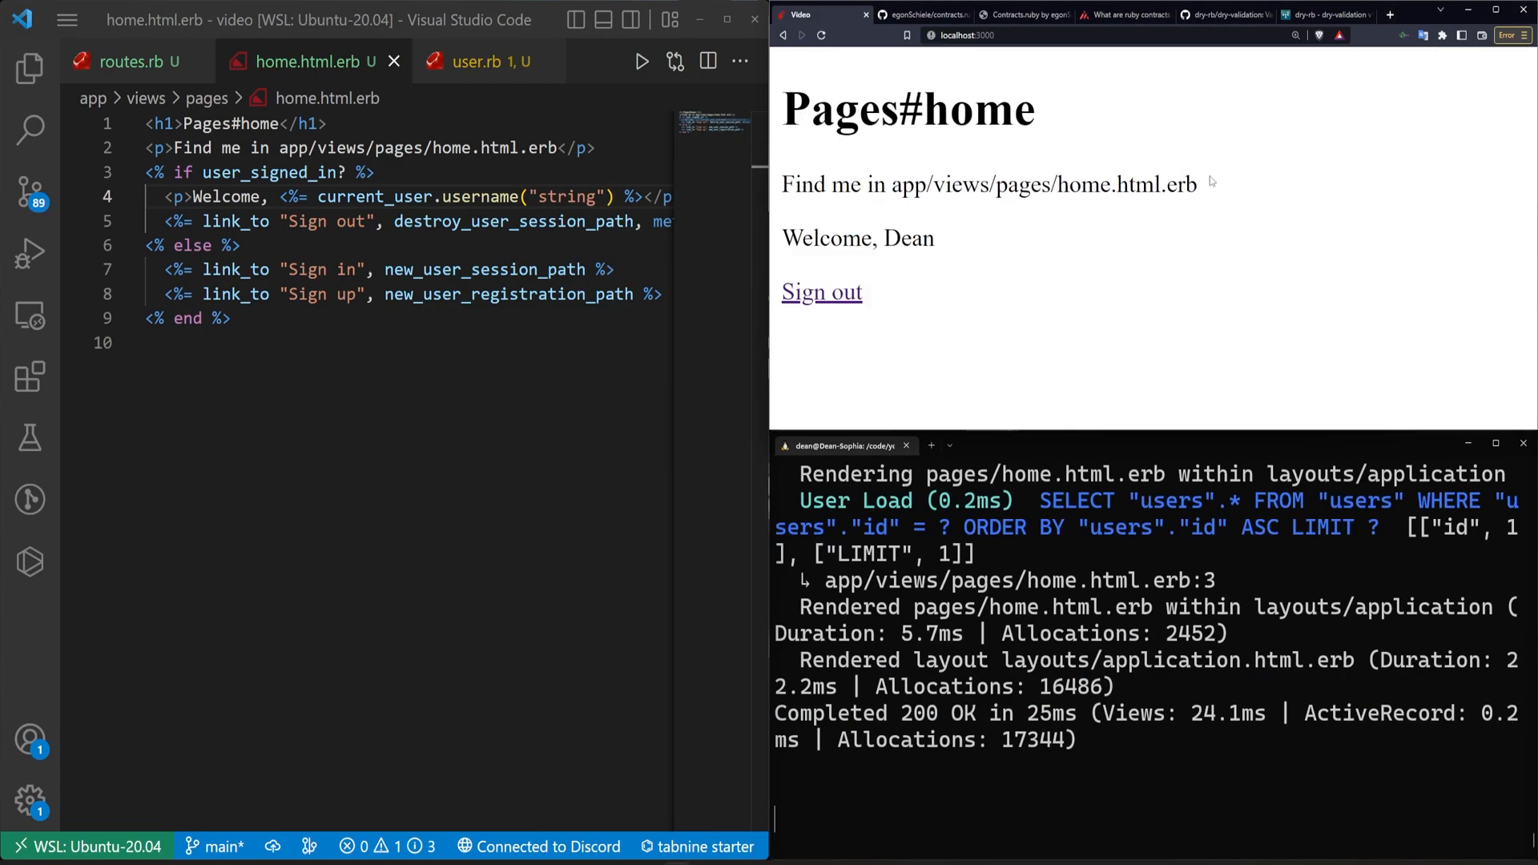
- Change the argument to 4, inspect the String-or-nil contract violation, then return to user.rb
{"action": "double_click", "coordinate": [577, 196]}
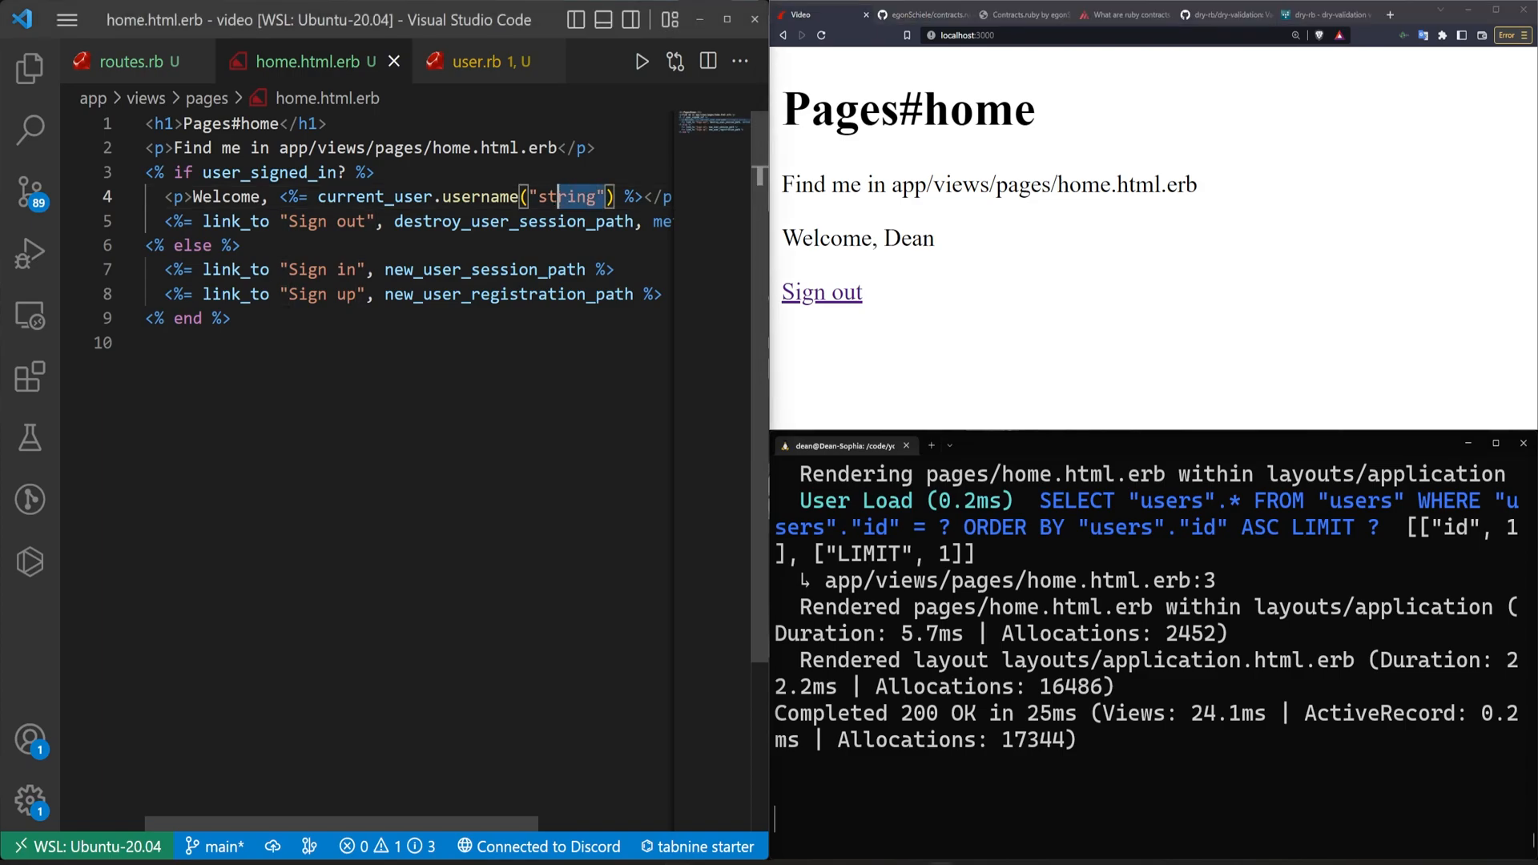
{"action": "type", "text": "4"}
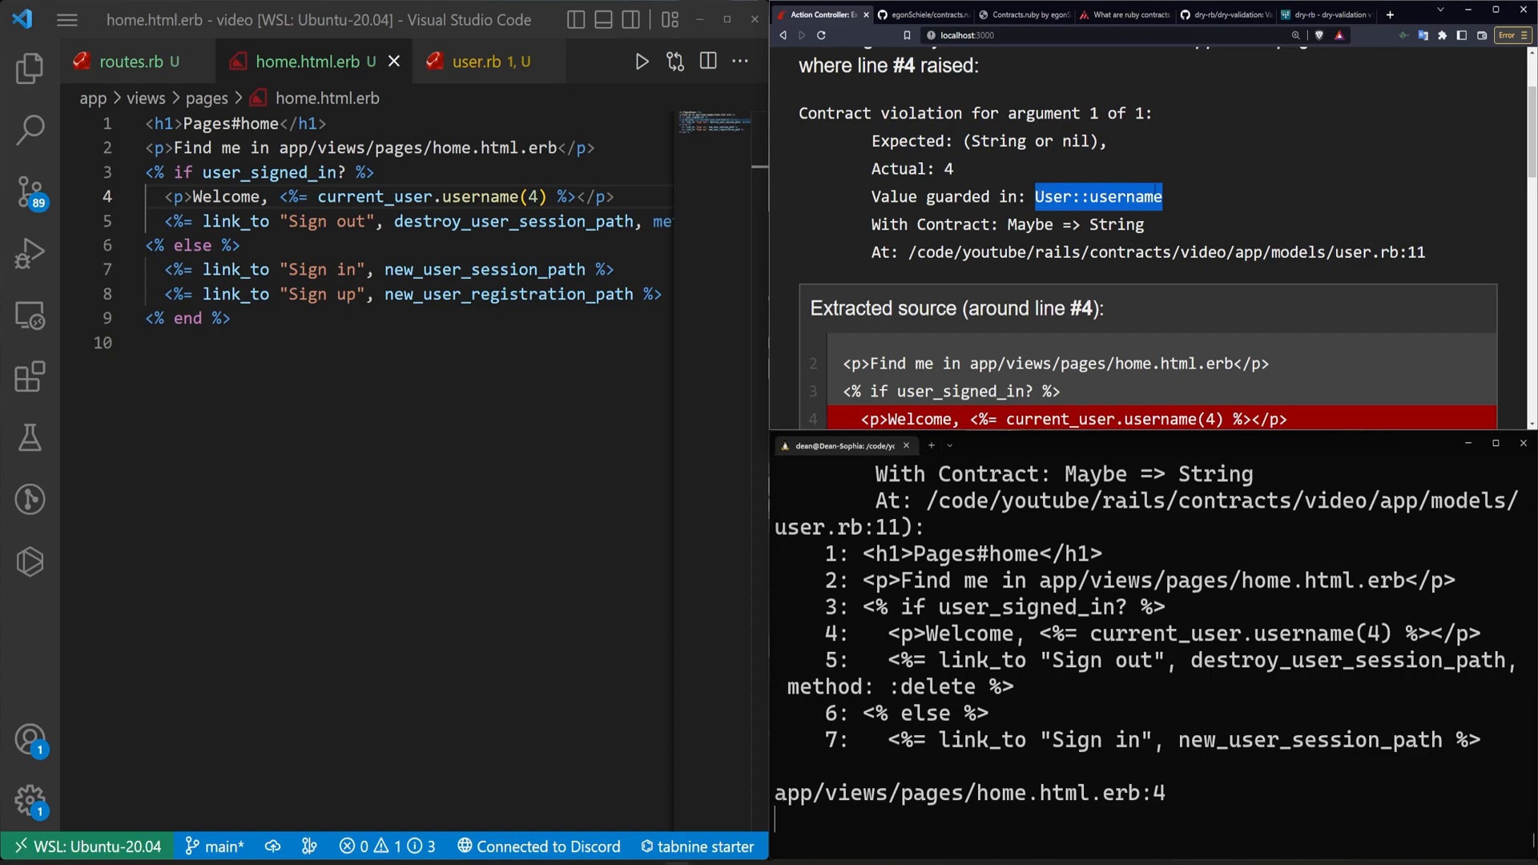
{"action": "mouse_move", "coordinate": [1094, 165]}
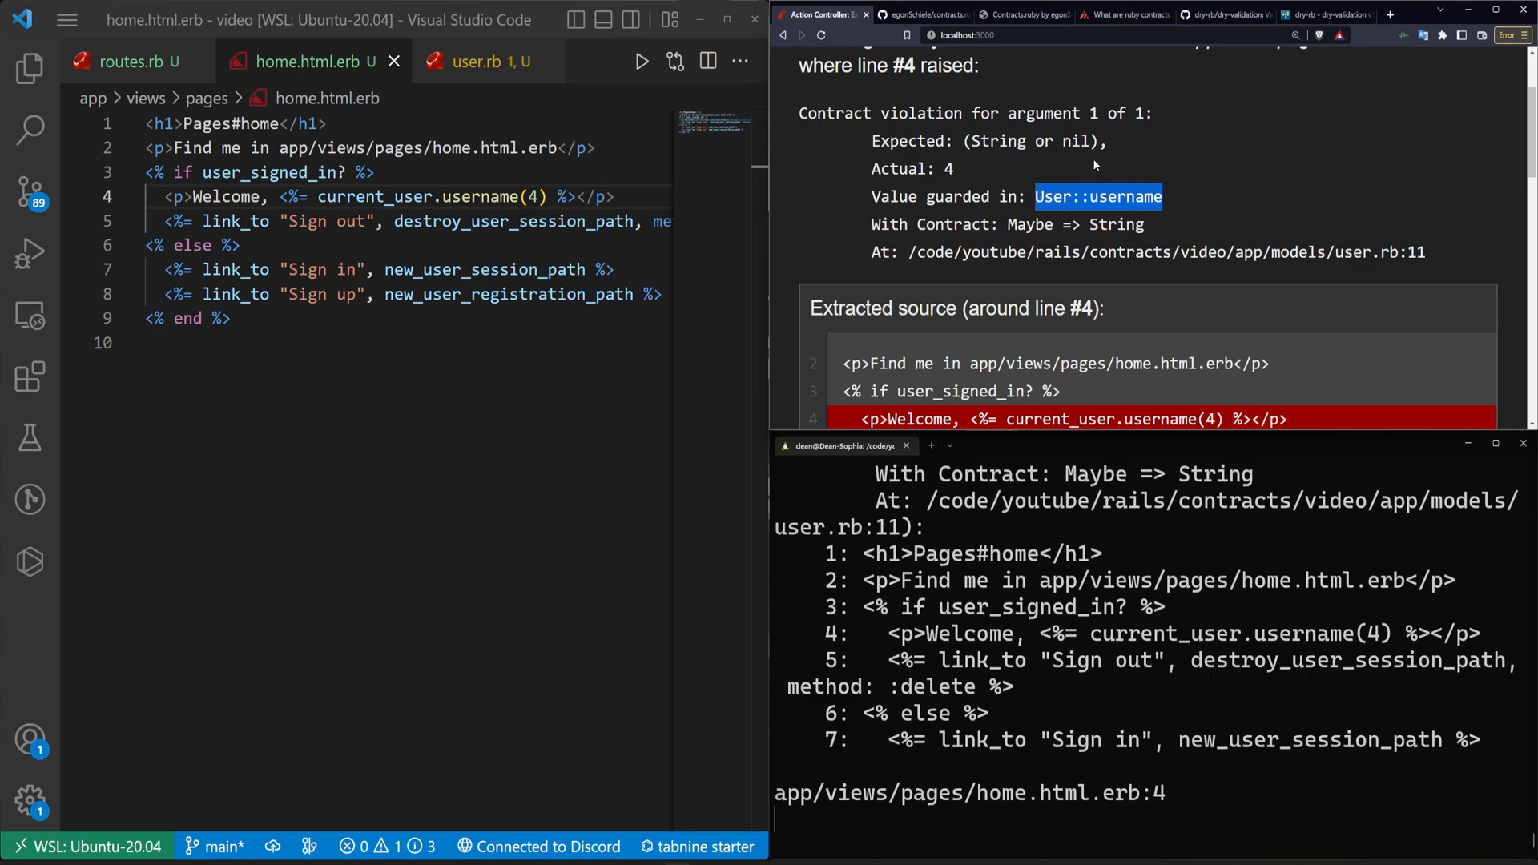
{"action": "double_click", "coordinate": [1071, 141]}
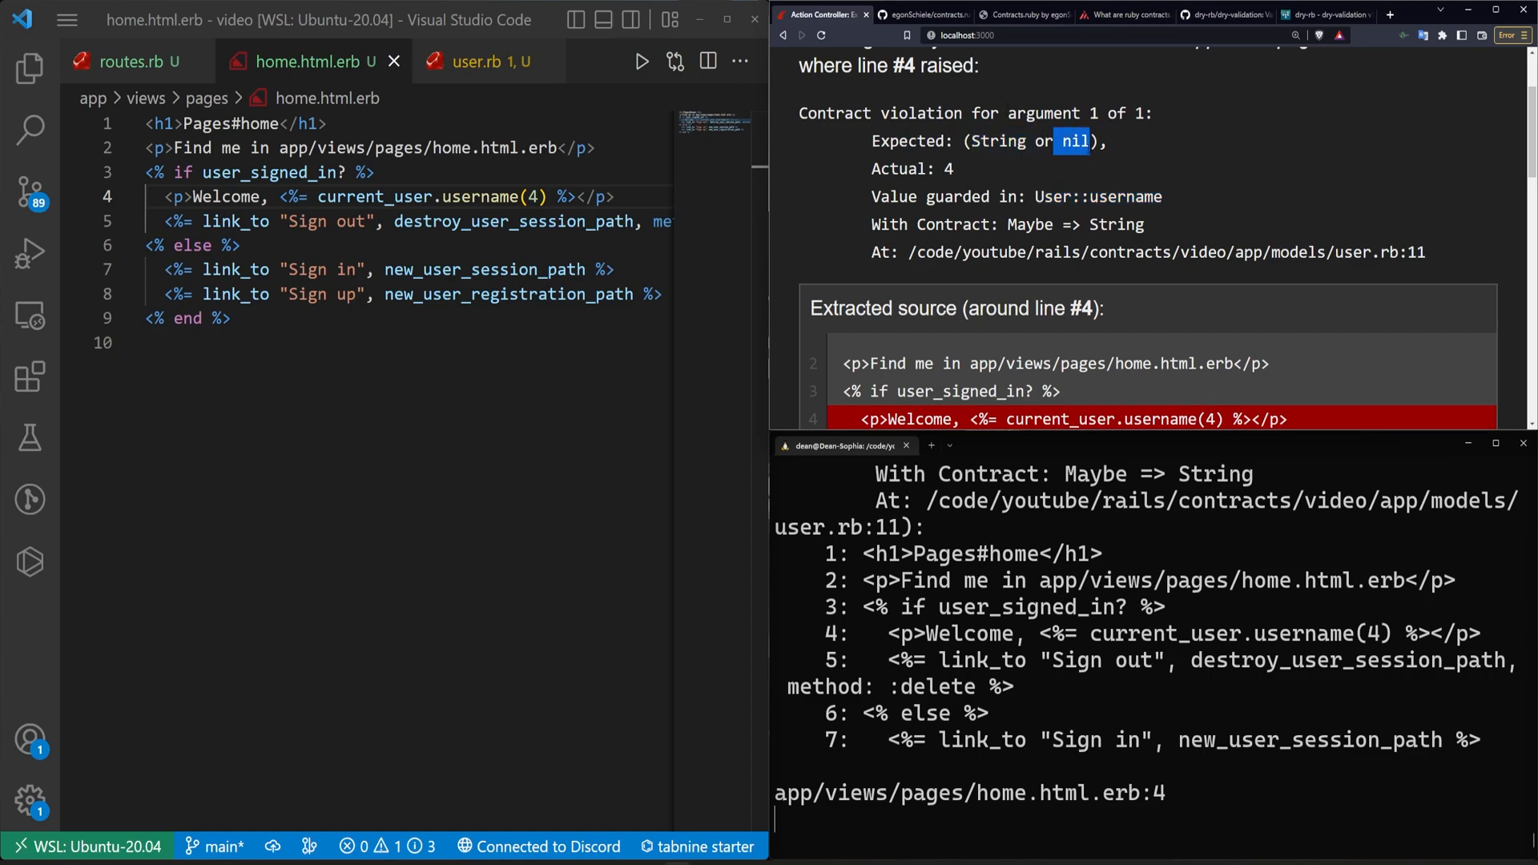
{"action": "left_click", "coordinate": [538, 196]}
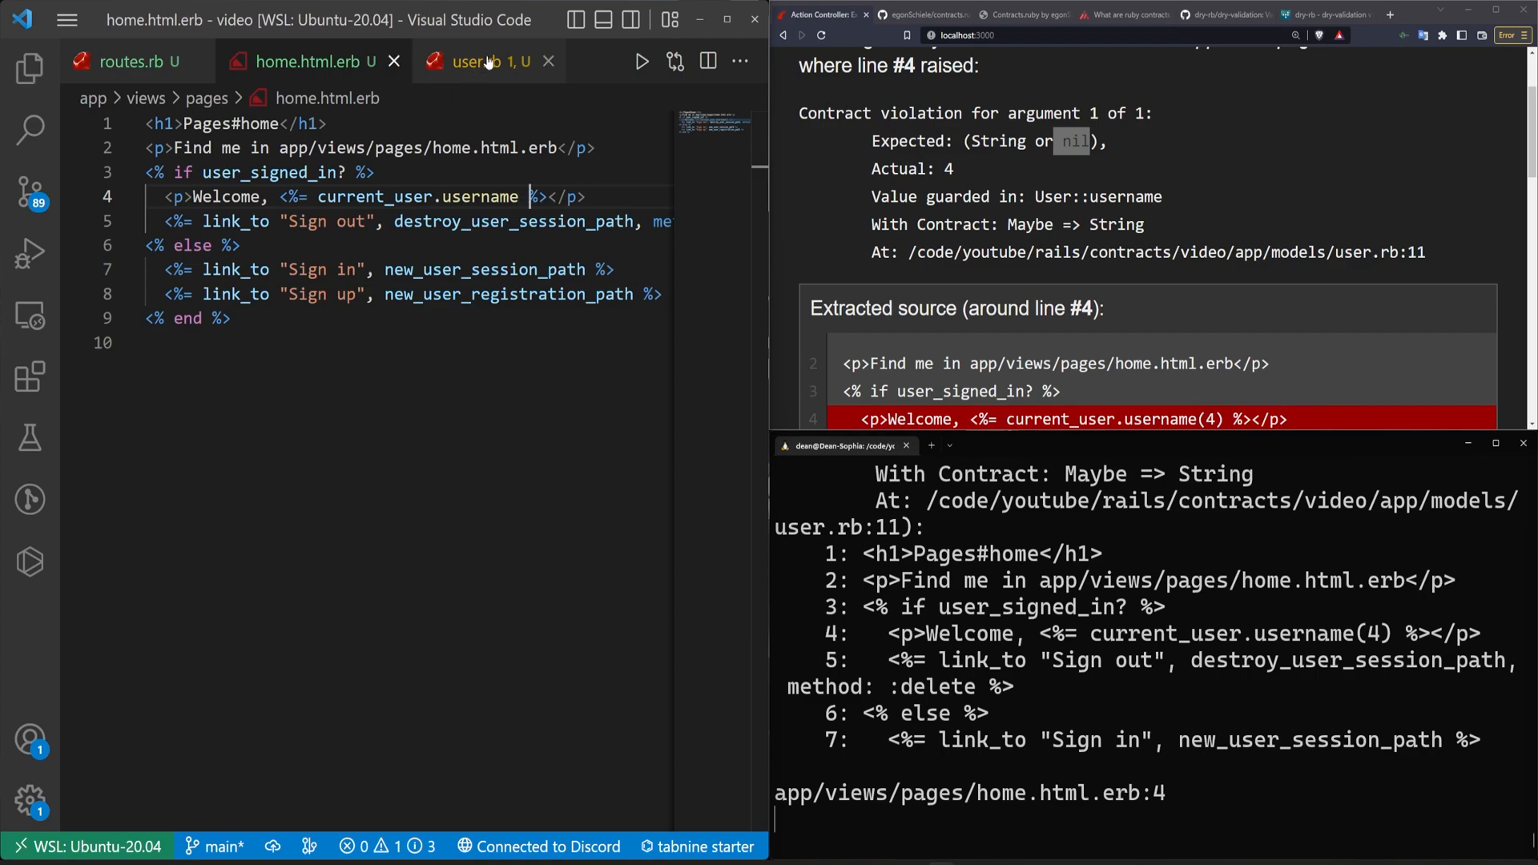
{"action": "left_click", "coordinate": [482, 61]}
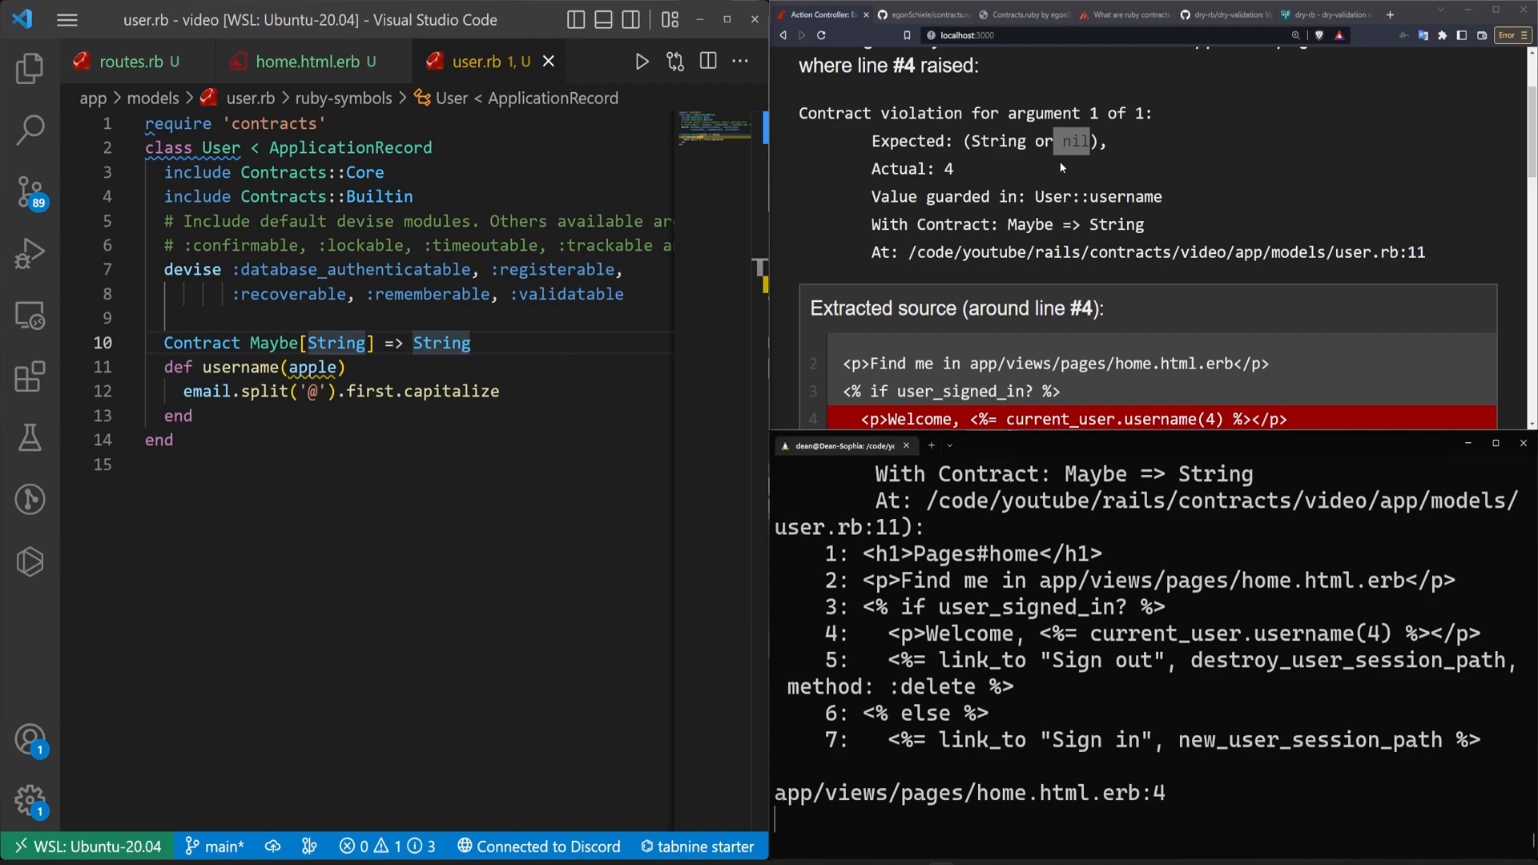
- Read the Ruby Contracts article to its conclusion, highlight a sentence, and select the username contract block
{"action": "left_click", "coordinate": [1124, 14]}
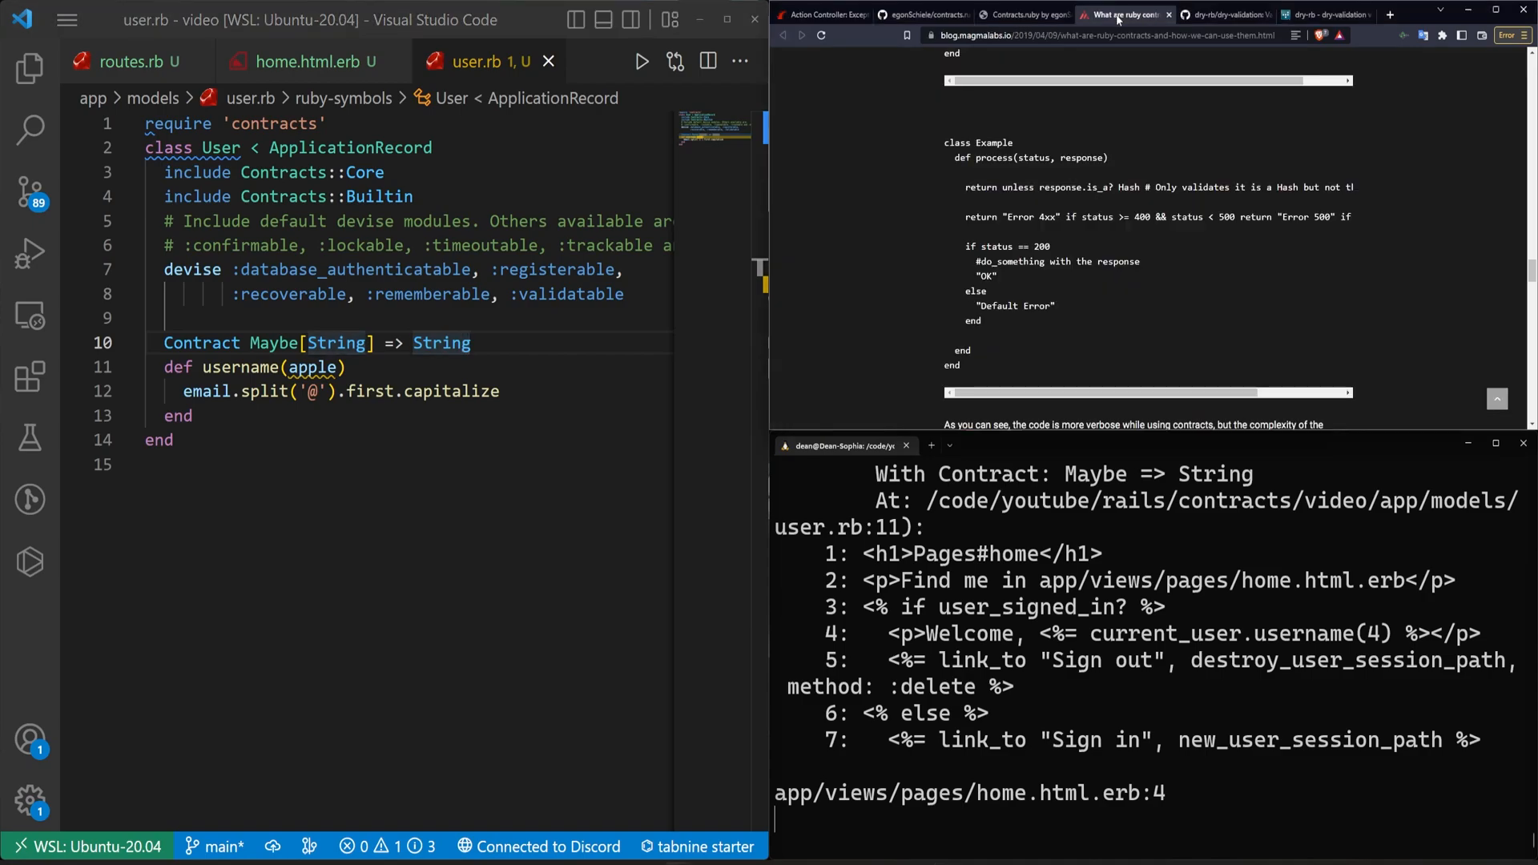
{"action": "scroll", "scroll_direction": "down", "scroll_amount": 3}
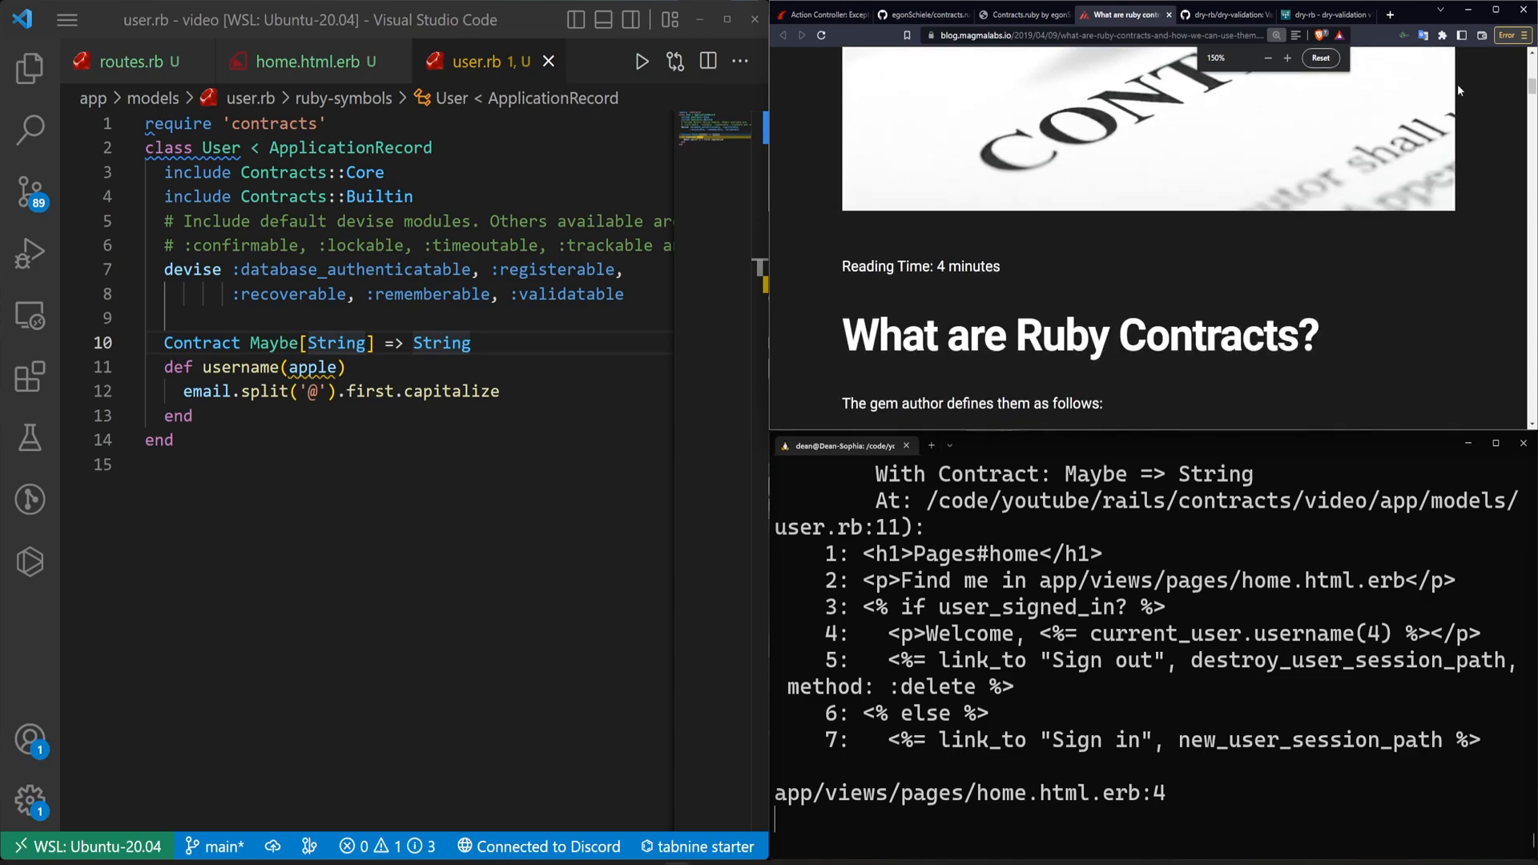
{"action": "scroll", "scroll_direction": "down", "scroll_amount": 3}
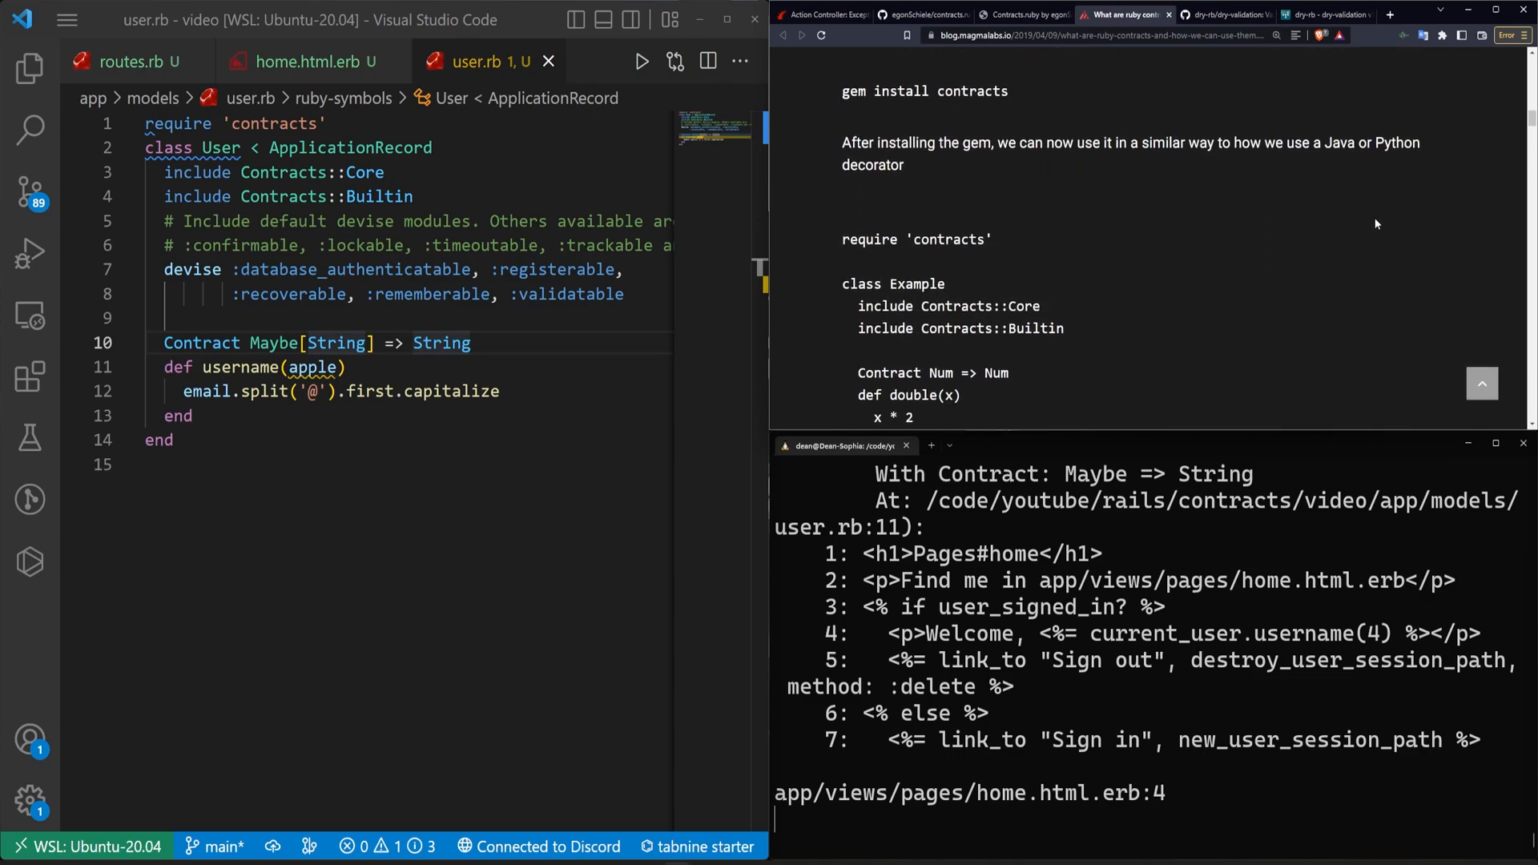
{"action": "scroll", "scroll_direction": "down", "scroll_amount": 3}
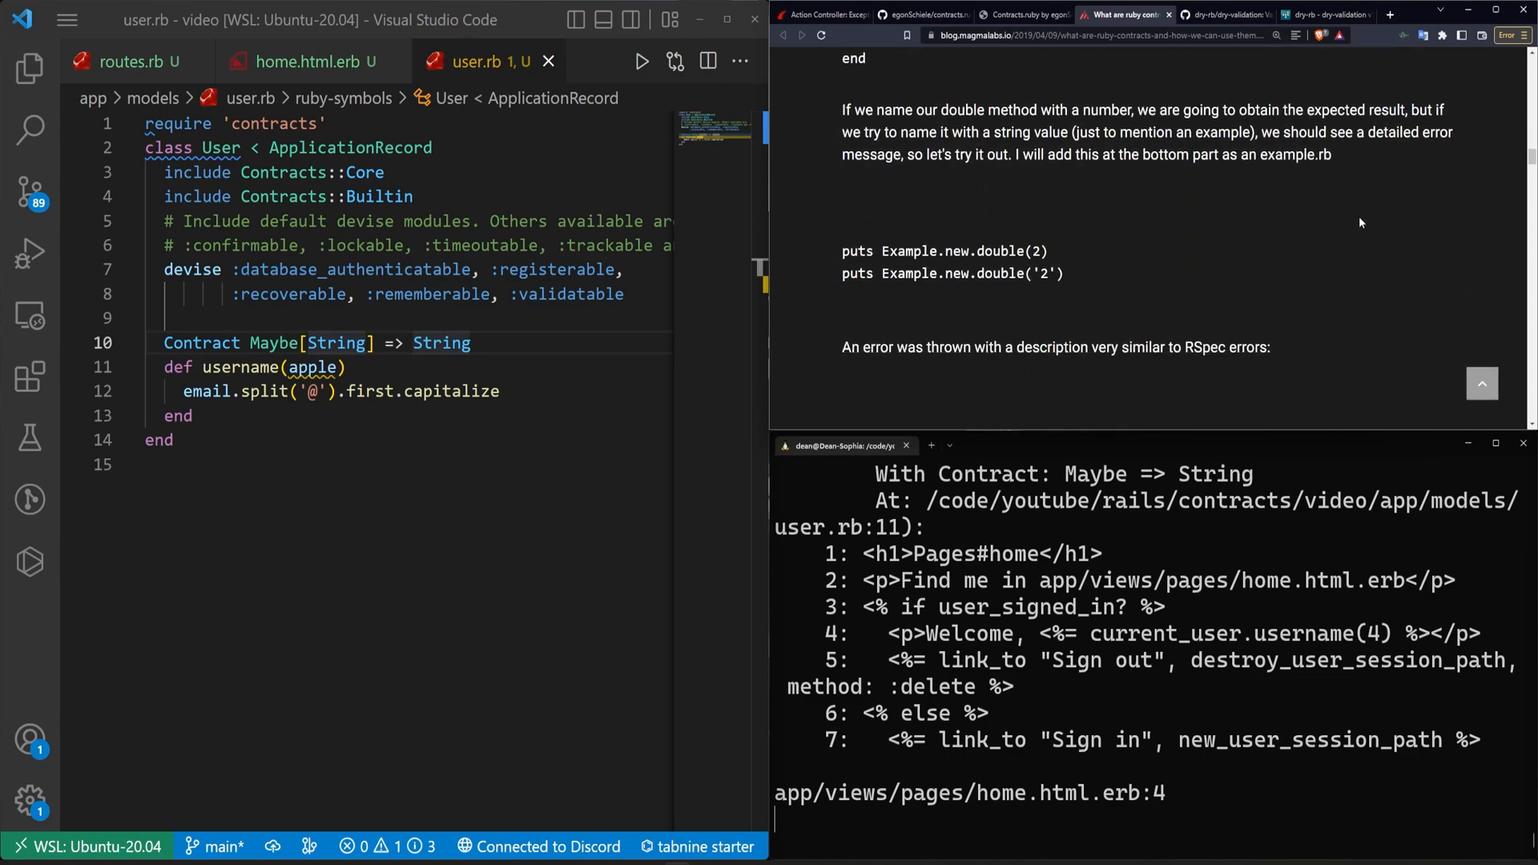
{"action": "scroll", "scroll_direction": "down", "scroll_amount": 3}
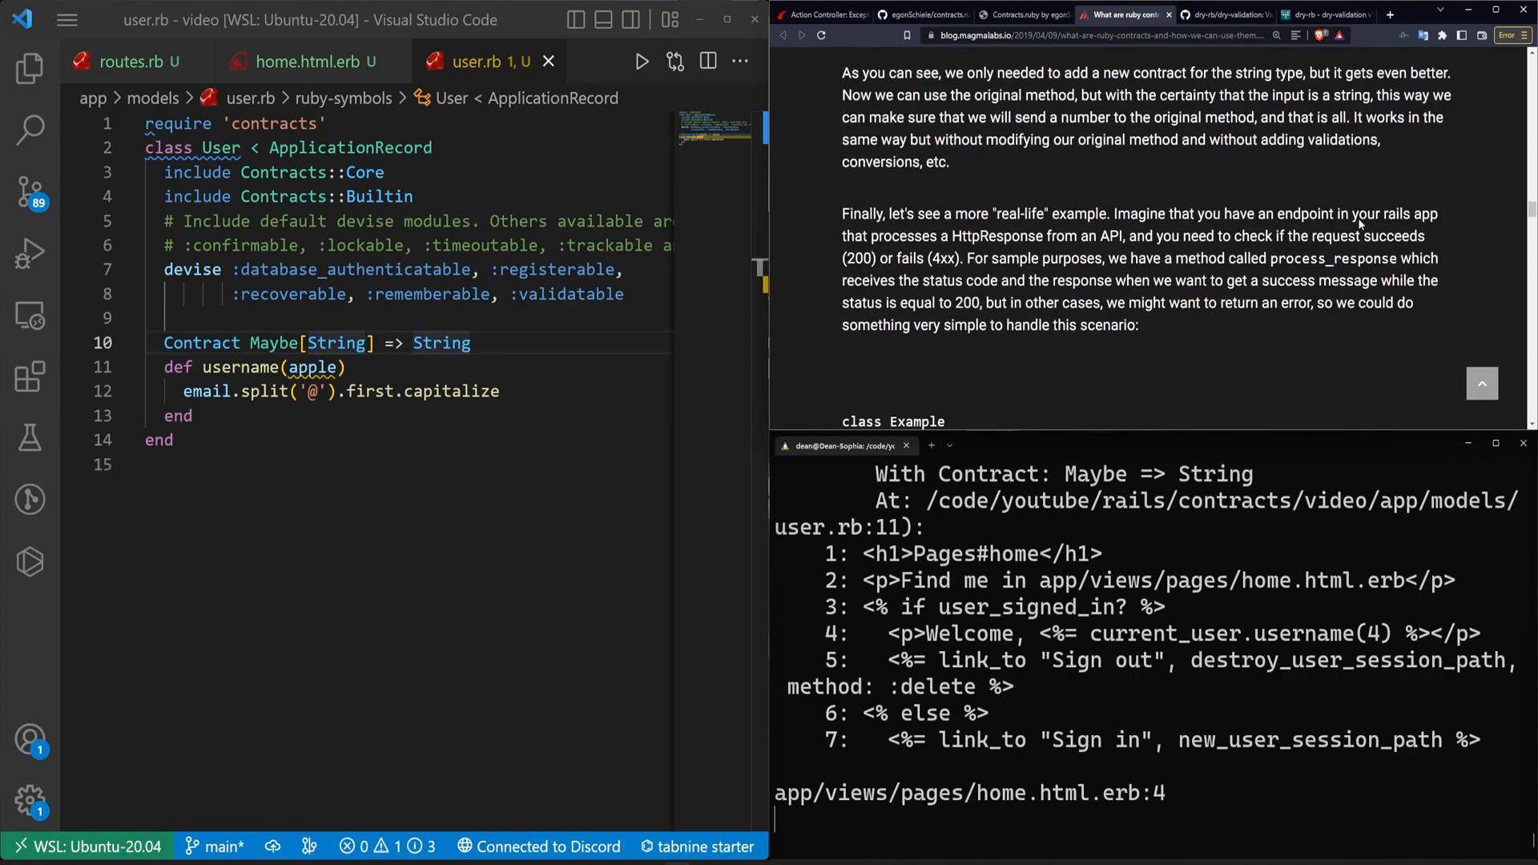
{"action": "scroll", "scroll_direction": "down", "scroll_amount": 3}
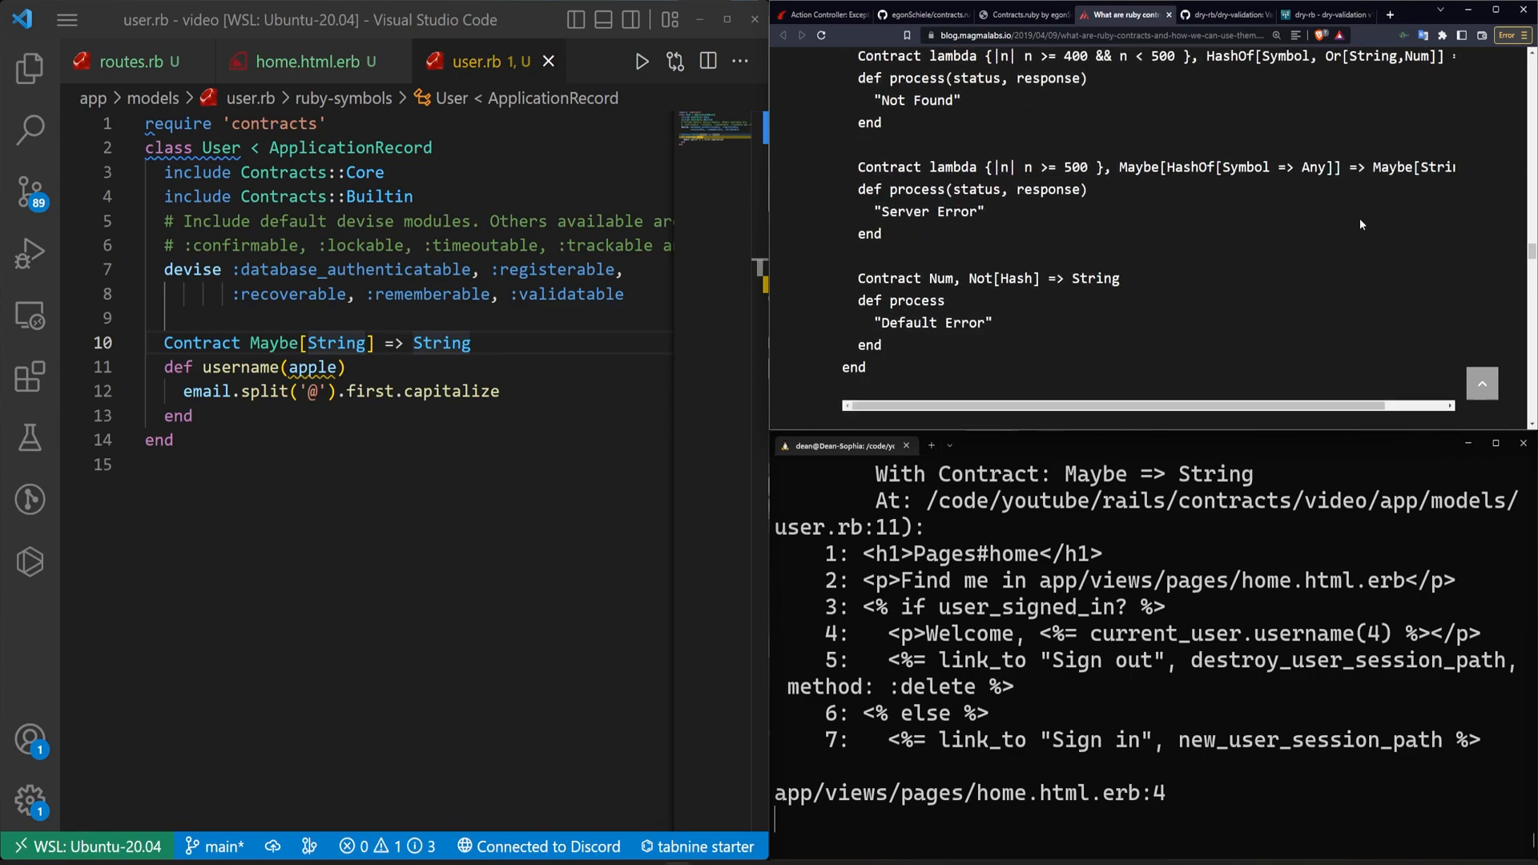
{"action": "scroll", "scroll_direction": "down", "scroll_amount": 3}
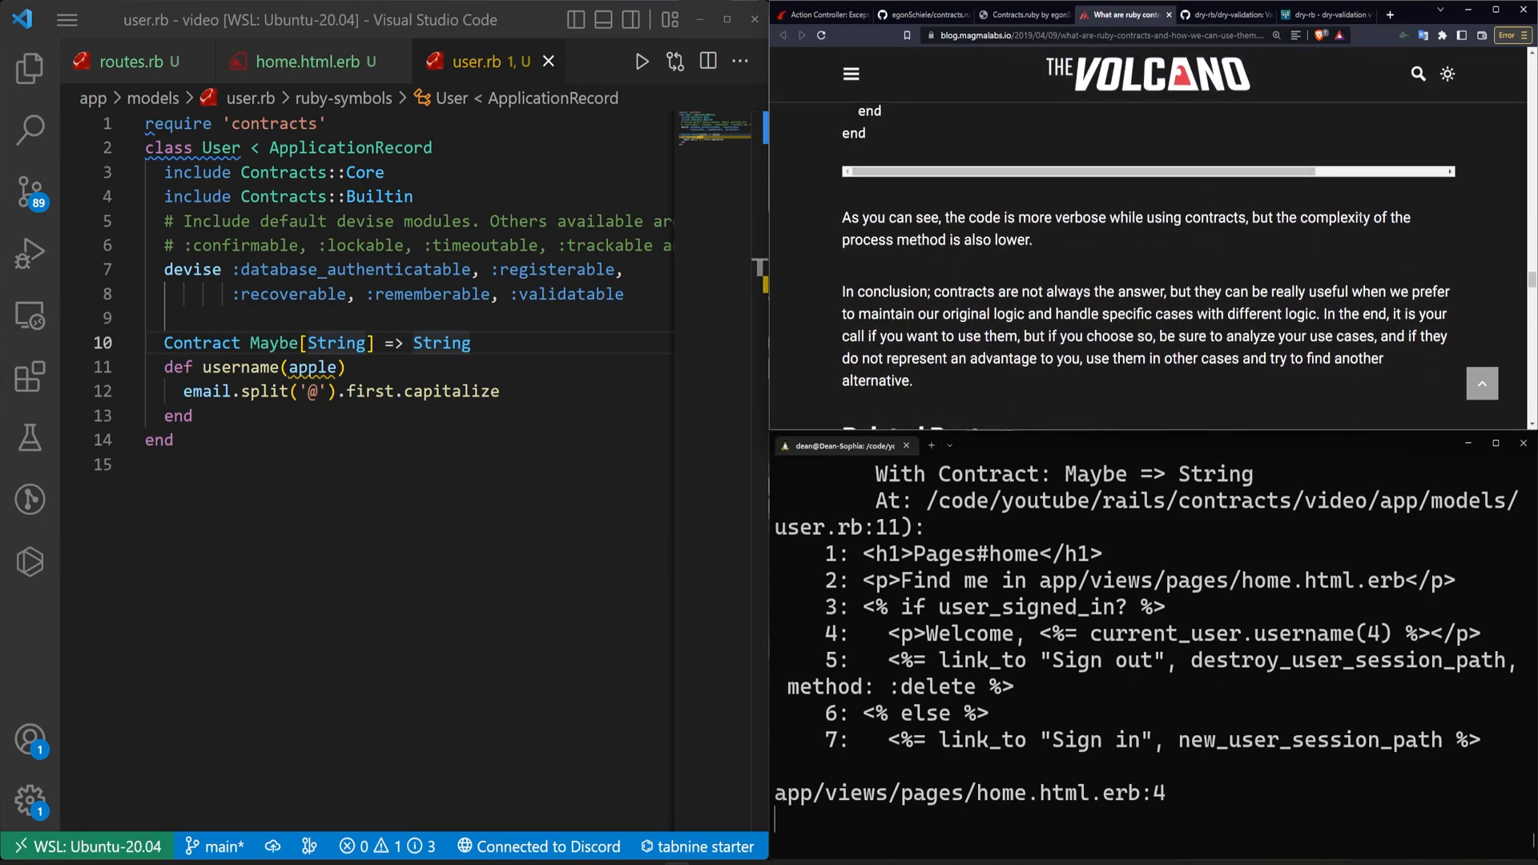
{"action": "left_click_drag", "start_coordinate": [976, 292], "coordinate": [1187, 292]}
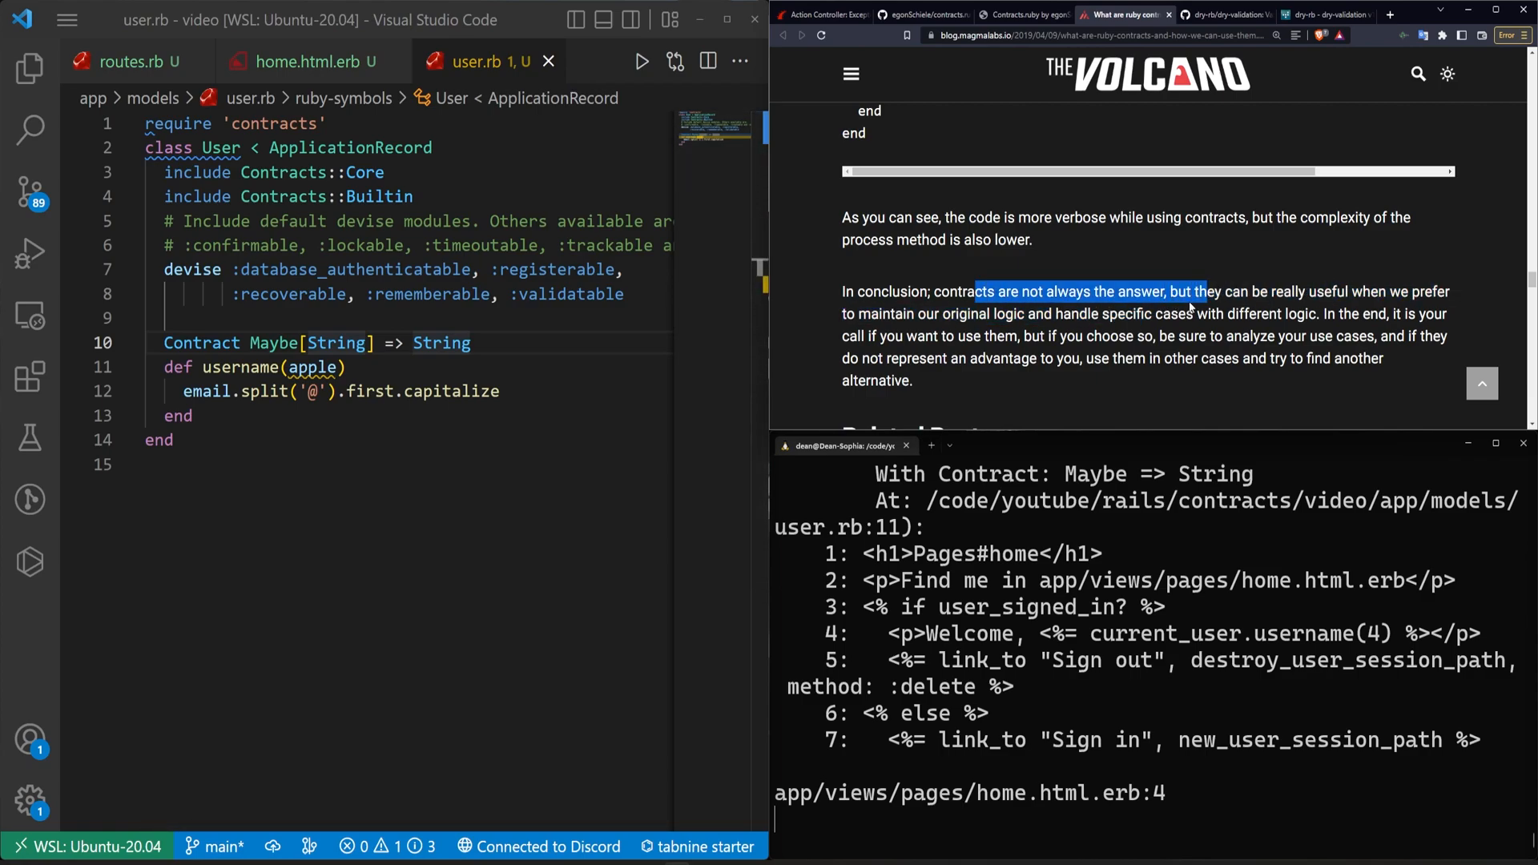
{"action": "left_click_drag", "start_coordinate": [1206, 292], "coordinate": [1196, 314]}
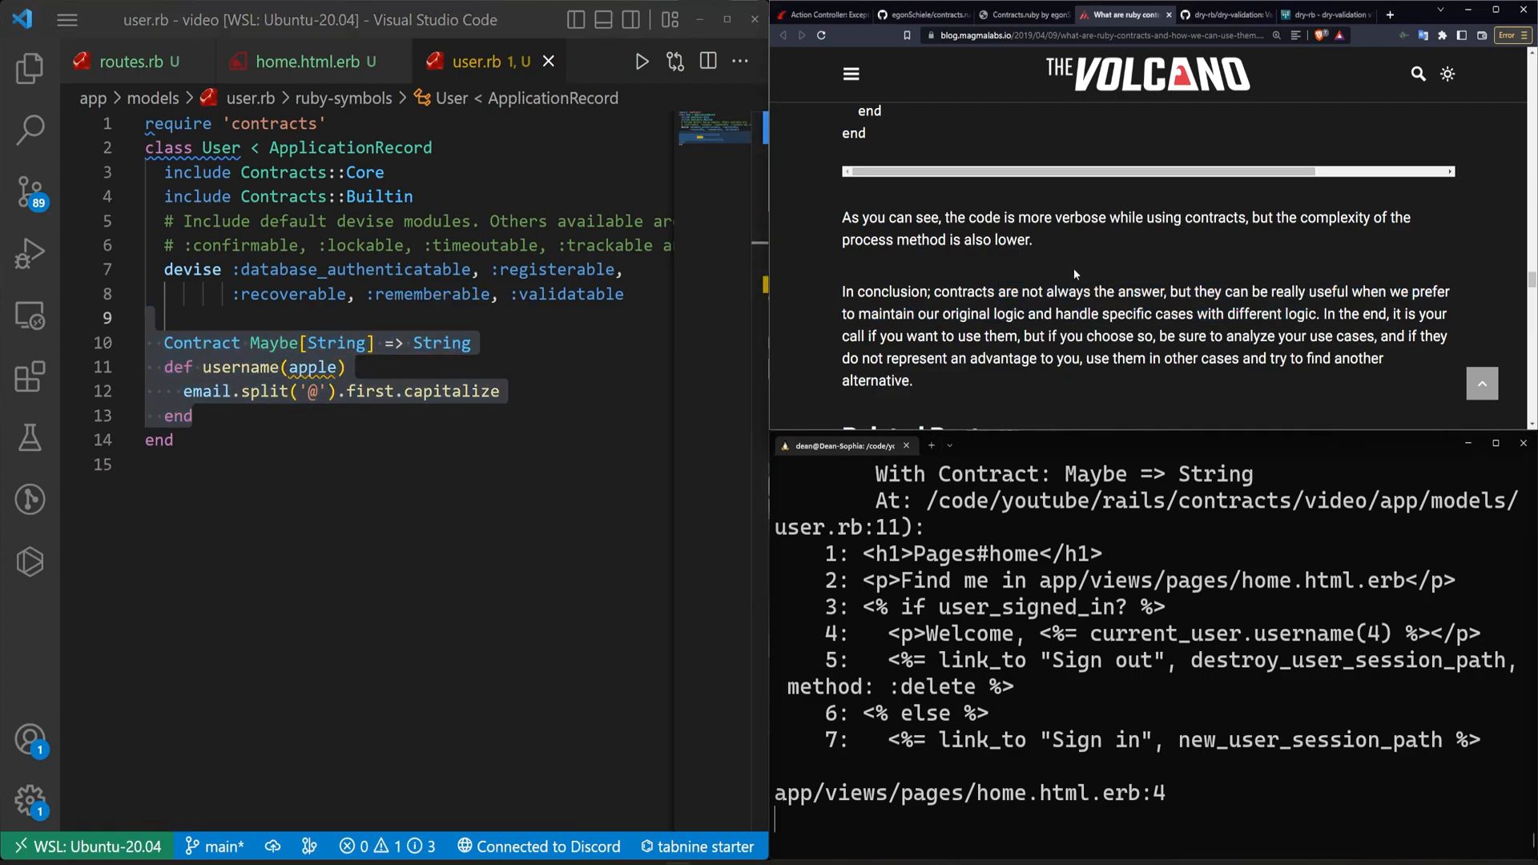
{"action": "mouse_move", "coordinate": [1087, 270]}
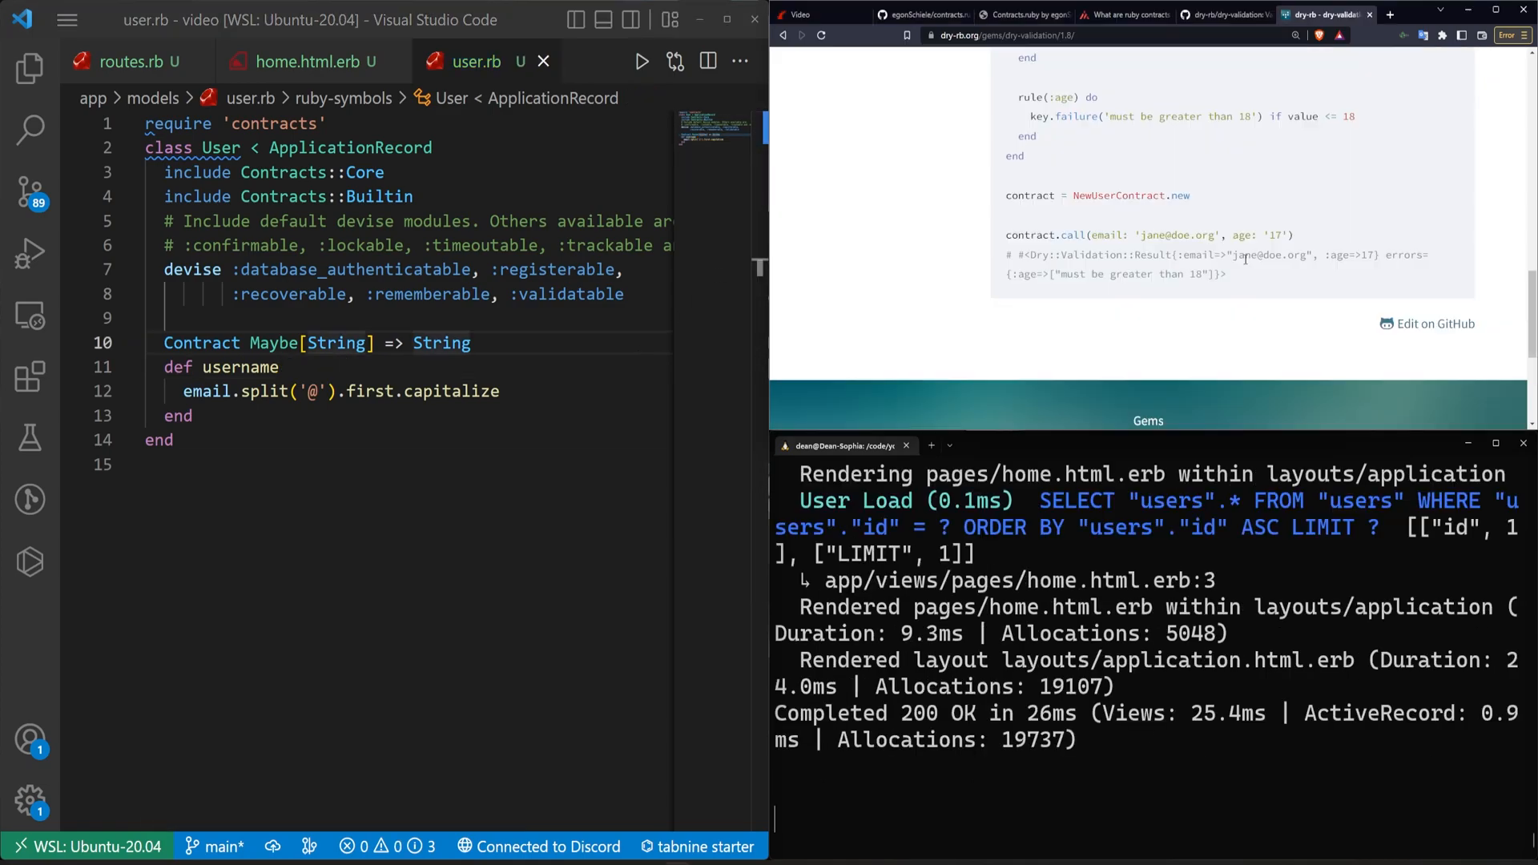
{"action": "mouse_move", "coordinate": [1276, 278]}
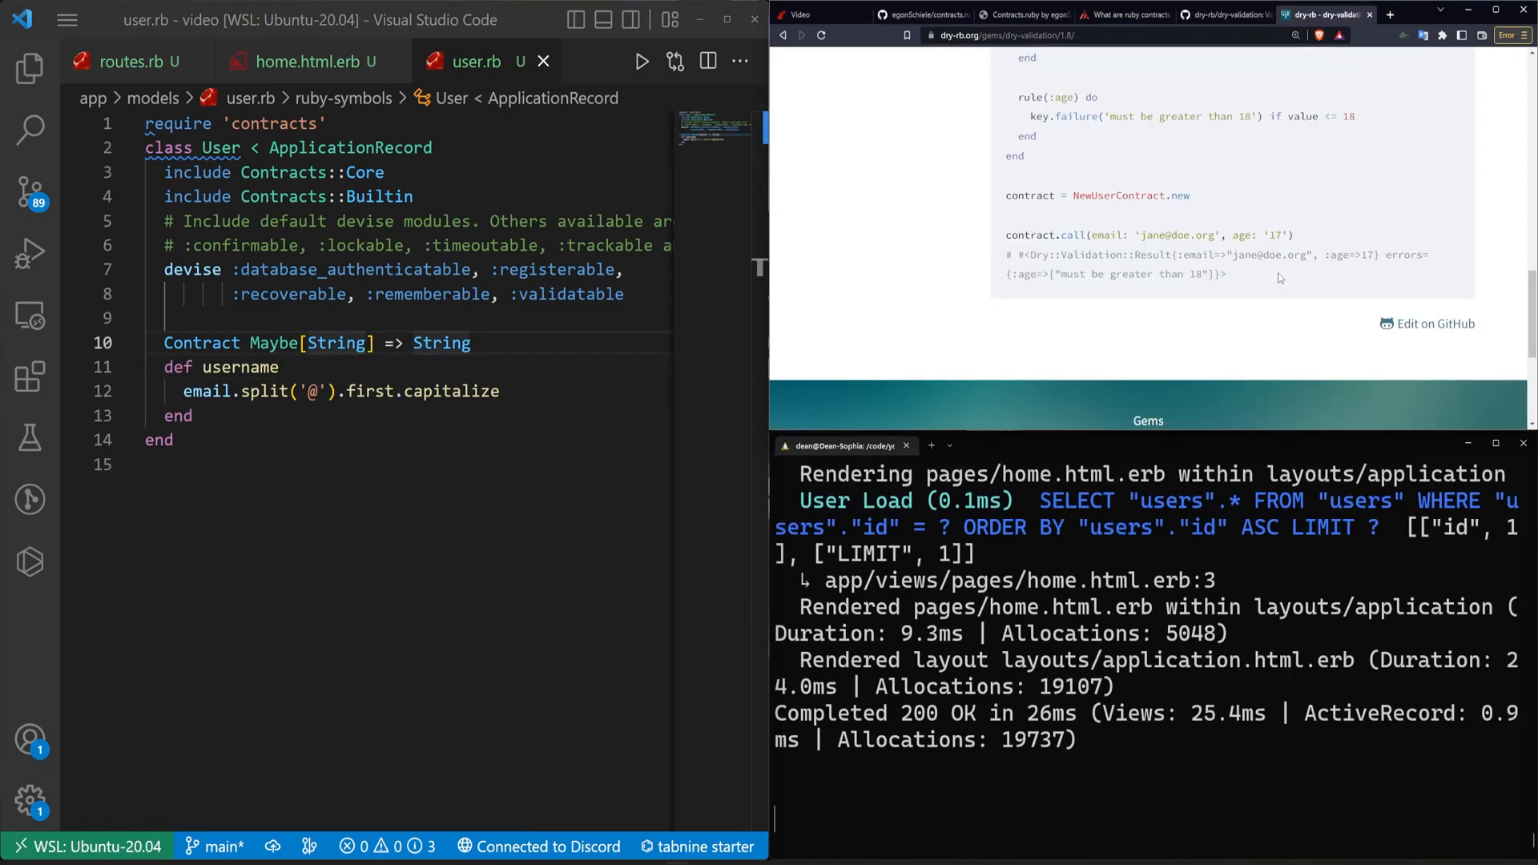